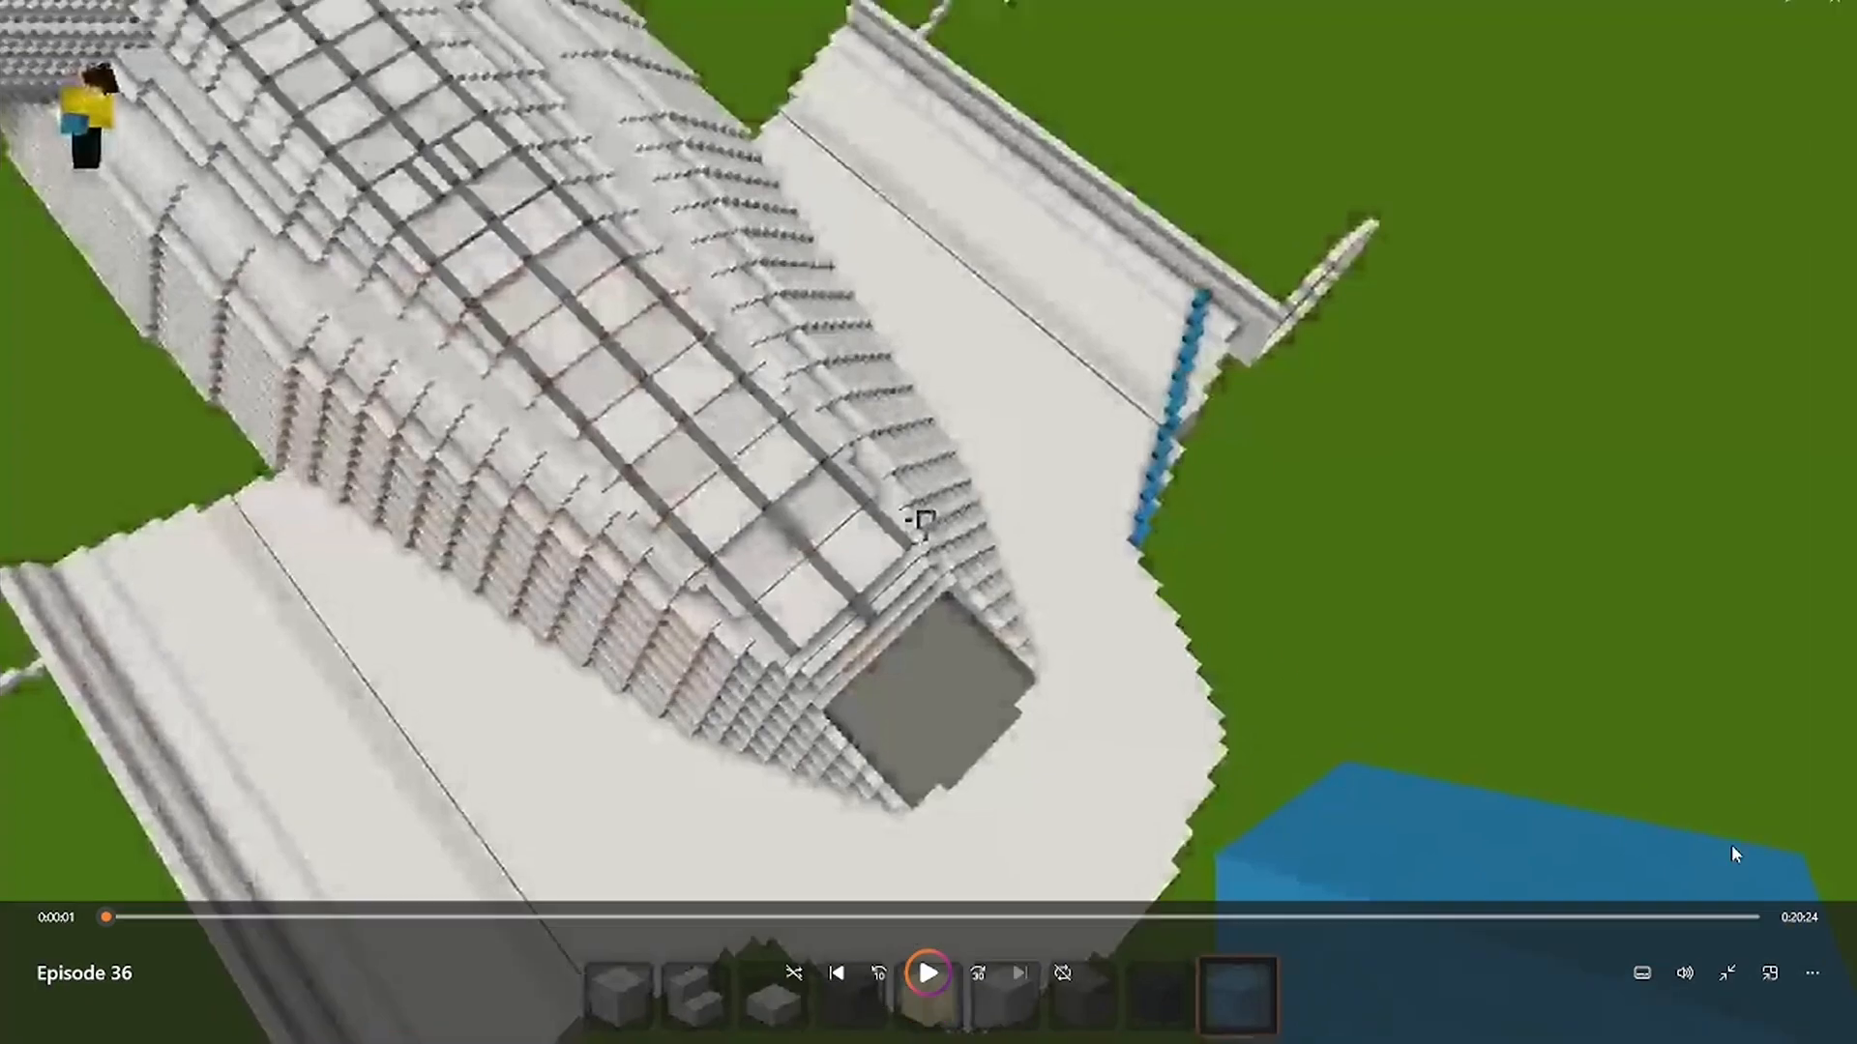
{"action": "mouse_move", "coordinate": [1709, 769]}
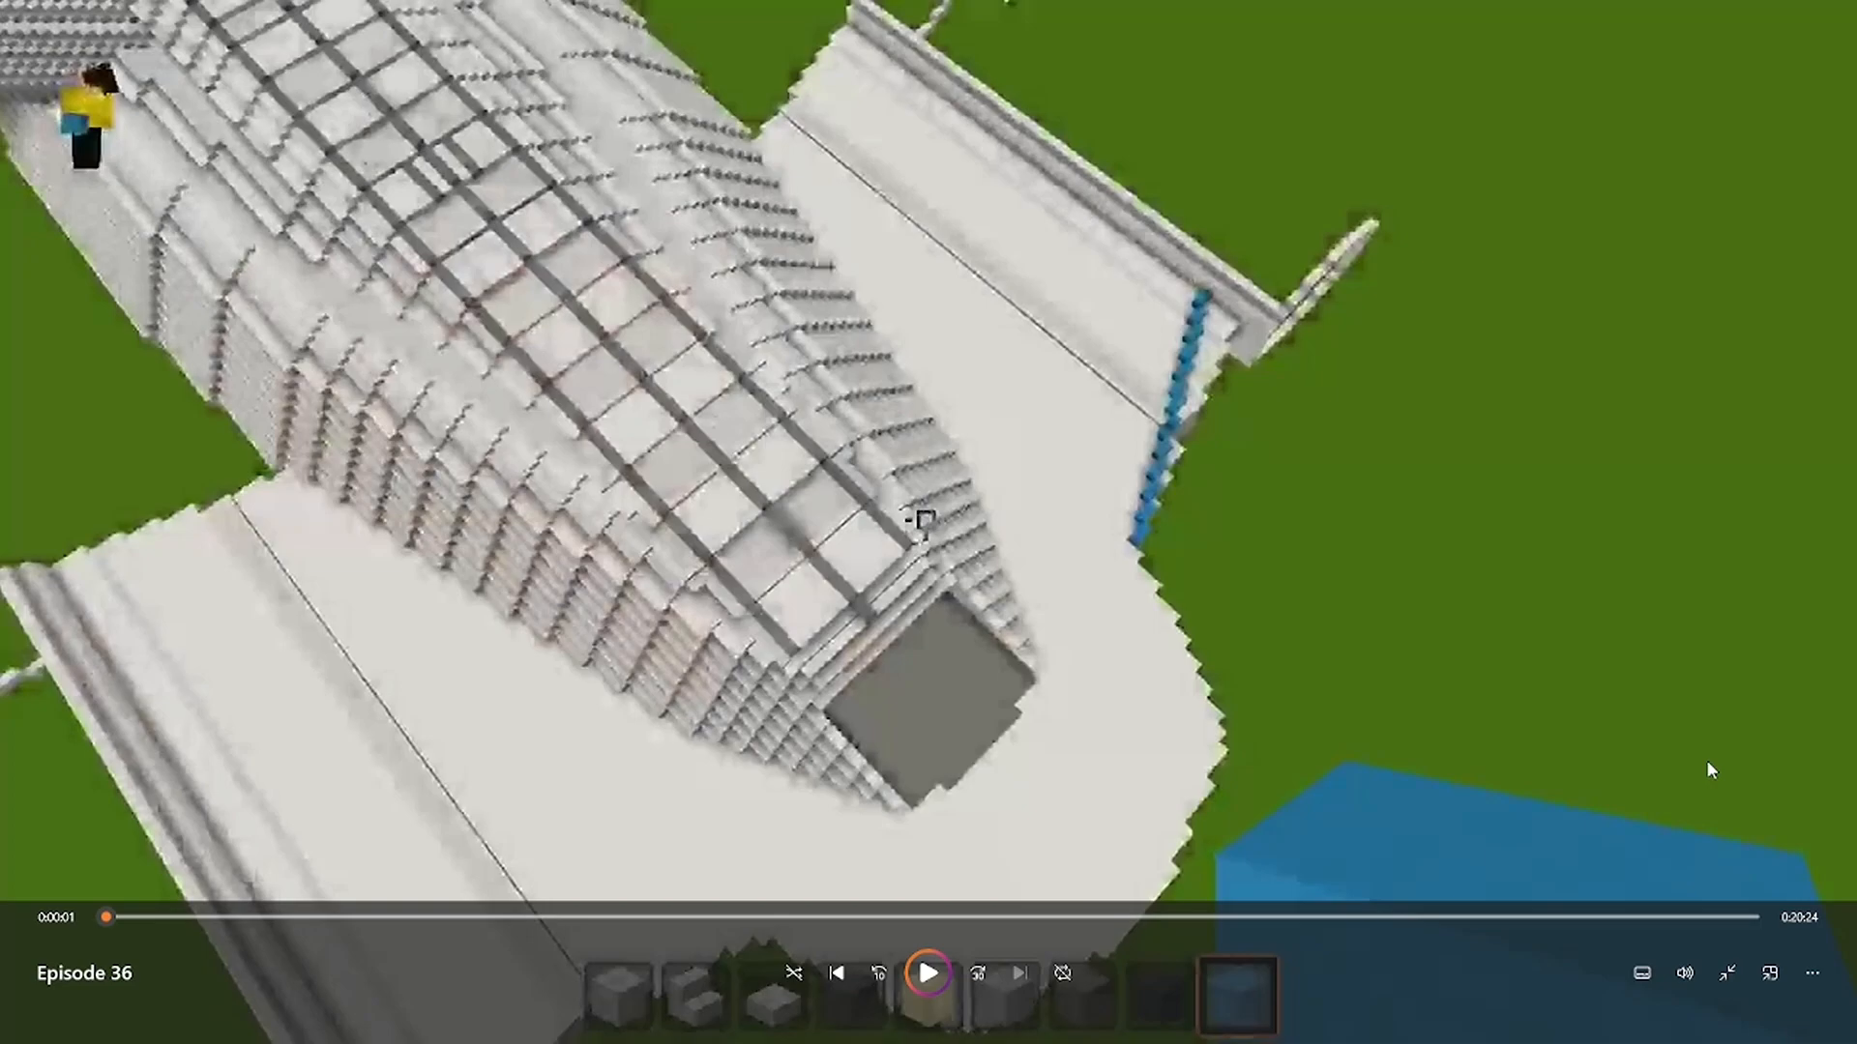
{"action": "mouse_move", "coordinate": [835, 983]}
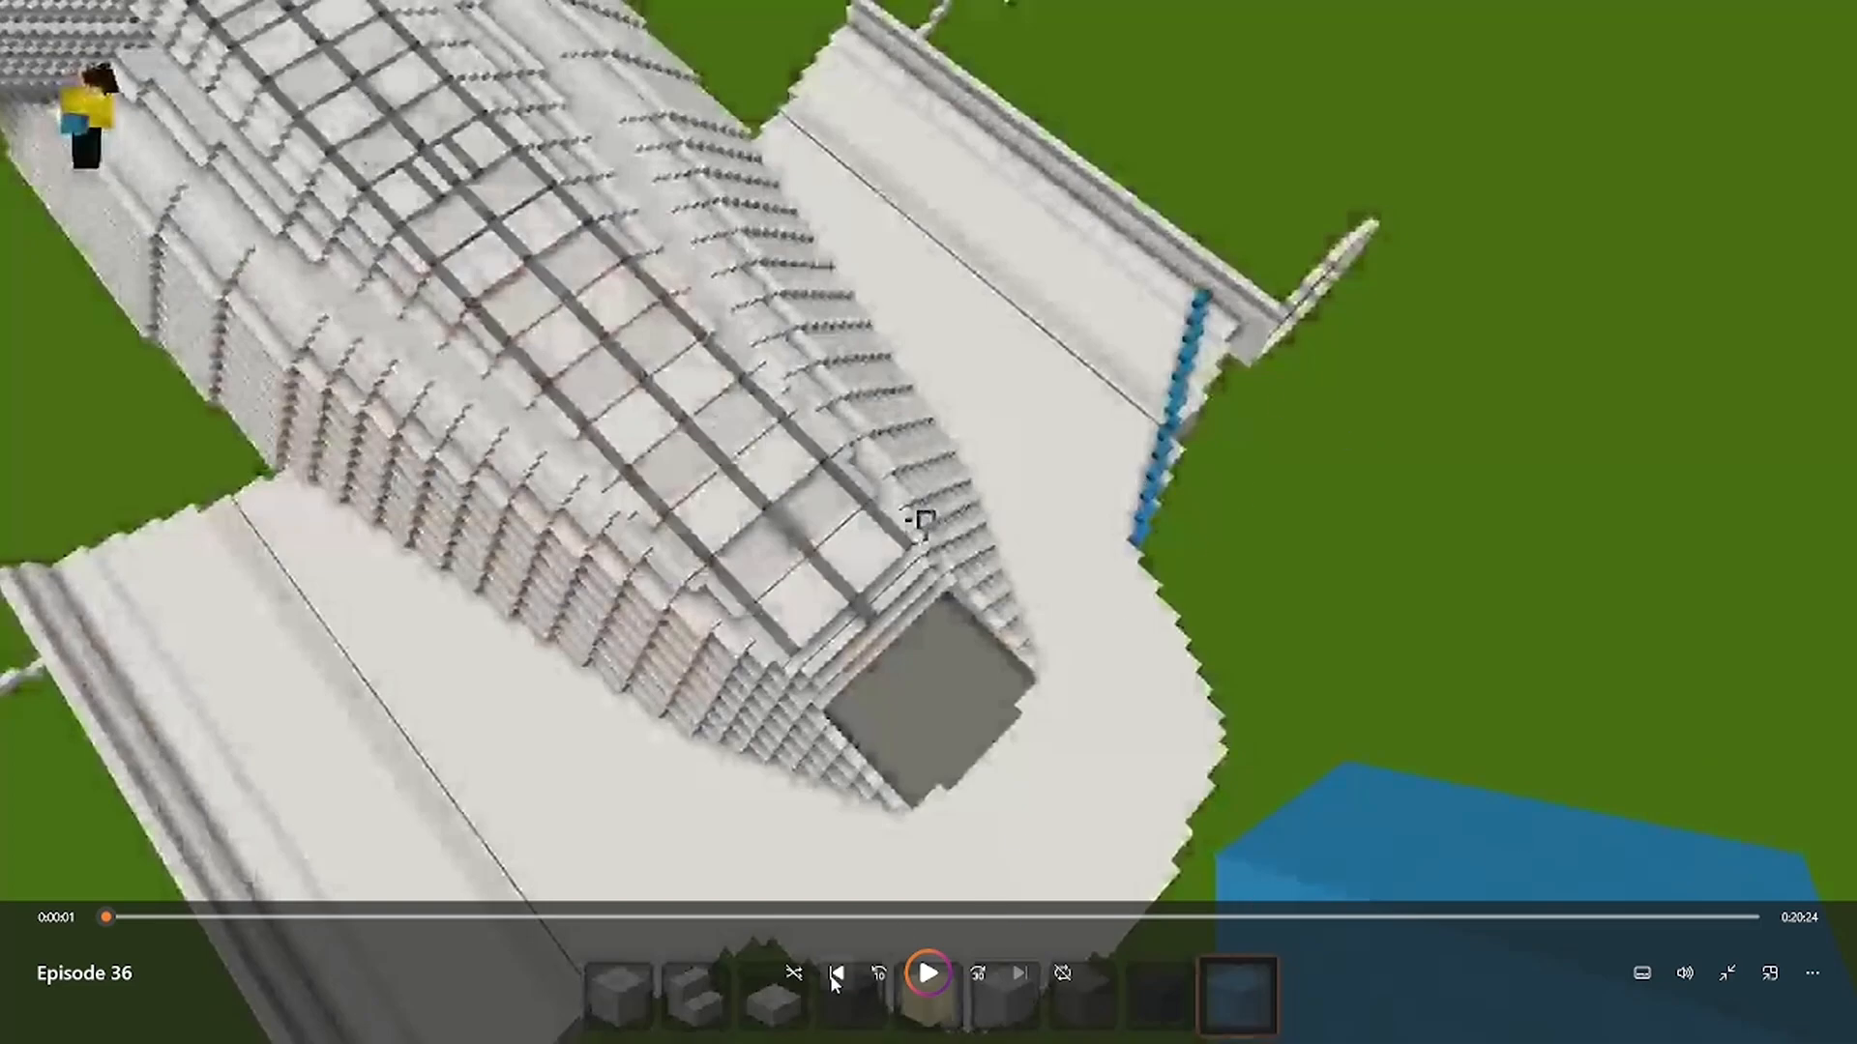
Play the Episode 36 build video to the overhead view of the starship, then pause it.
{"action": "left_click", "coordinate": [930, 998]}
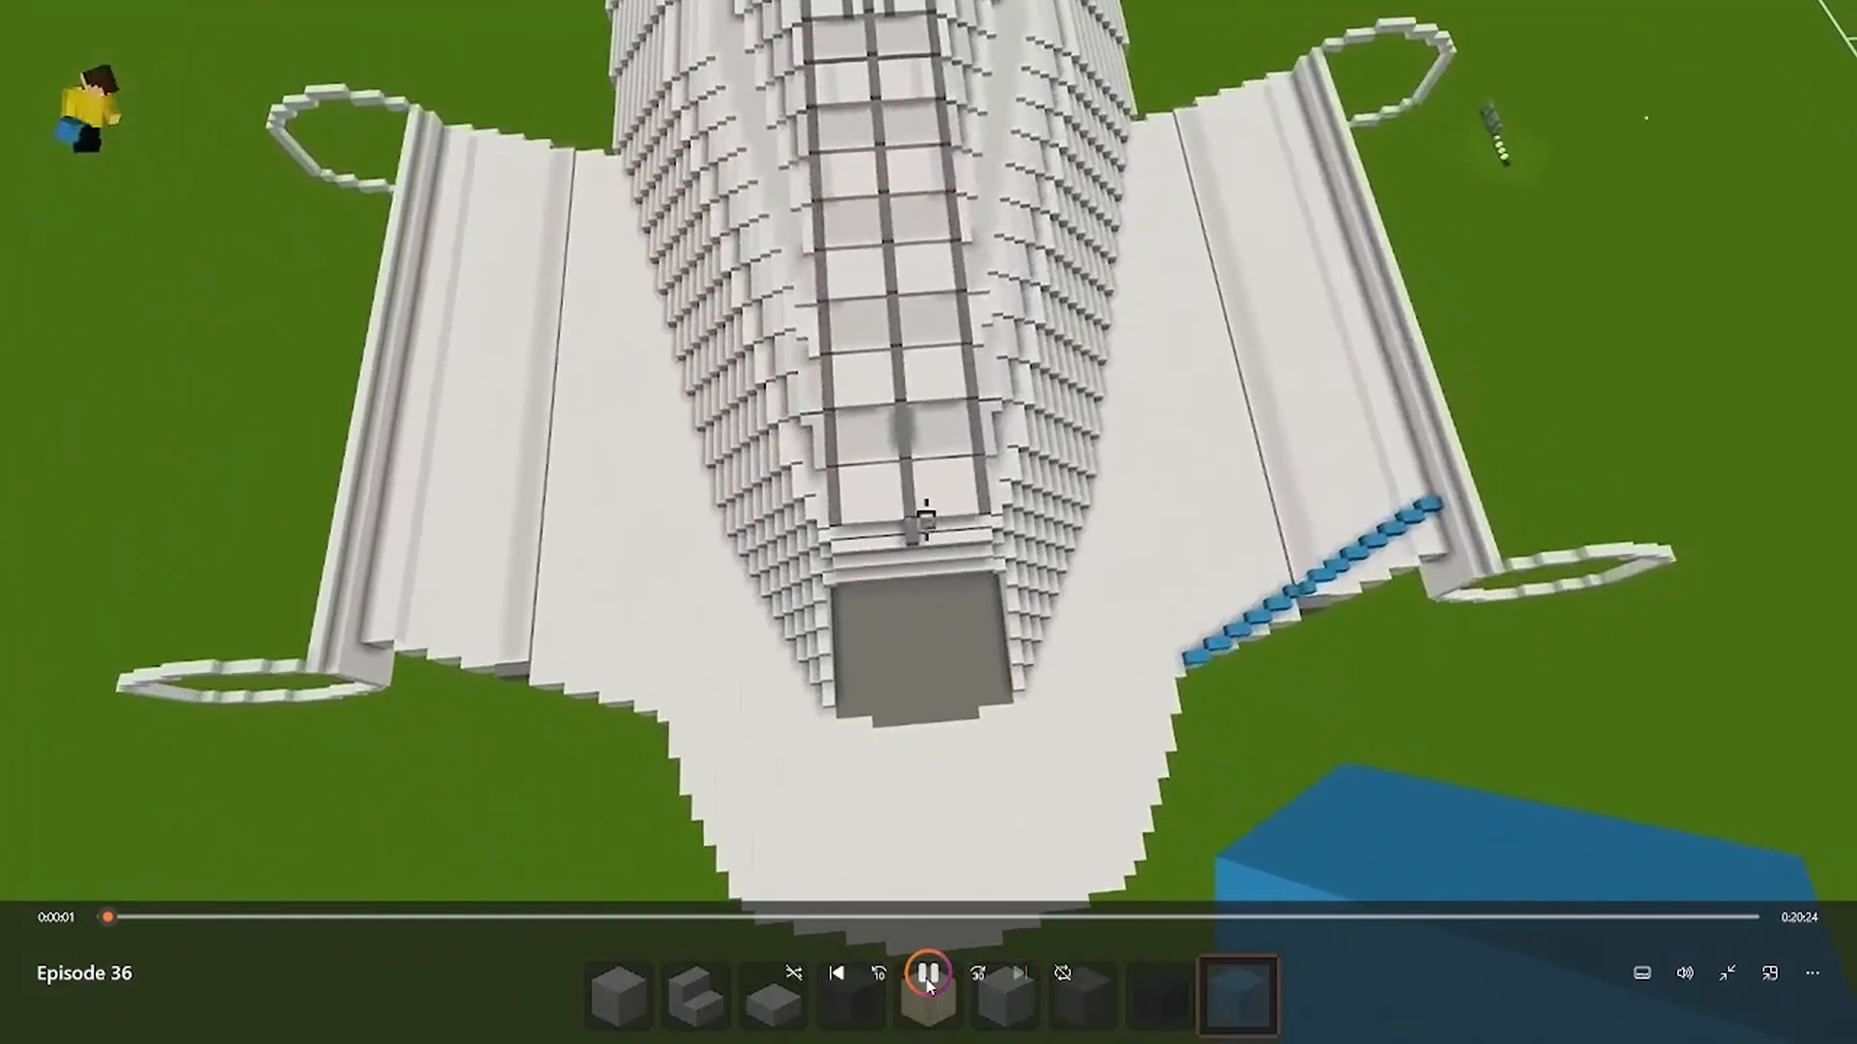
{"action": "left_click", "coordinate": [930, 1000]}
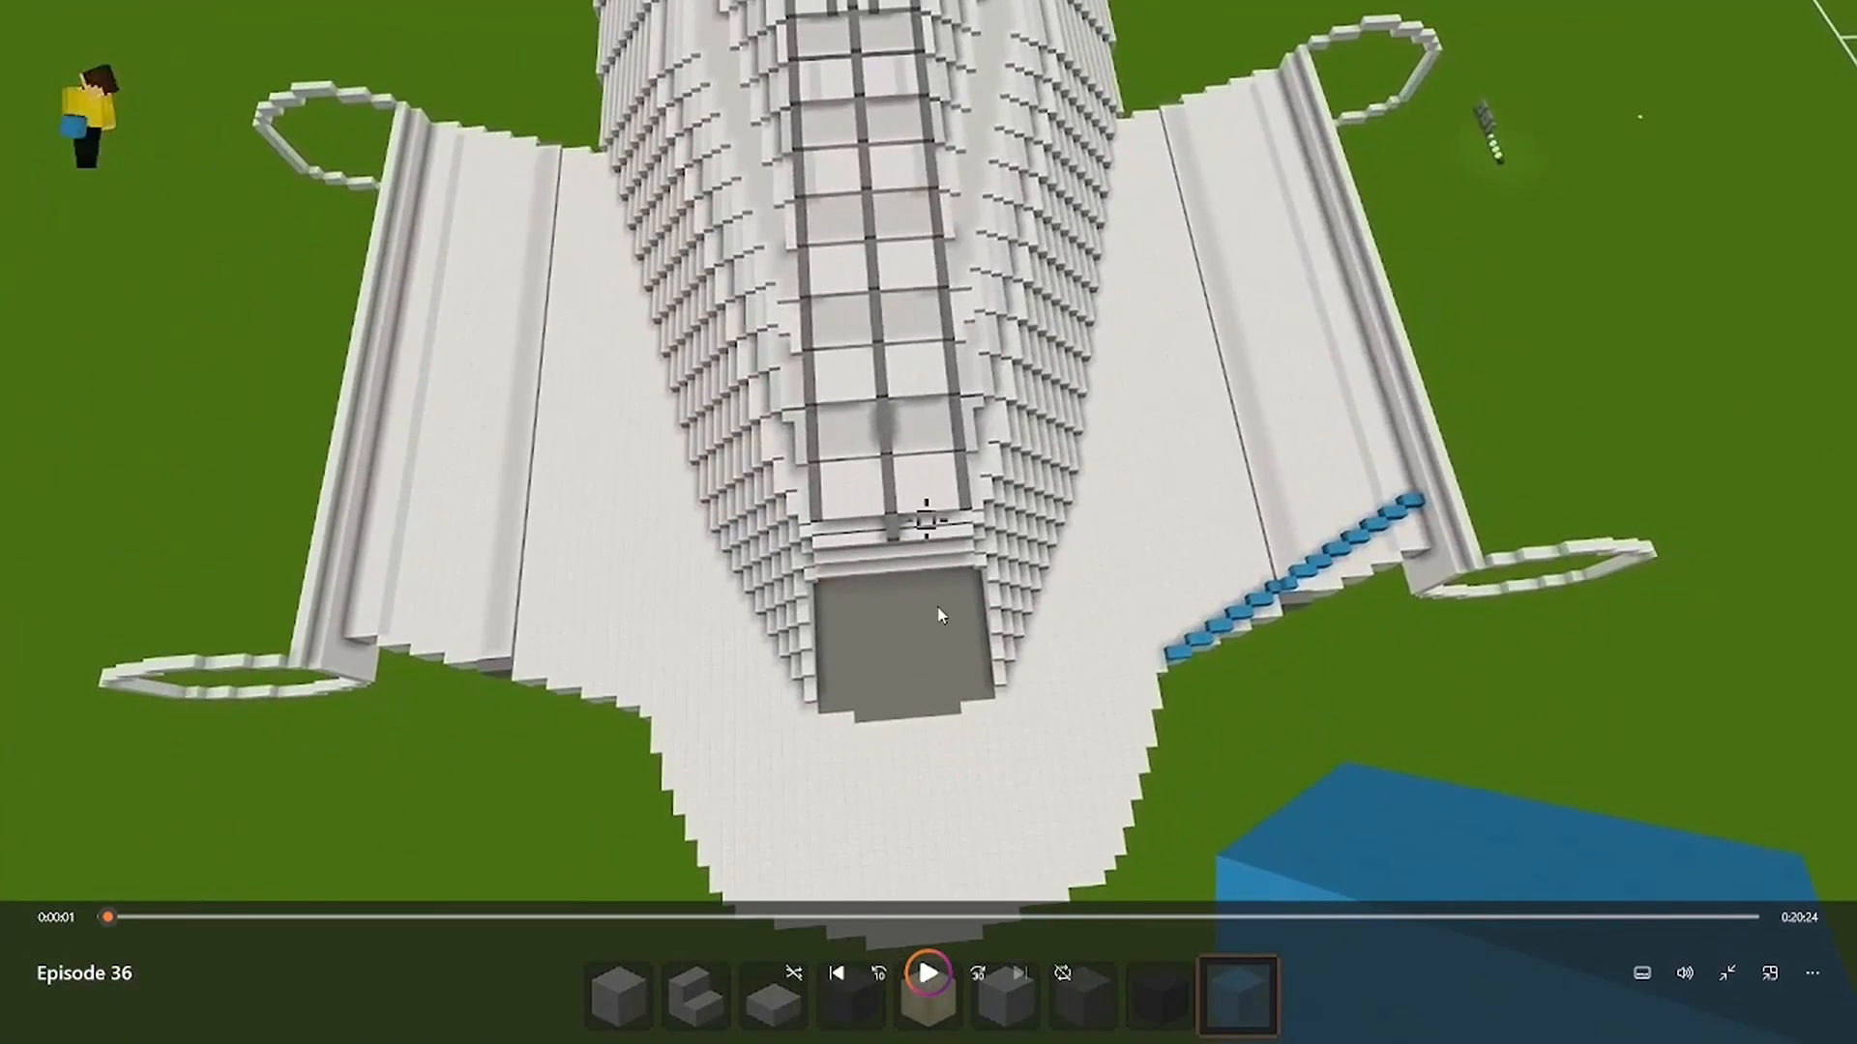
{"action": "mouse_move", "coordinate": [813, 679]}
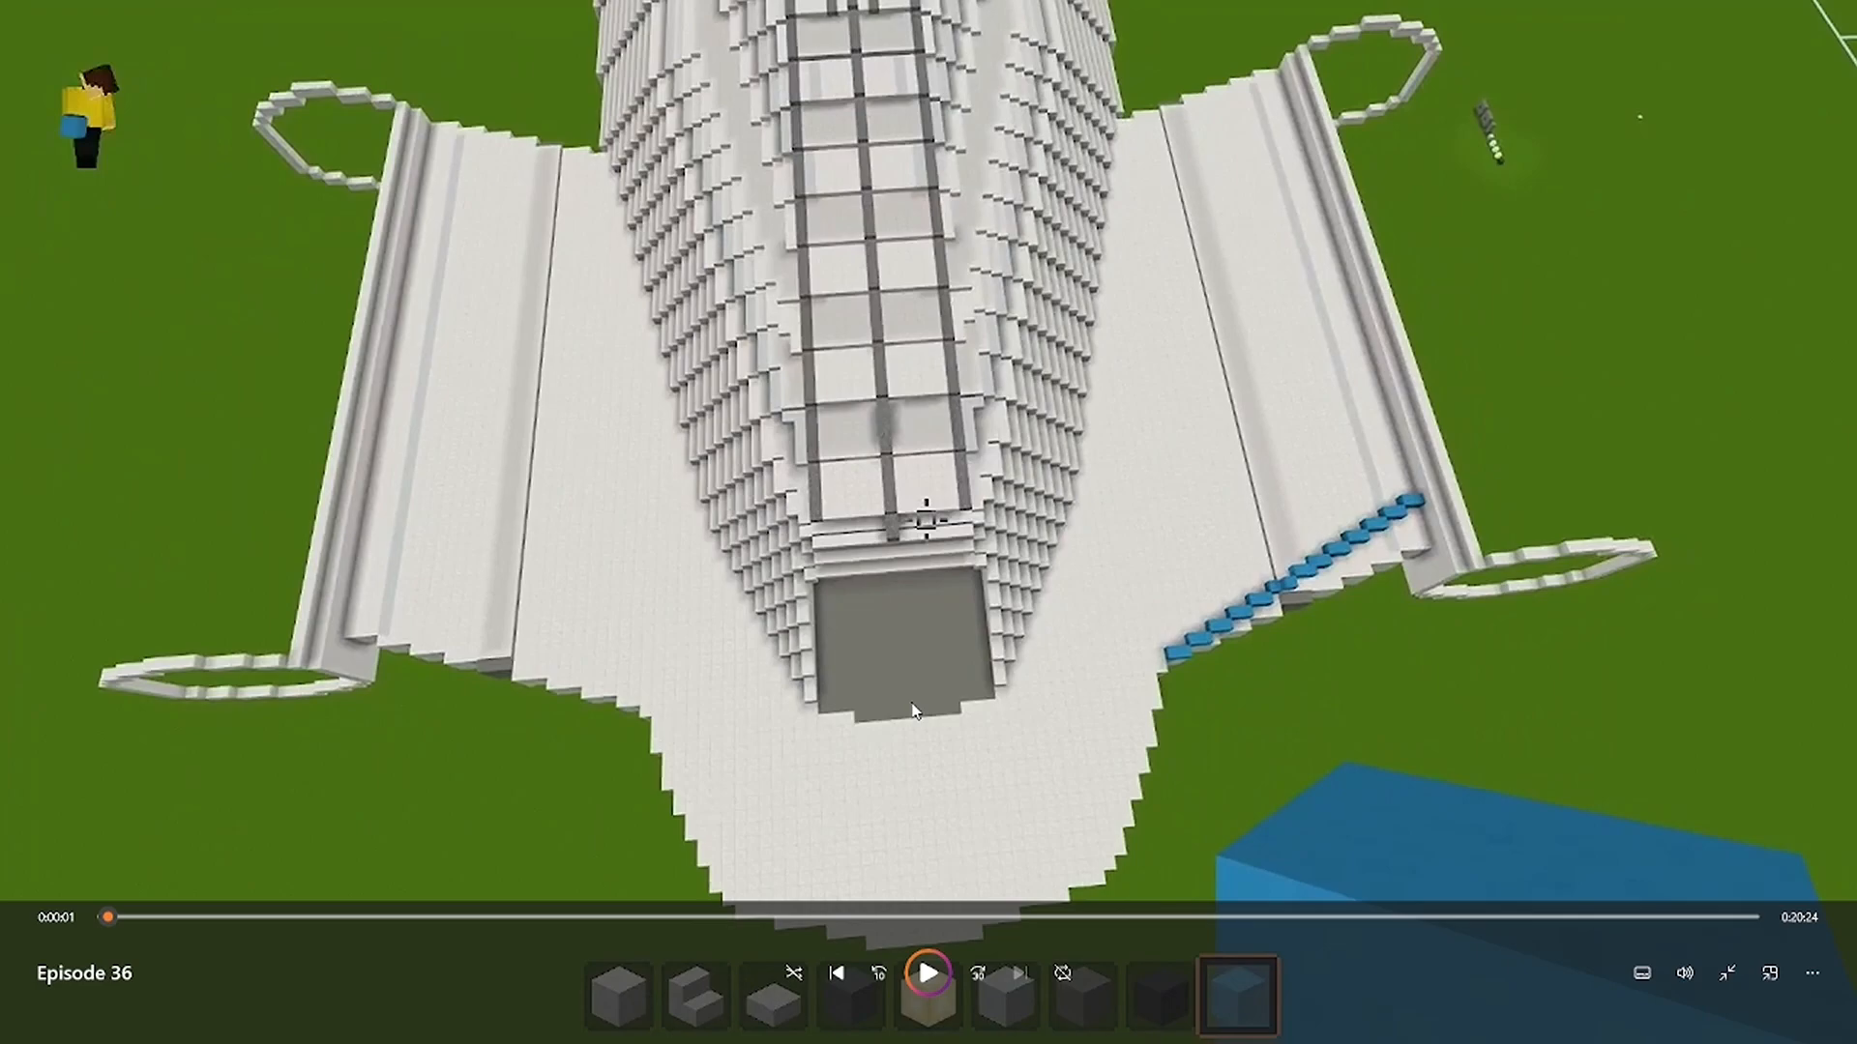
{"action": "mouse_move", "coordinate": [1191, 669]}
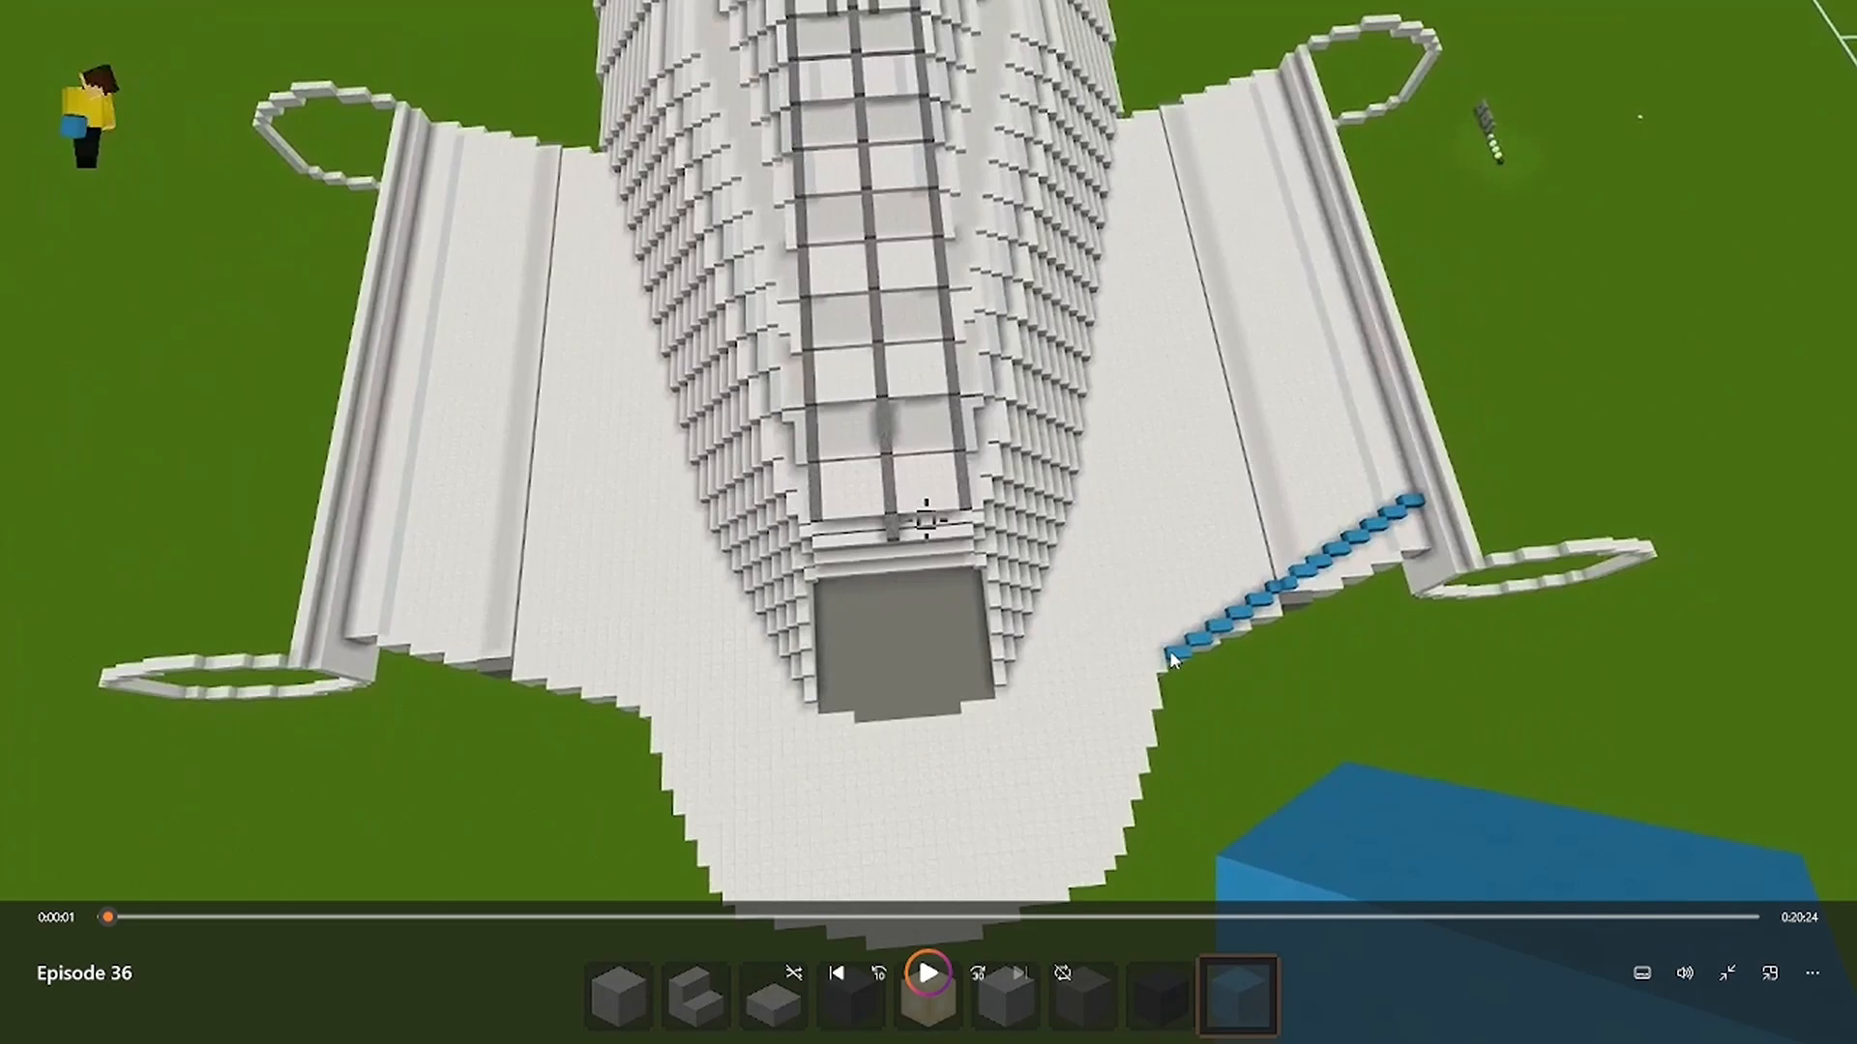
{"action": "mouse_move", "coordinate": [1396, 468]}
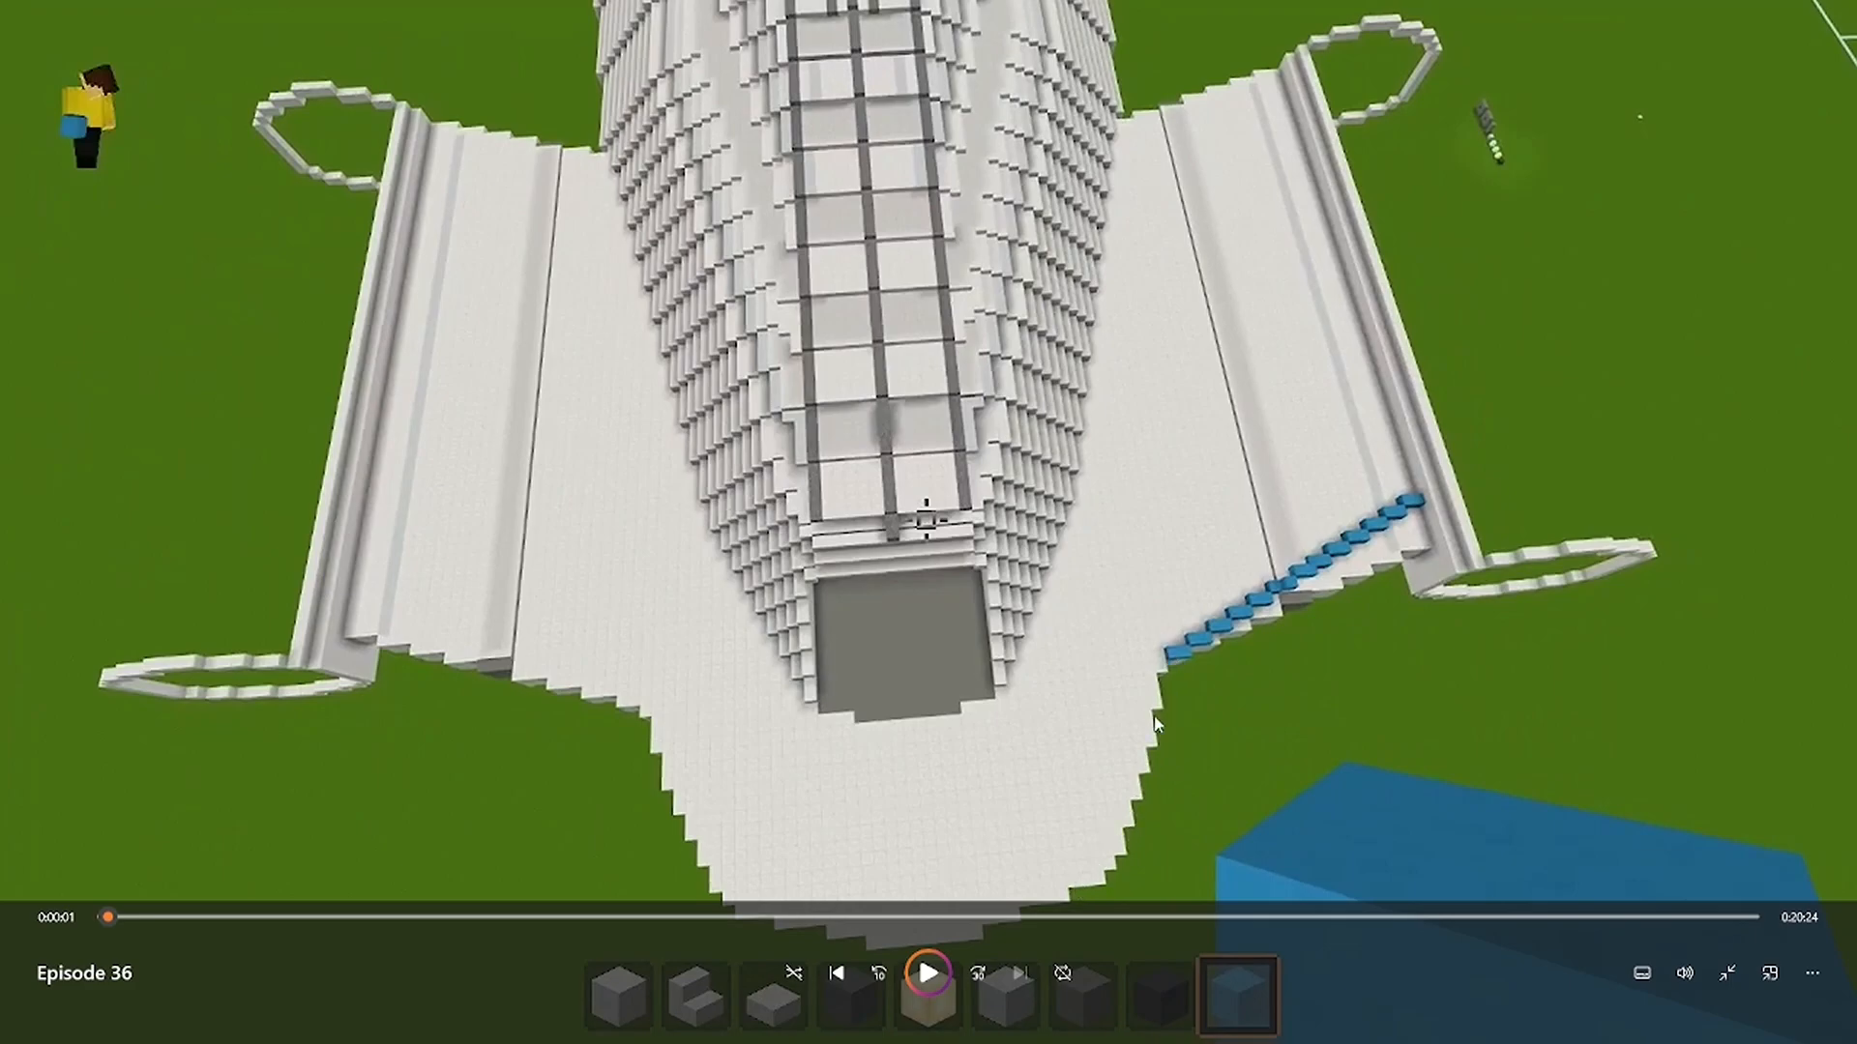
{"action": "mouse_move", "coordinate": [1184, 658]}
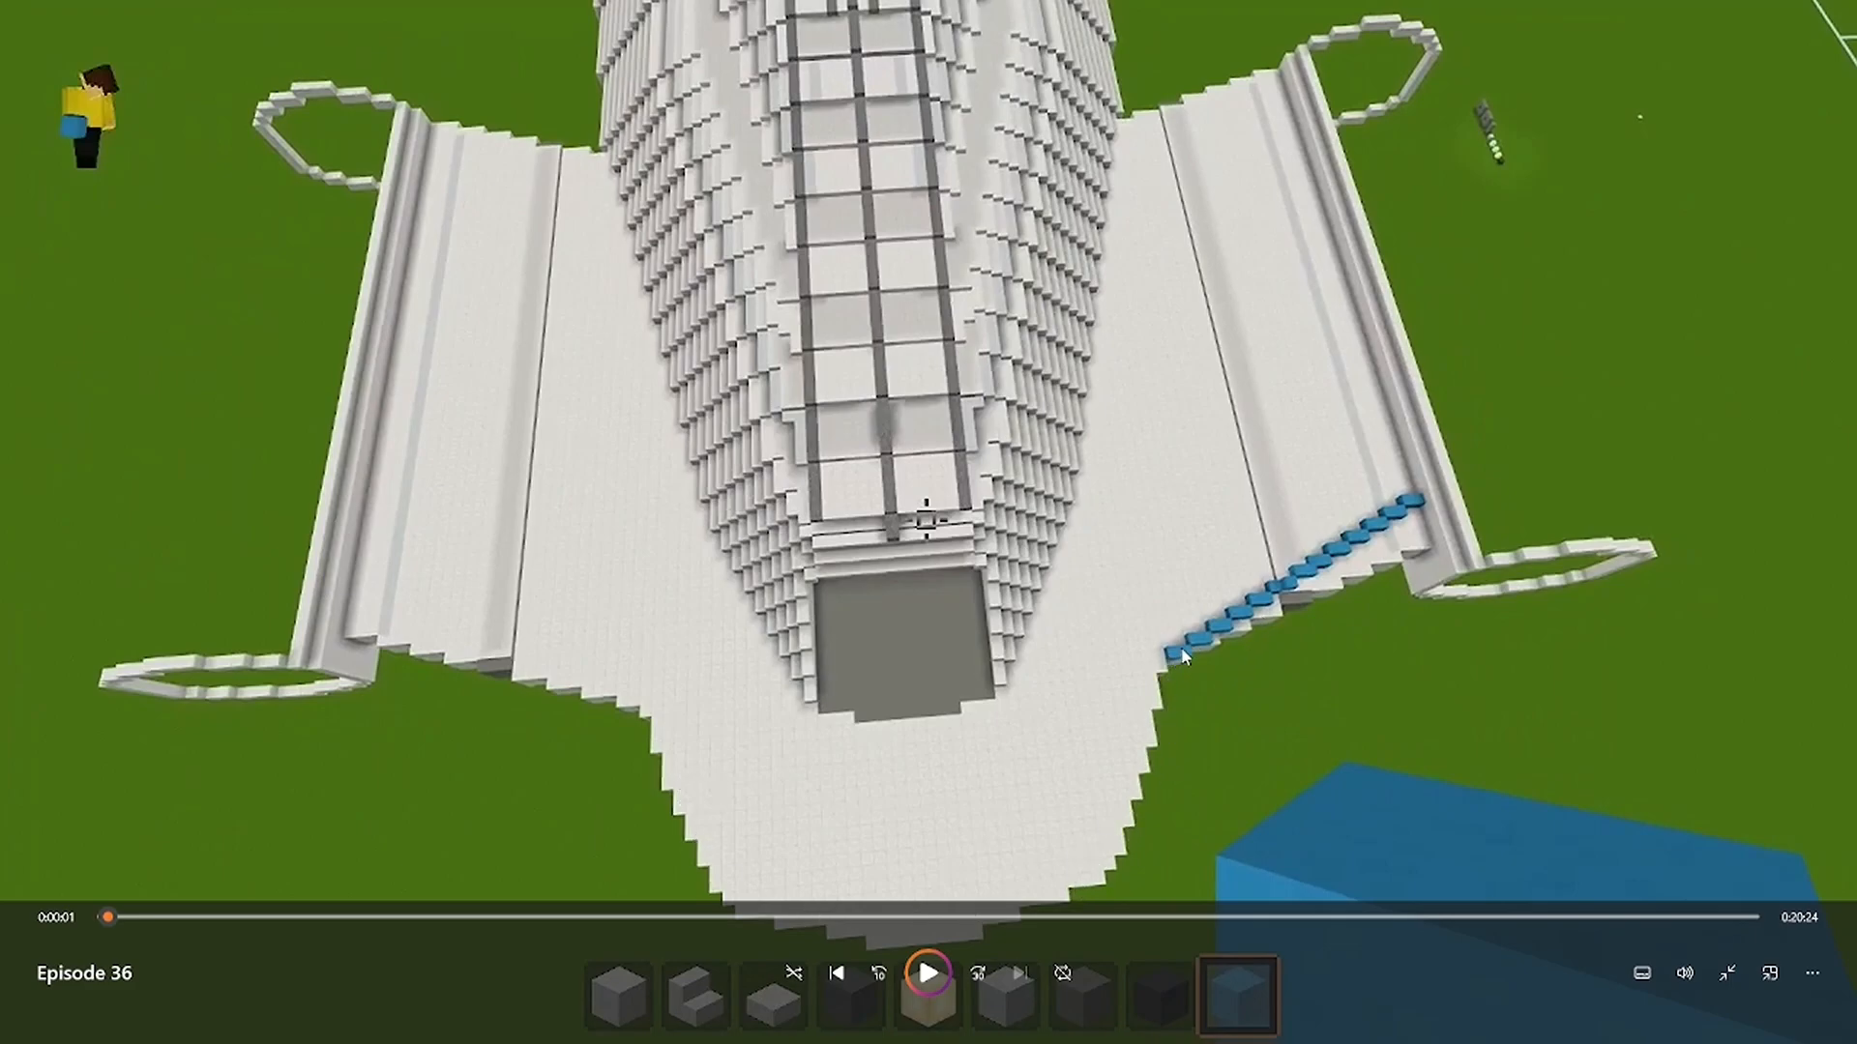
{"action": "mouse_move", "coordinate": [1416, 247]}
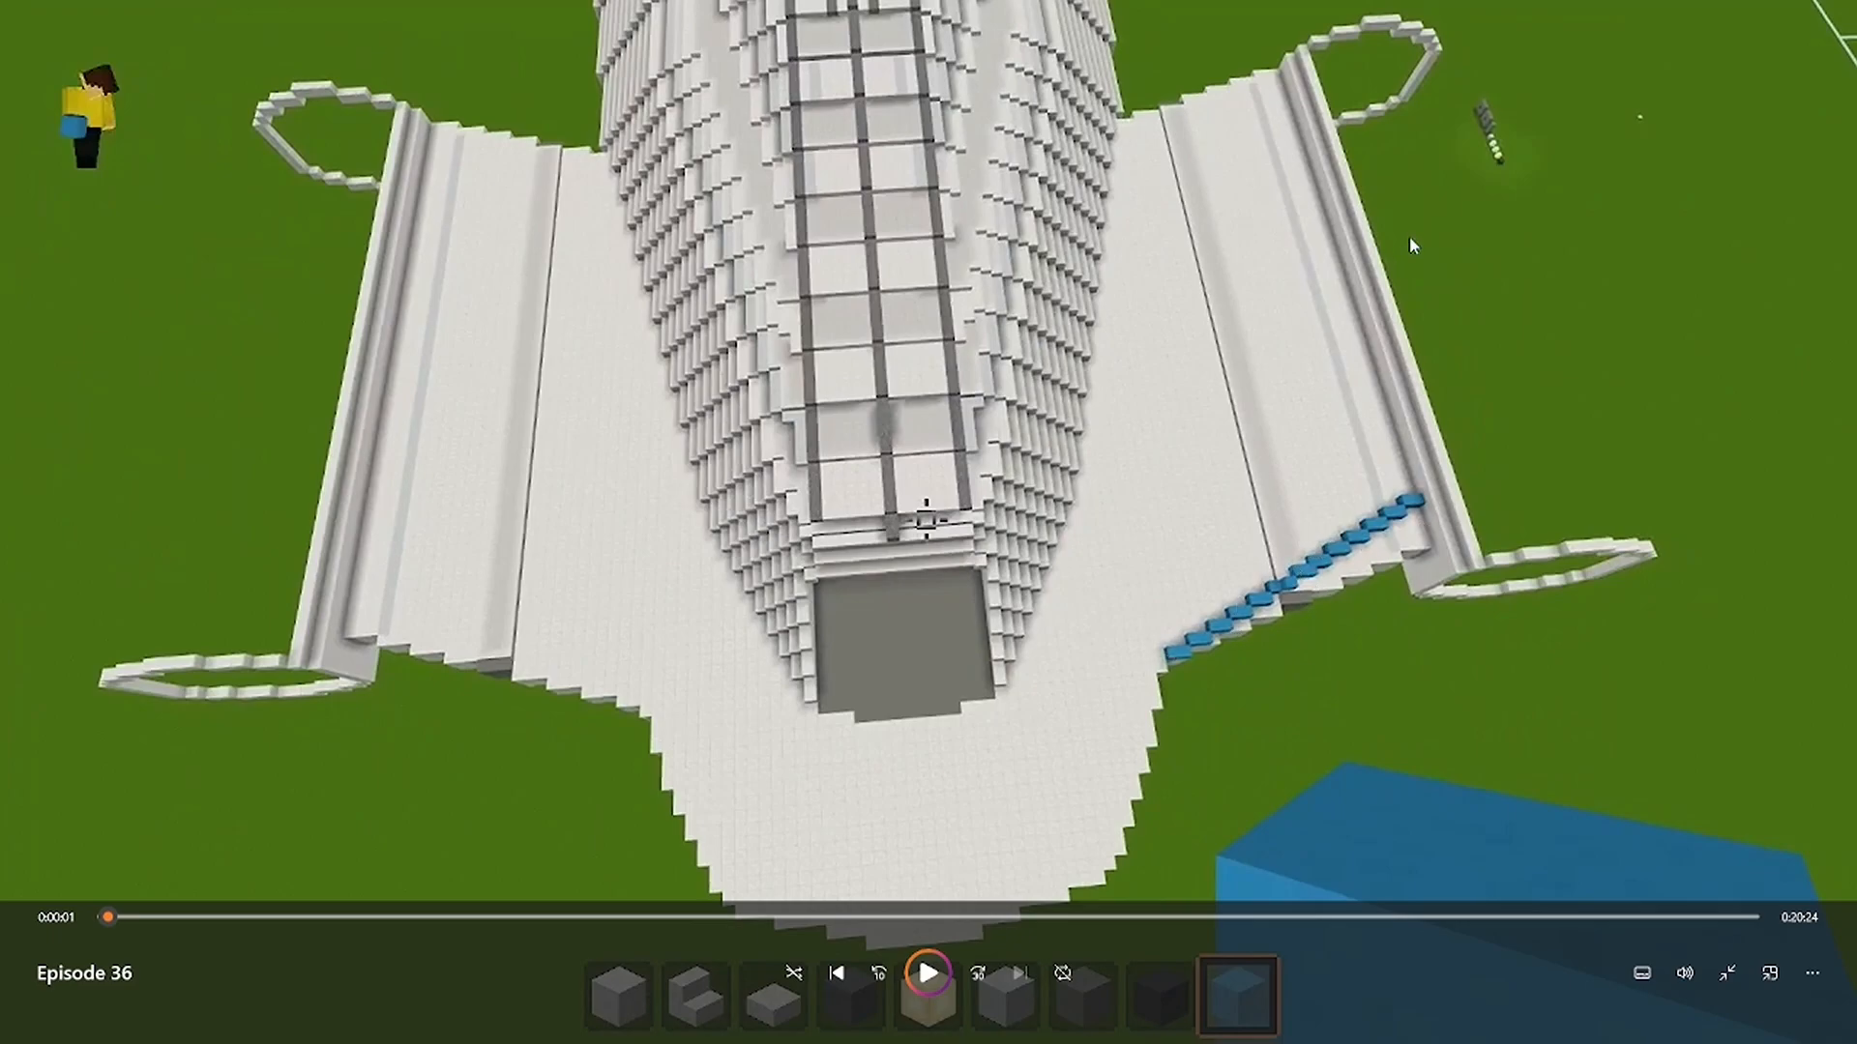
{"action": "mouse_move", "coordinate": [1060, 702]}
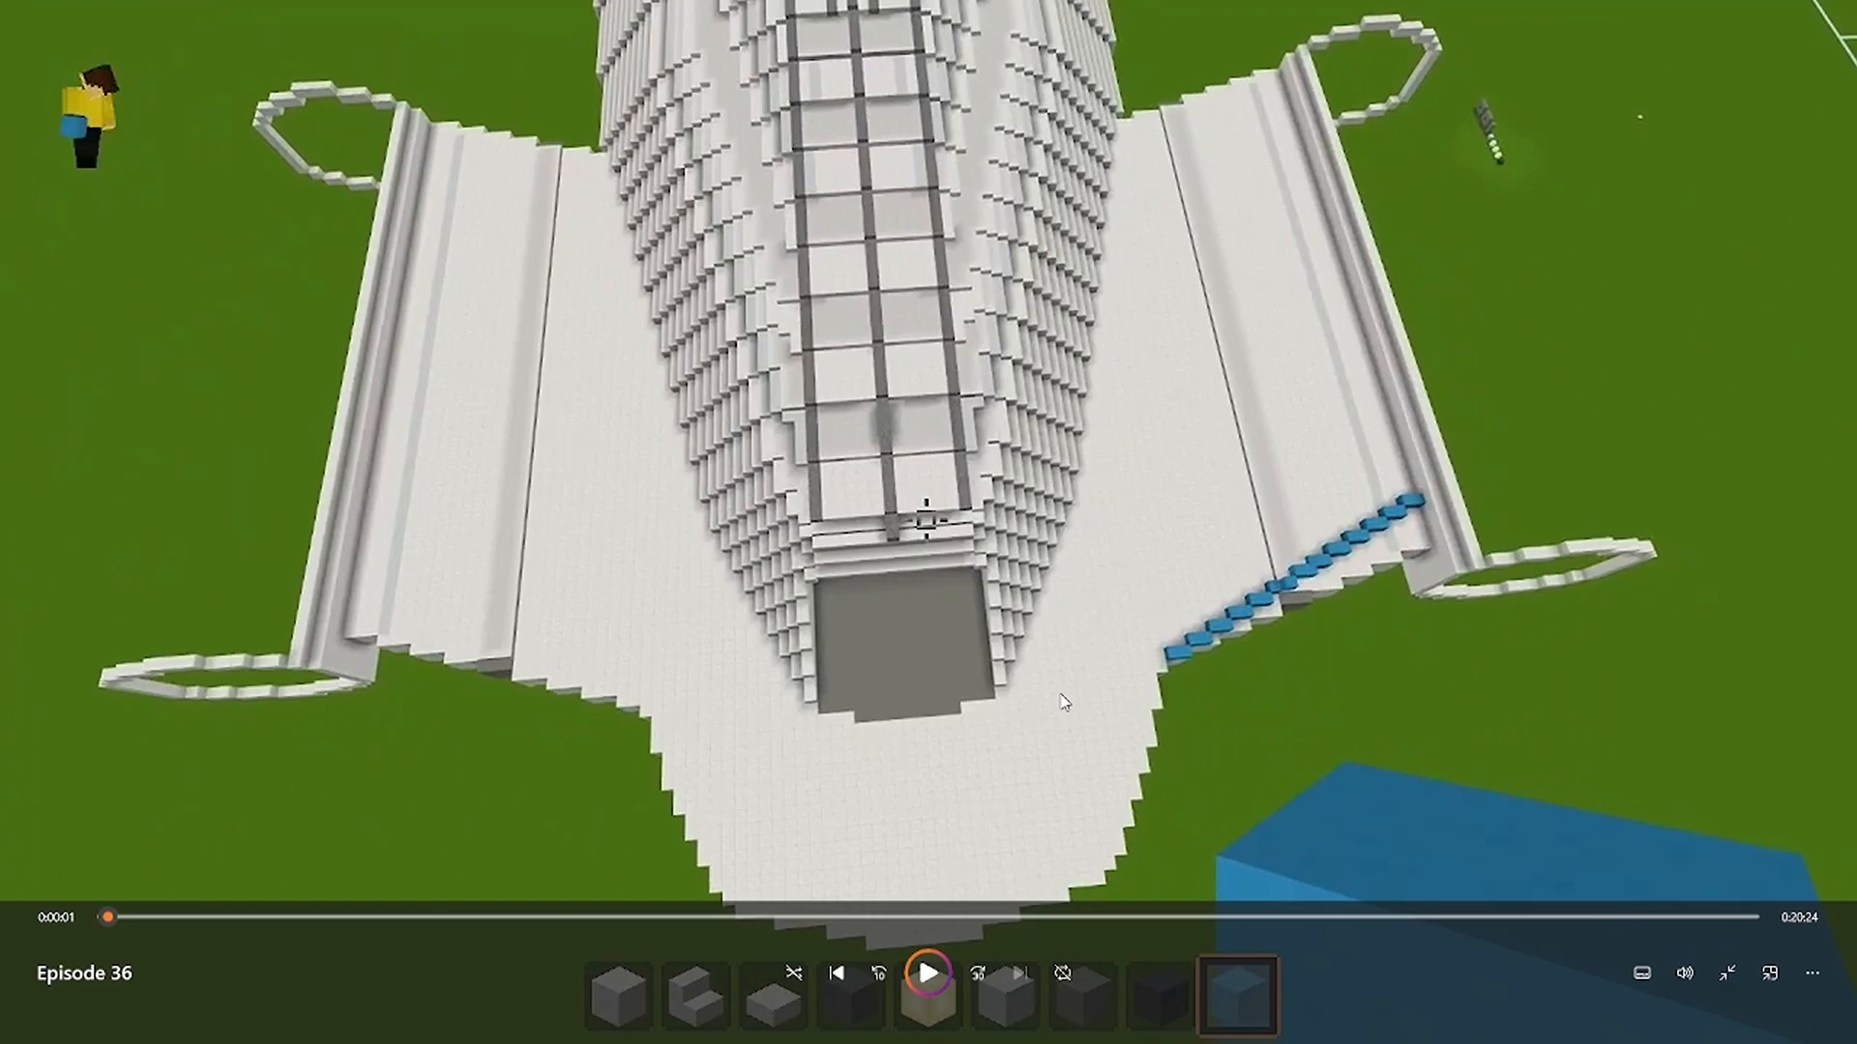
{"action": "mouse_move", "coordinate": [1110, 750]}
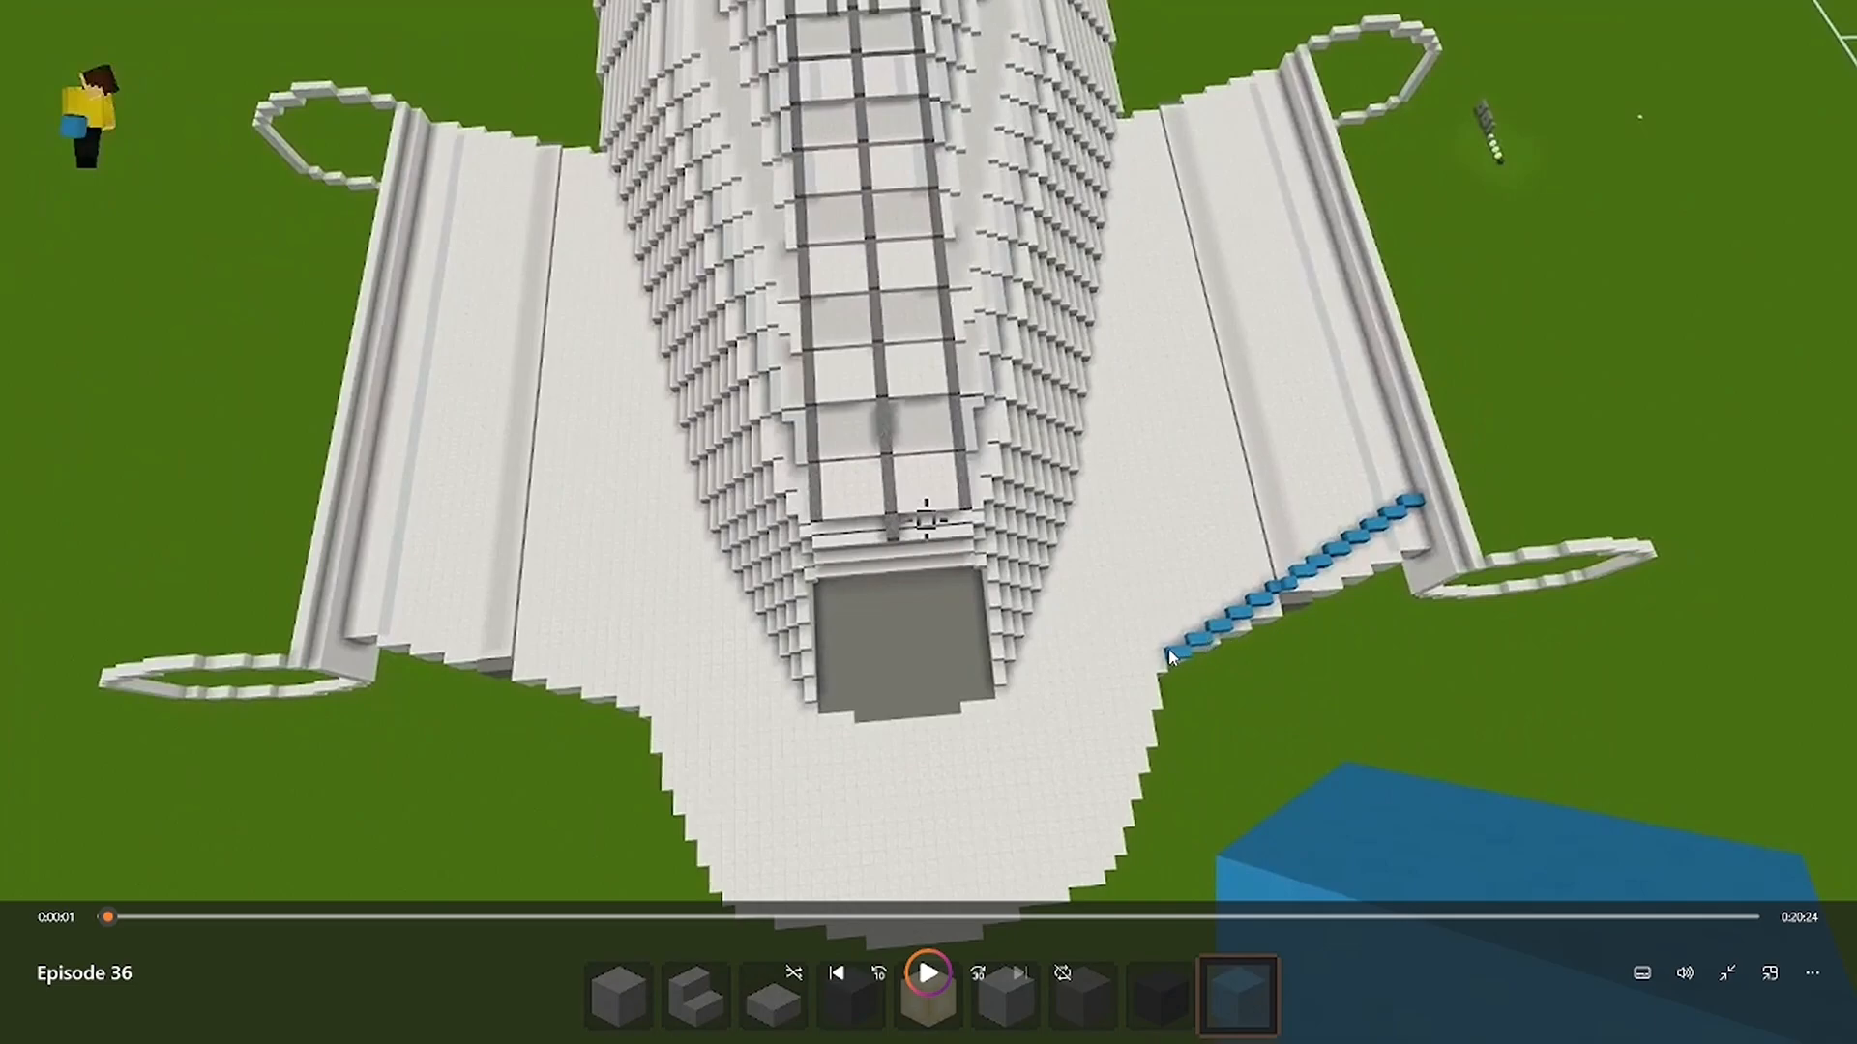
{"action": "mouse_move", "coordinate": [1390, 536]}
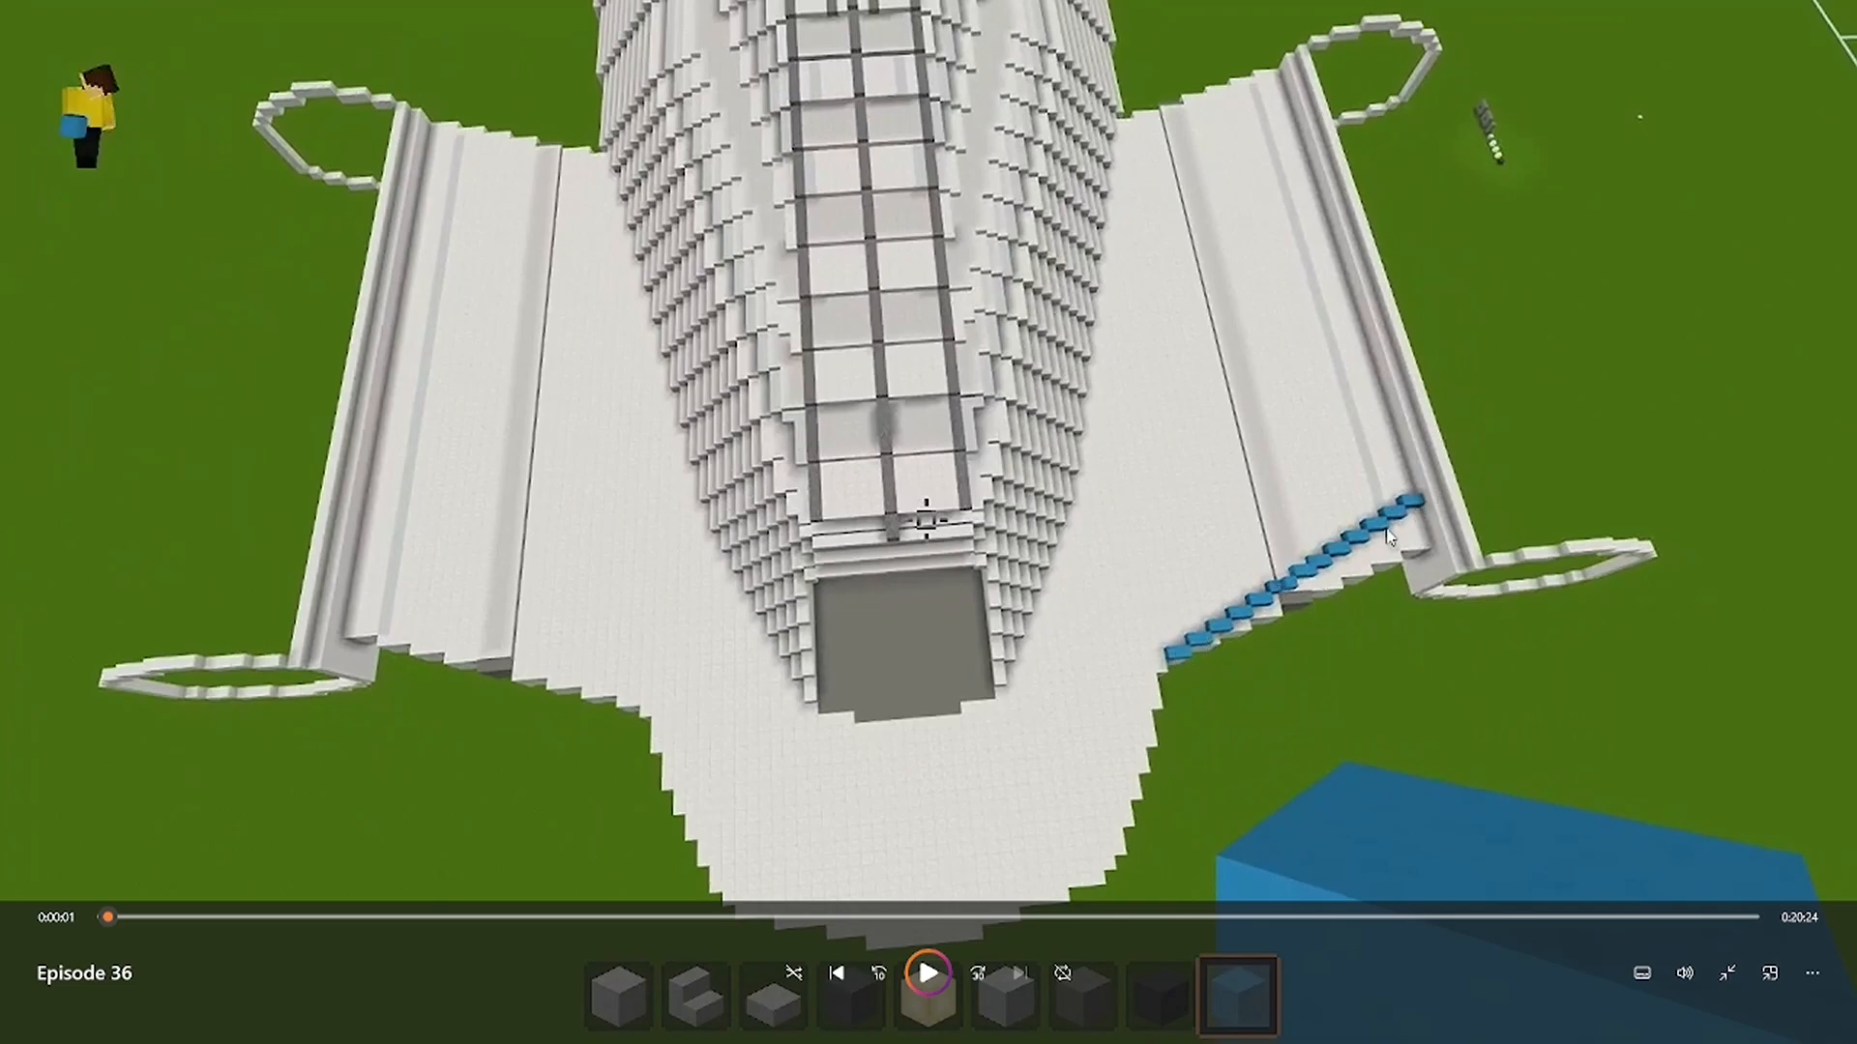
{"action": "left_click", "coordinate": [932, 1000]}
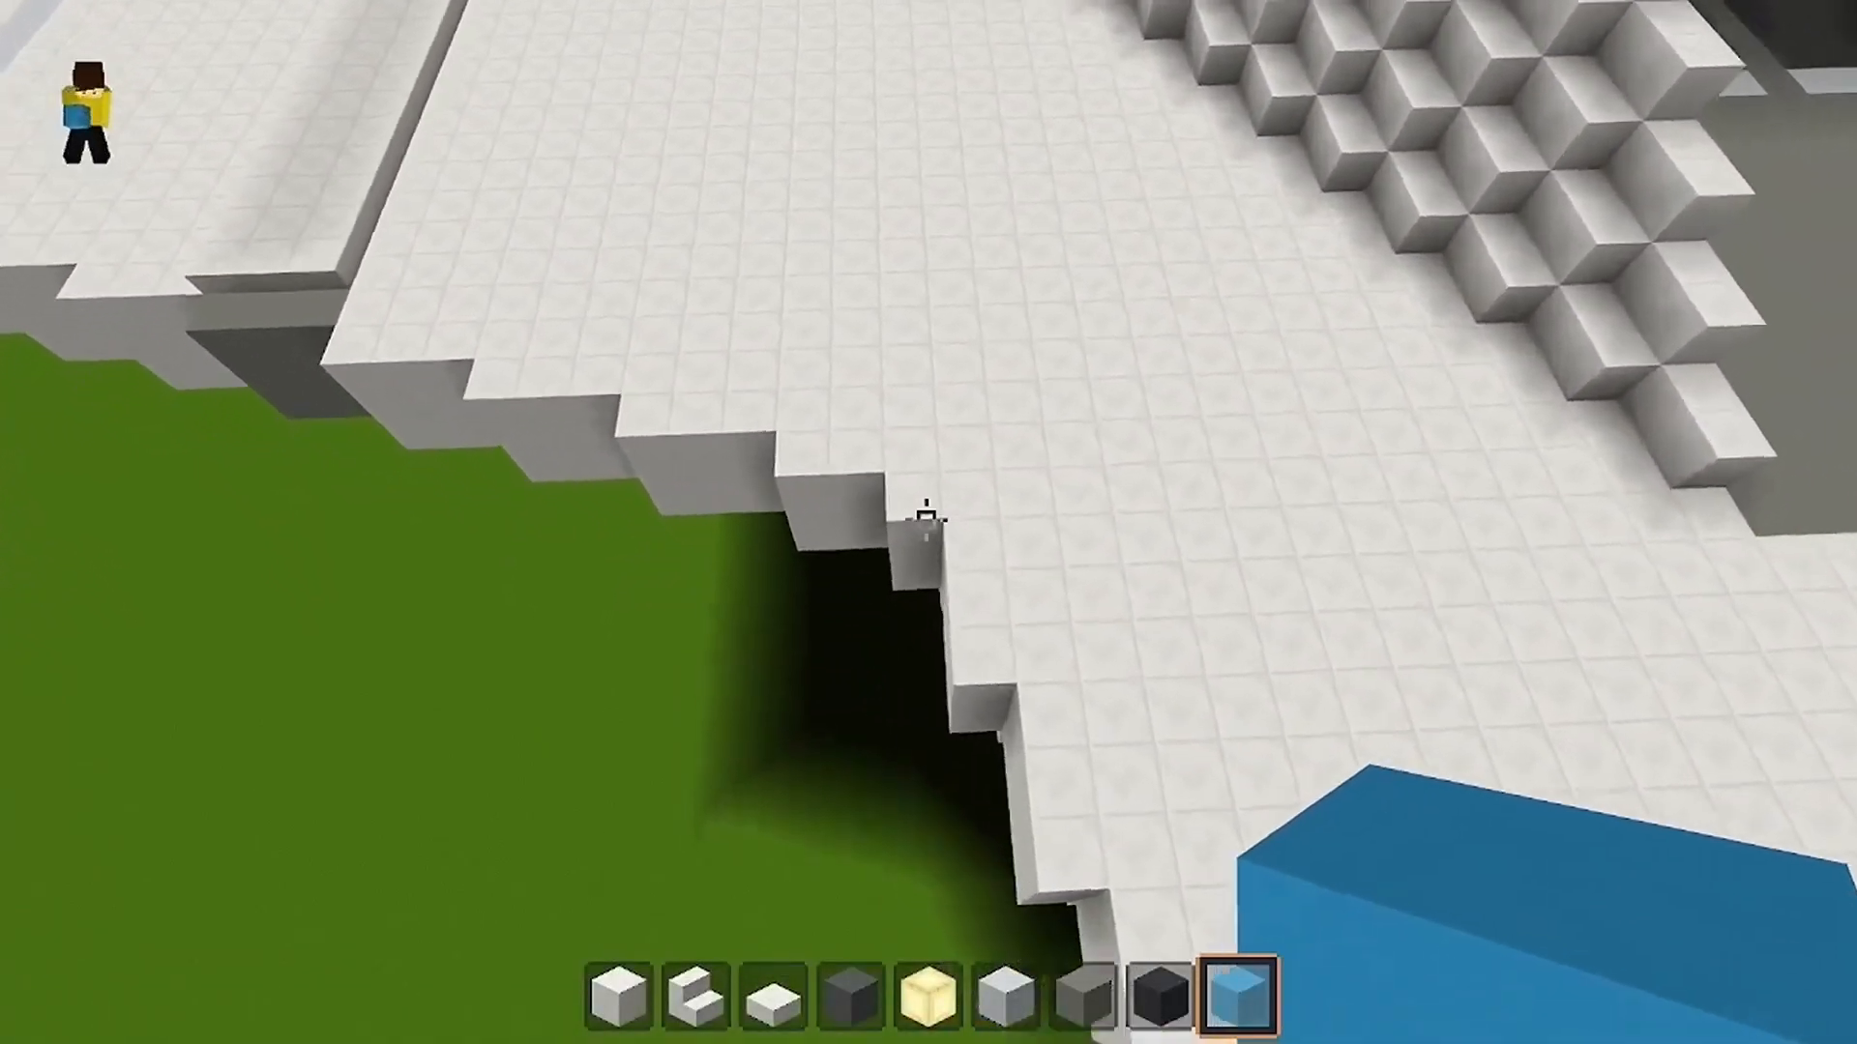
Place a blue marker block along the stepped neck-saucer edge.
{"action": "left_click", "coordinate": [925, 522]}
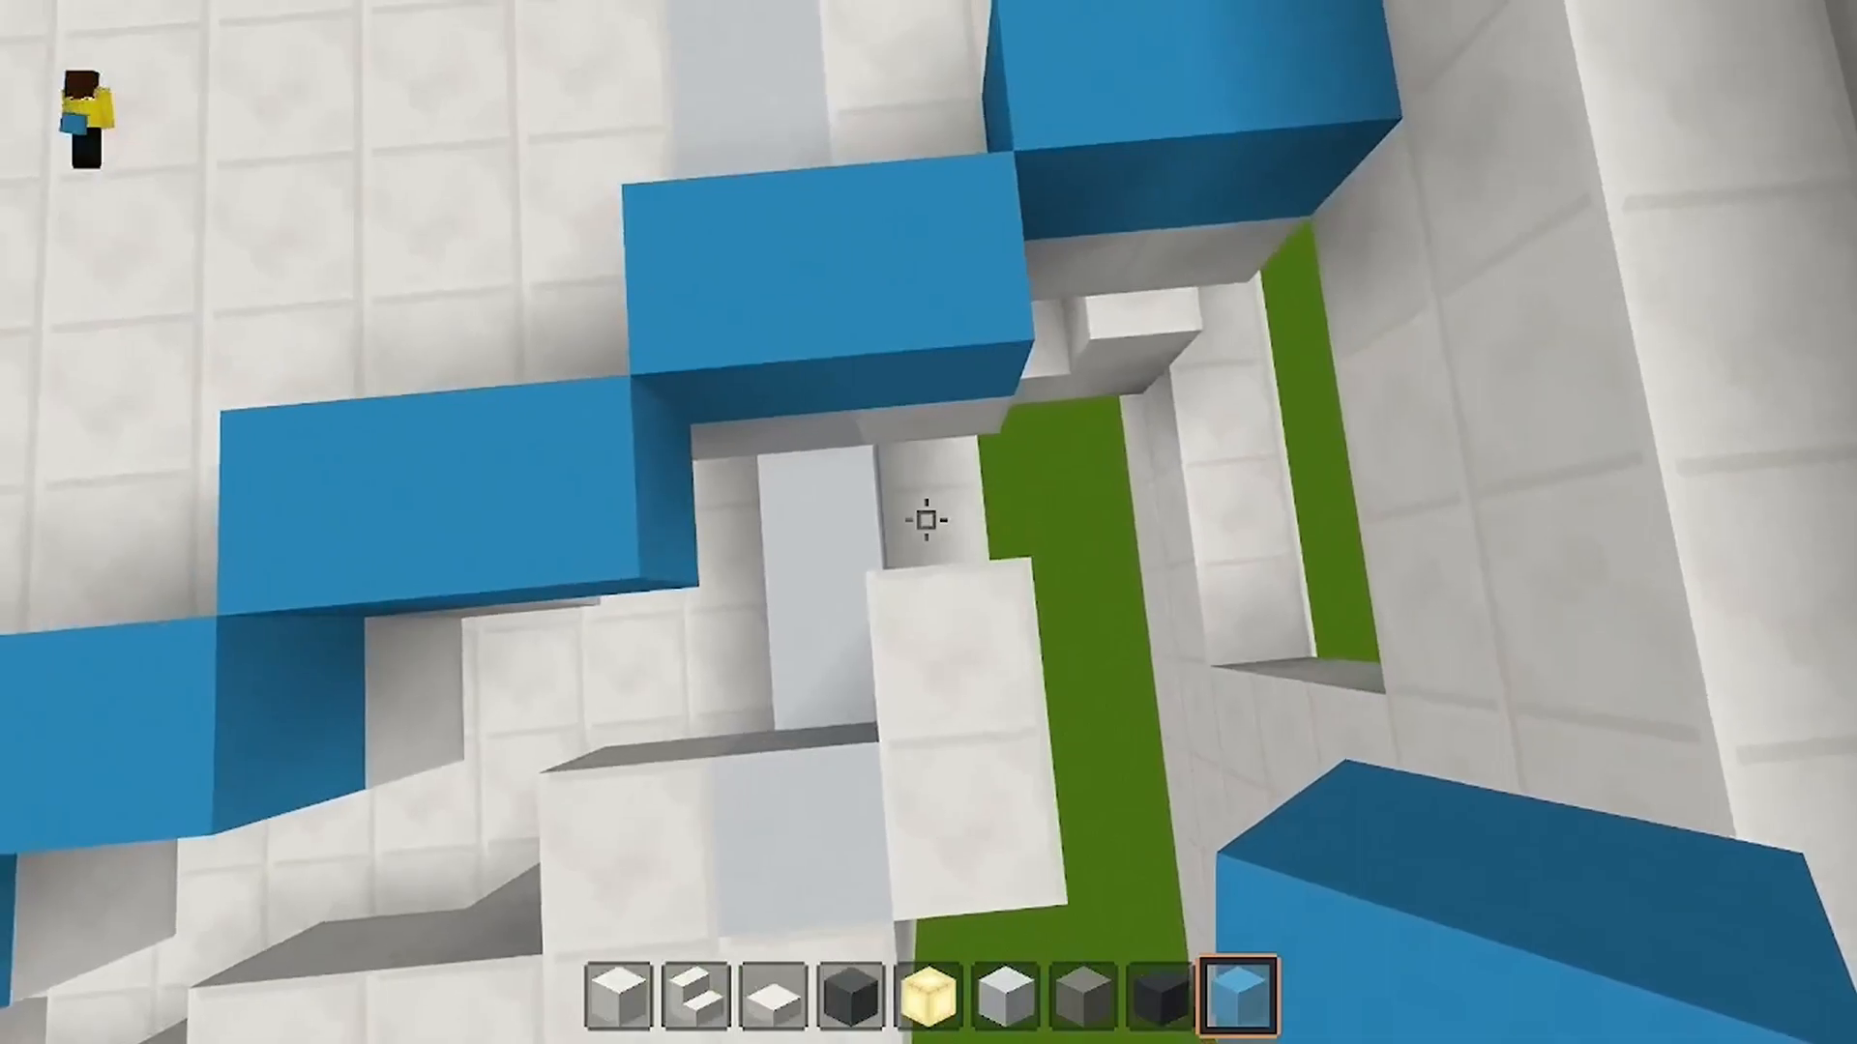
Swap a blue marker for white material and remove a leftover block at the neck edge.
{"action": "left_click", "coordinate": [924, 519]}
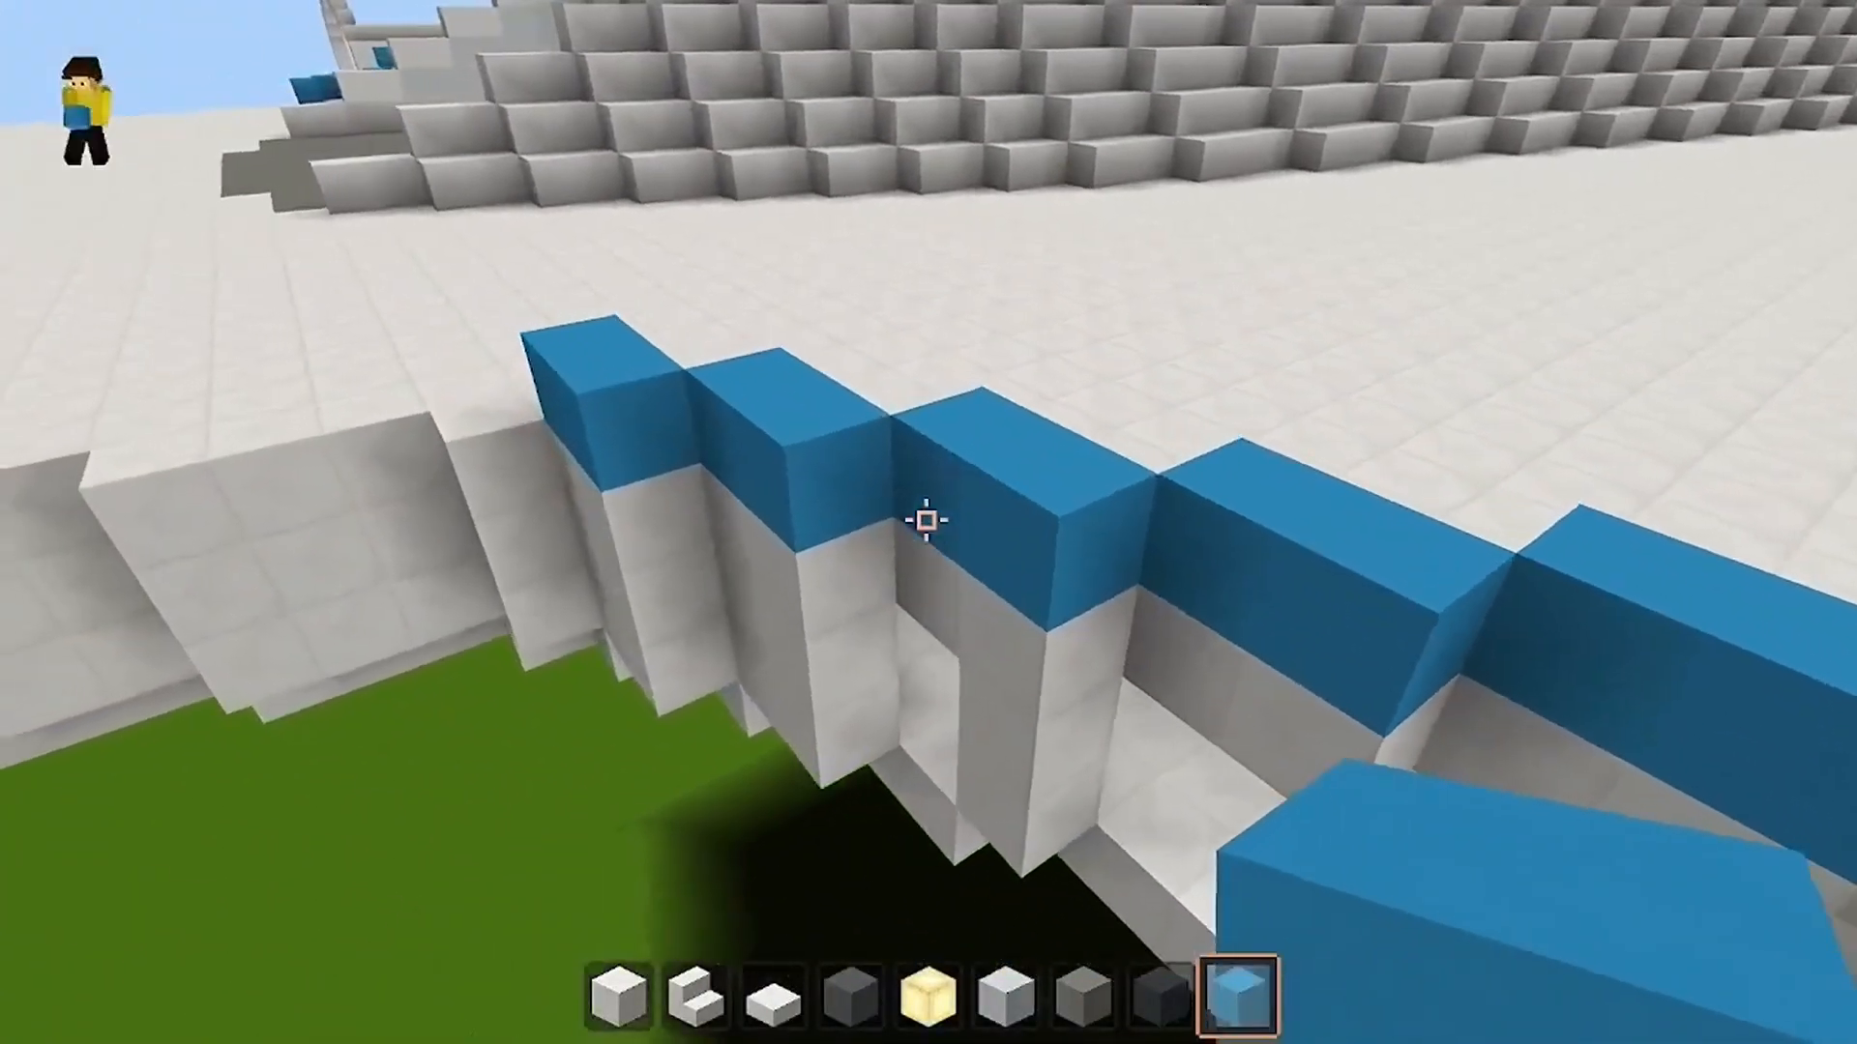
{"action": "mouse_move", "coordinate": [924, 522]}
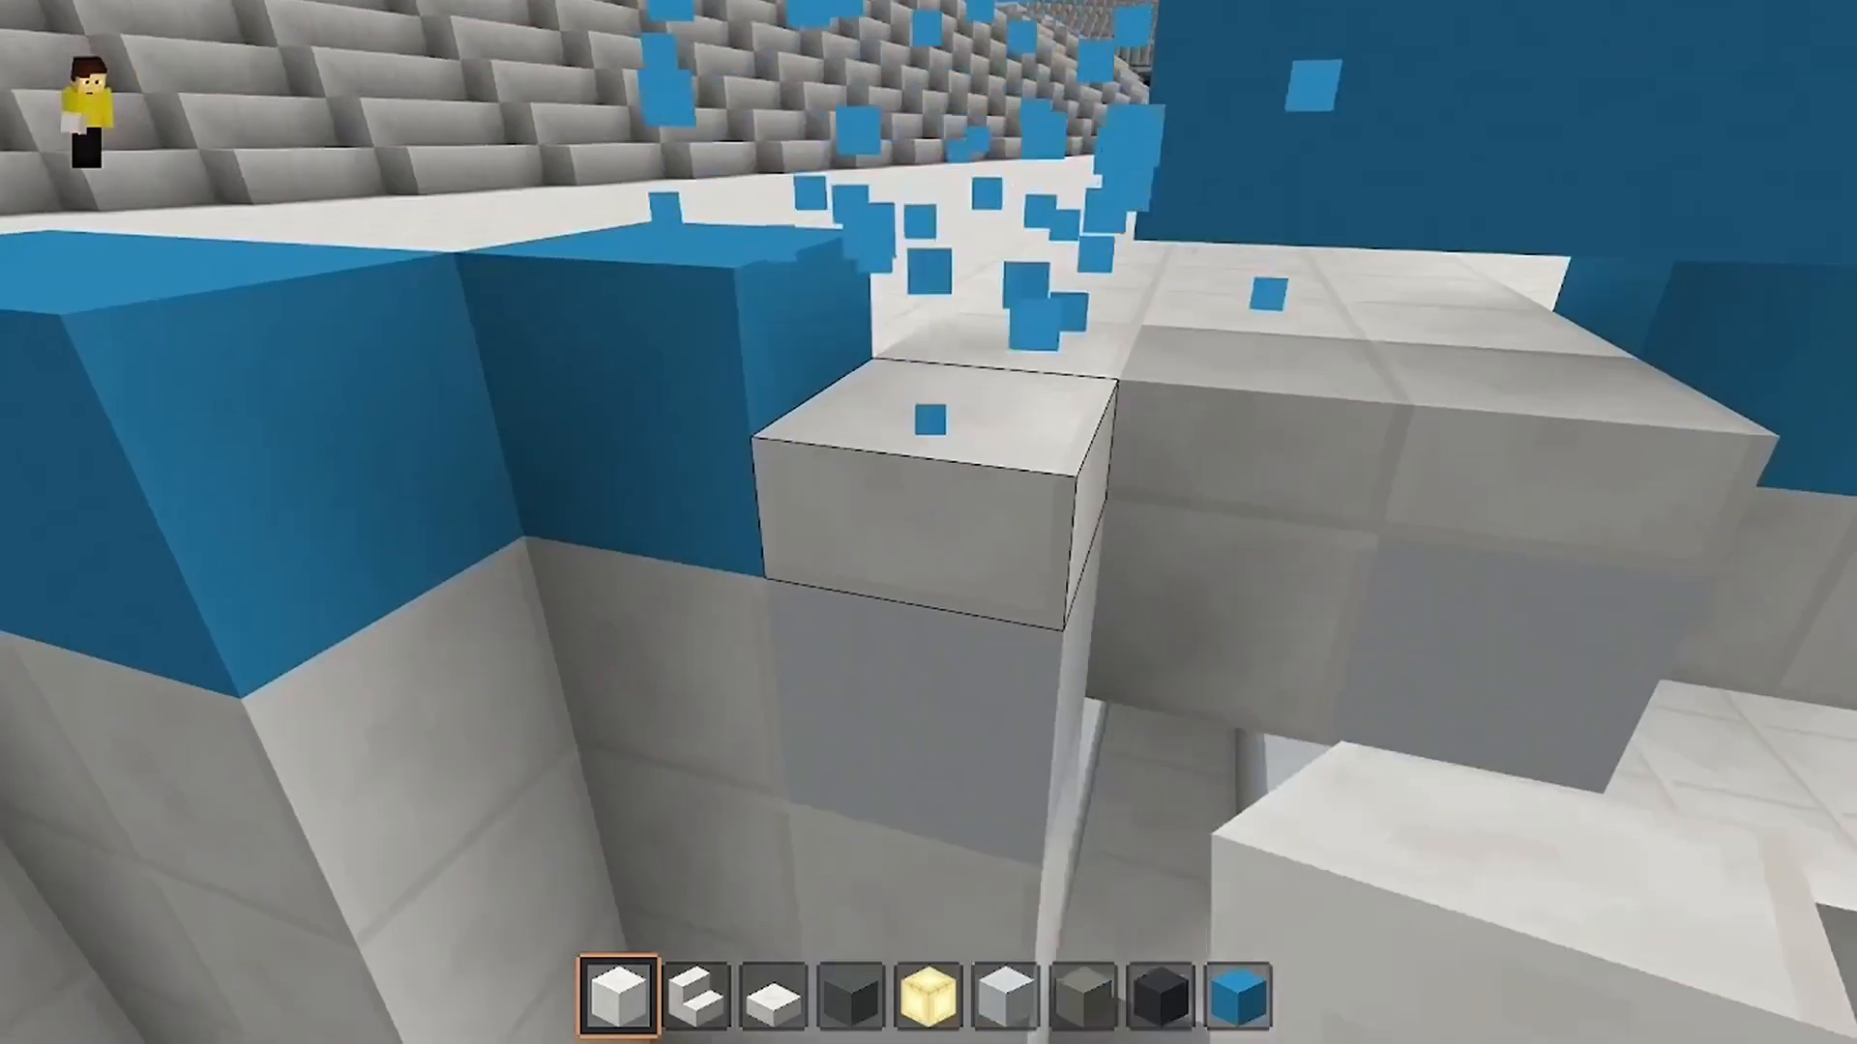
{"action": "mouse_move", "coordinate": [928, 520]}
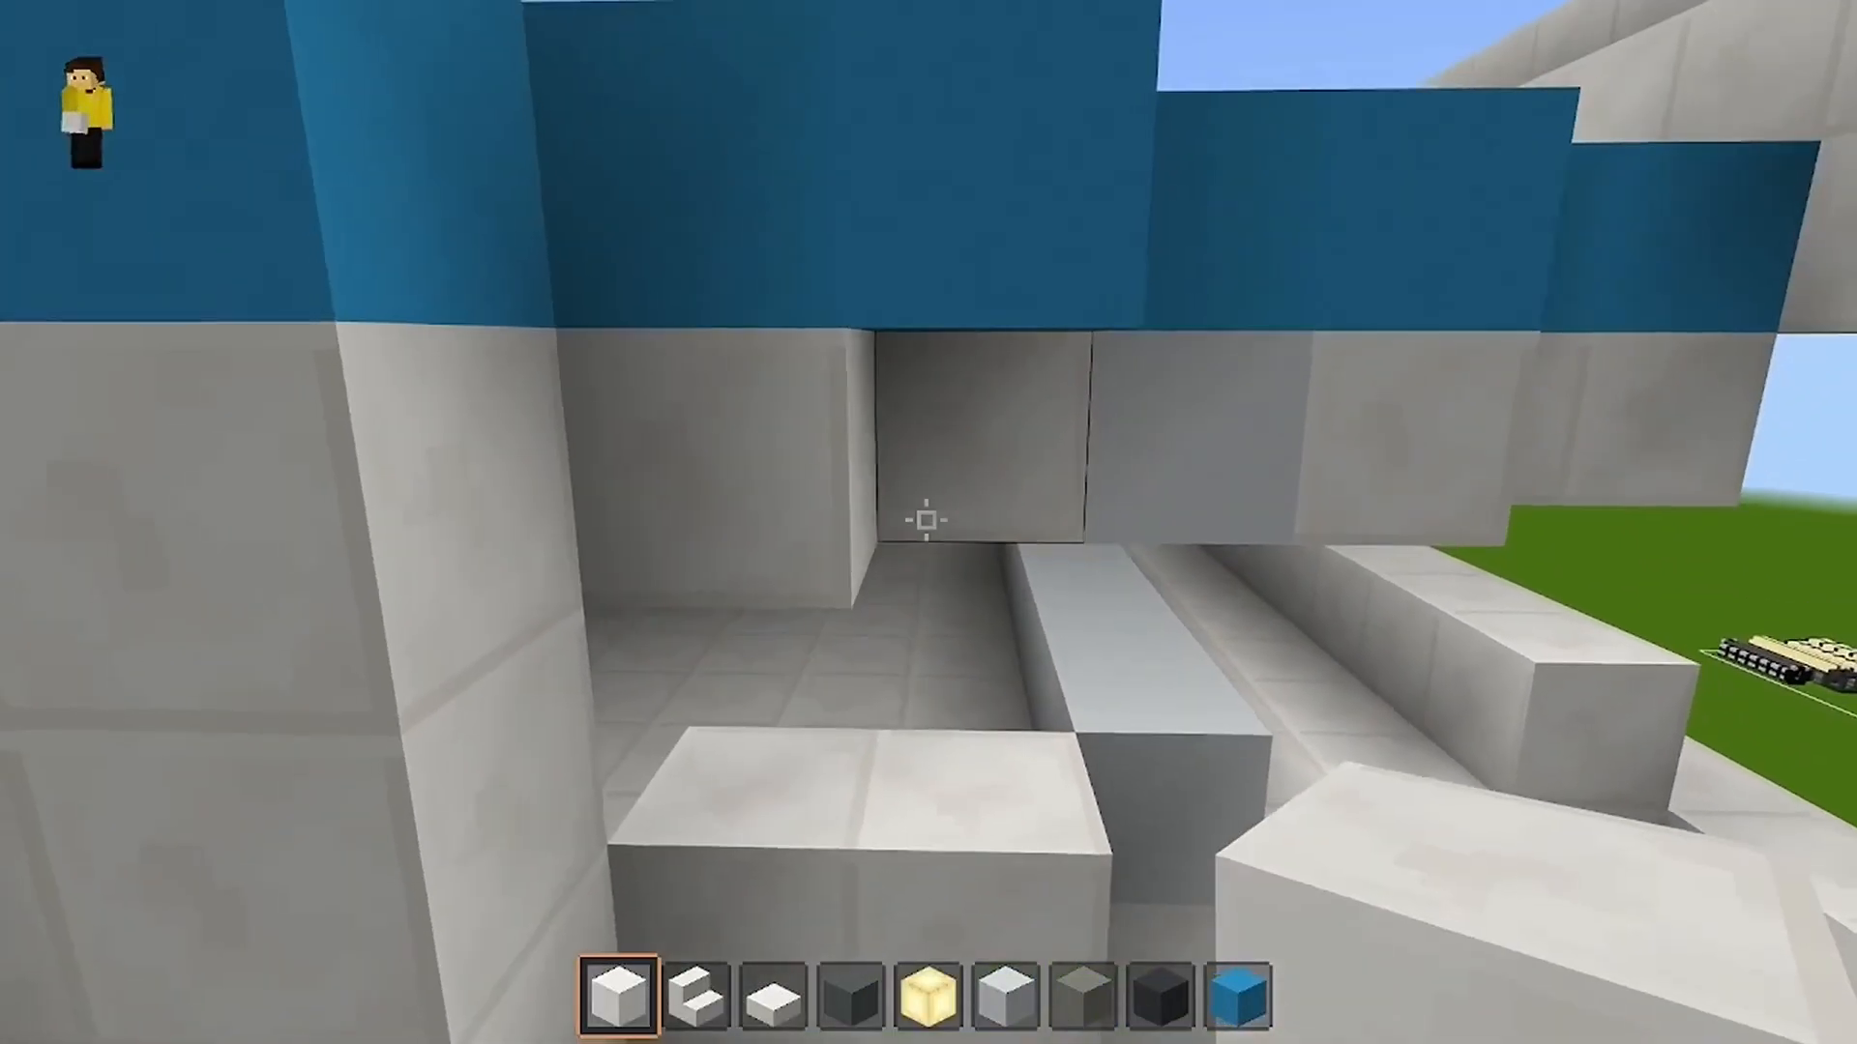
{"action": "mouse_move", "coordinate": [929, 519]}
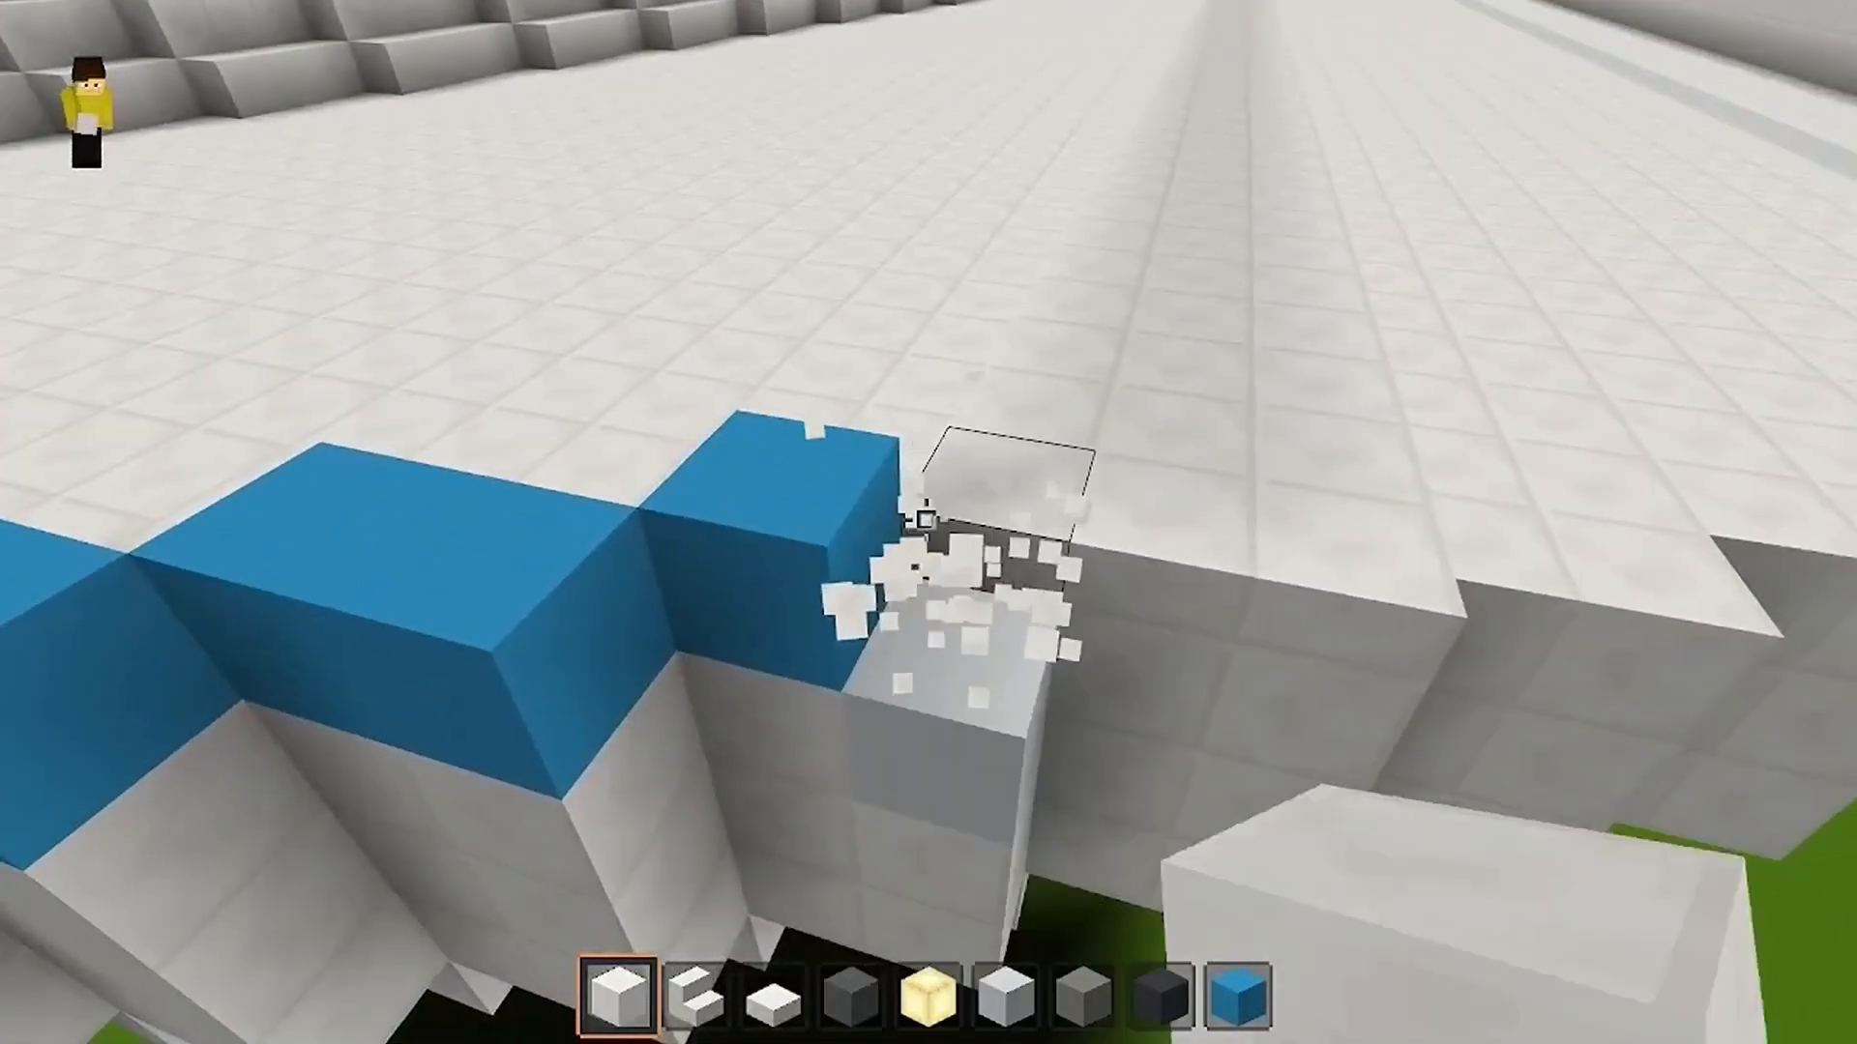
{"action": "left_click", "coordinate": [919, 545]}
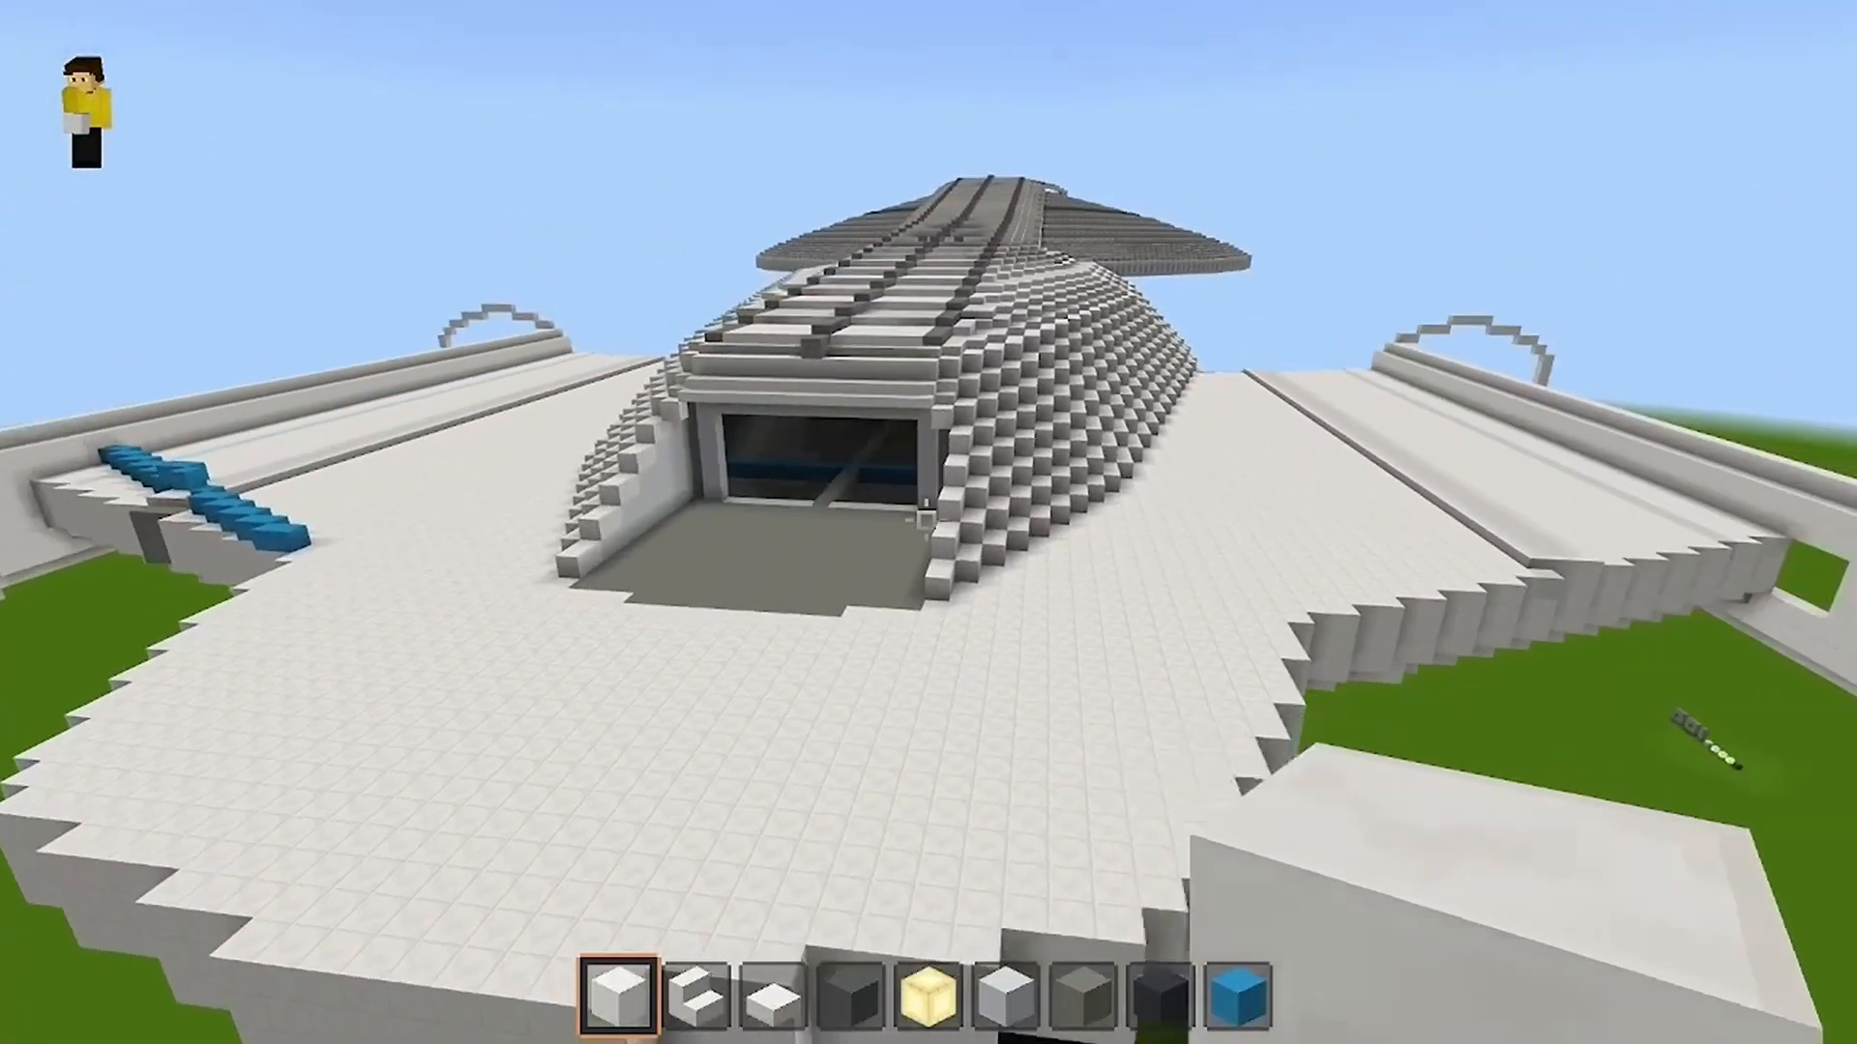
{"action": "mouse_move", "coordinate": [923, 518]}
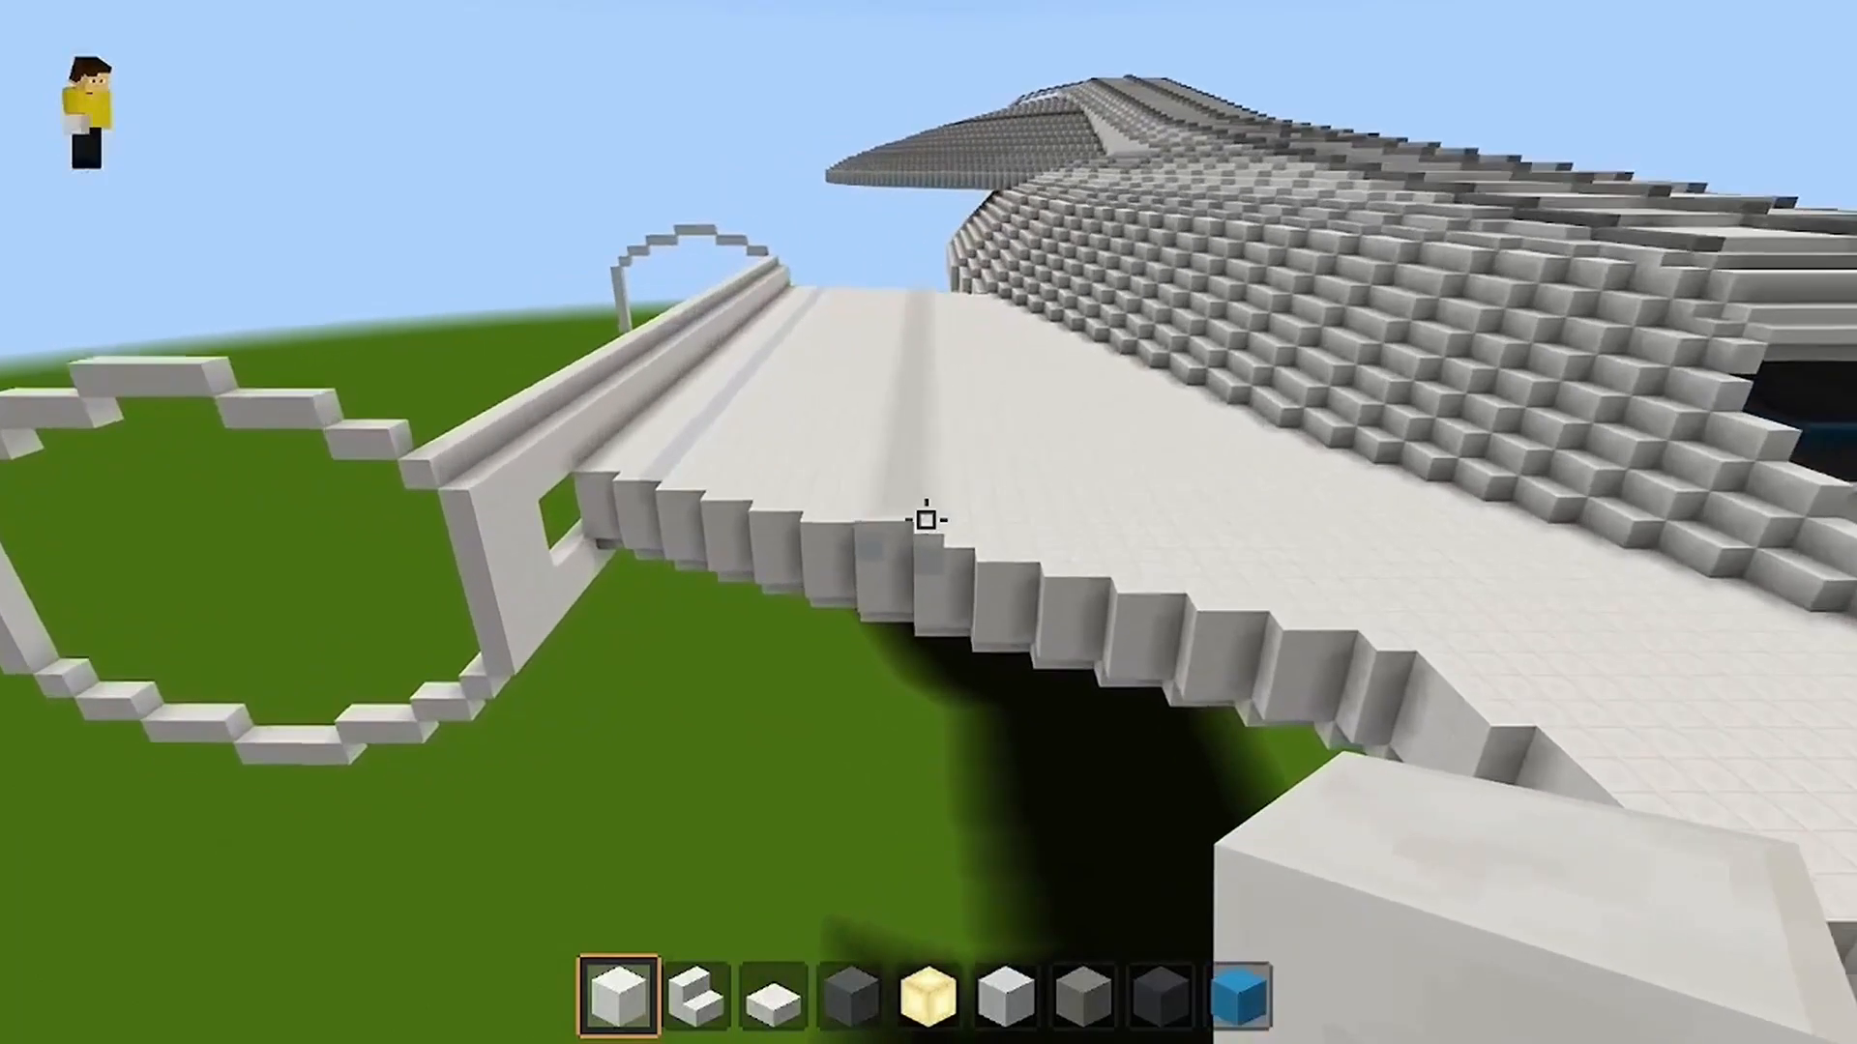
{"action": "mouse_move", "coordinate": [924, 522]}
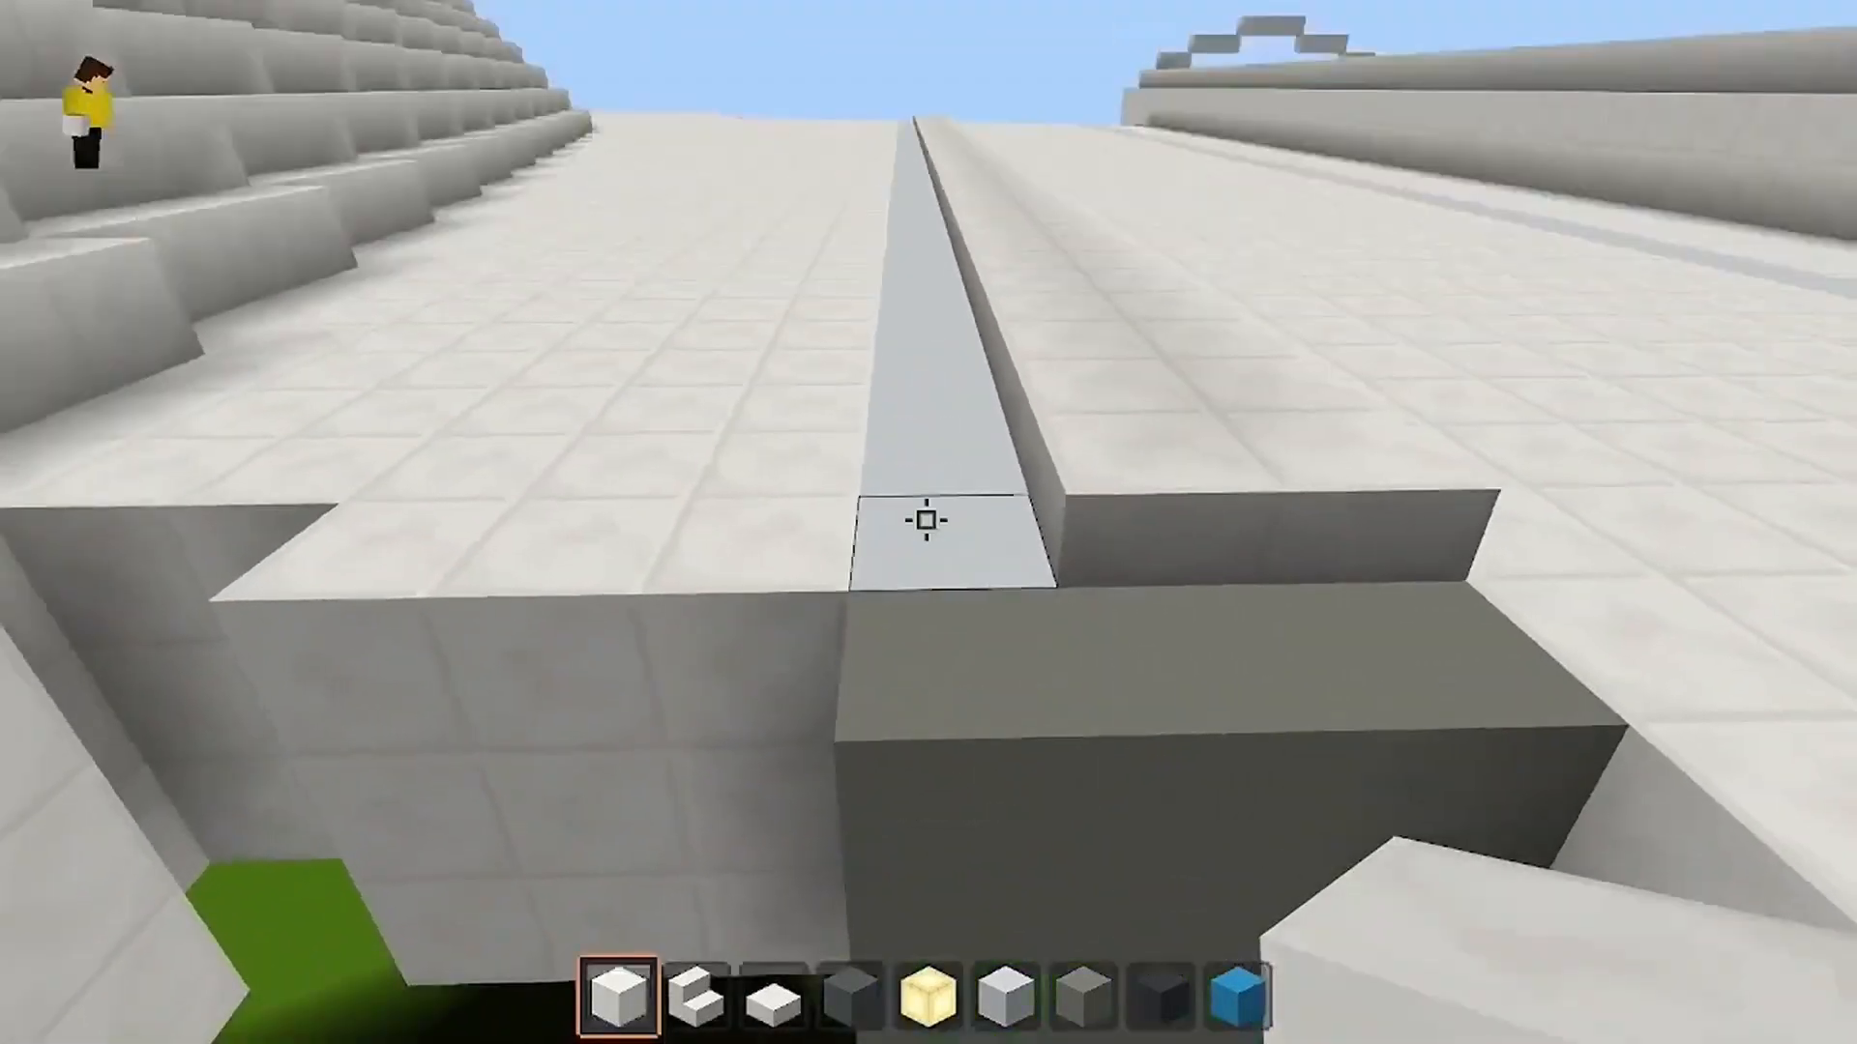
{"action": "mouse_move", "coordinate": [924, 541]}
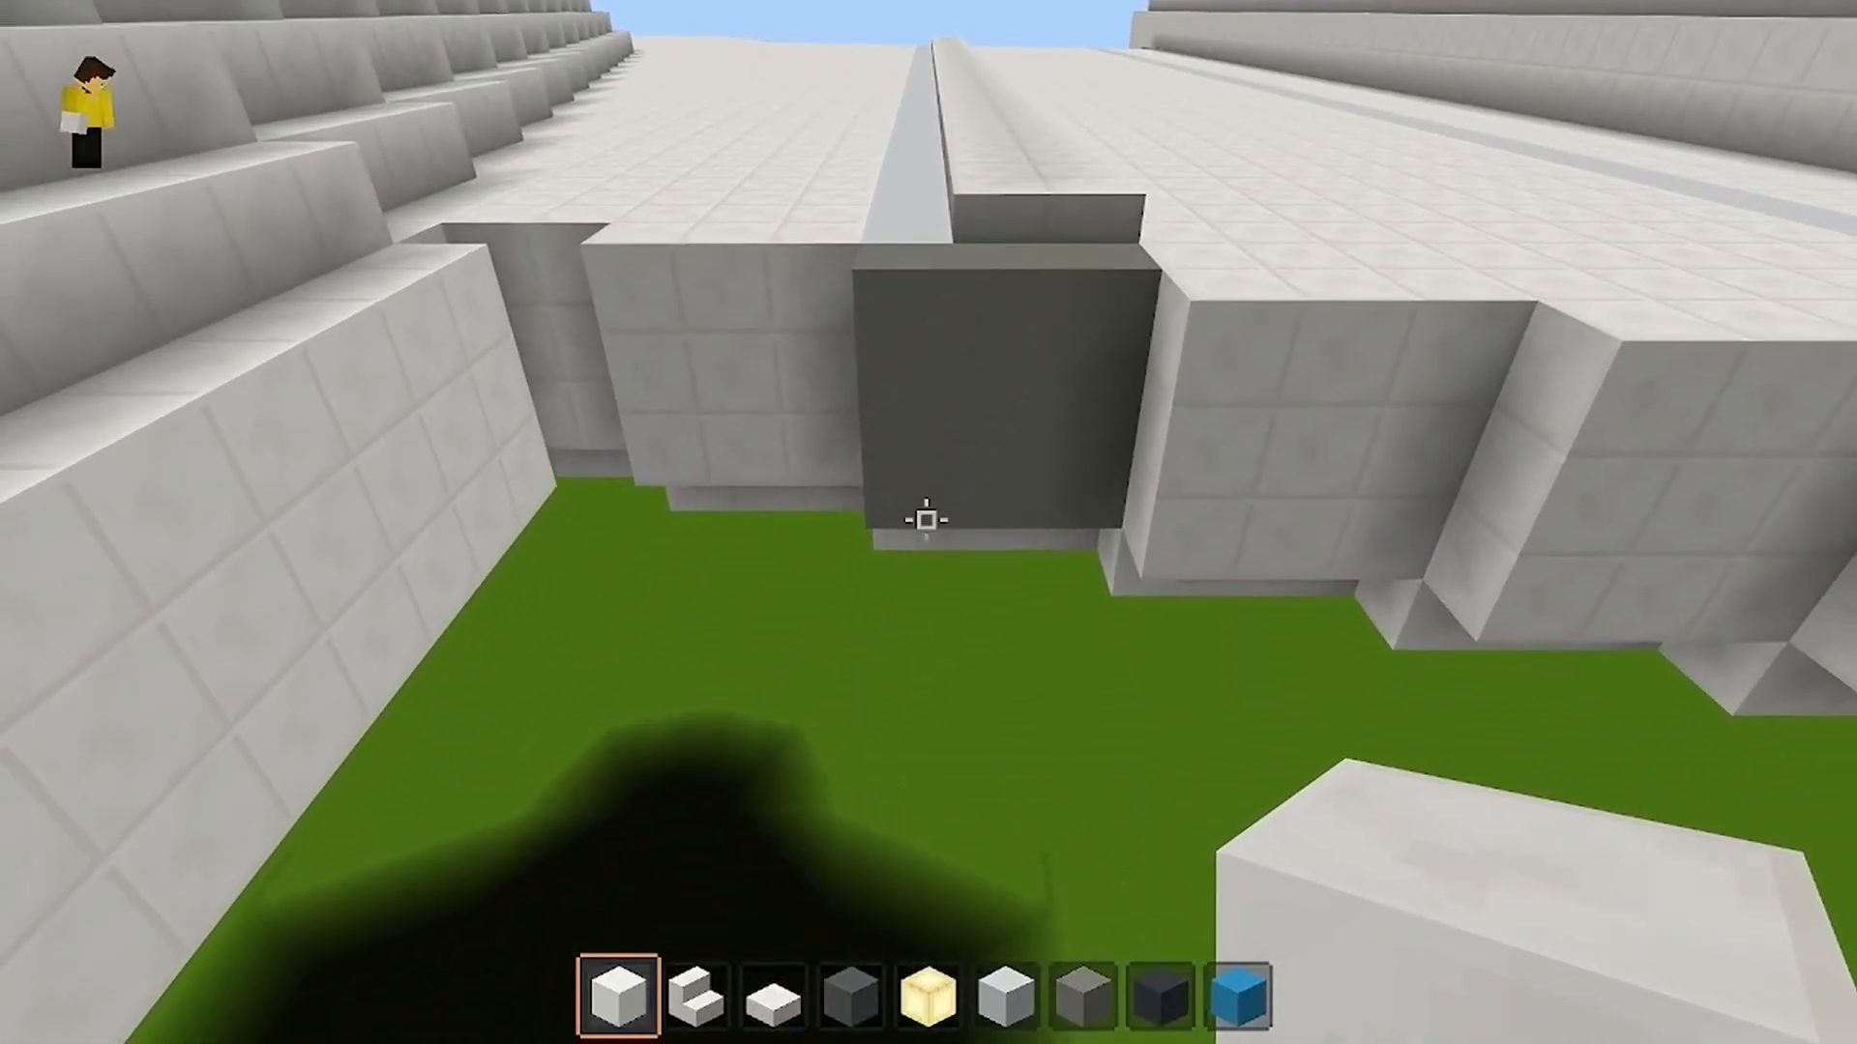
{"action": "mouse_move", "coordinate": [928, 520]}
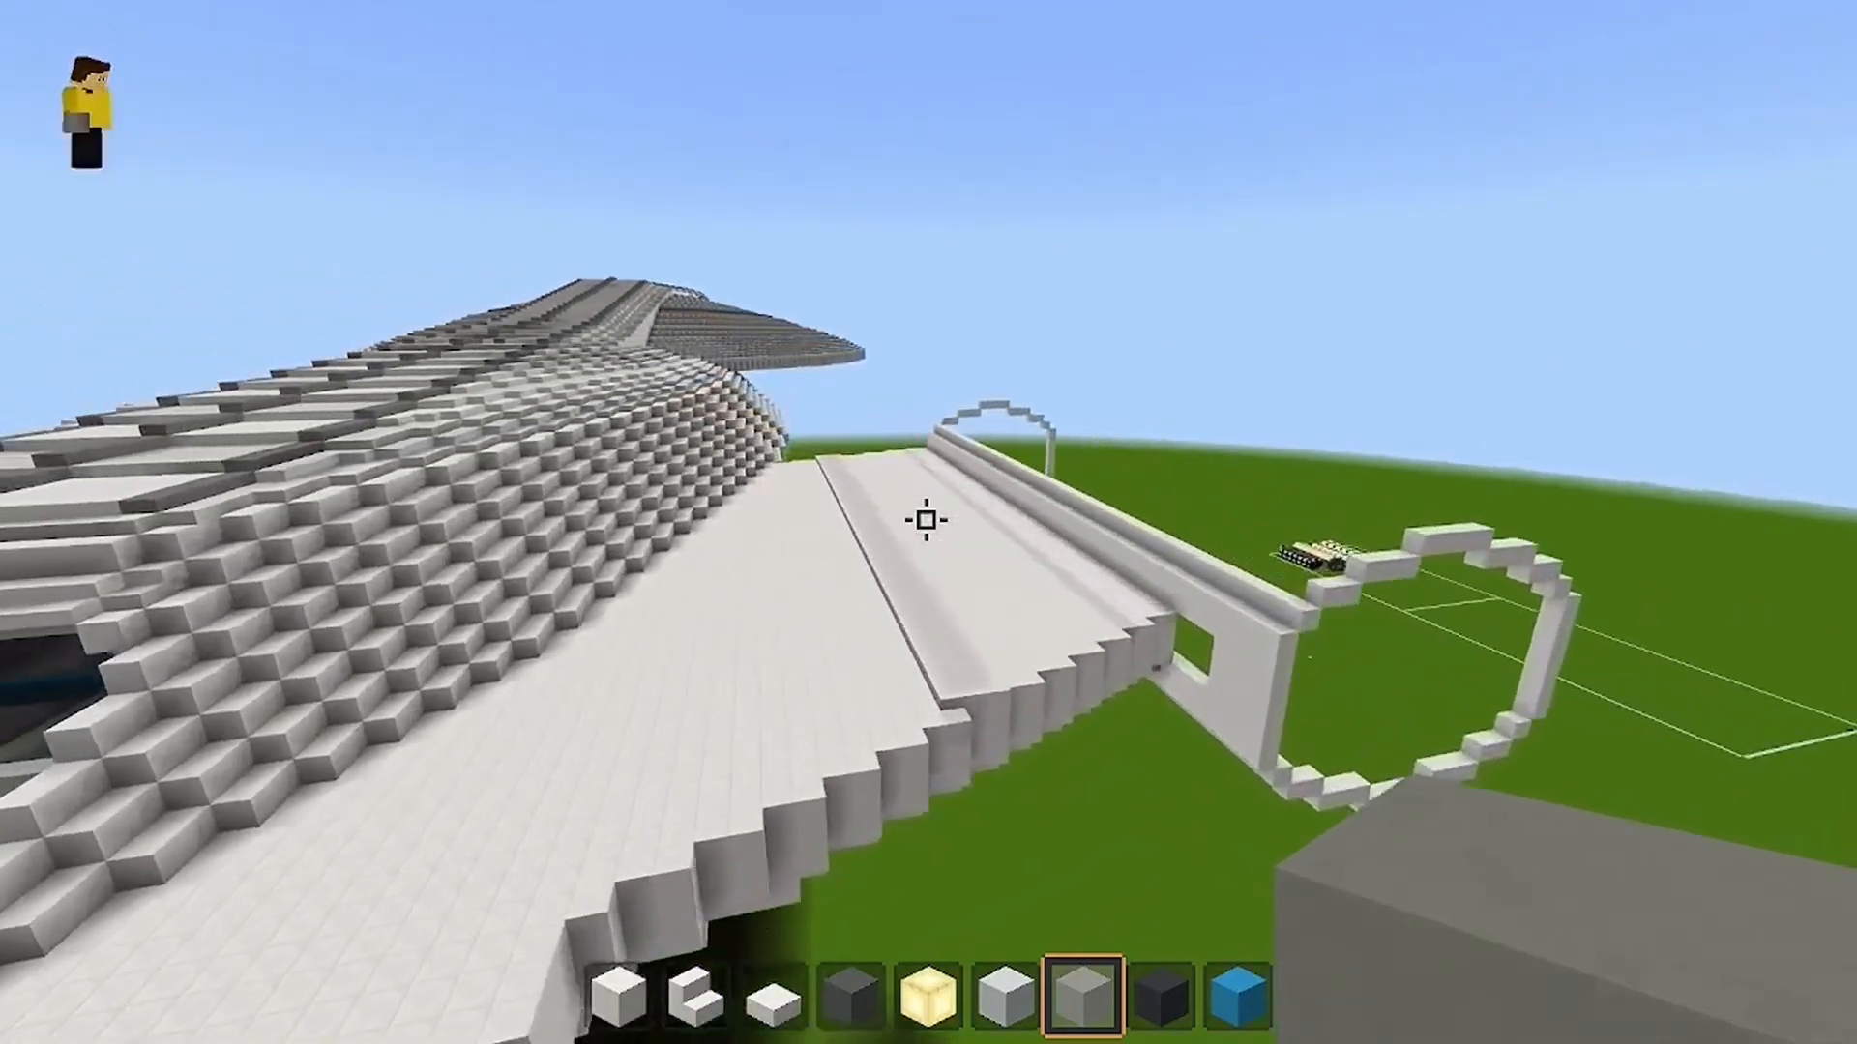
{"action": "mouse_move", "coordinate": [928, 522]}
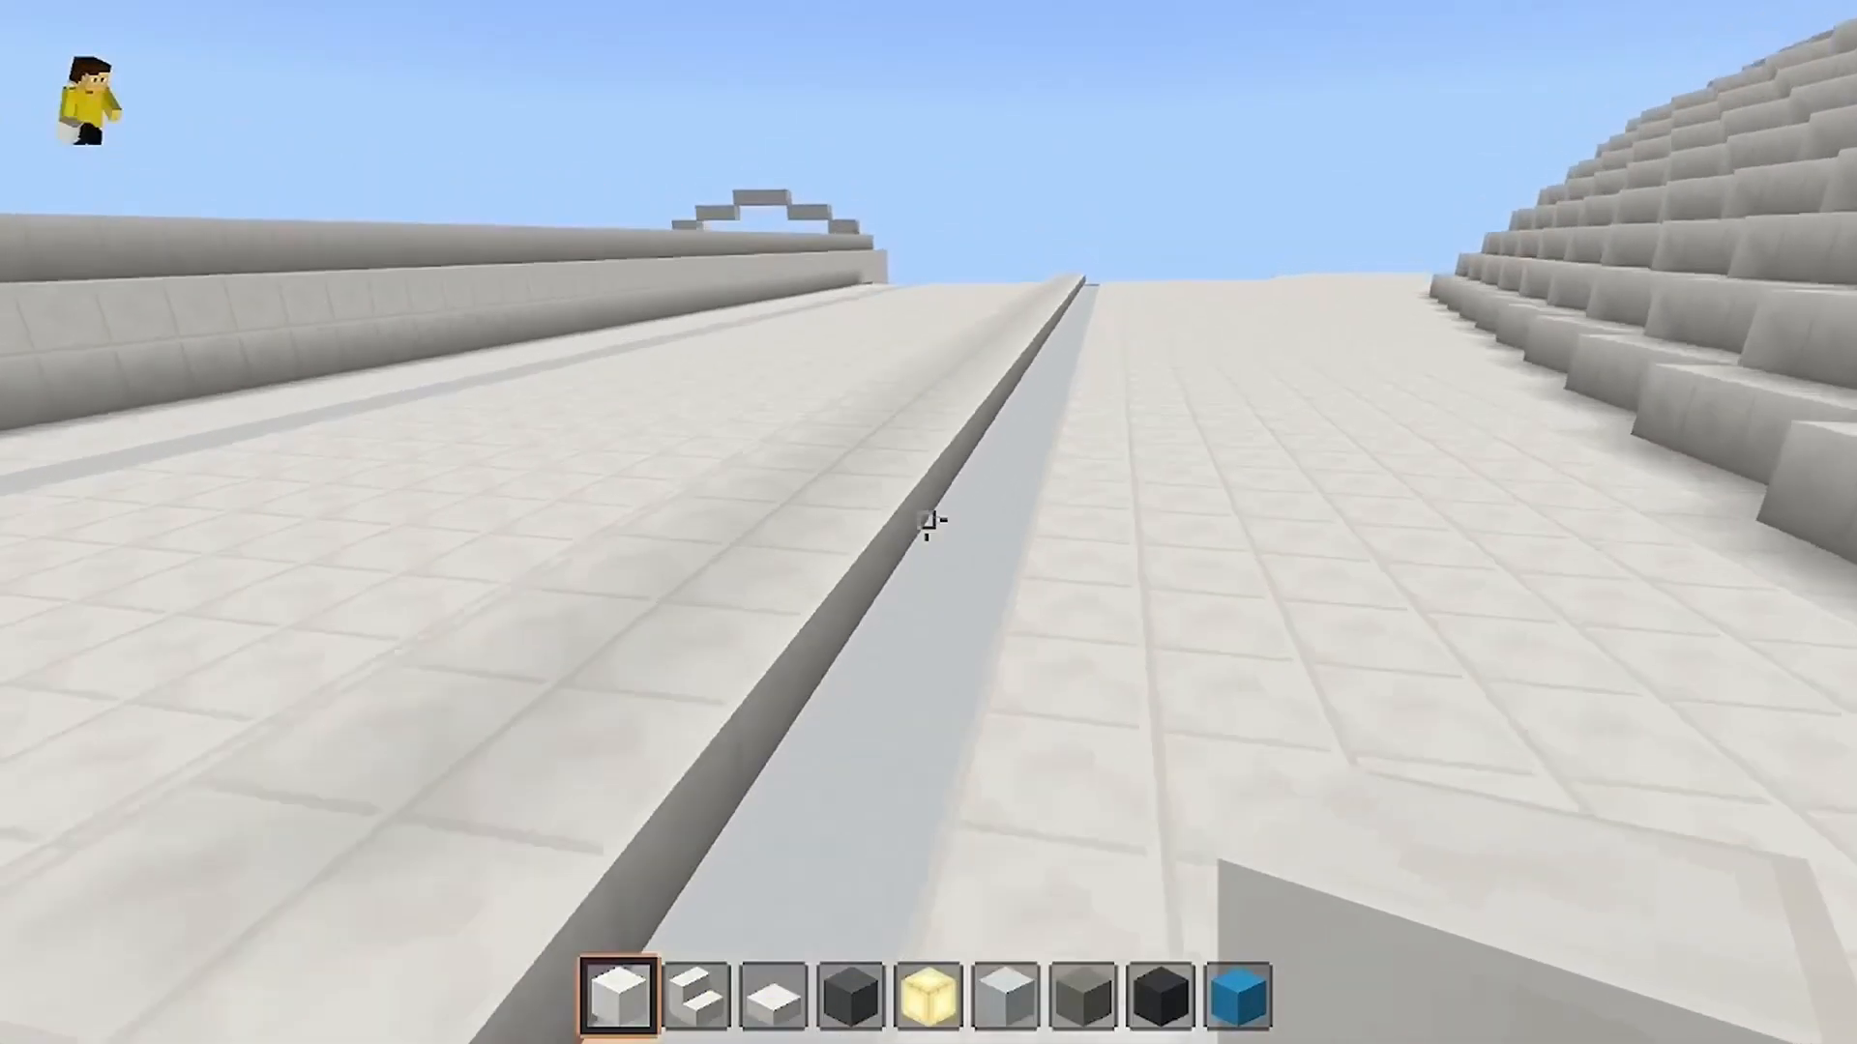
Switch to hotbar slot 6 to continue building the grooved white wing edge.
{"action": "key", "text": "6"}
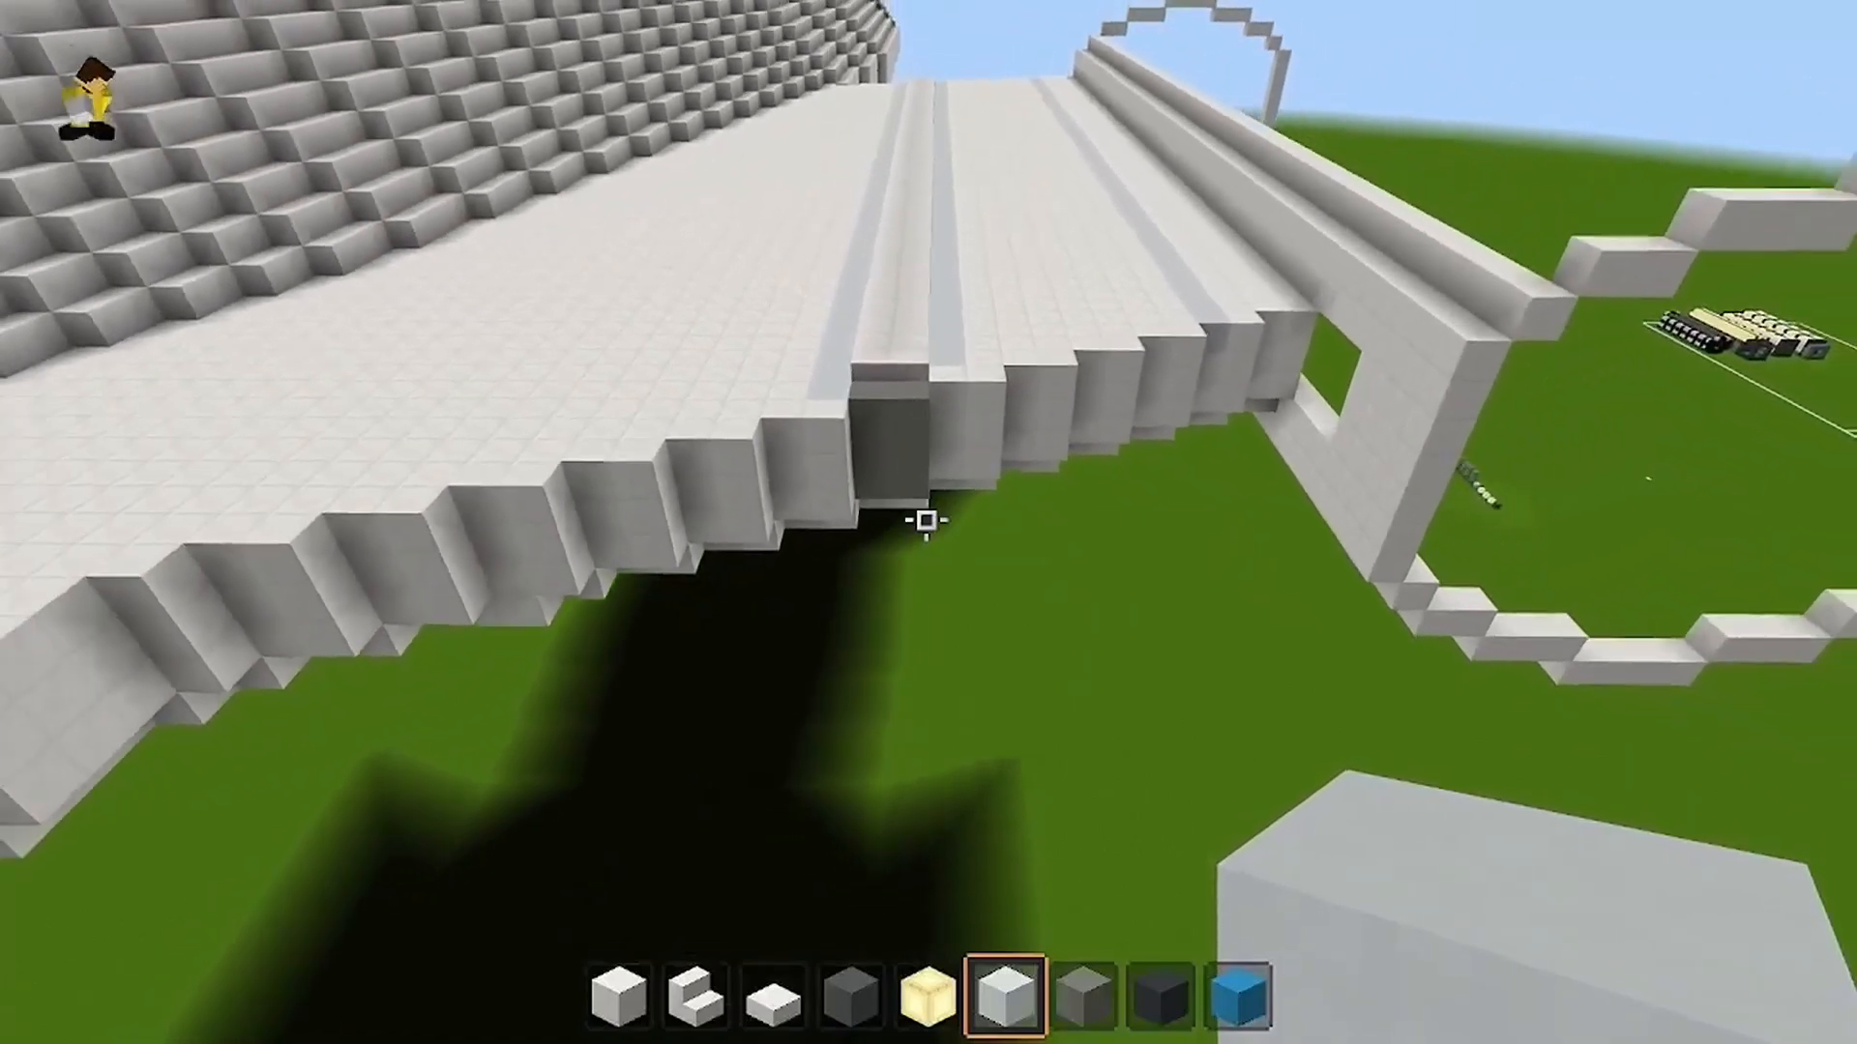
{"action": "mouse_move", "coordinate": [924, 528]}
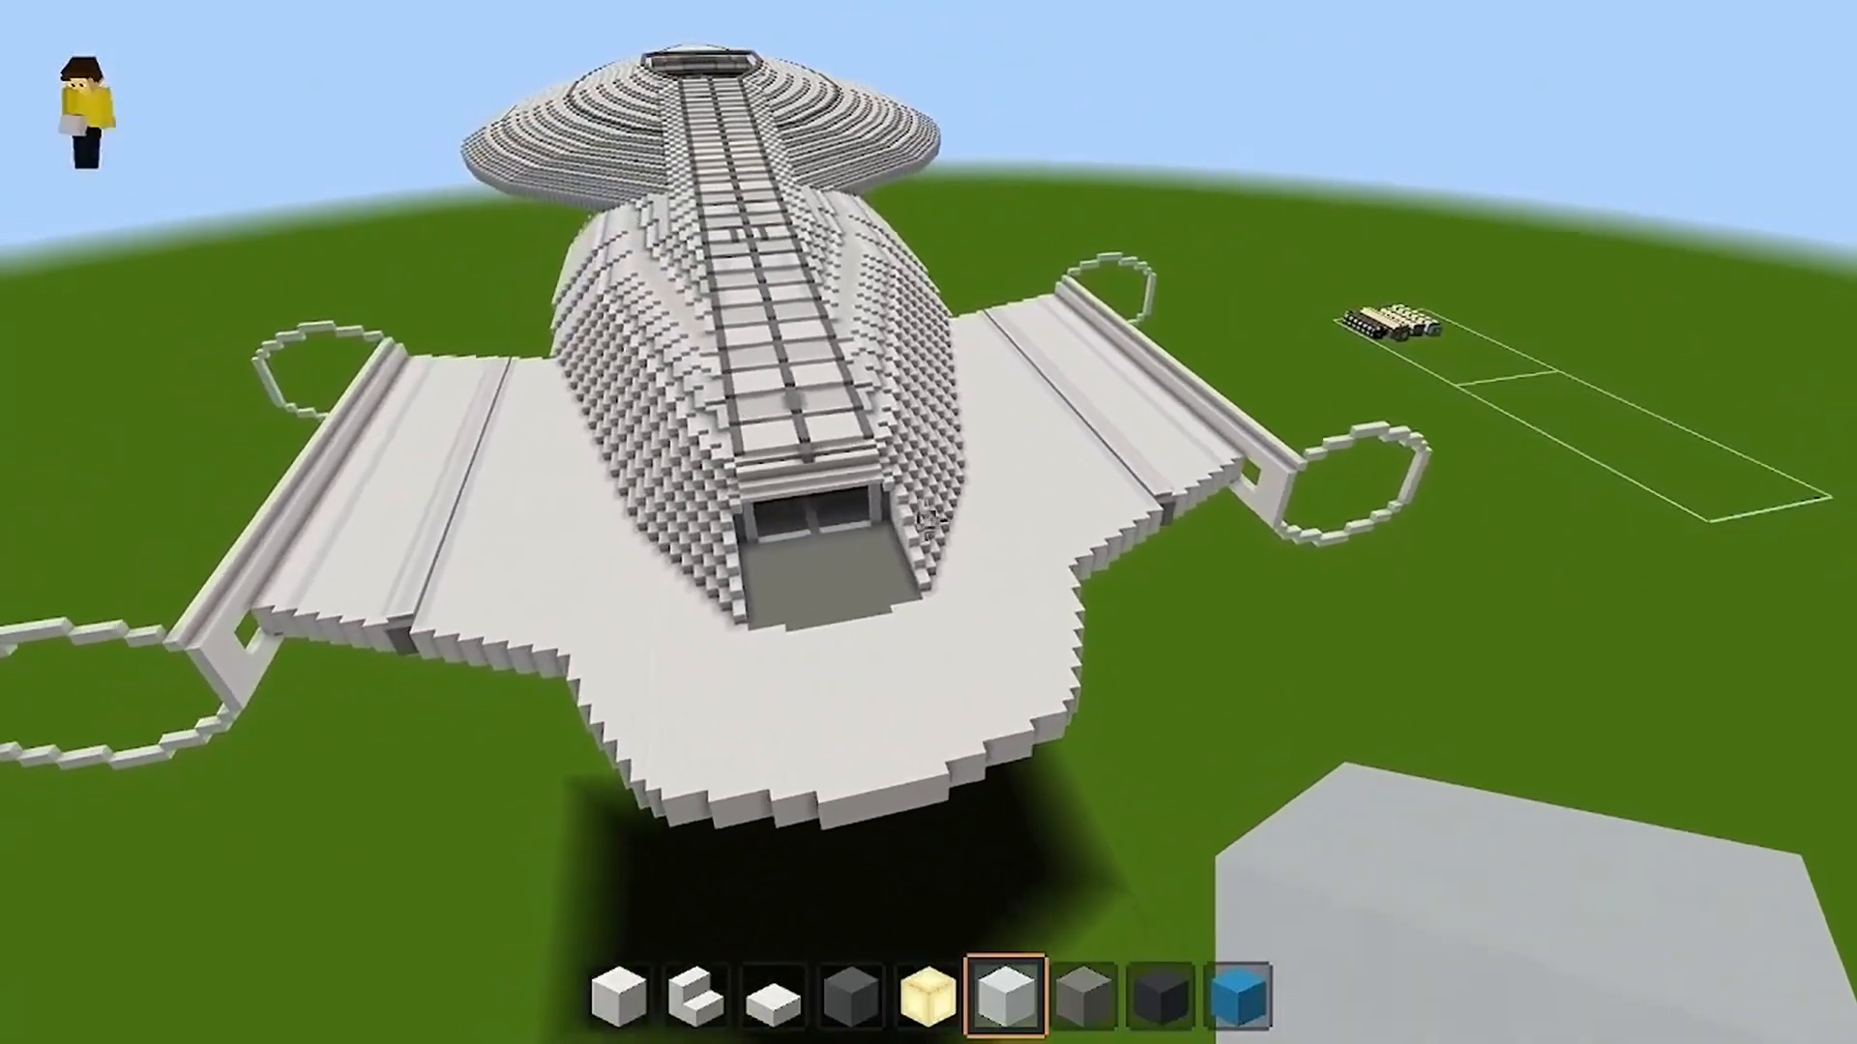
{"action": "mouse_move", "coordinate": [925, 522]}
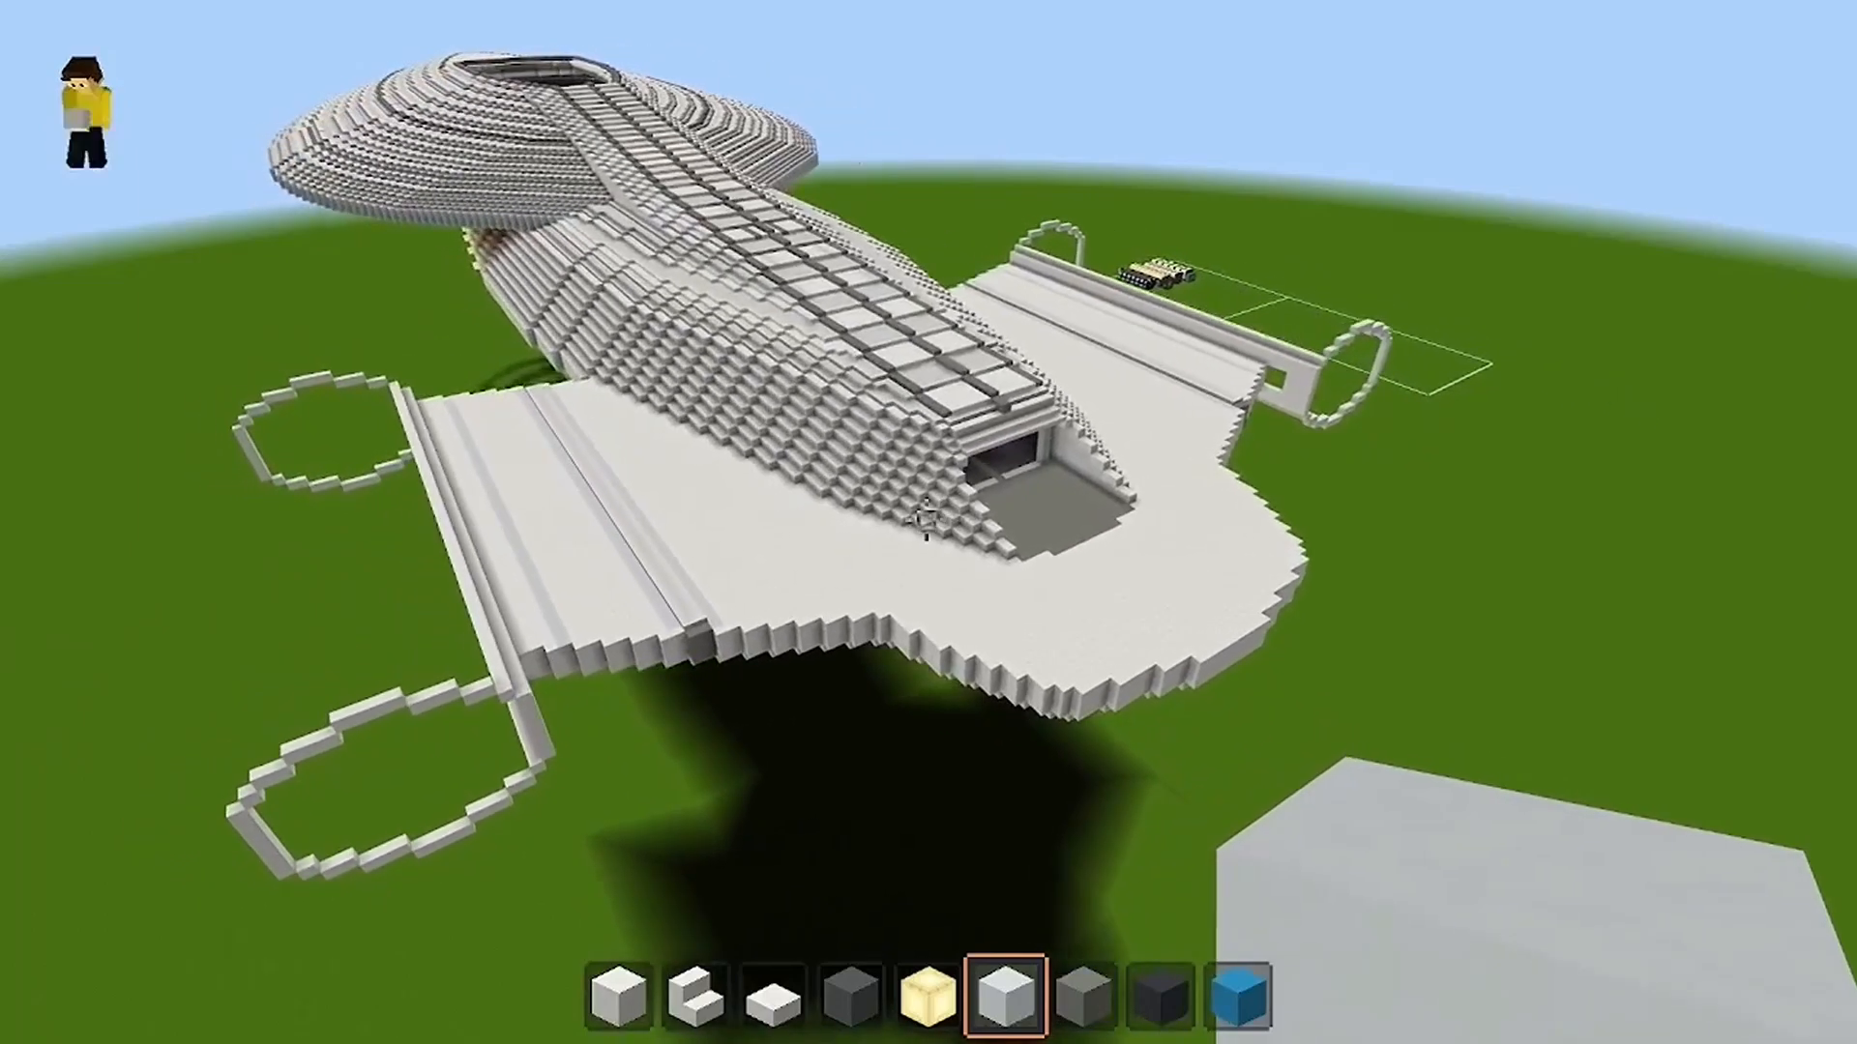
{"action": "key", "text": "7"}
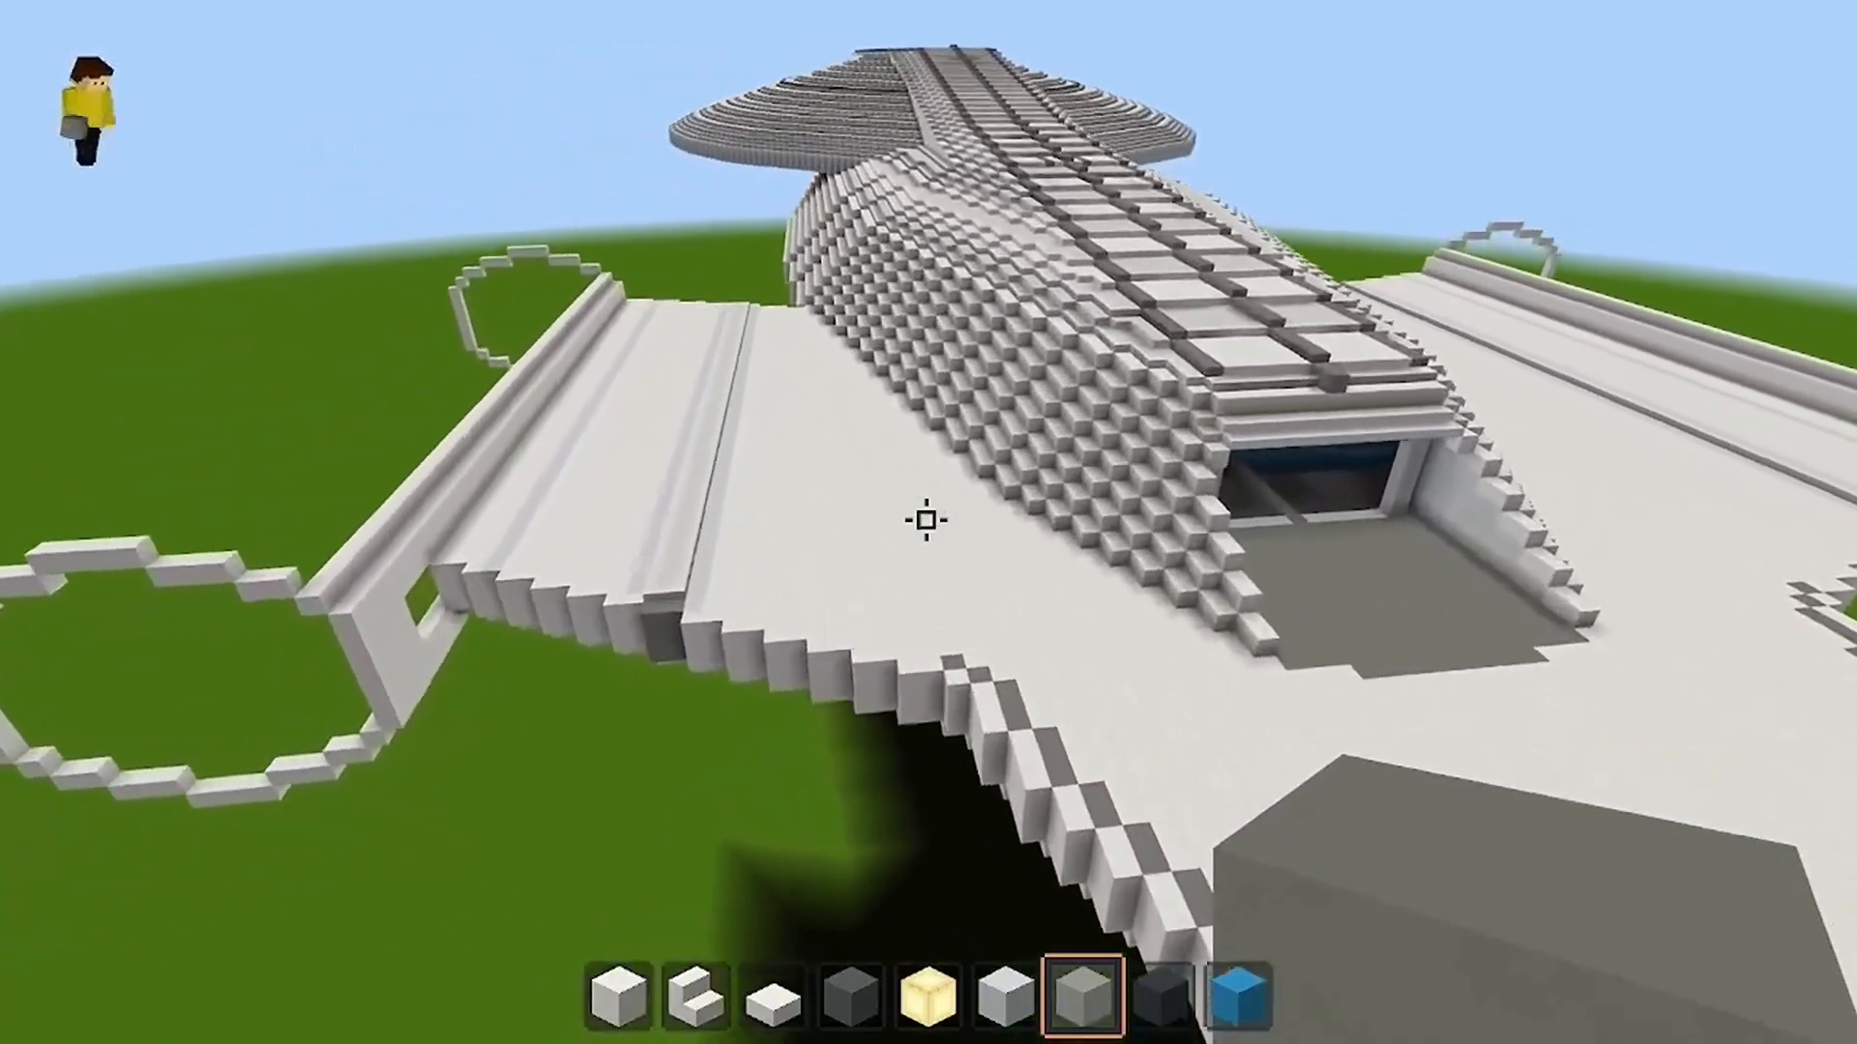
{"action": "mouse_move", "coordinate": [929, 522]}
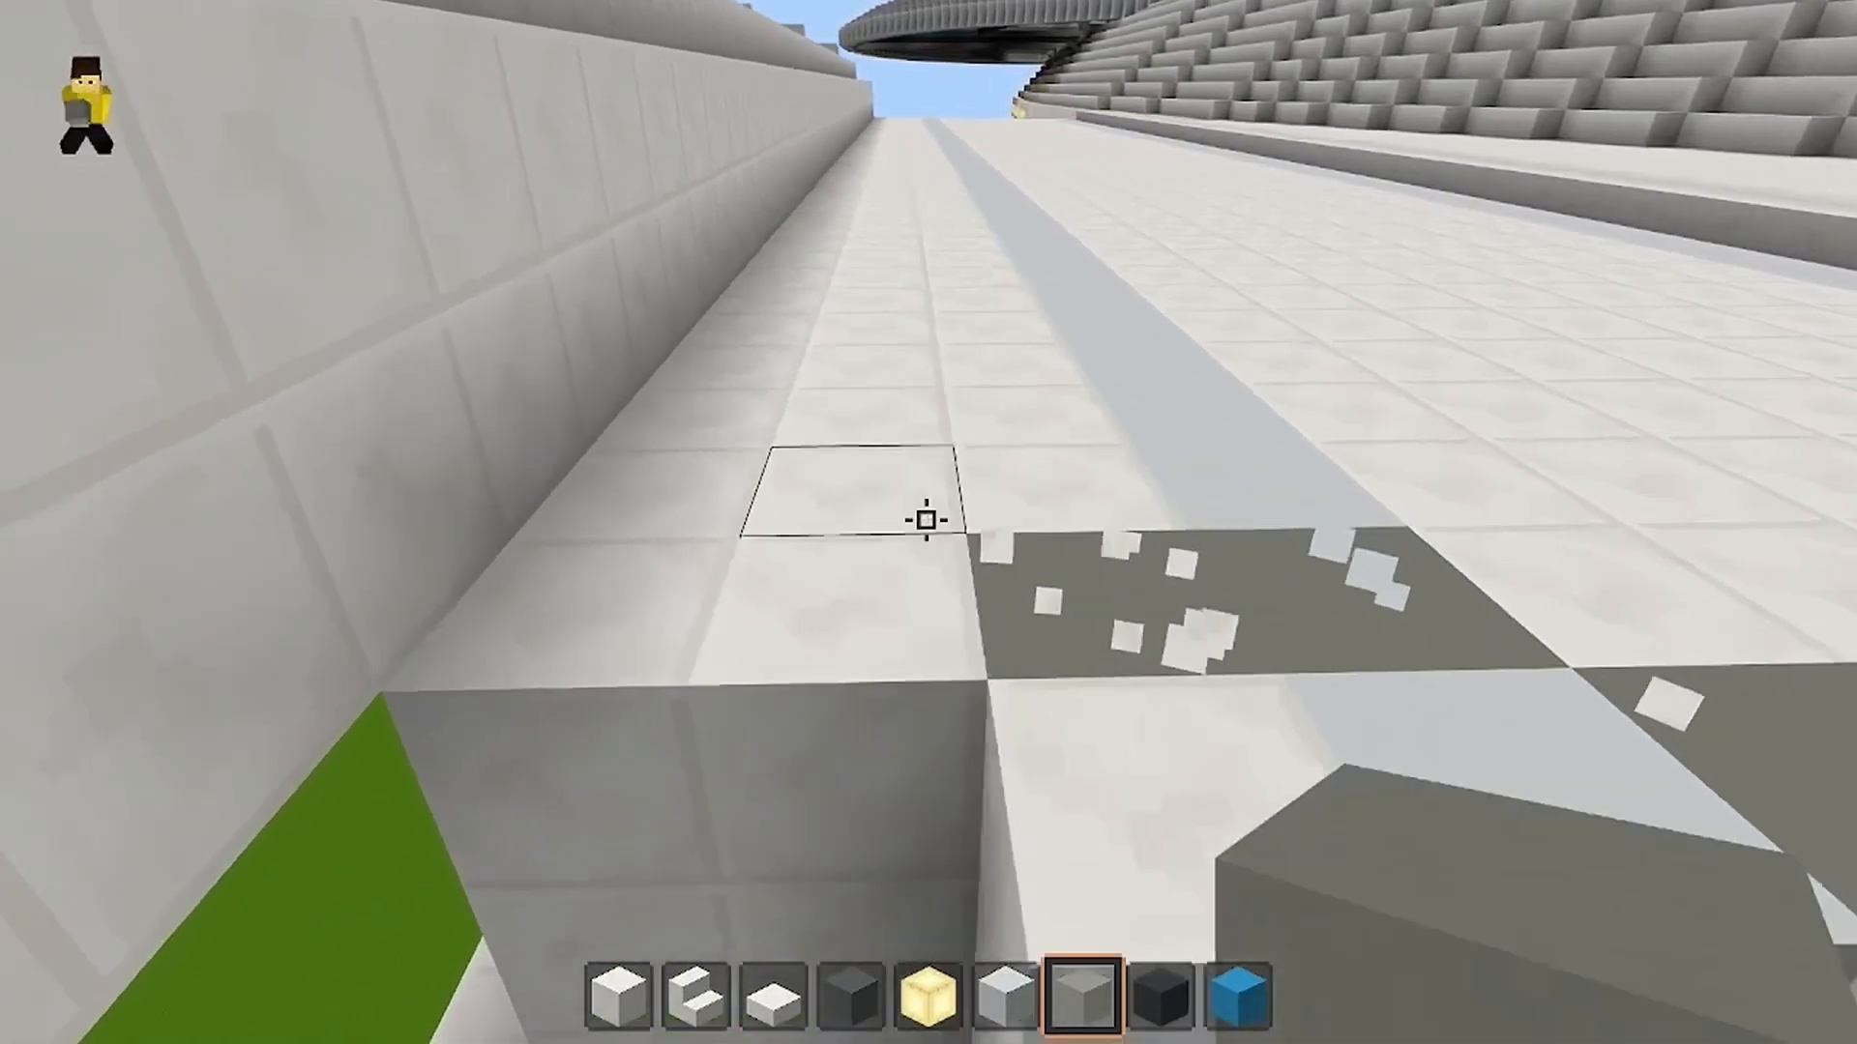
{"action": "mouse_move", "coordinate": [924, 524]}
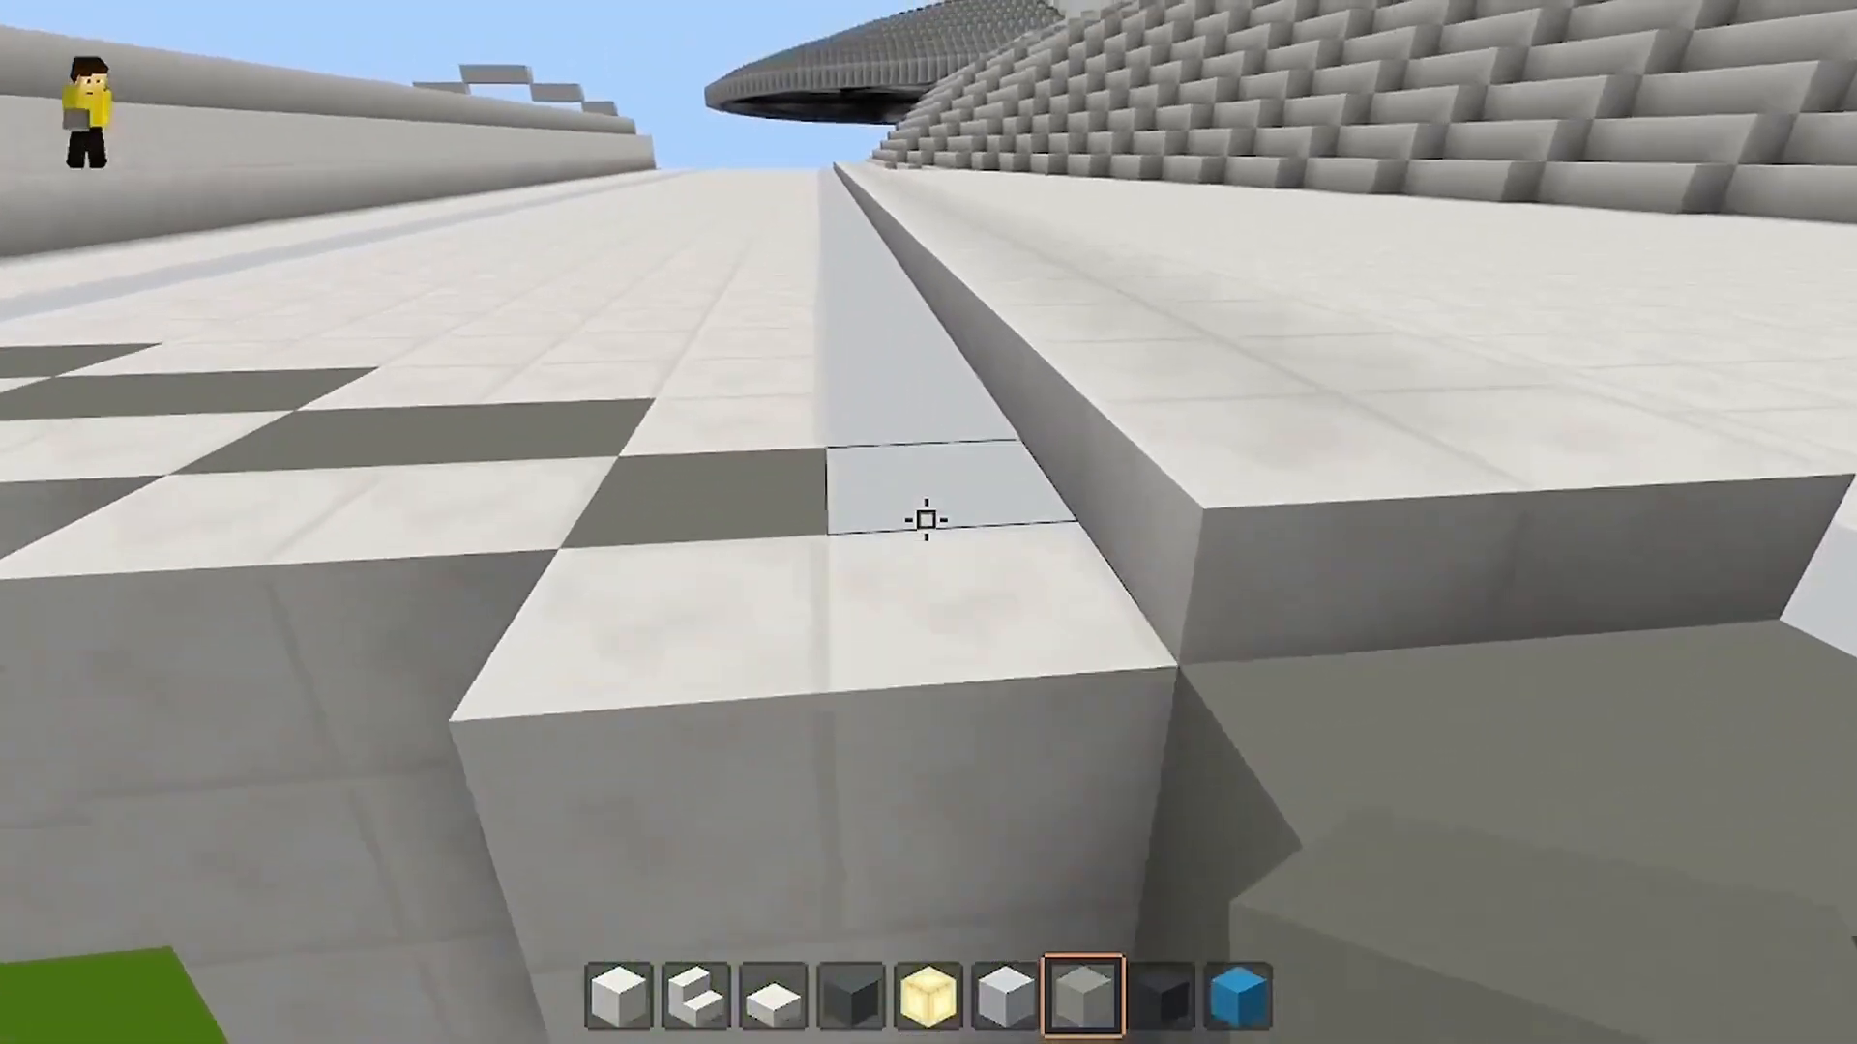
Rework the wing edge with alternating white and light gray concrete blocks.
{"action": "key", "text": "6"}
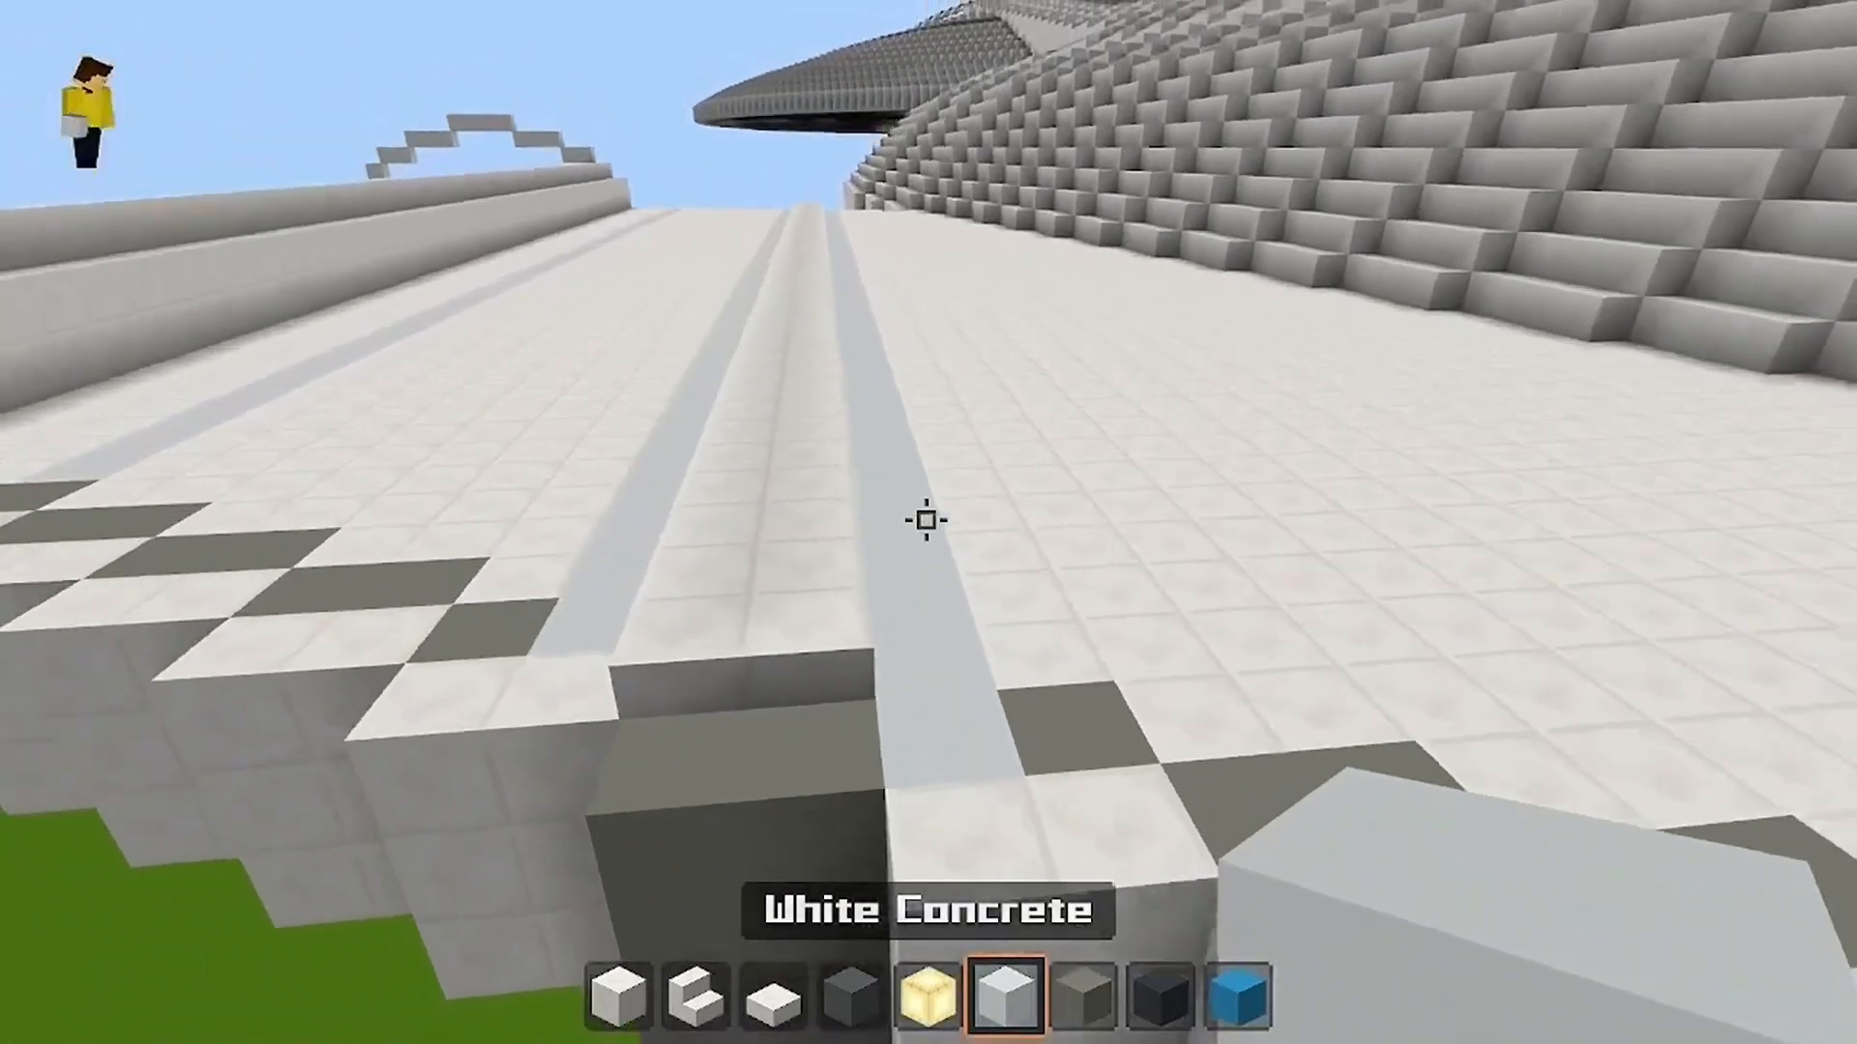
{"action": "mouse_move", "coordinate": [928, 521]}
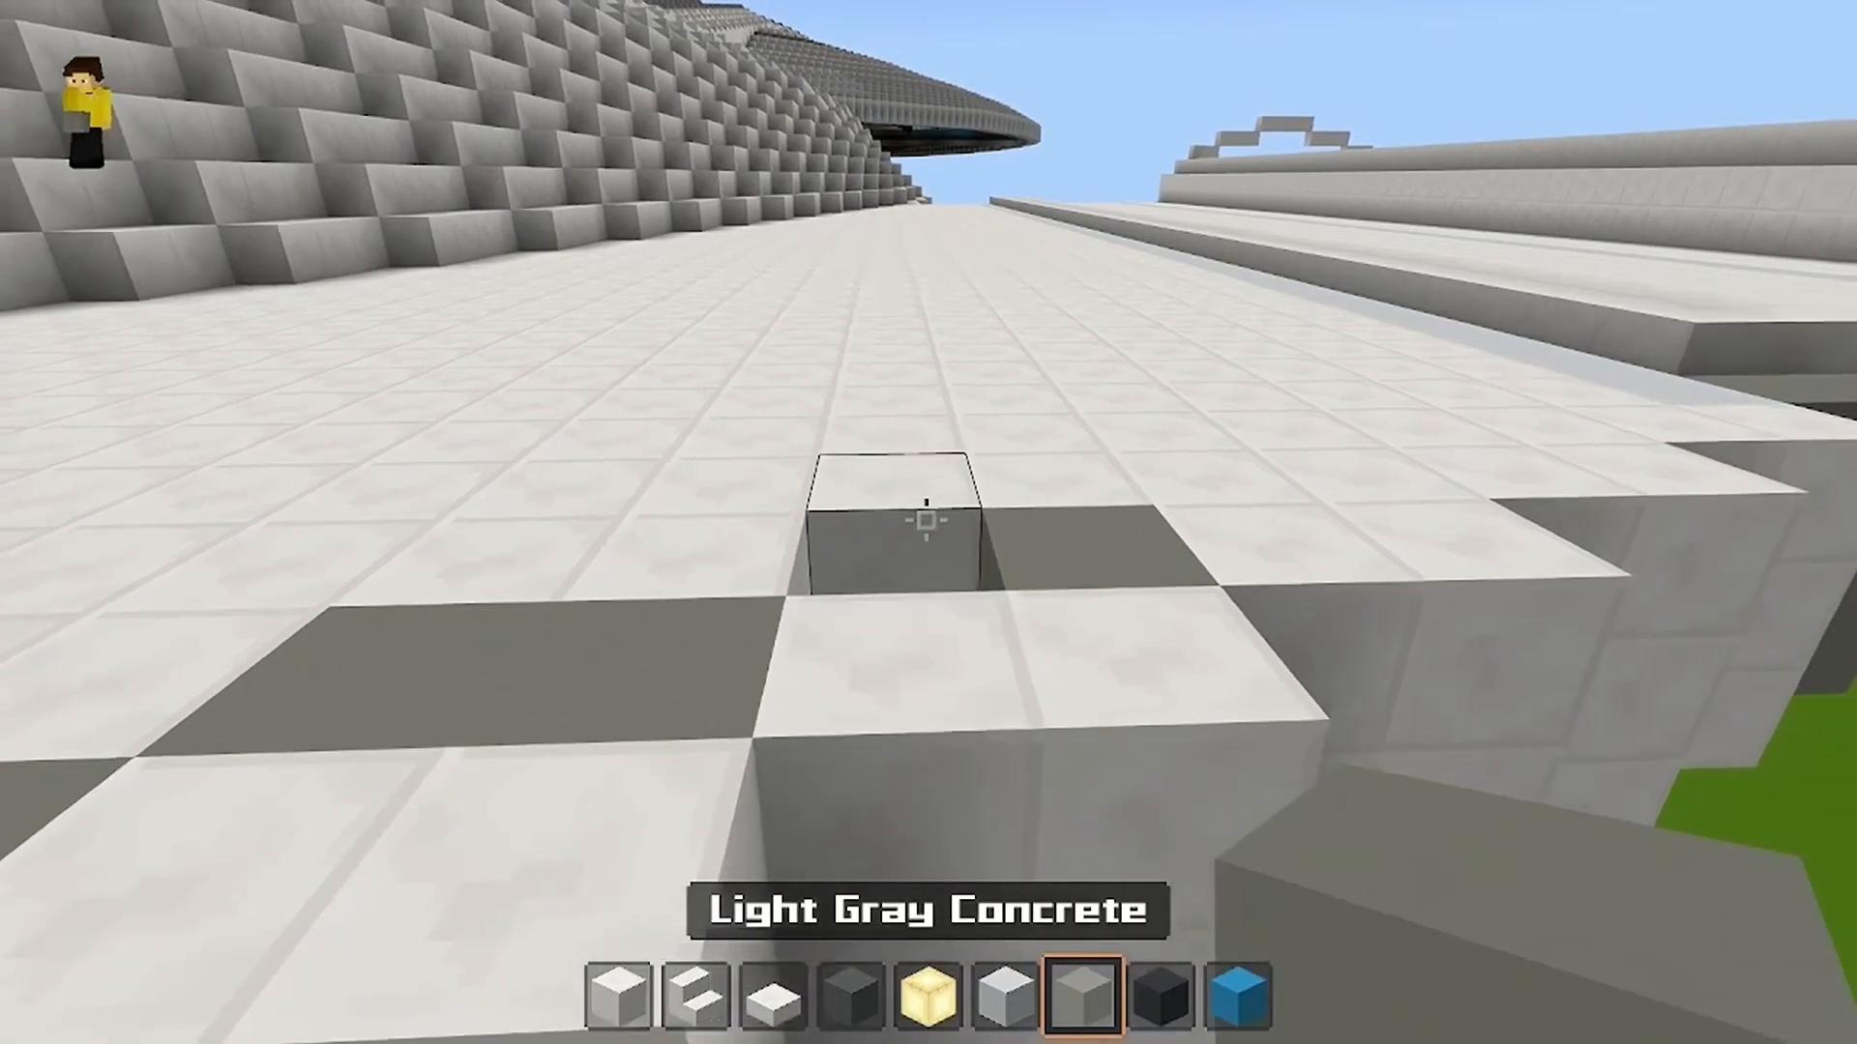
{"action": "left_click", "coordinate": [924, 530]}
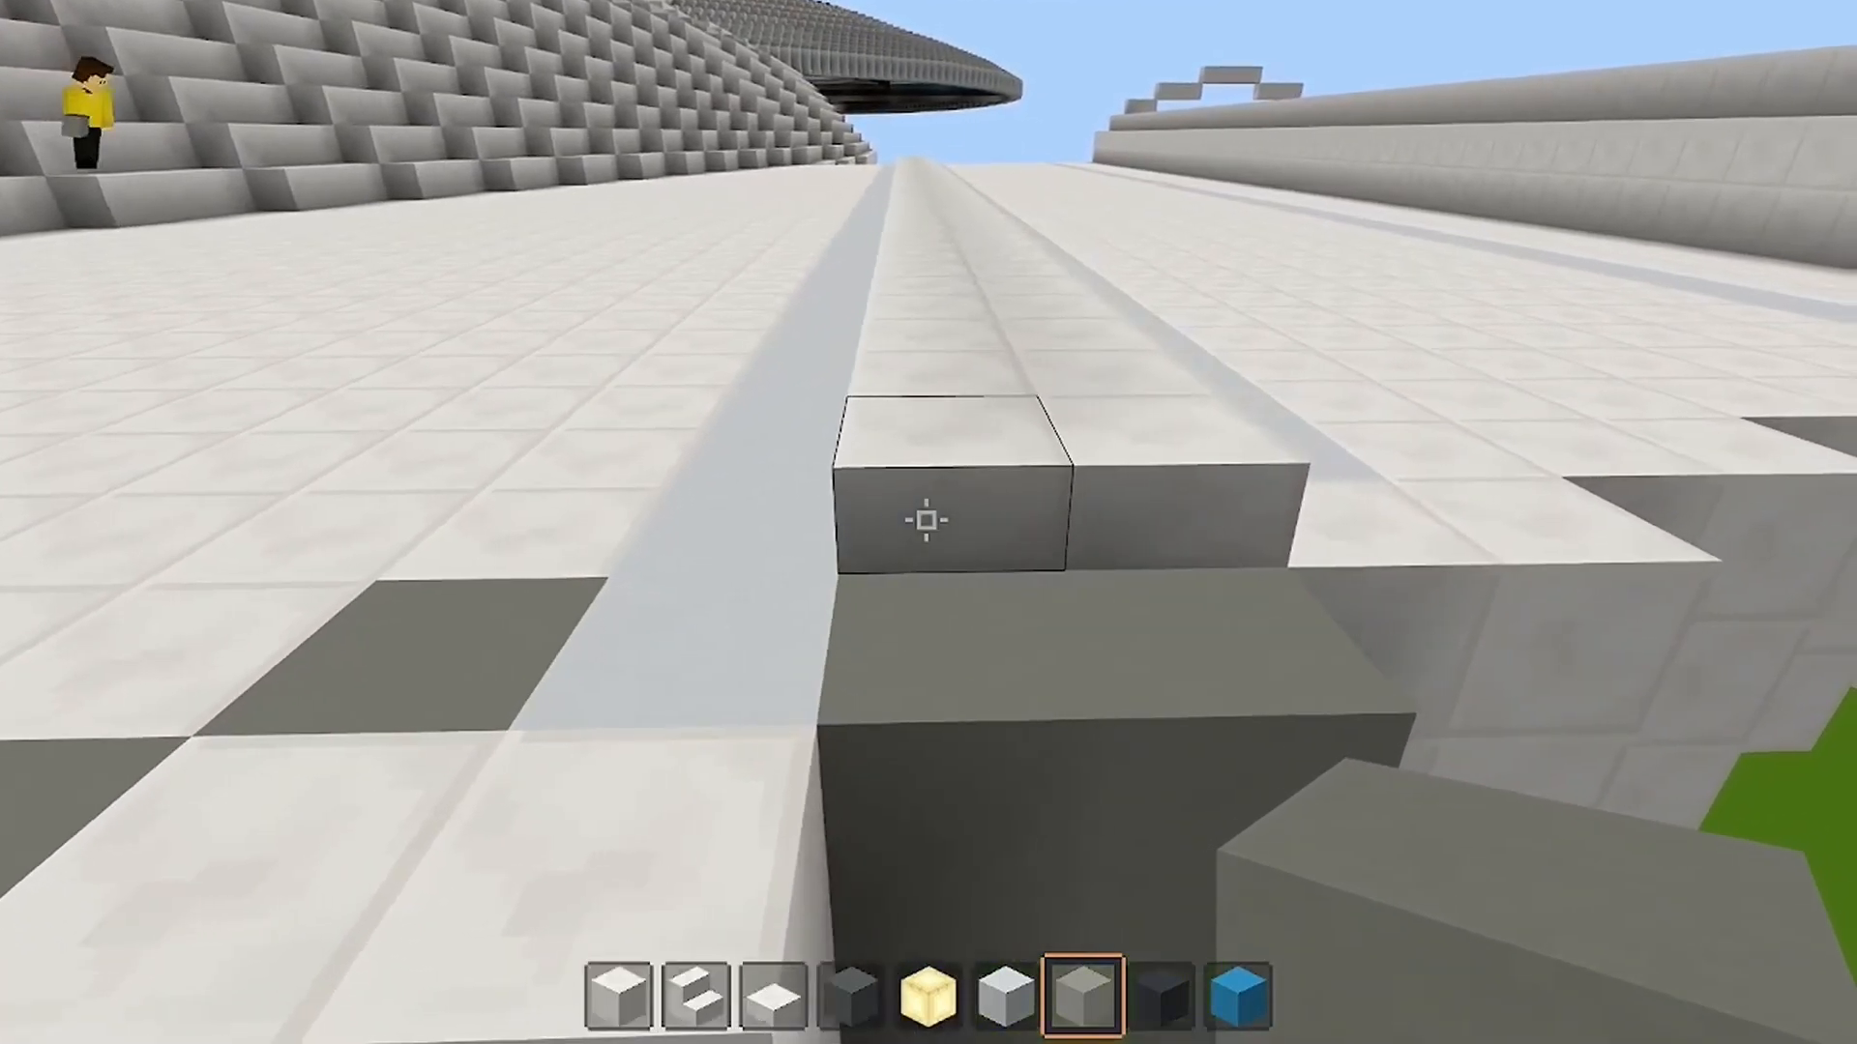
{"action": "left_click", "coordinate": [925, 523]}
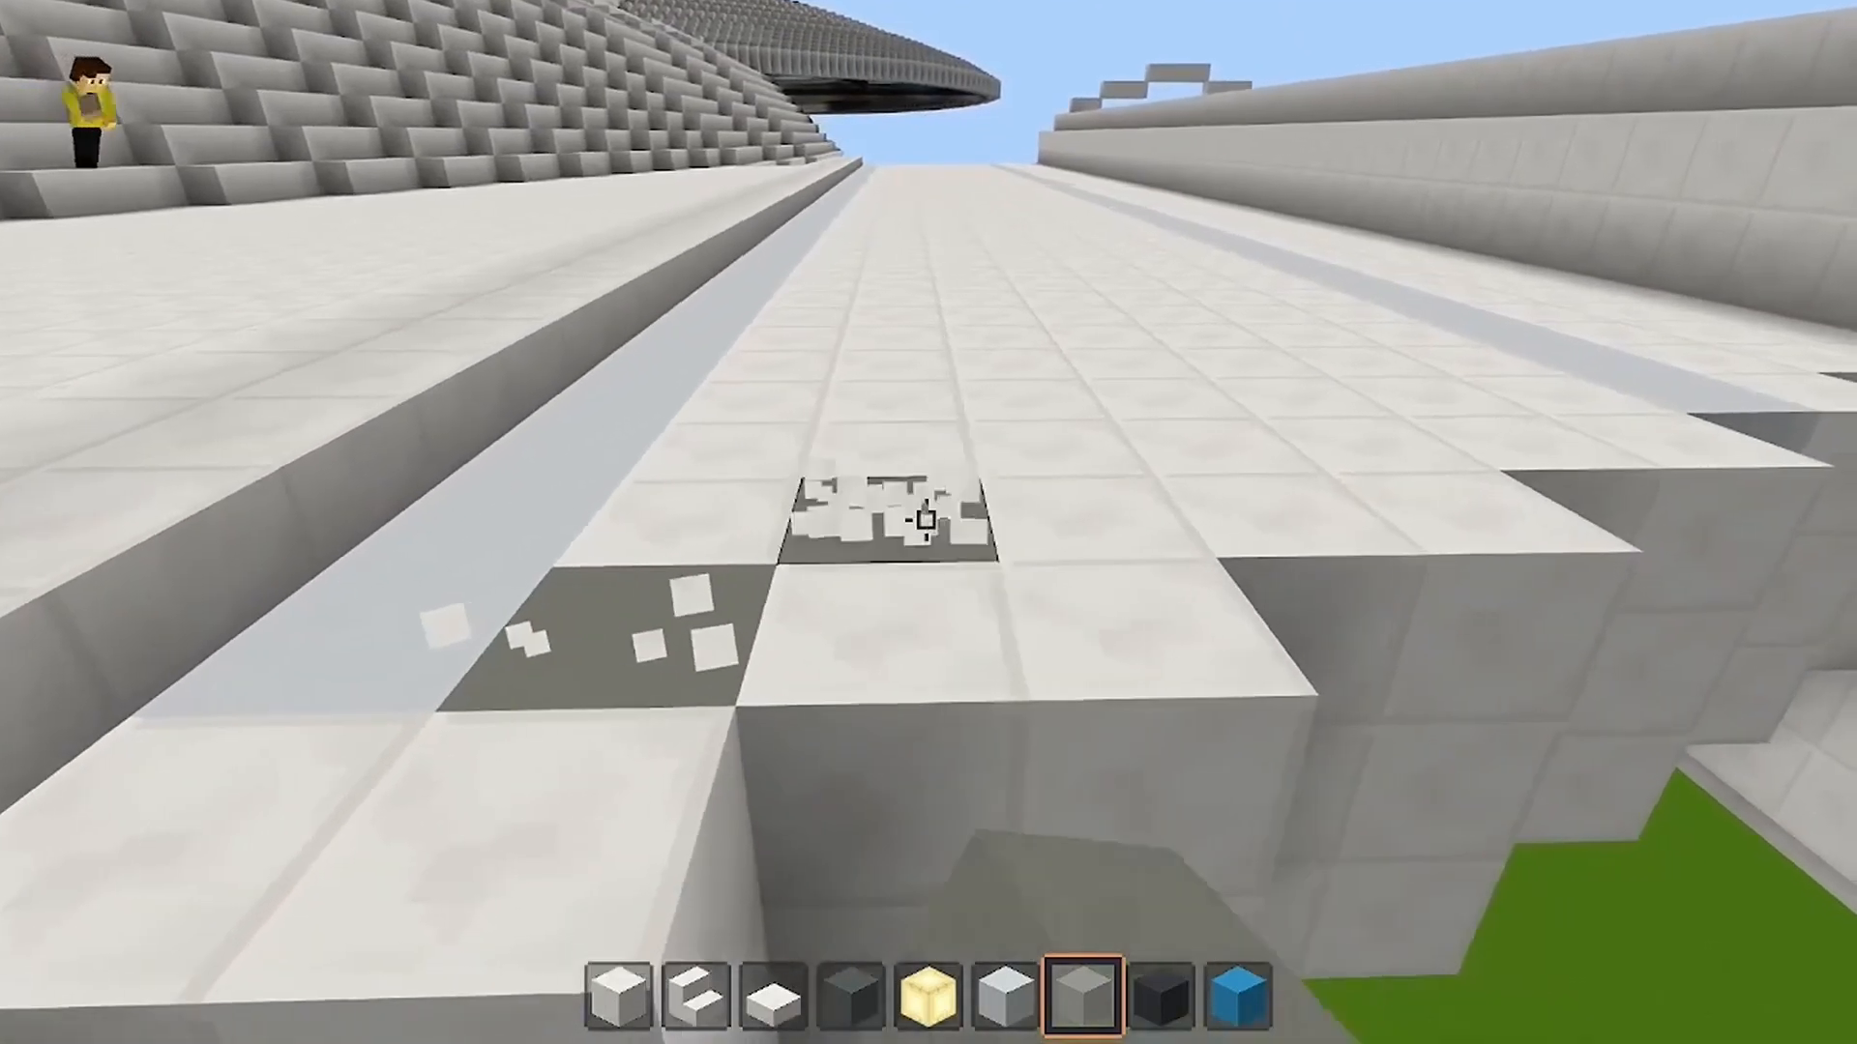
{"action": "mouse_move", "coordinate": [920, 524]}
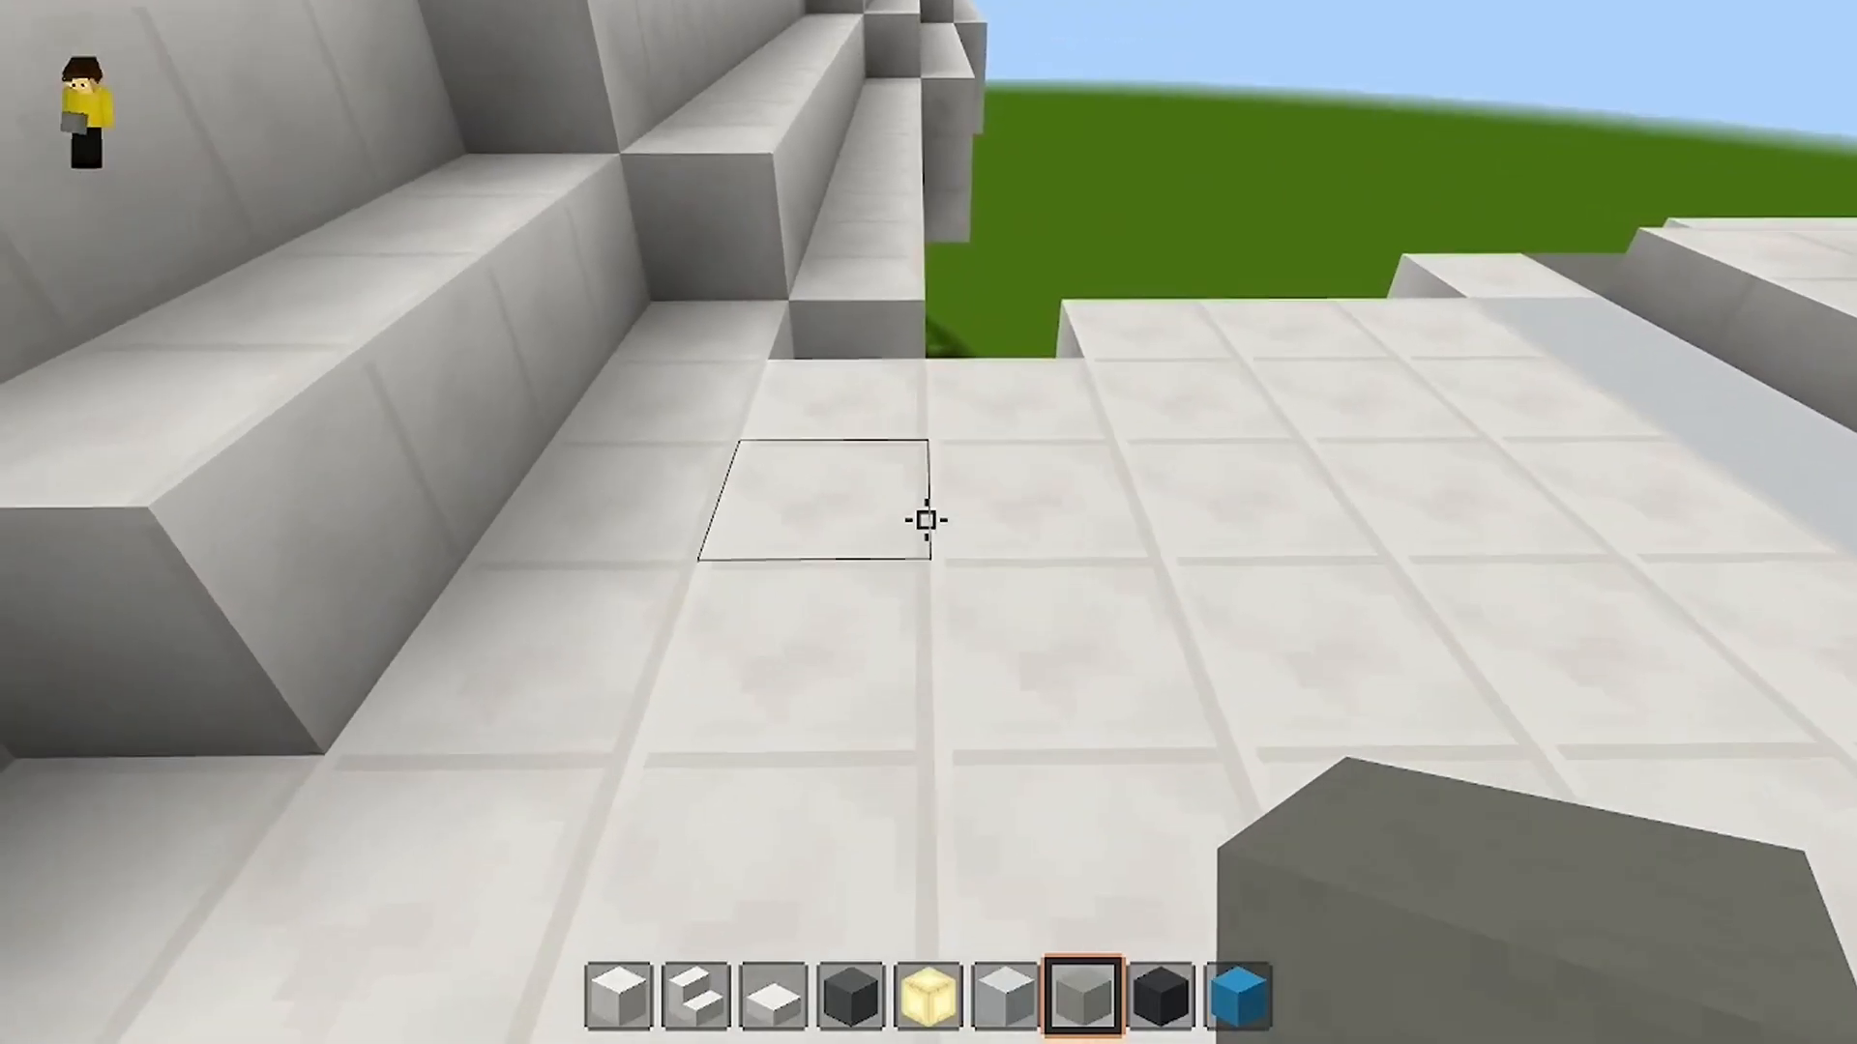
{"action": "left_click", "coordinate": [924, 522]}
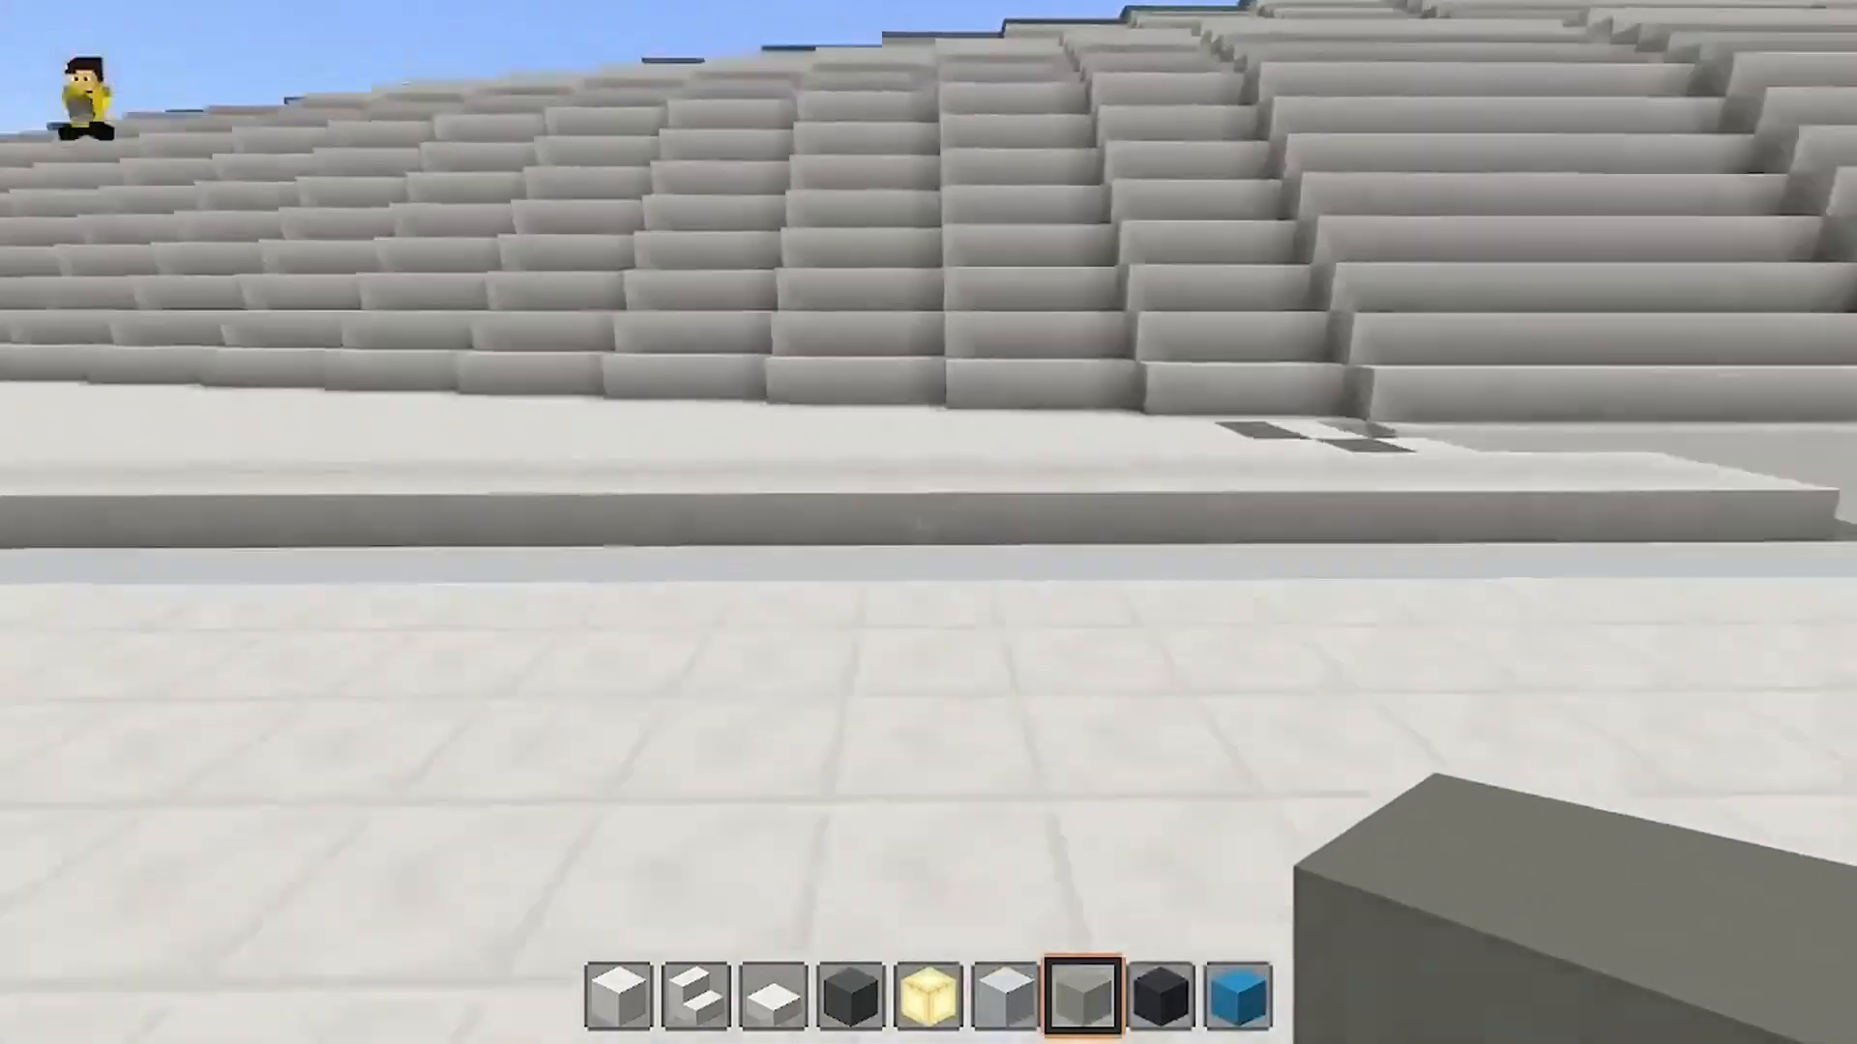
{"action": "mouse_move", "coordinate": [913, 526]}
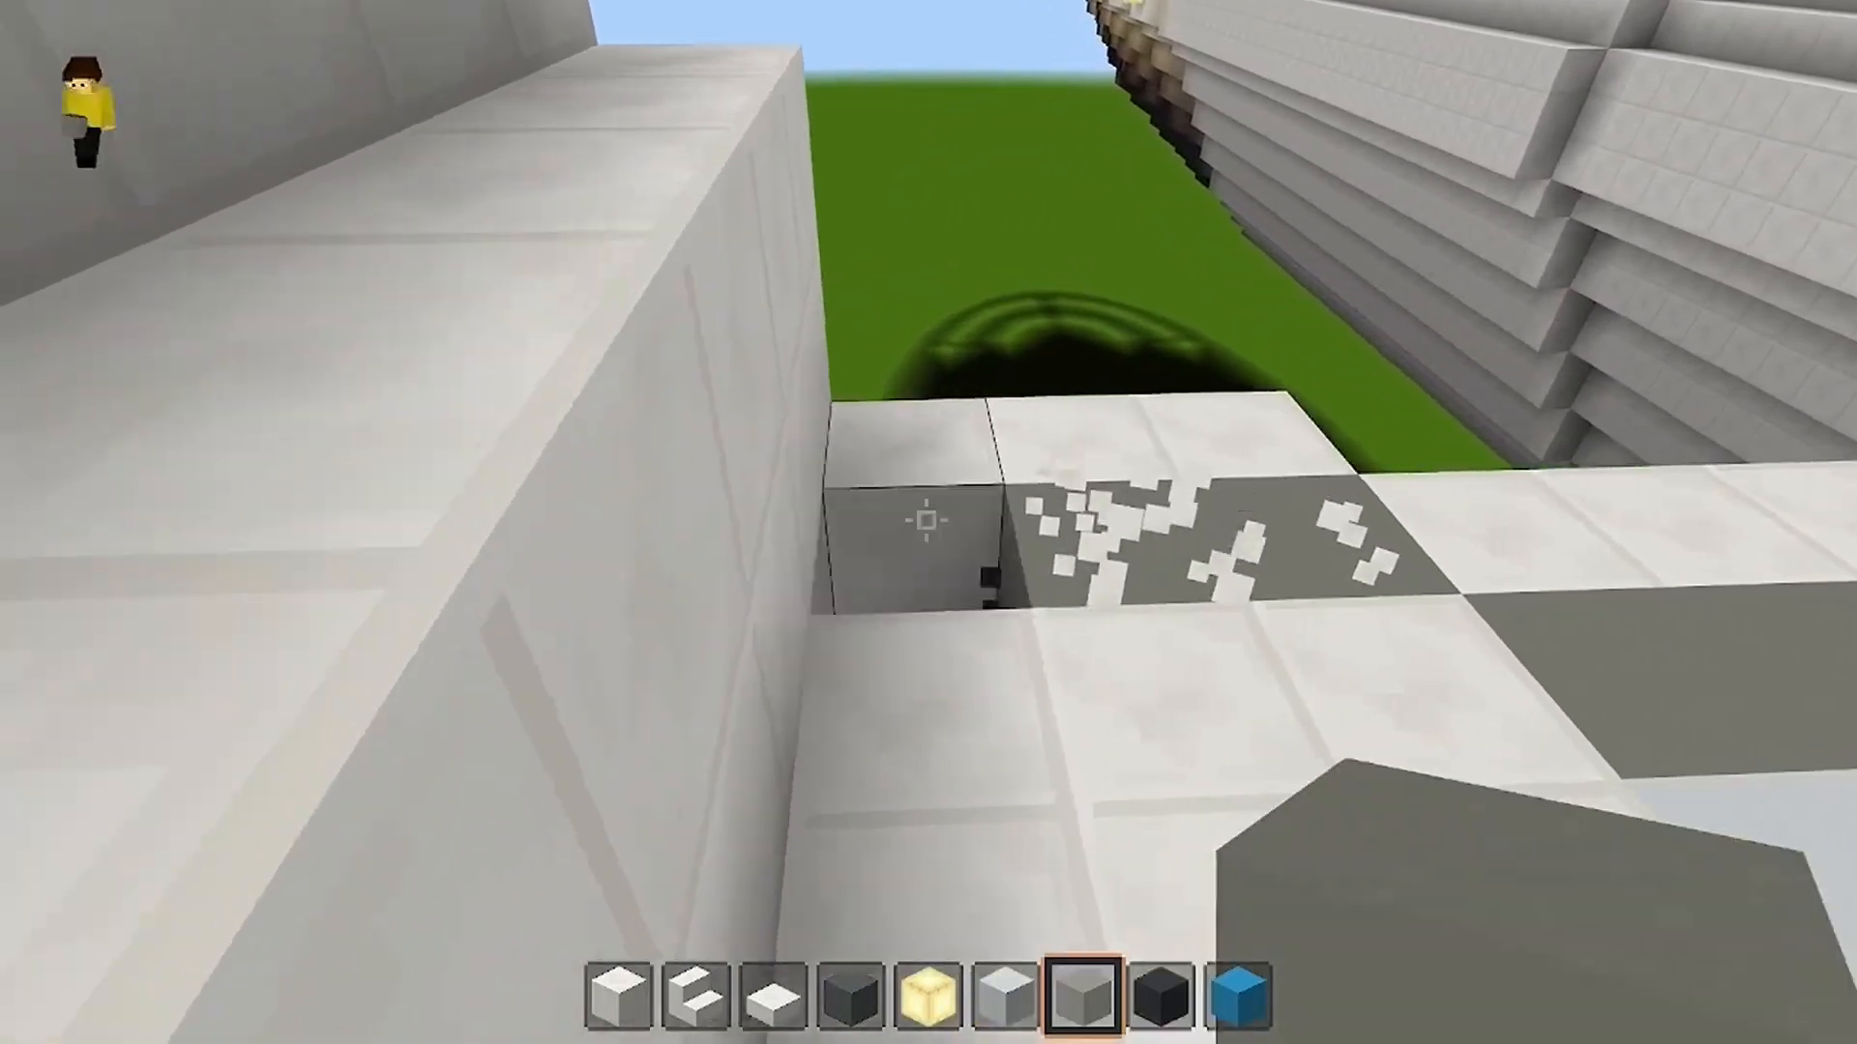
{"action": "mouse_move", "coordinate": [924, 524]}
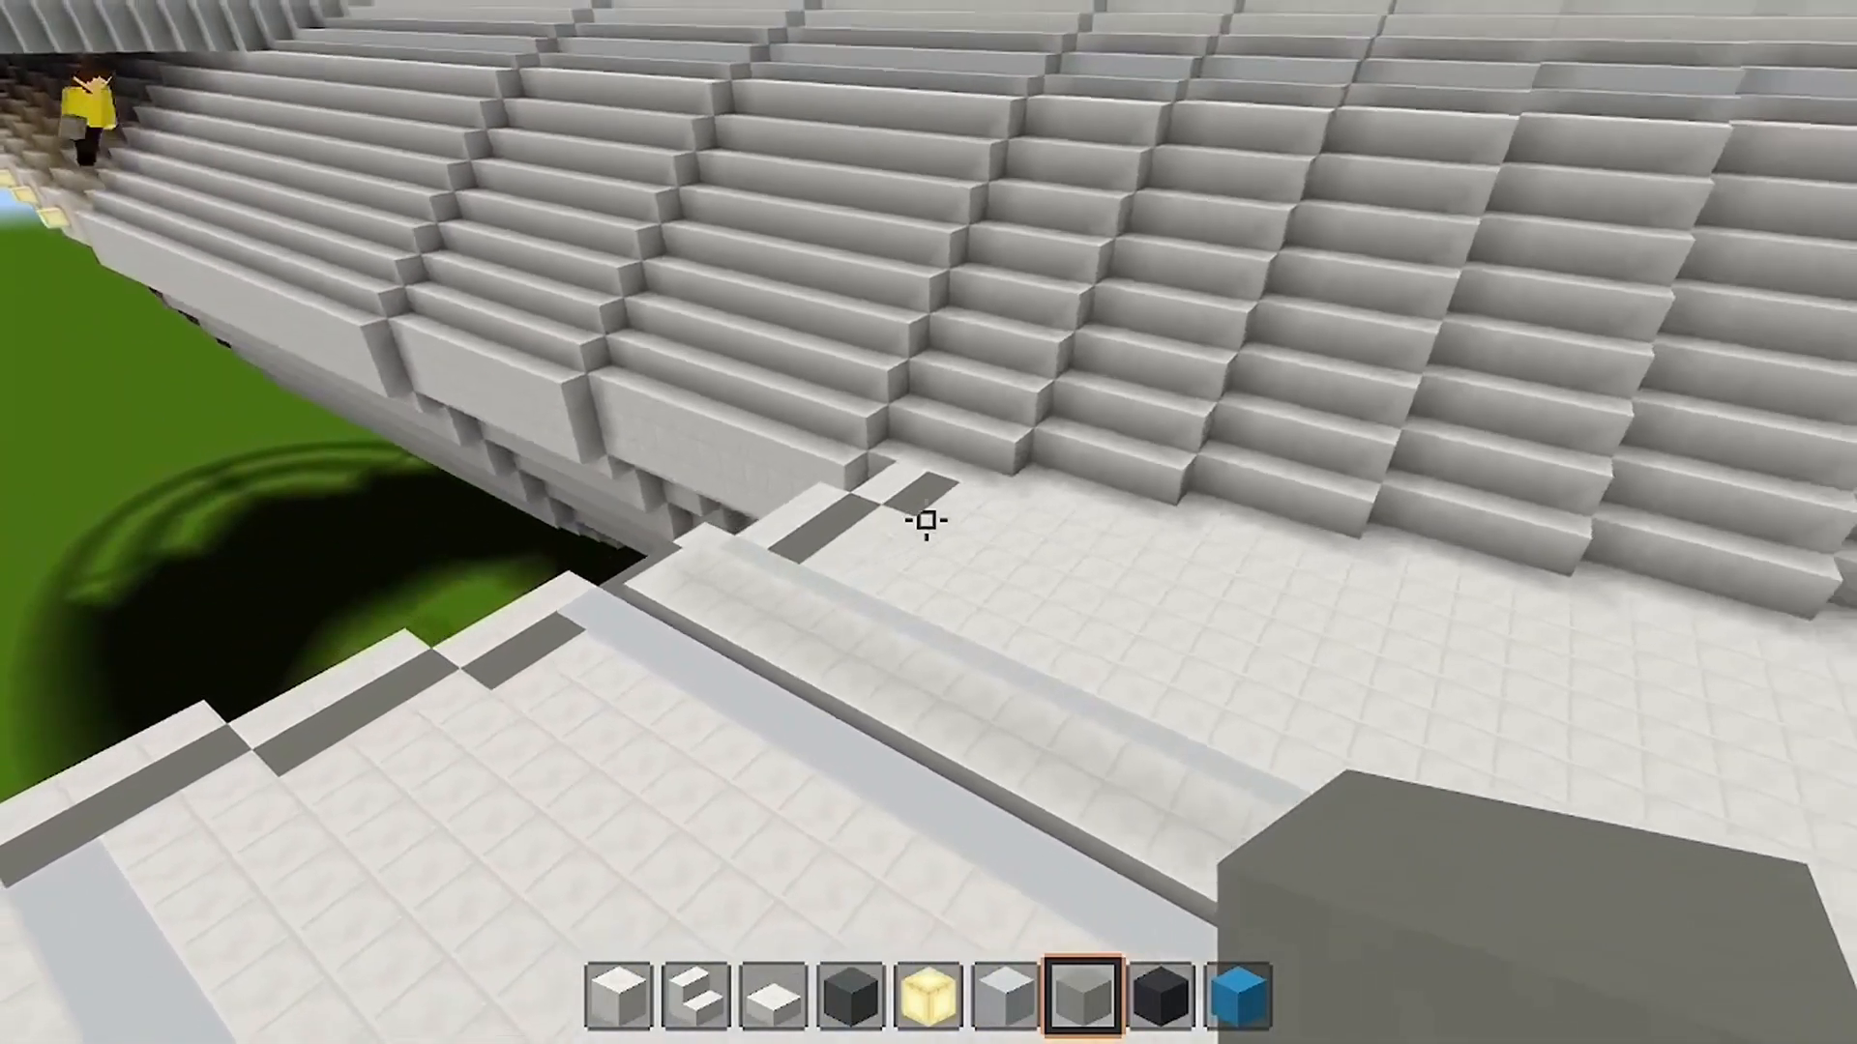
{"action": "mouse_move", "coordinate": [921, 524]}
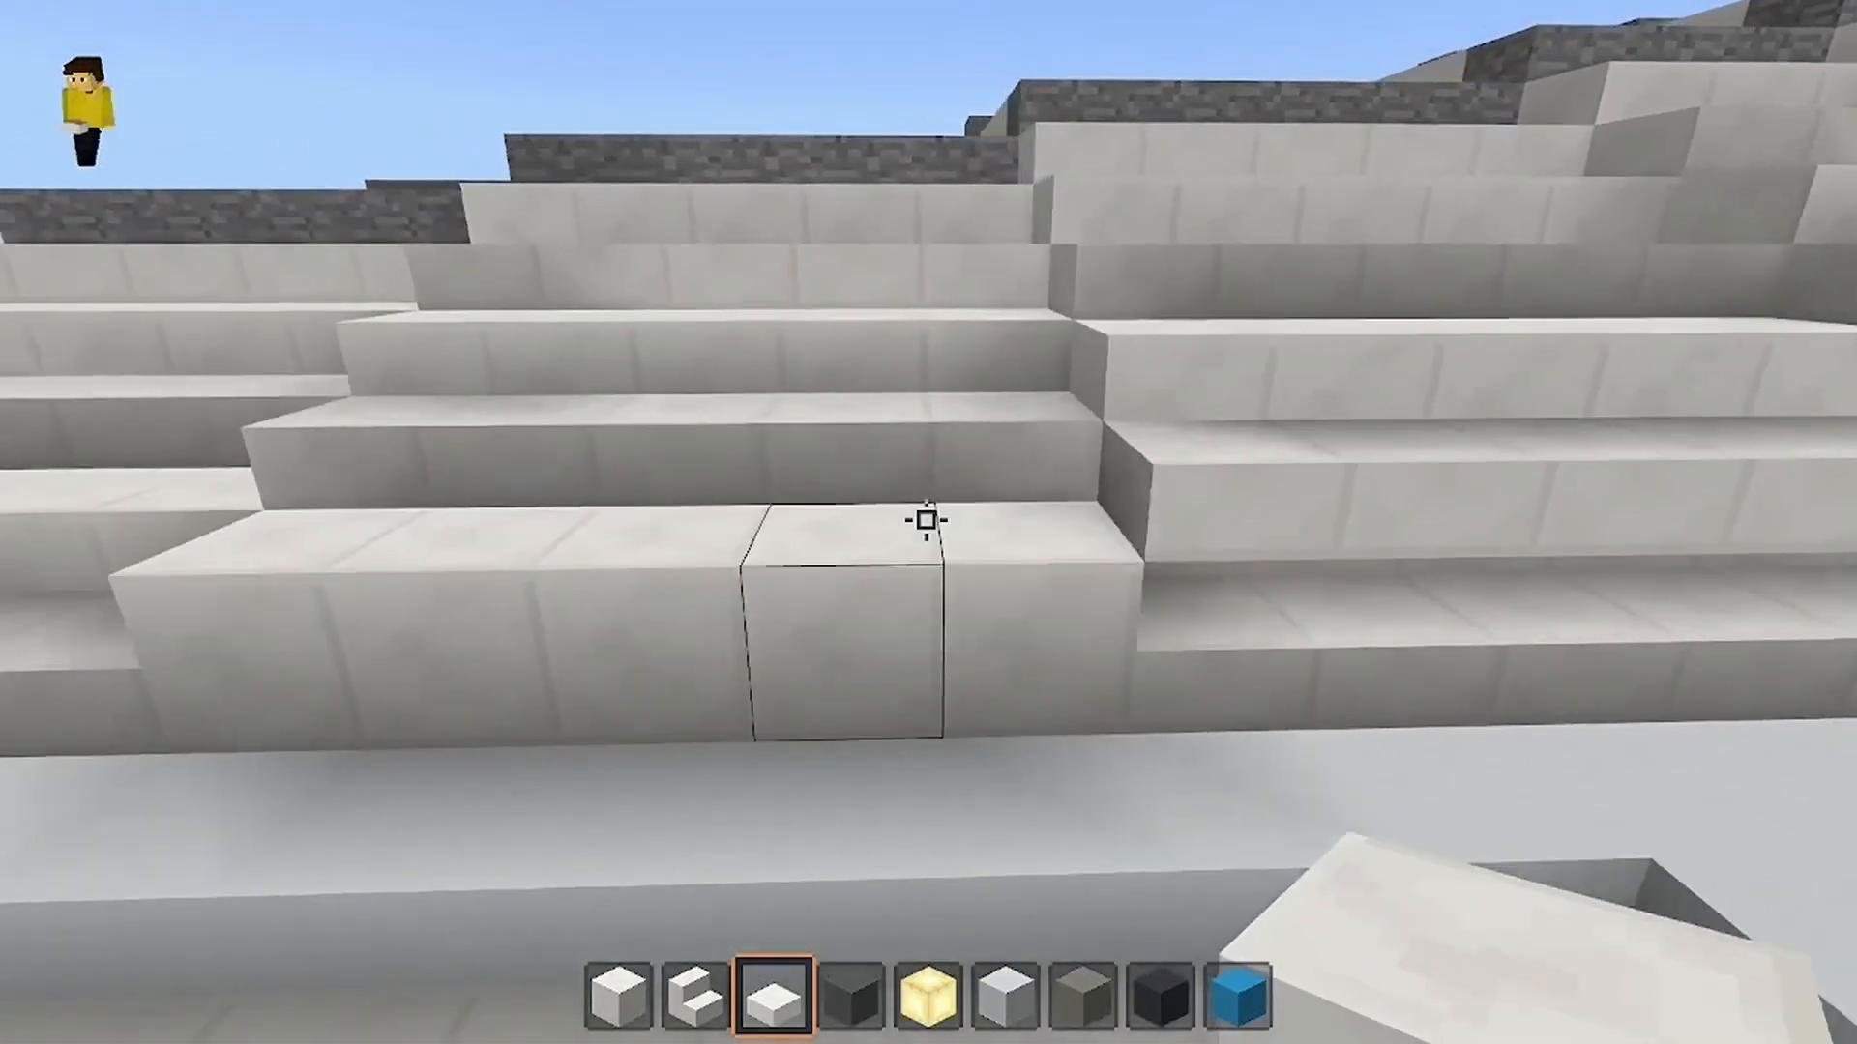
{"action": "mouse_move", "coordinate": [928, 526]}
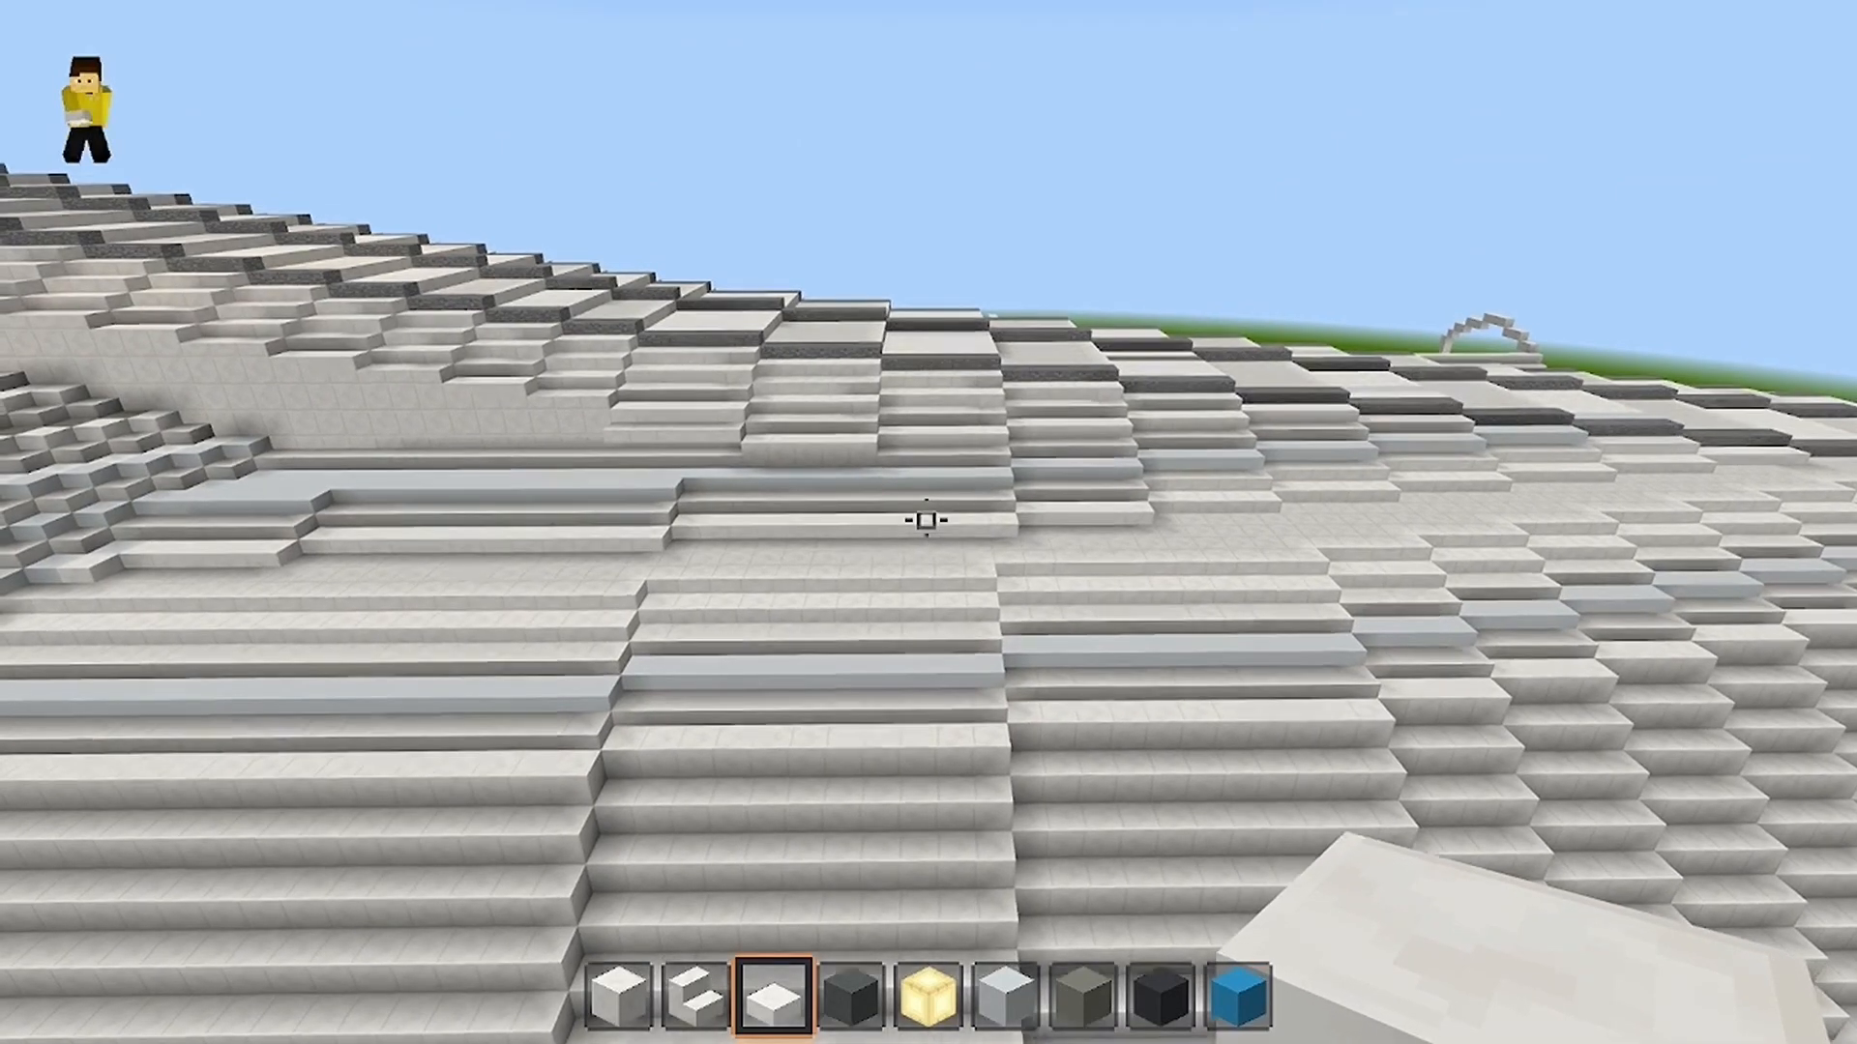
{"action": "mouse_move", "coordinate": [1479, 603]}
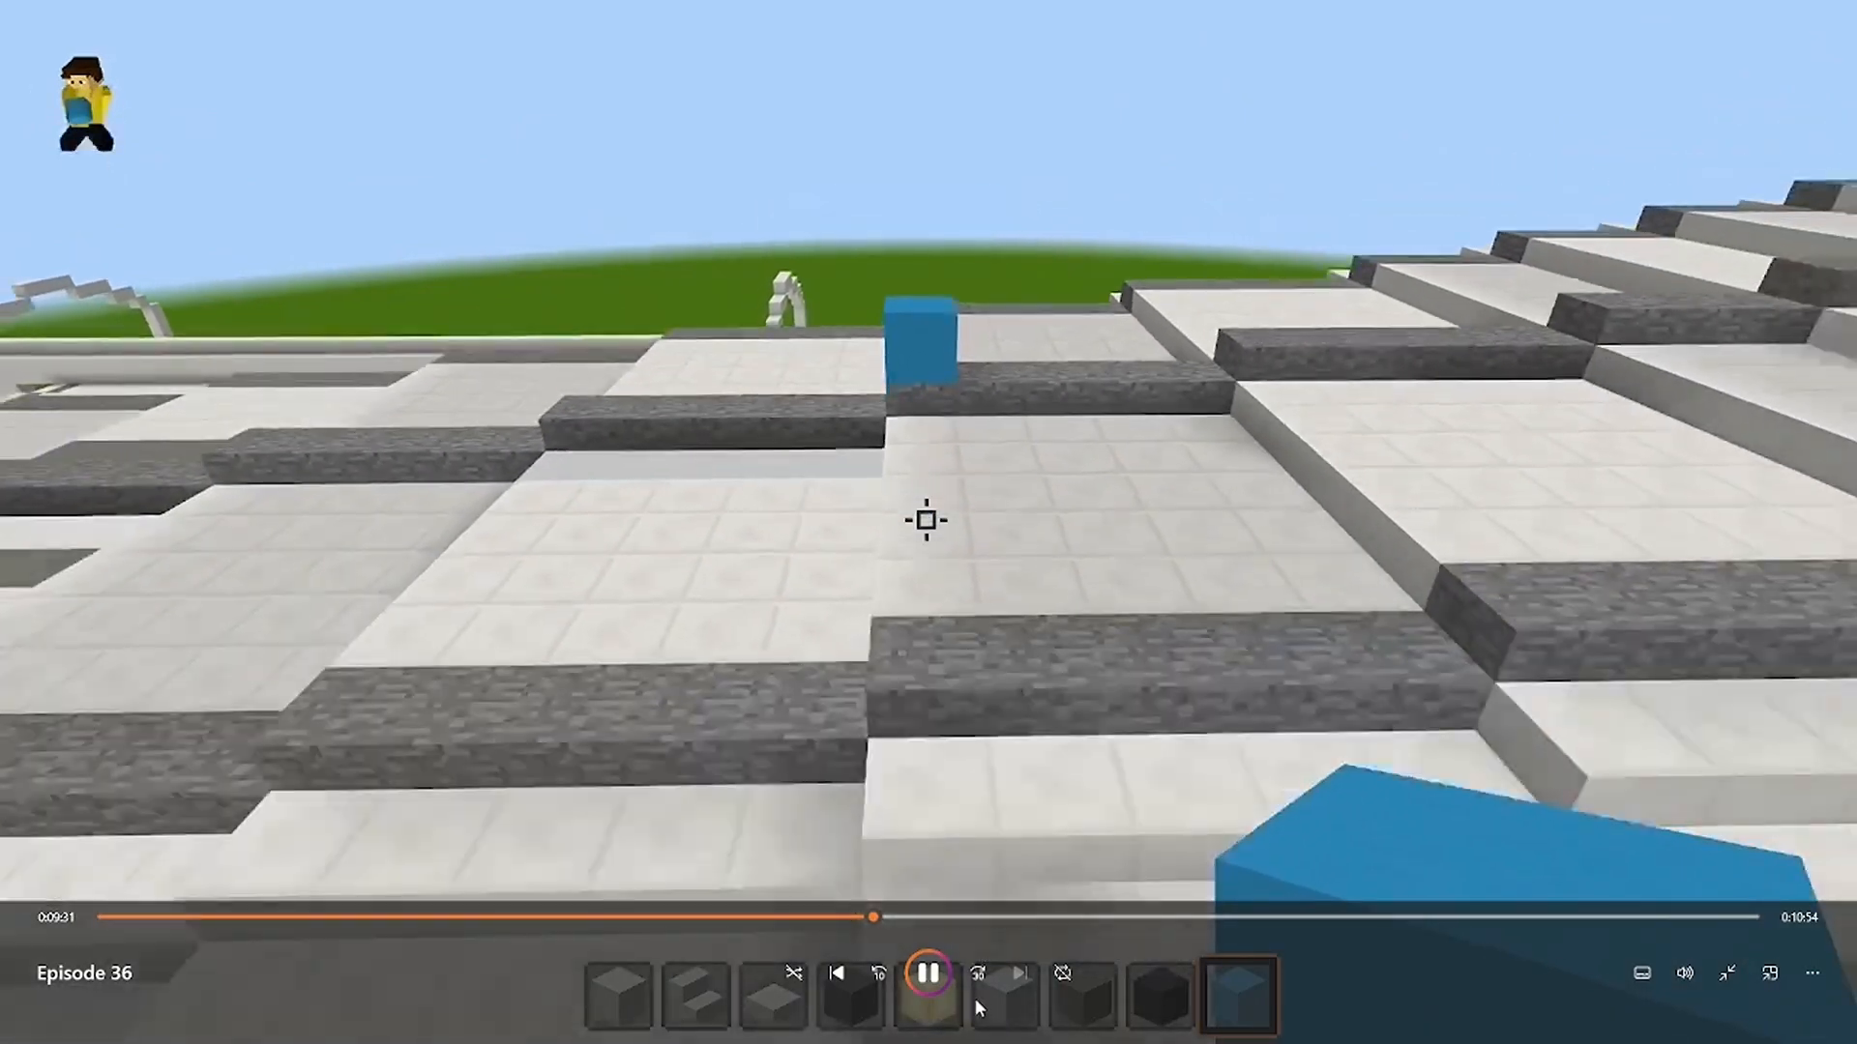
Pause the episode, then place a white half slab on the neck steps.
{"action": "left_click", "coordinate": [927, 1000]}
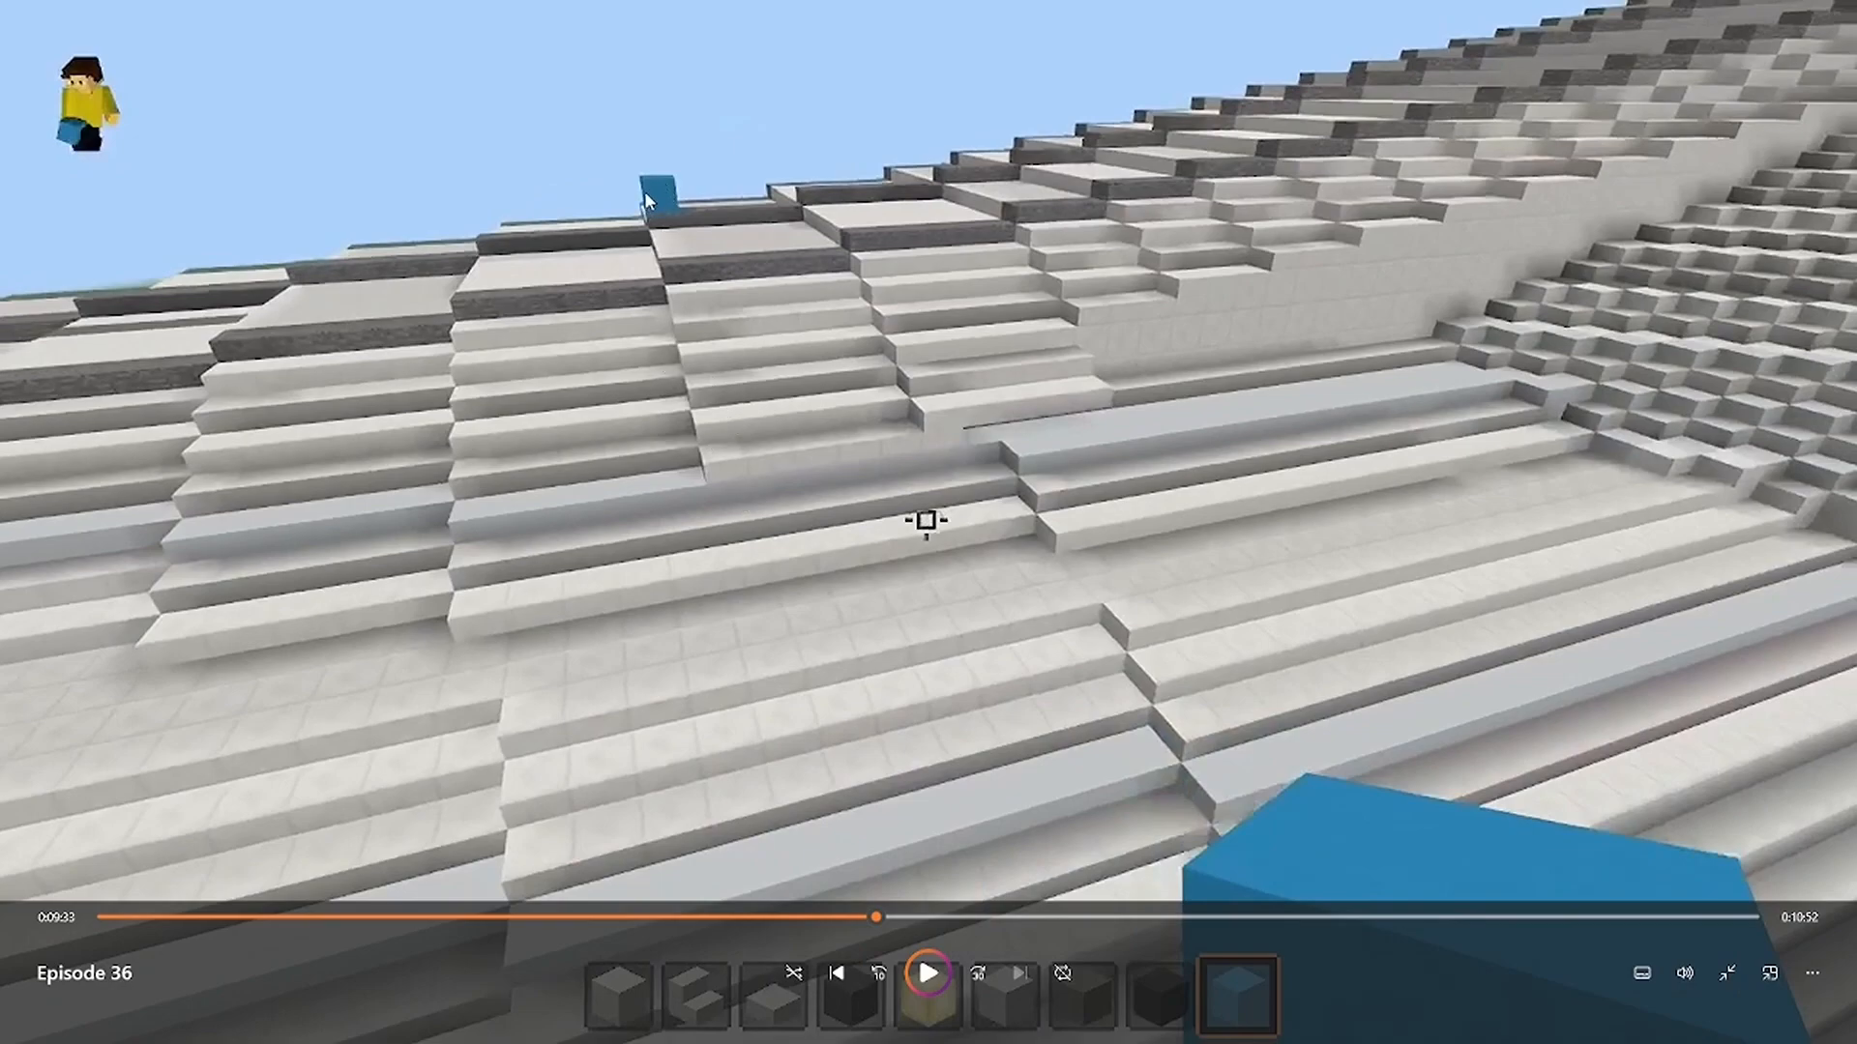
{"action": "mouse_move", "coordinate": [724, 507]}
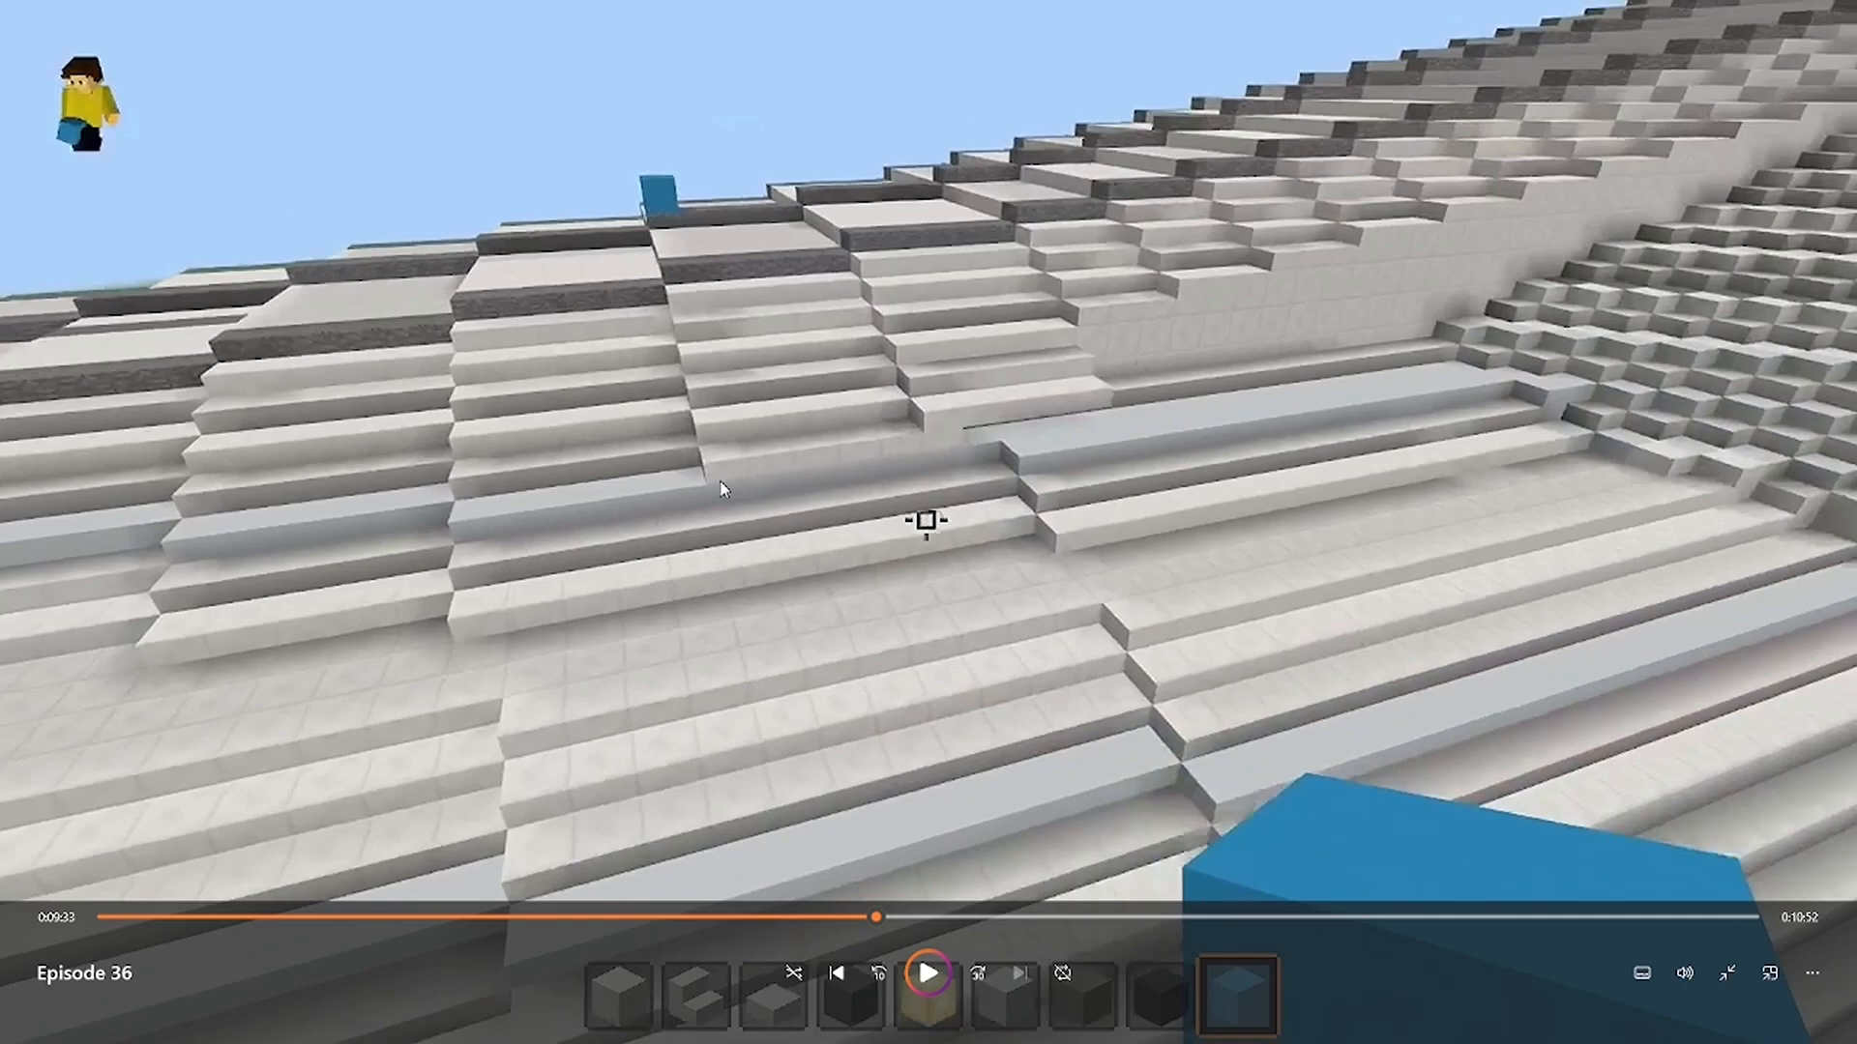
{"action": "mouse_move", "coordinate": [951, 454]}
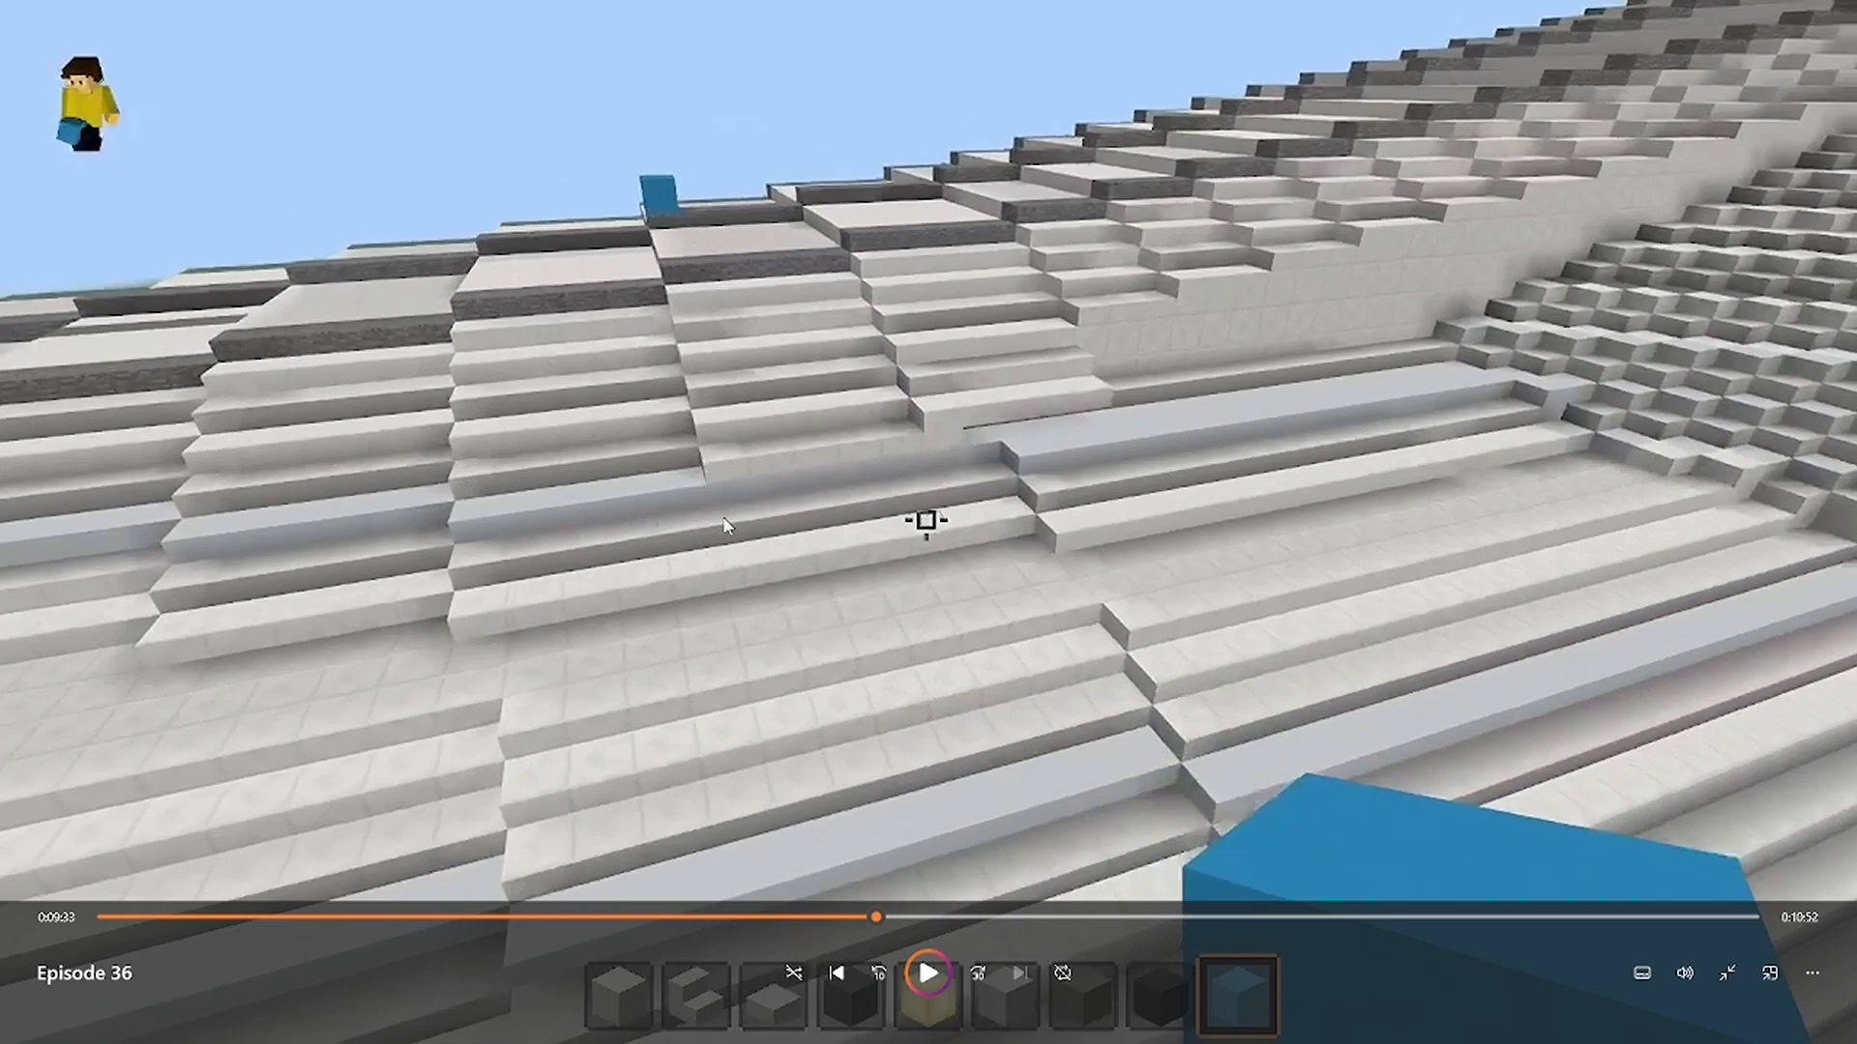
{"action": "mouse_move", "coordinate": [795, 526]}
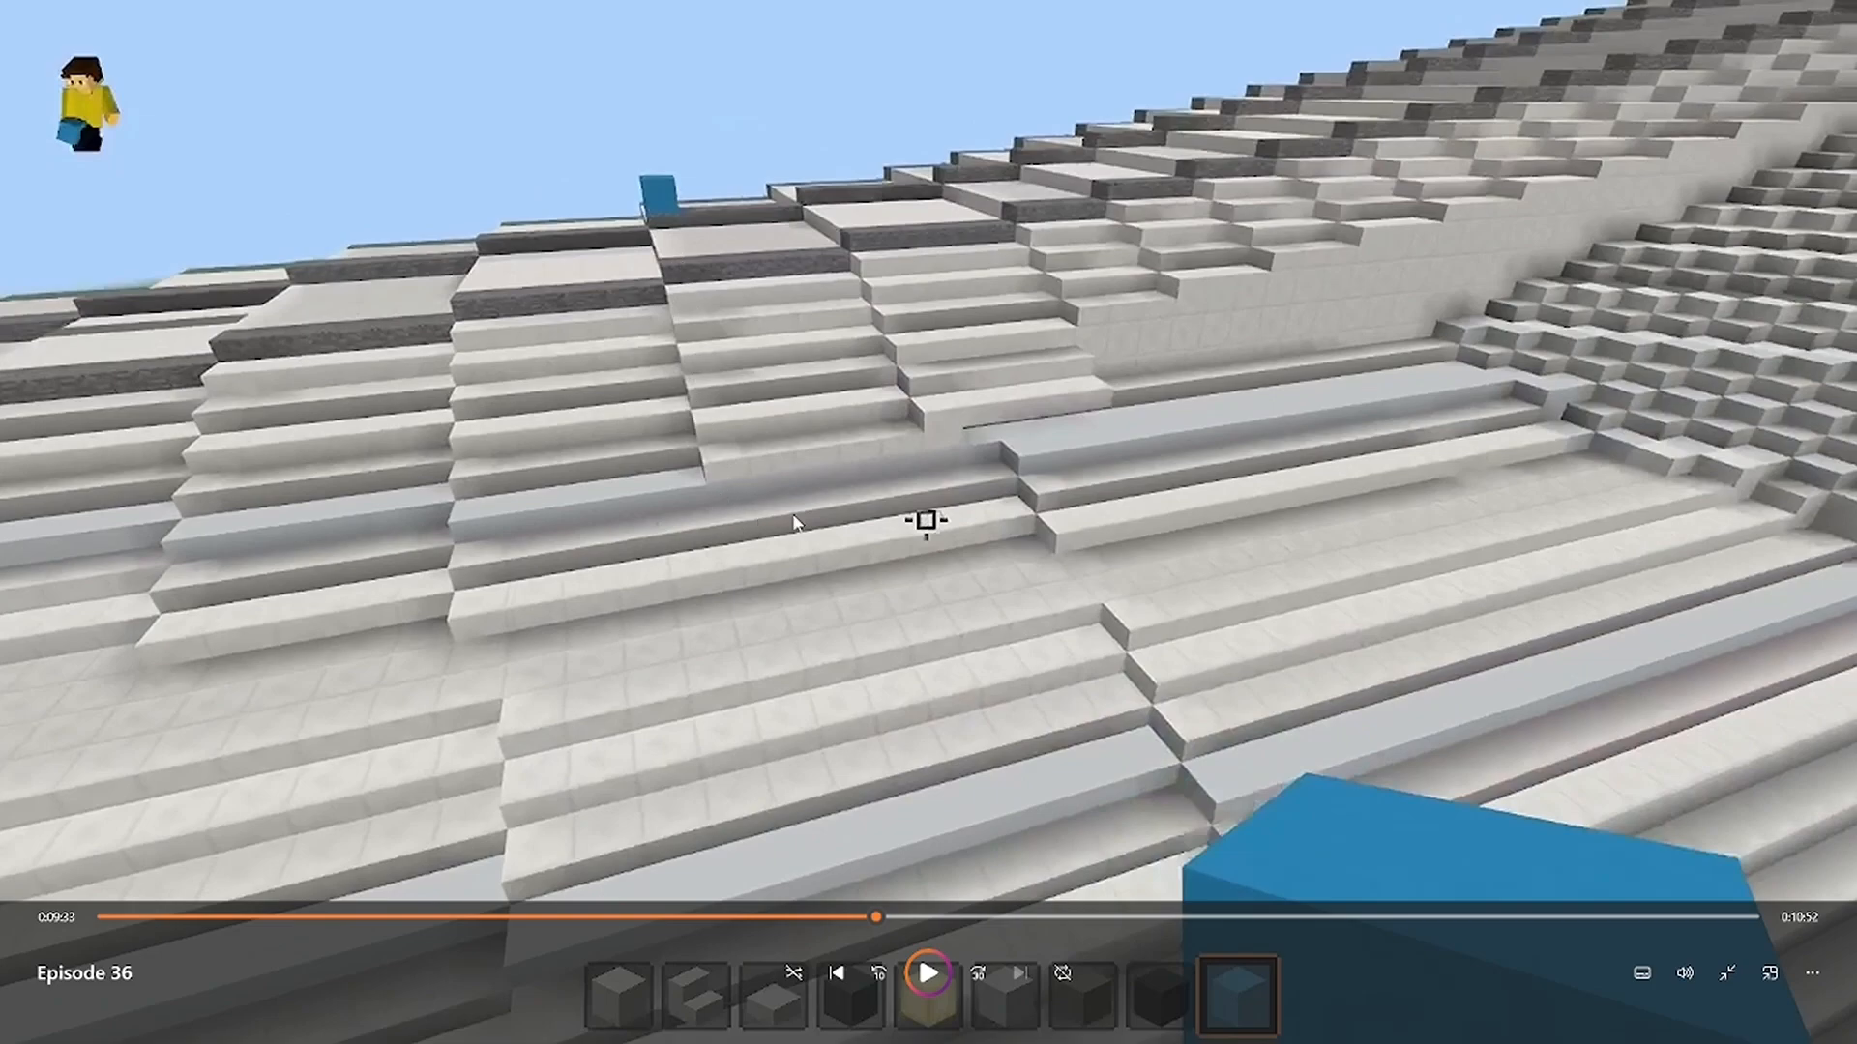
{"action": "mouse_move", "coordinate": [692, 607]}
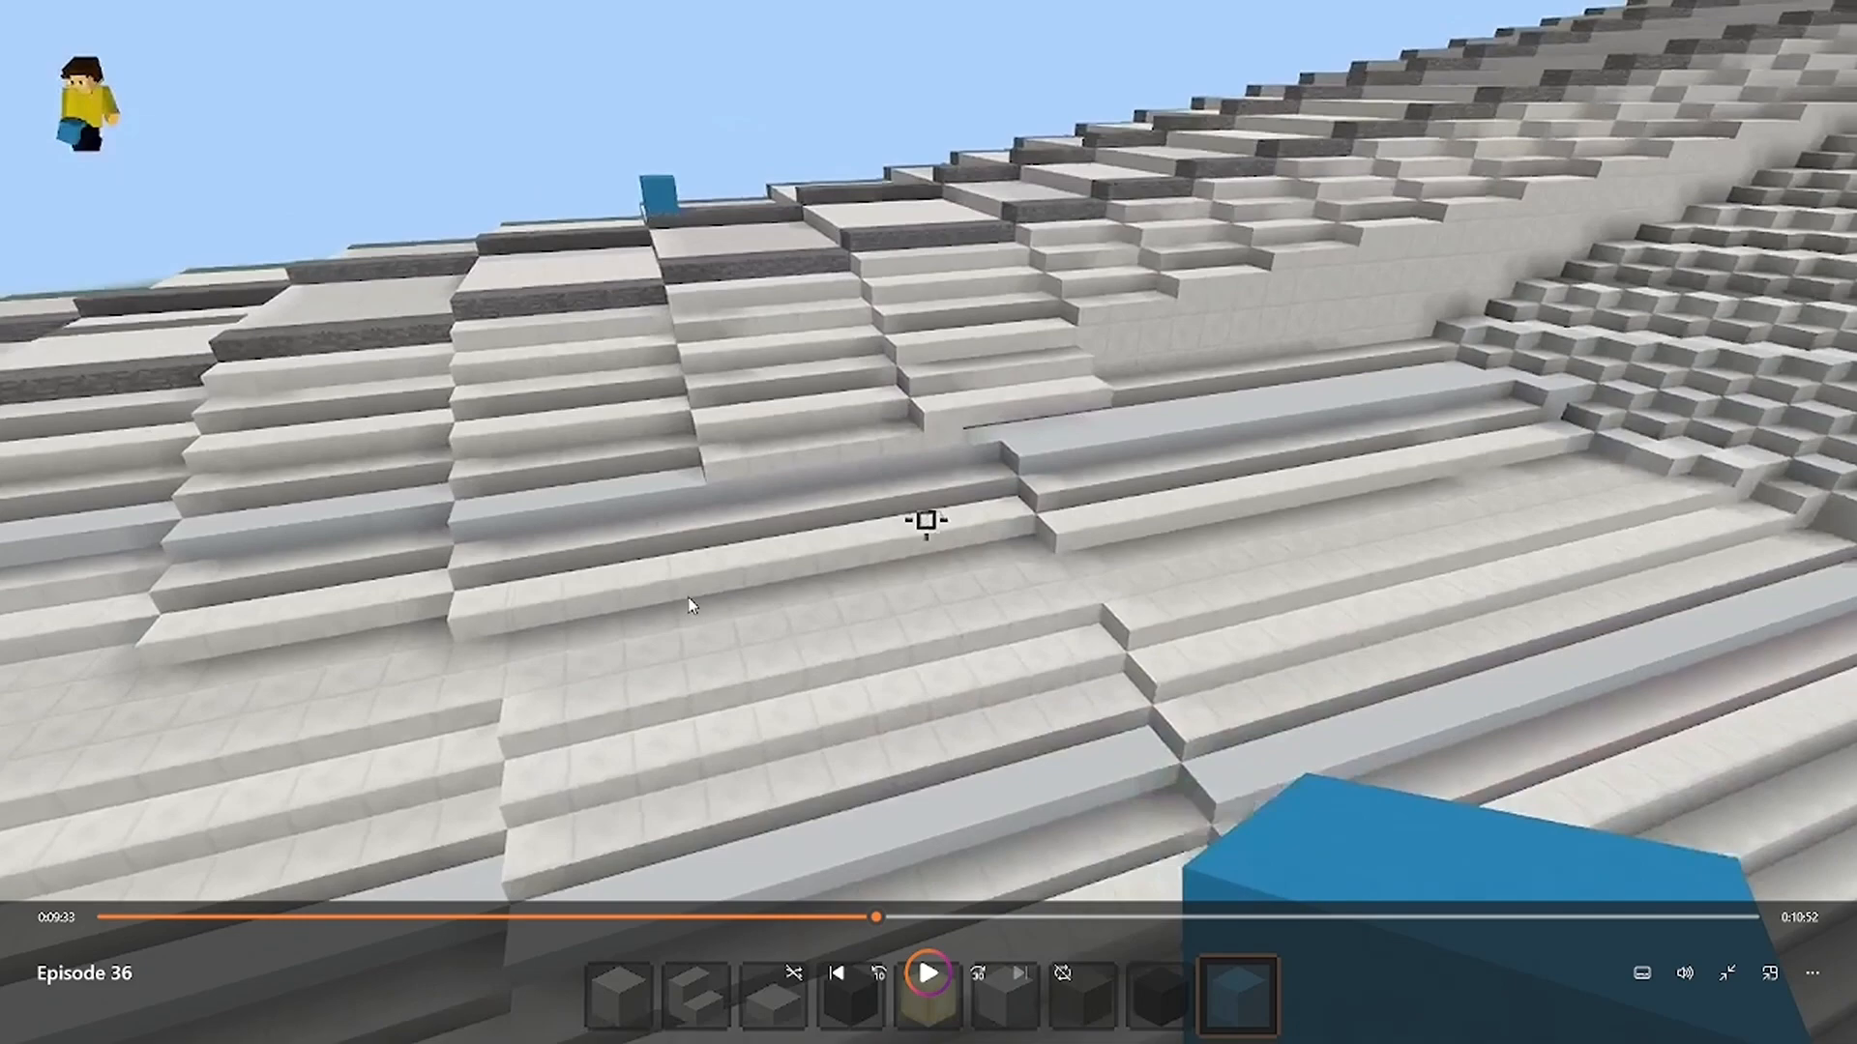
{"action": "mouse_move", "coordinate": [747, 600]}
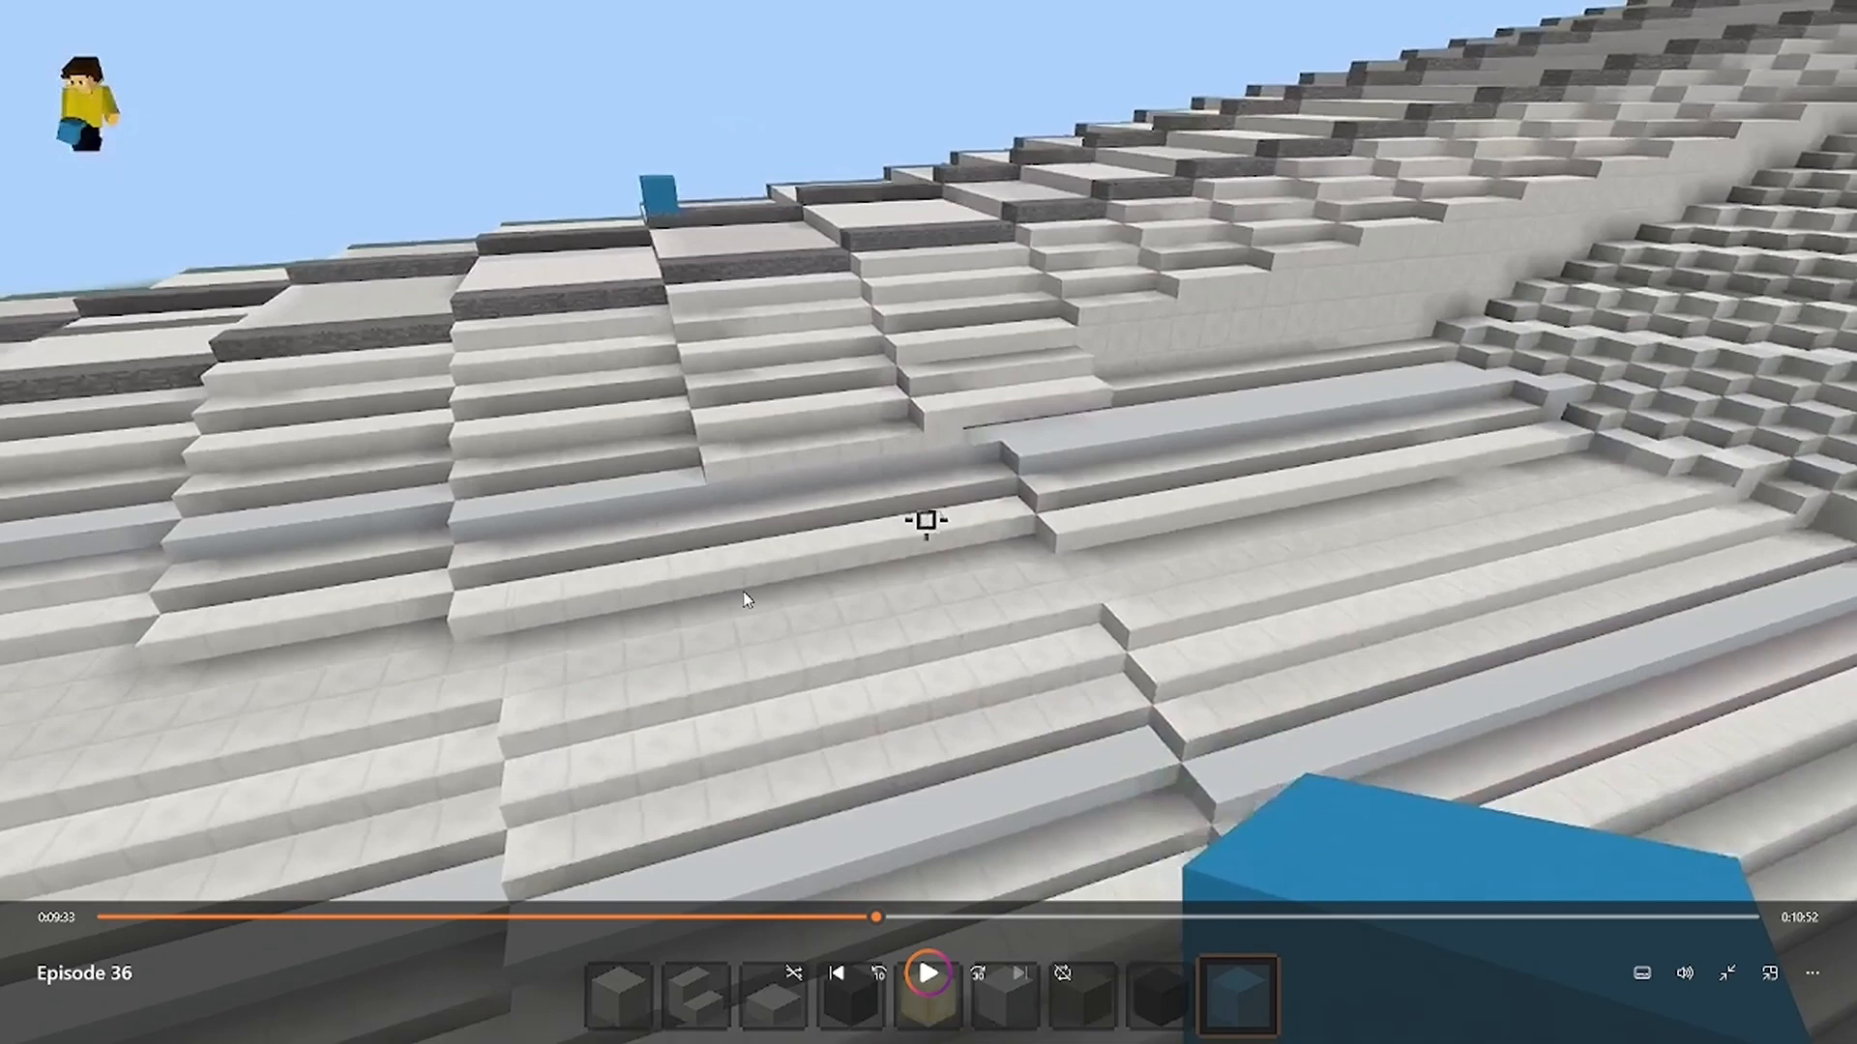
{"action": "mouse_move", "coordinate": [930, 704]}
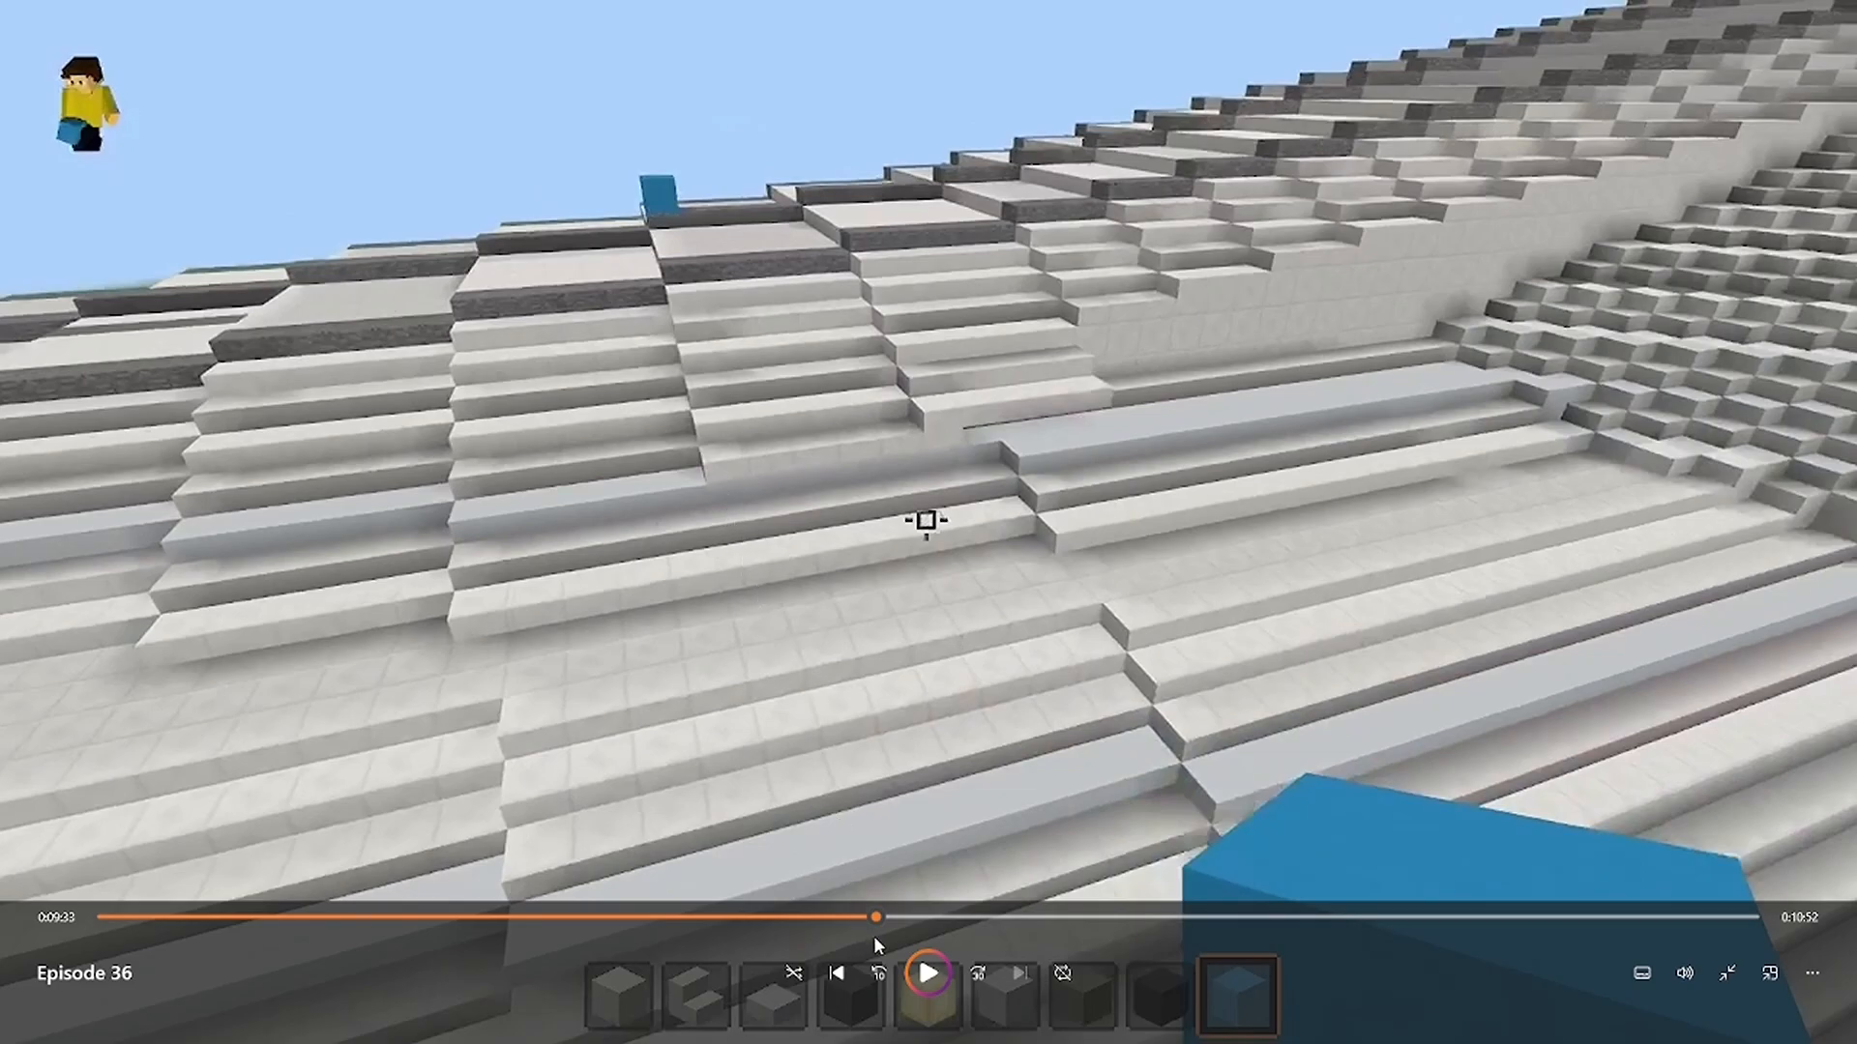
{"action": "left_click", "coordinate": [930, 1000]}
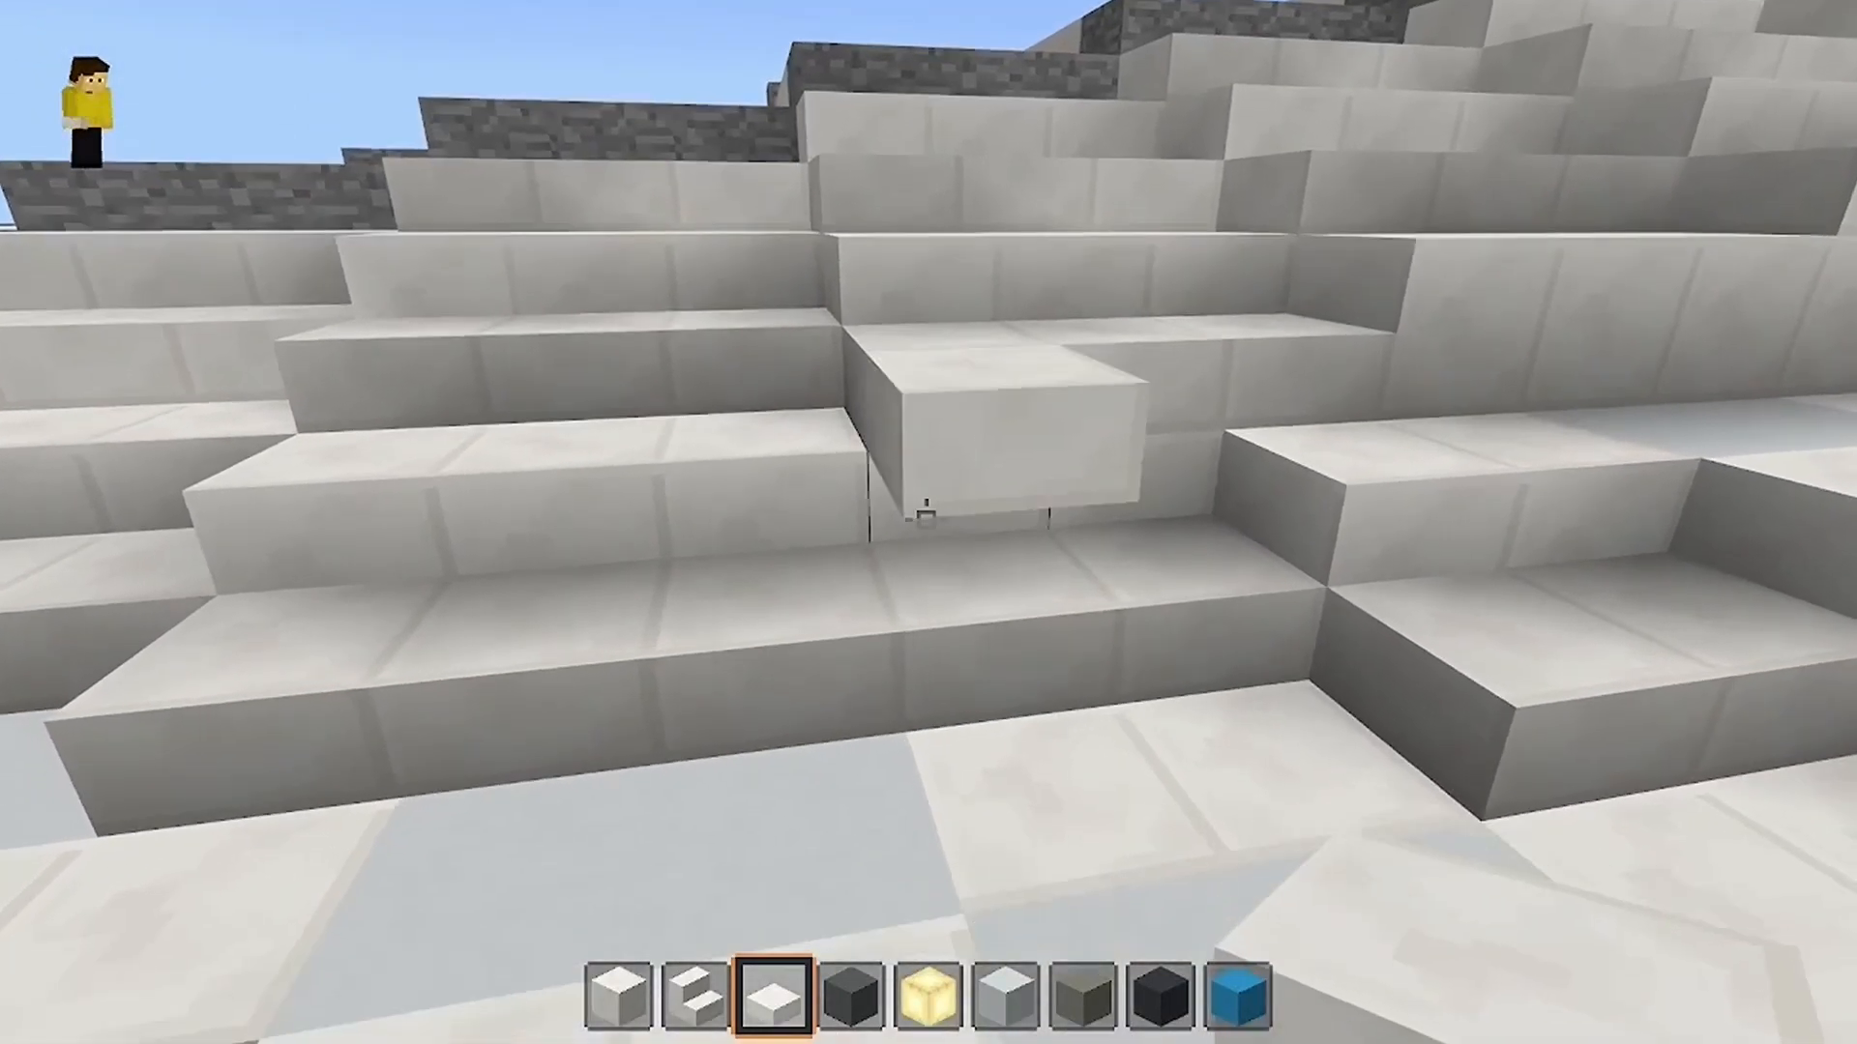
Place white half slabs into the successive gaps along the stepped neck rows.
{"action": "left_click", "coordinate": [928, 522]}
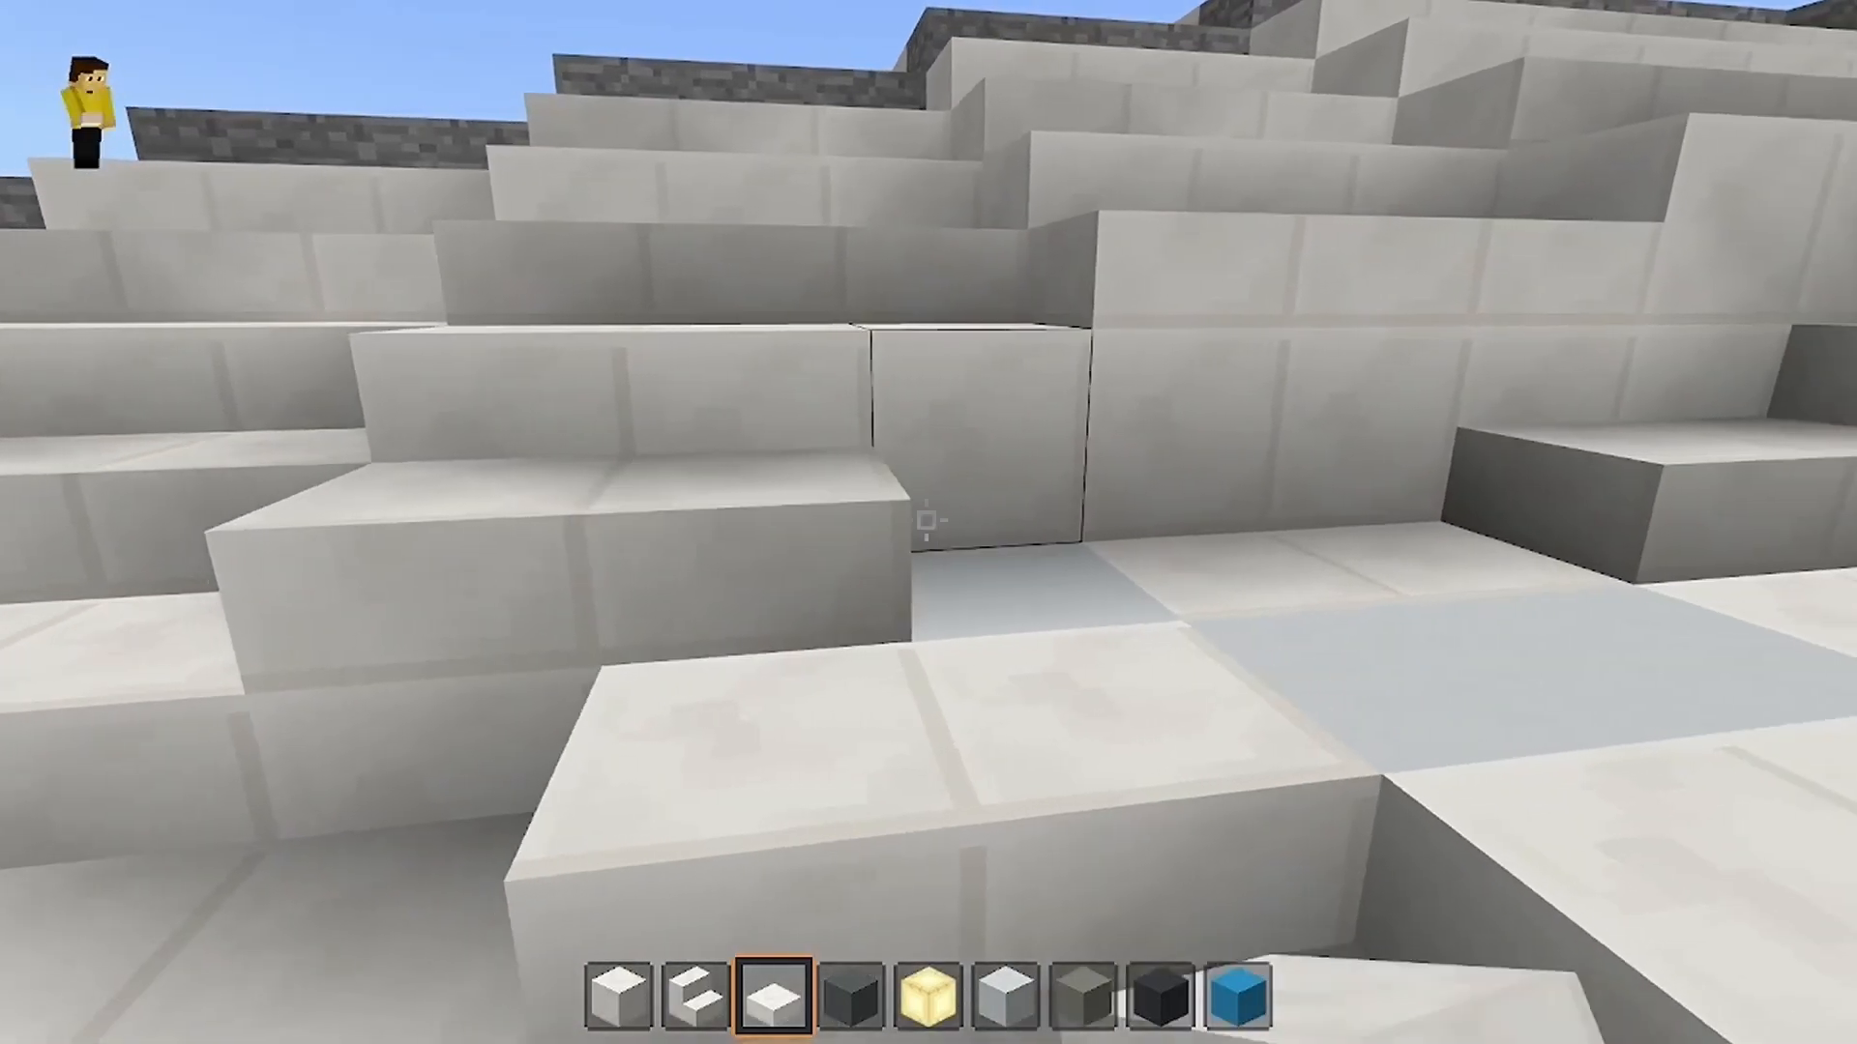
{"action": "left_click", "coordinate": [929, 523]}
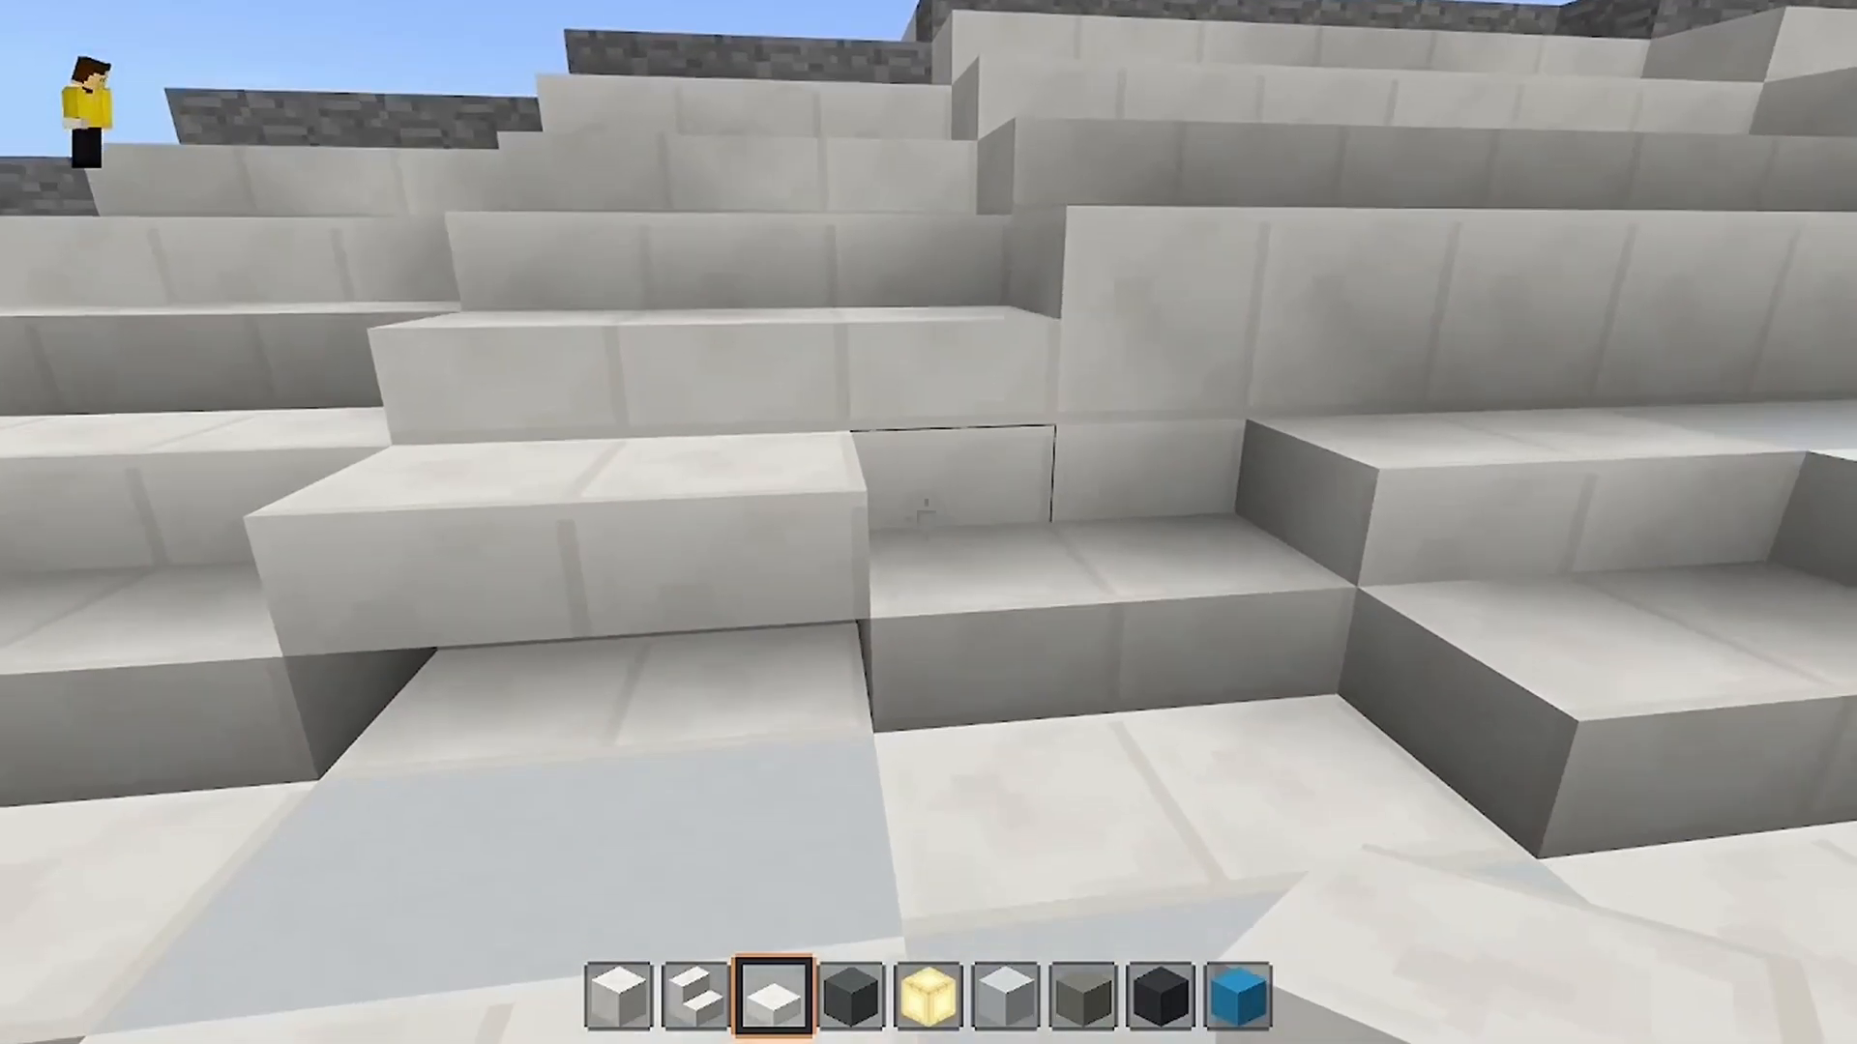
{"action": "left_click", "coordinate": [924, 514]}
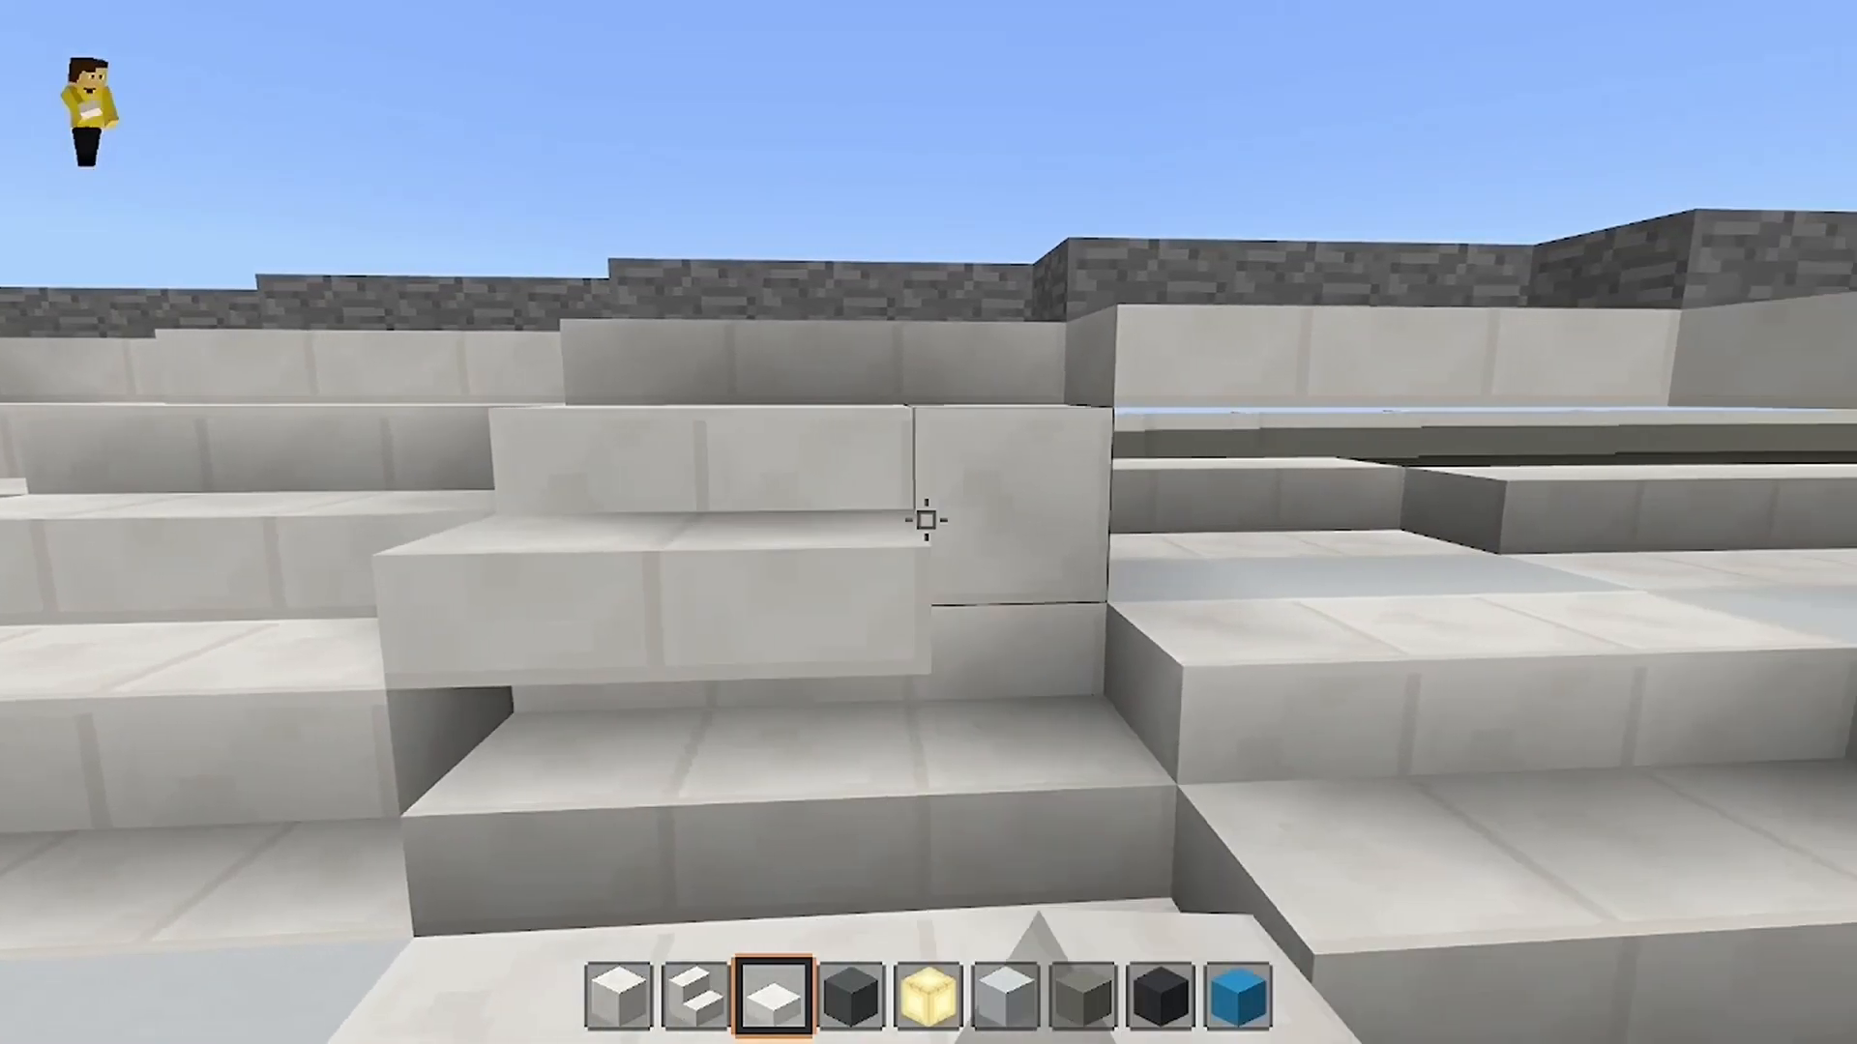
{"action": "mouse_move", "coordinate": [929, 526]}
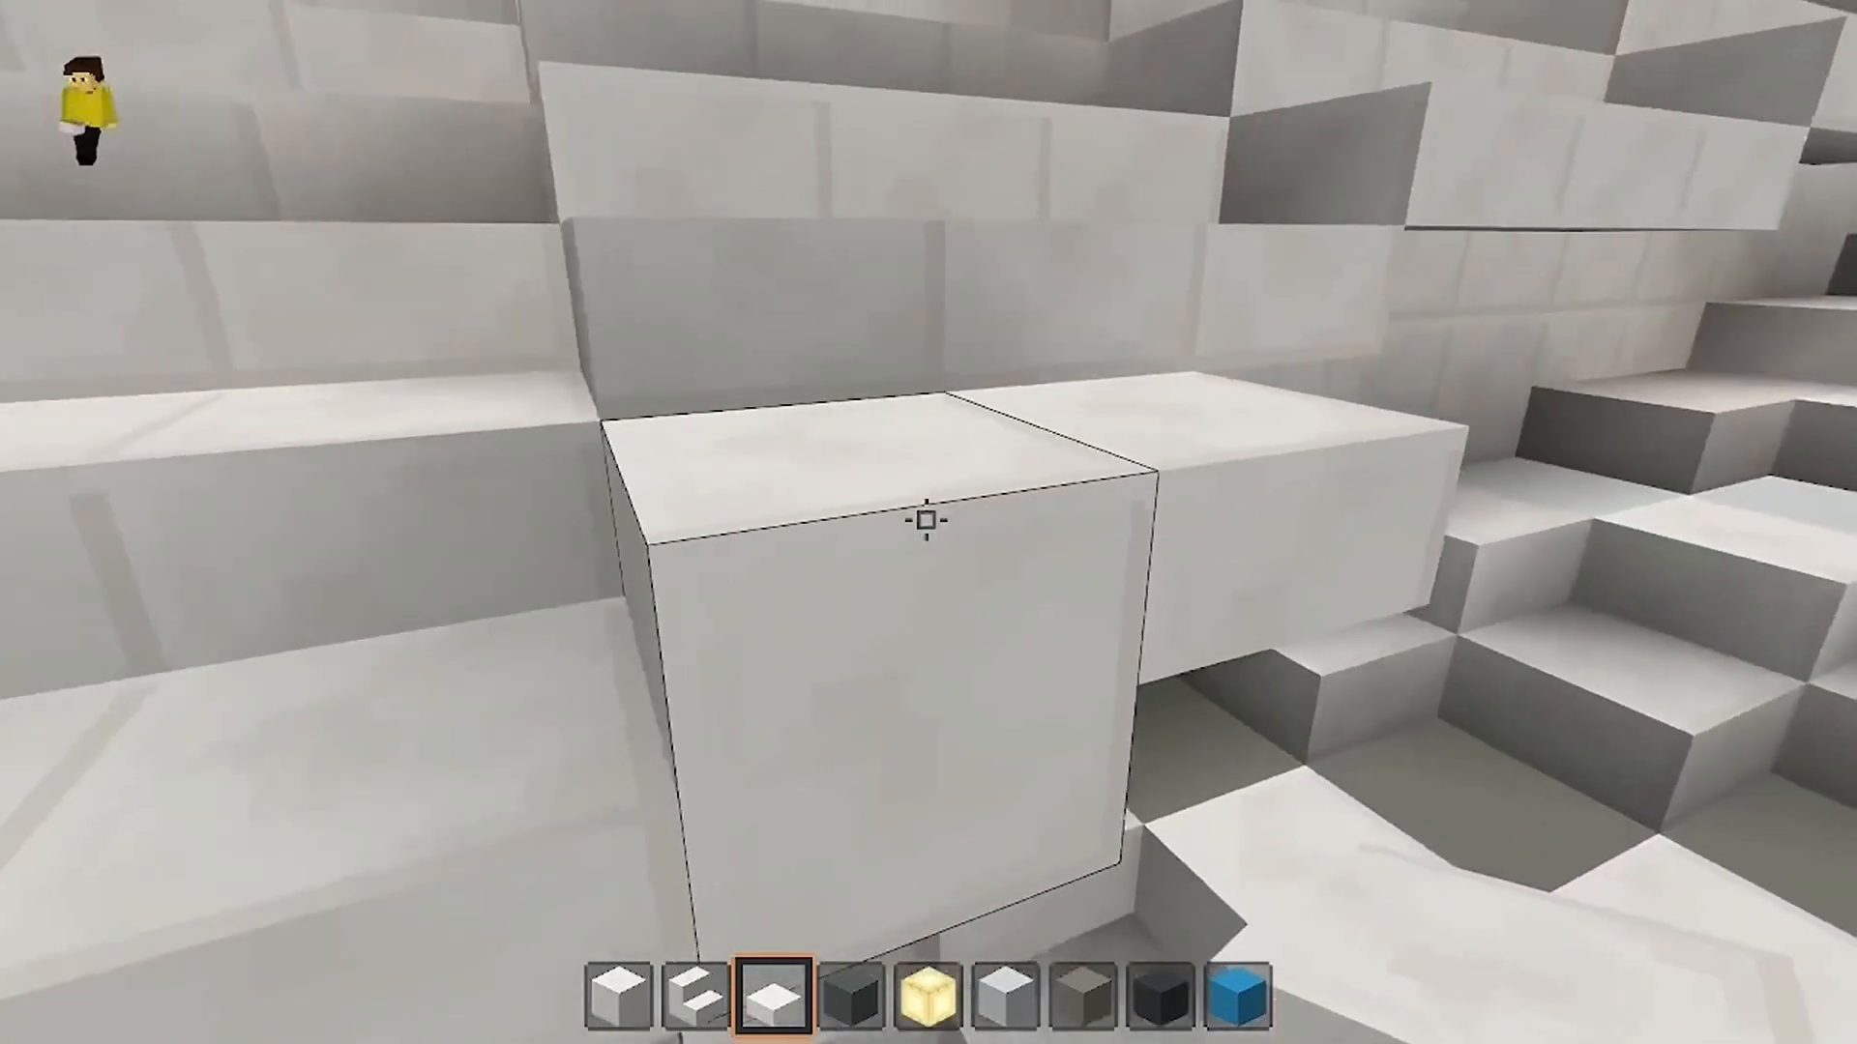
{"action": "mouse_move", "coordinate": [925, 522]}
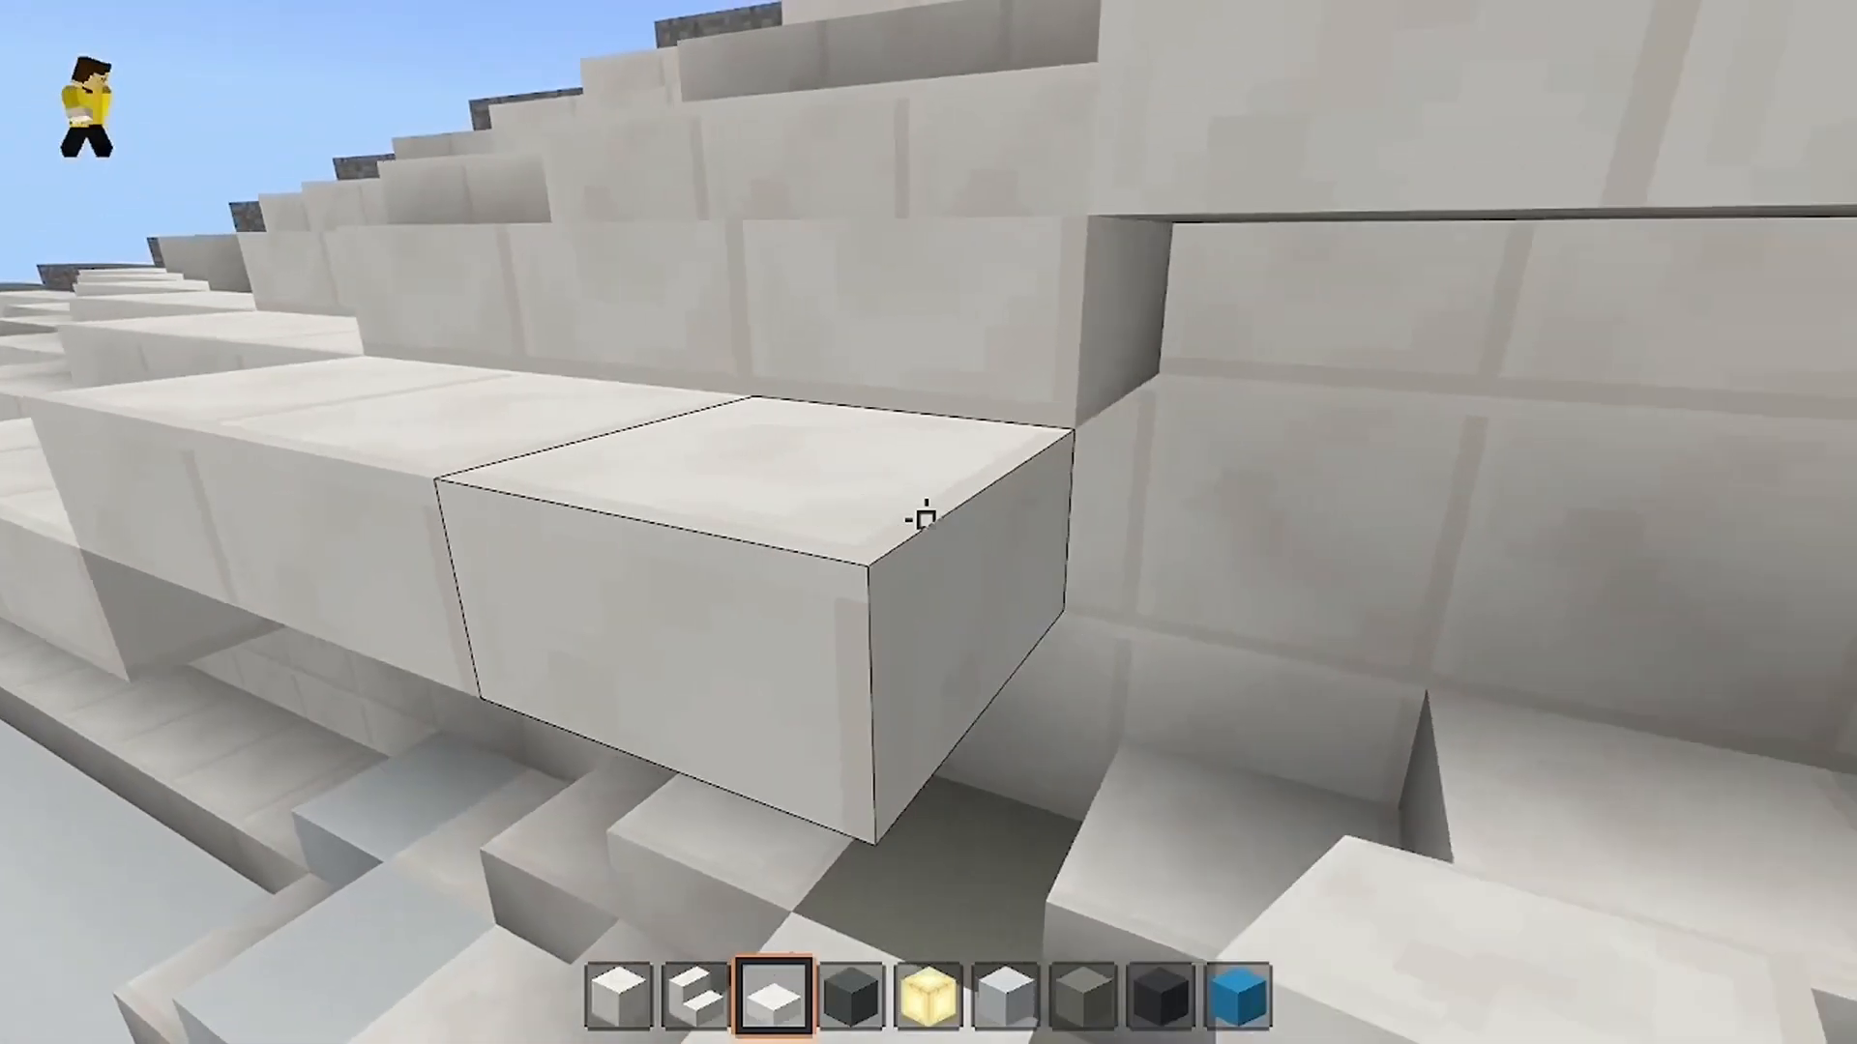
{"action": "mouse_move", "coordinate": [921, 526]}
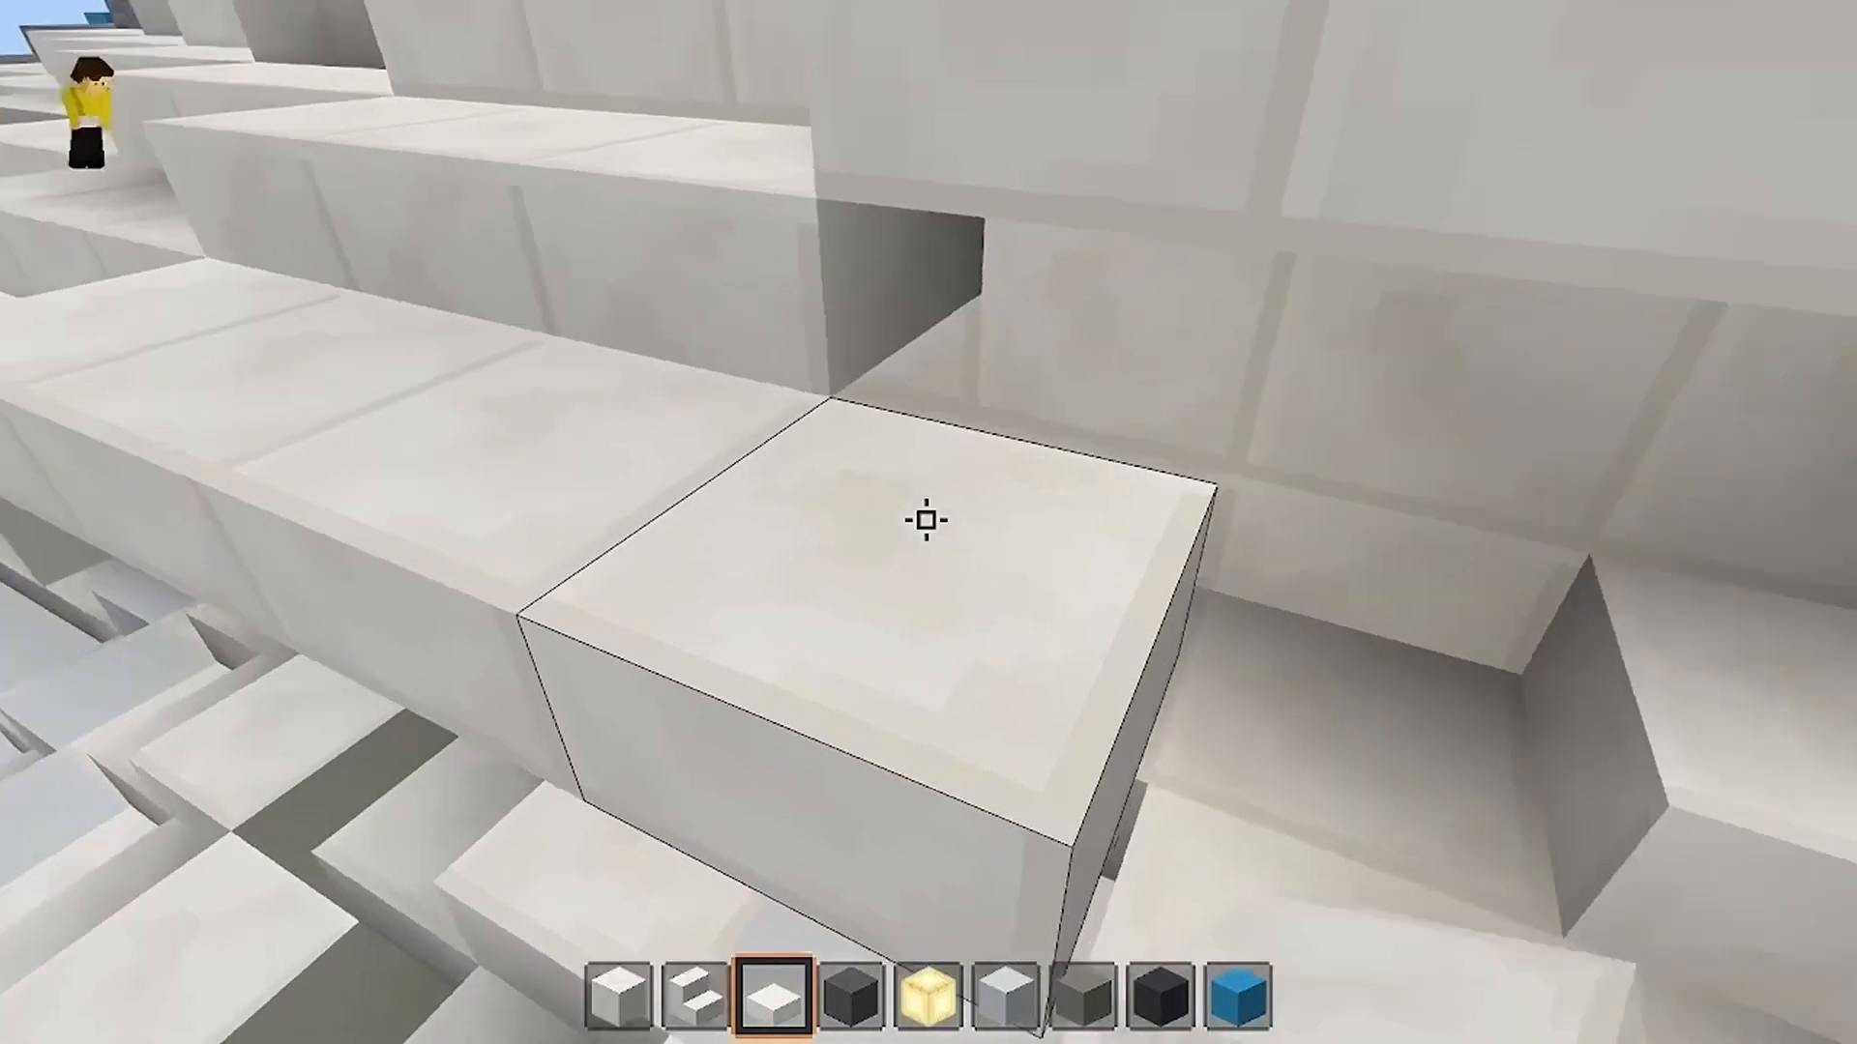
{"action": "left_click", "coordinate": [928, 520]}
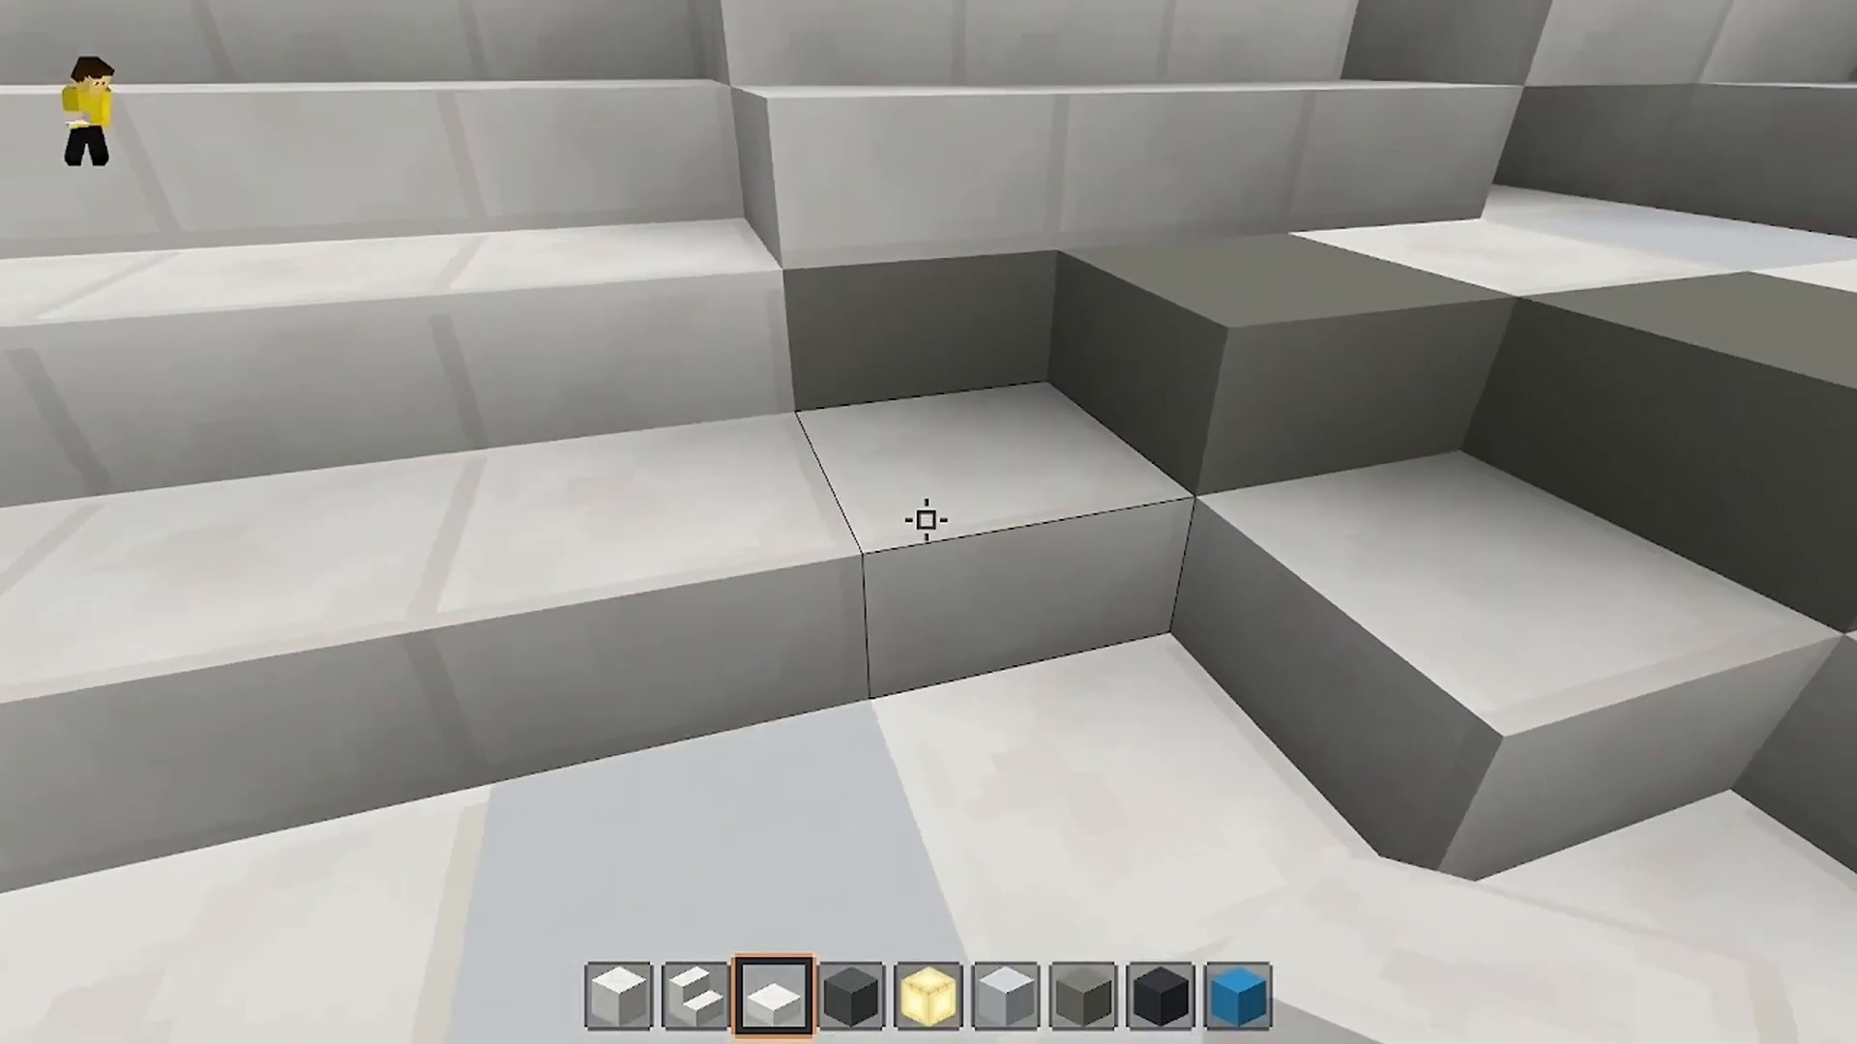
{"action": "left_click", "coordinate": [927, 524]}
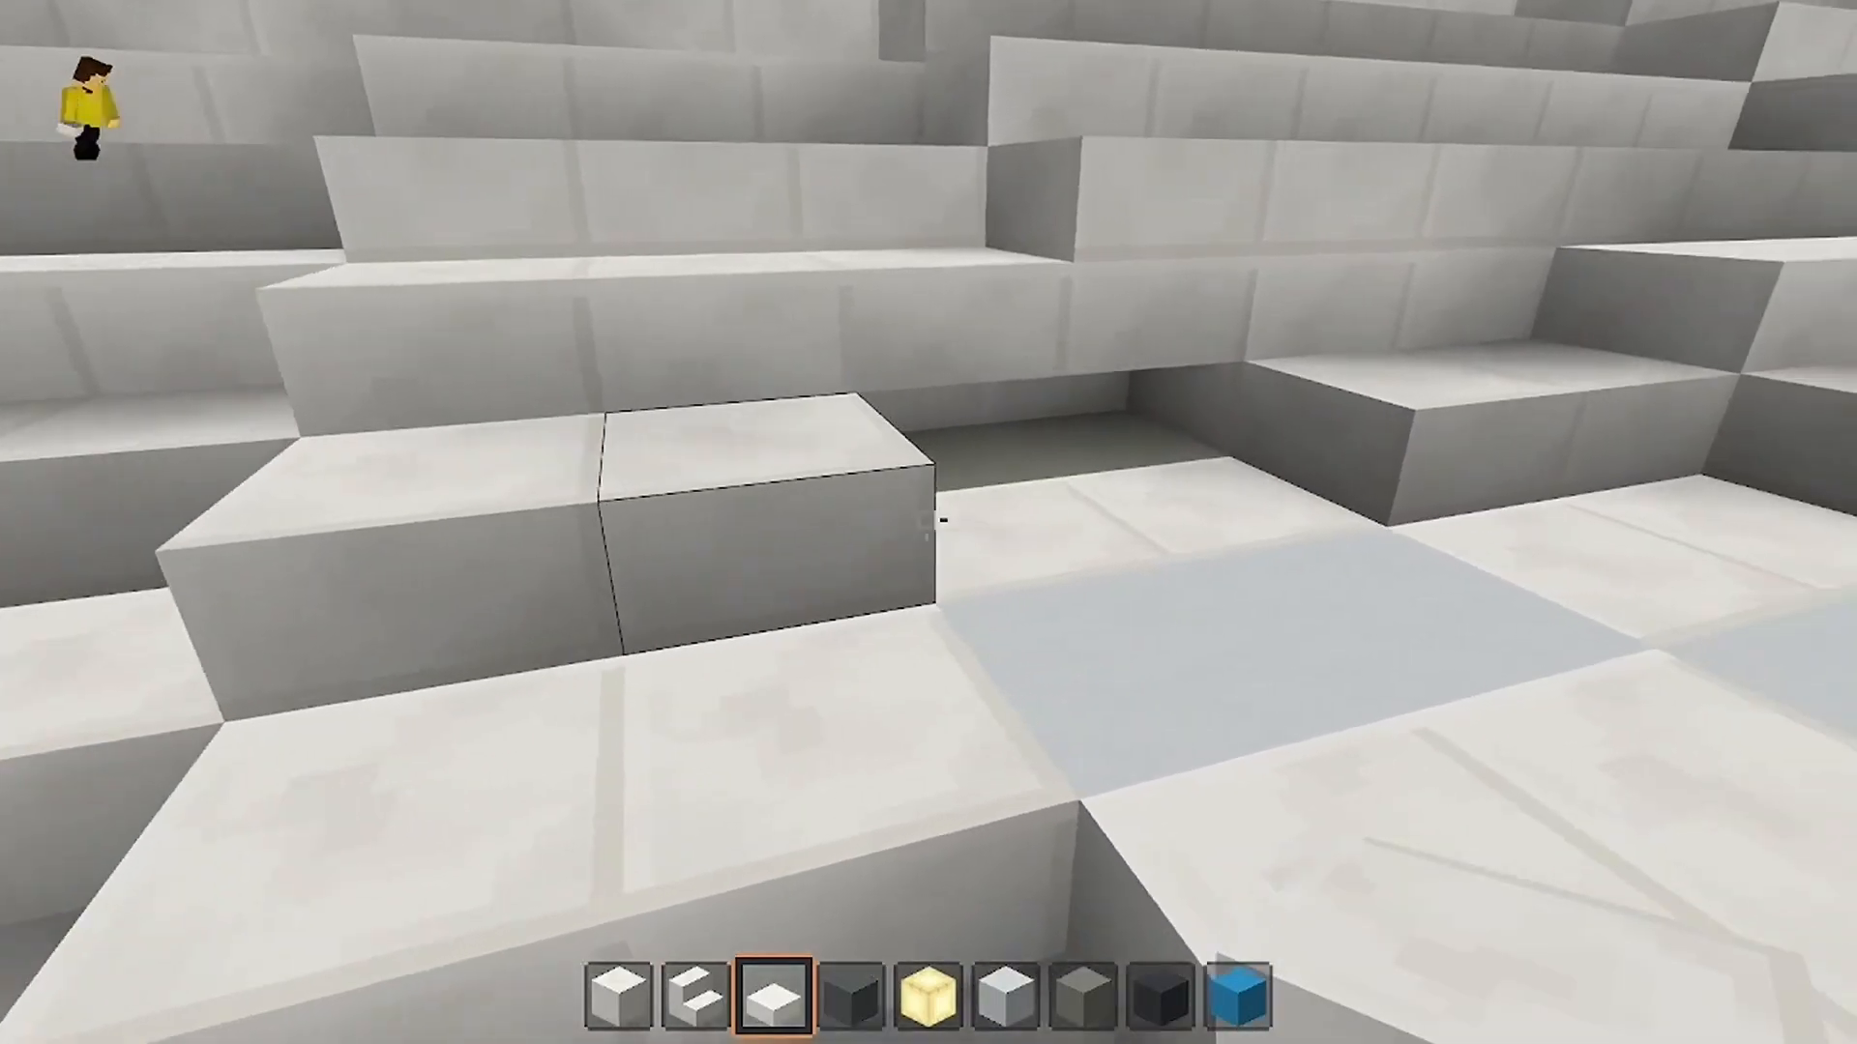
{"action": "mouse_move", "coordinate": [929, 532]}
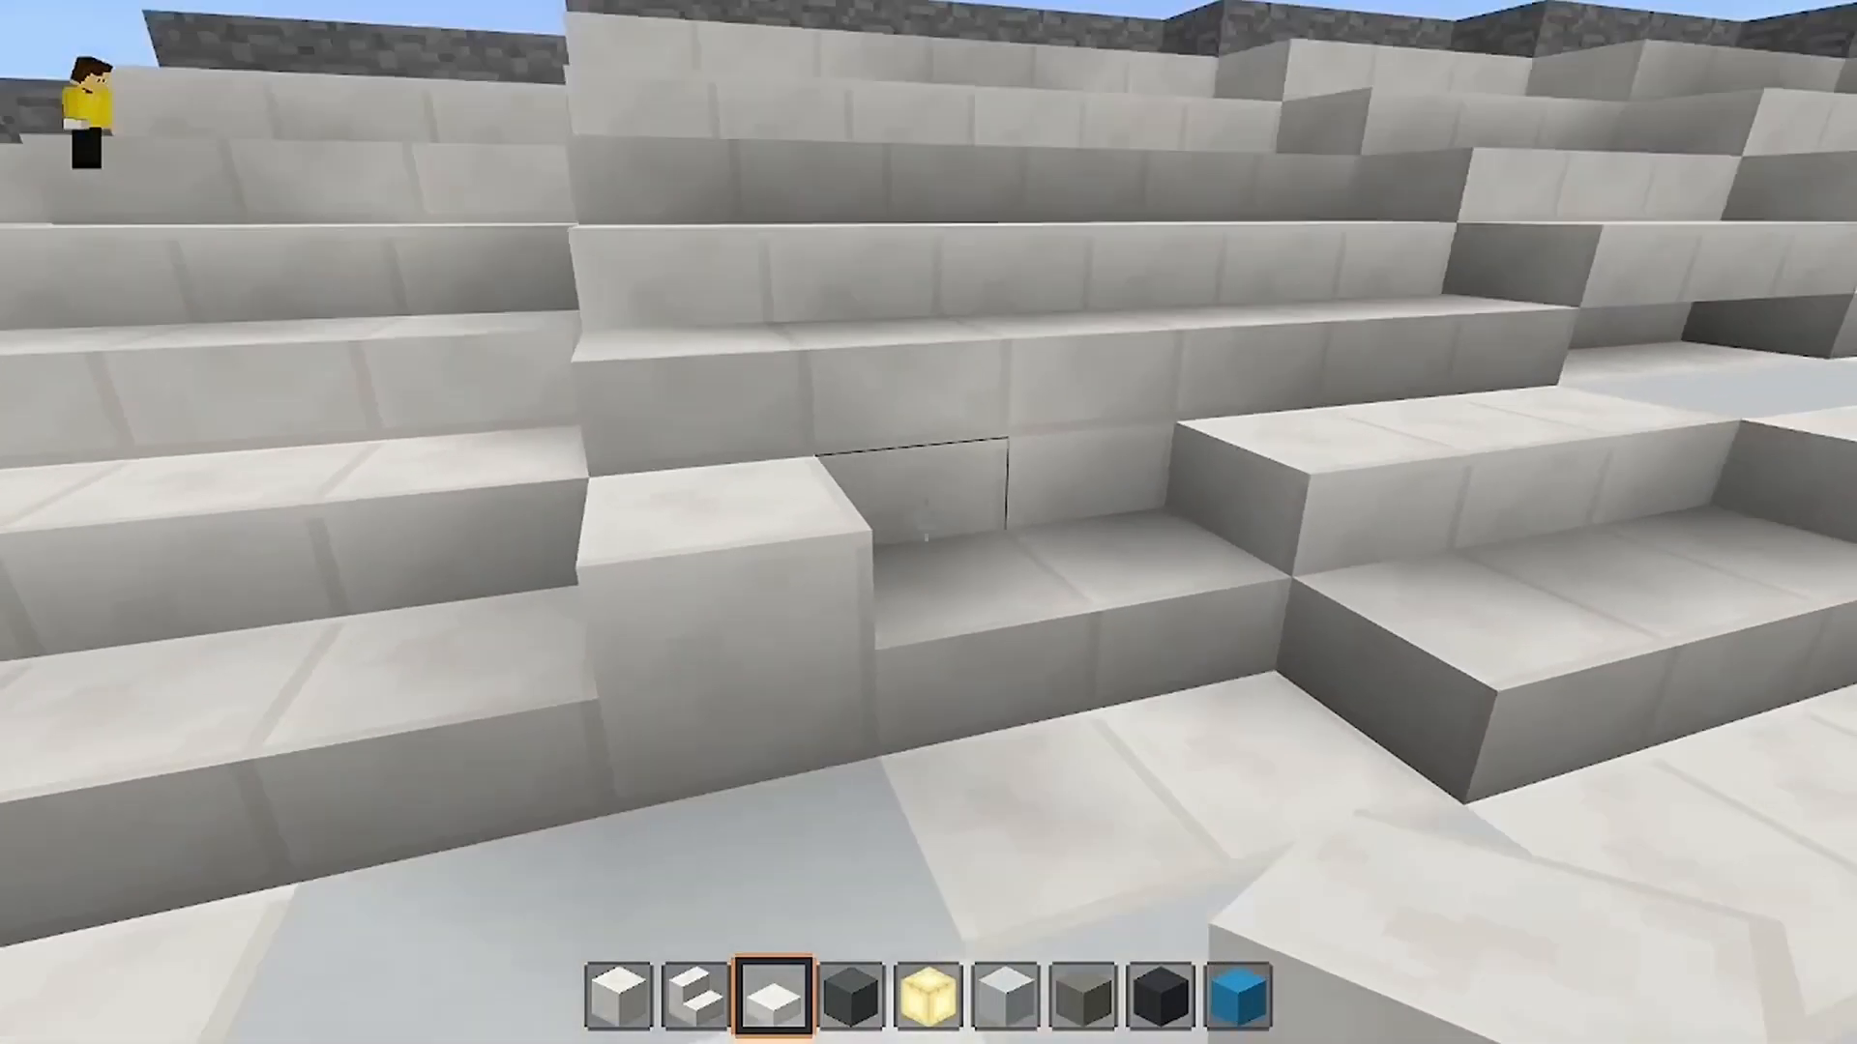
{"action": "left_click", "coordinate": [919, 522]}
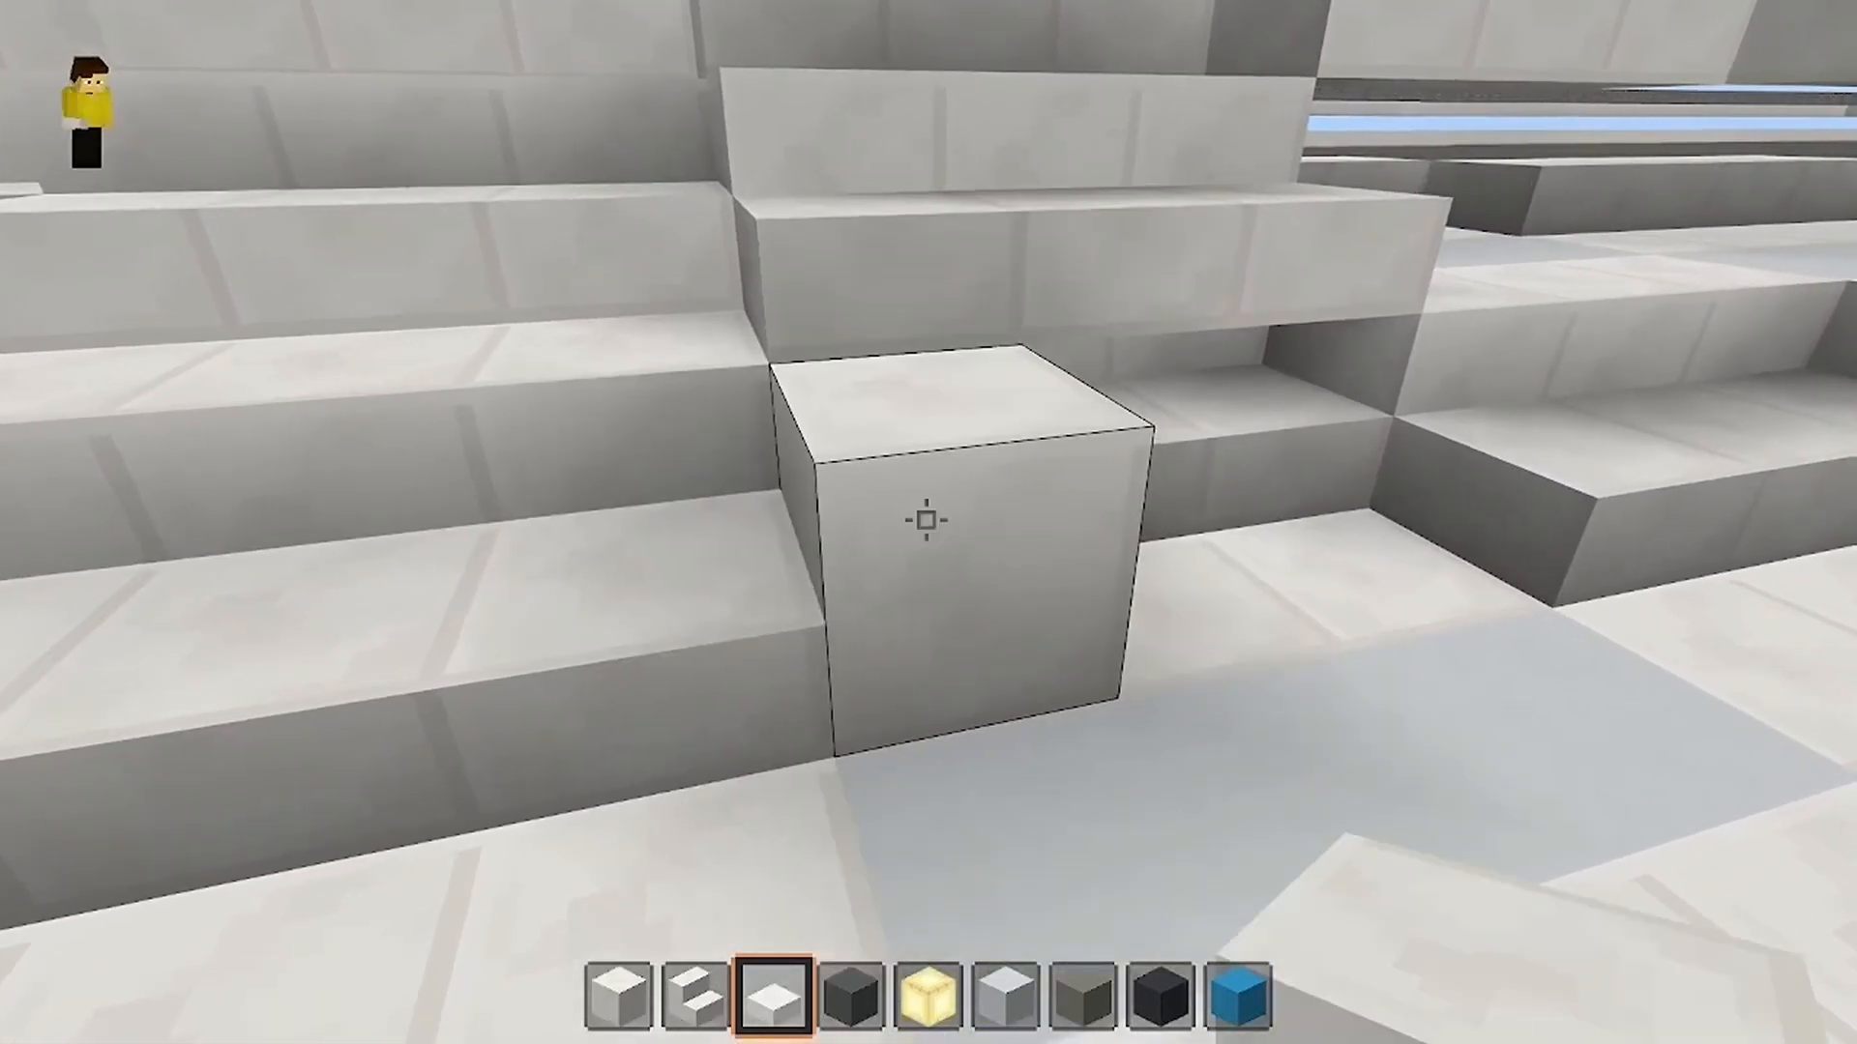
{"action": "left_click", "coordinate": [925, 525]}
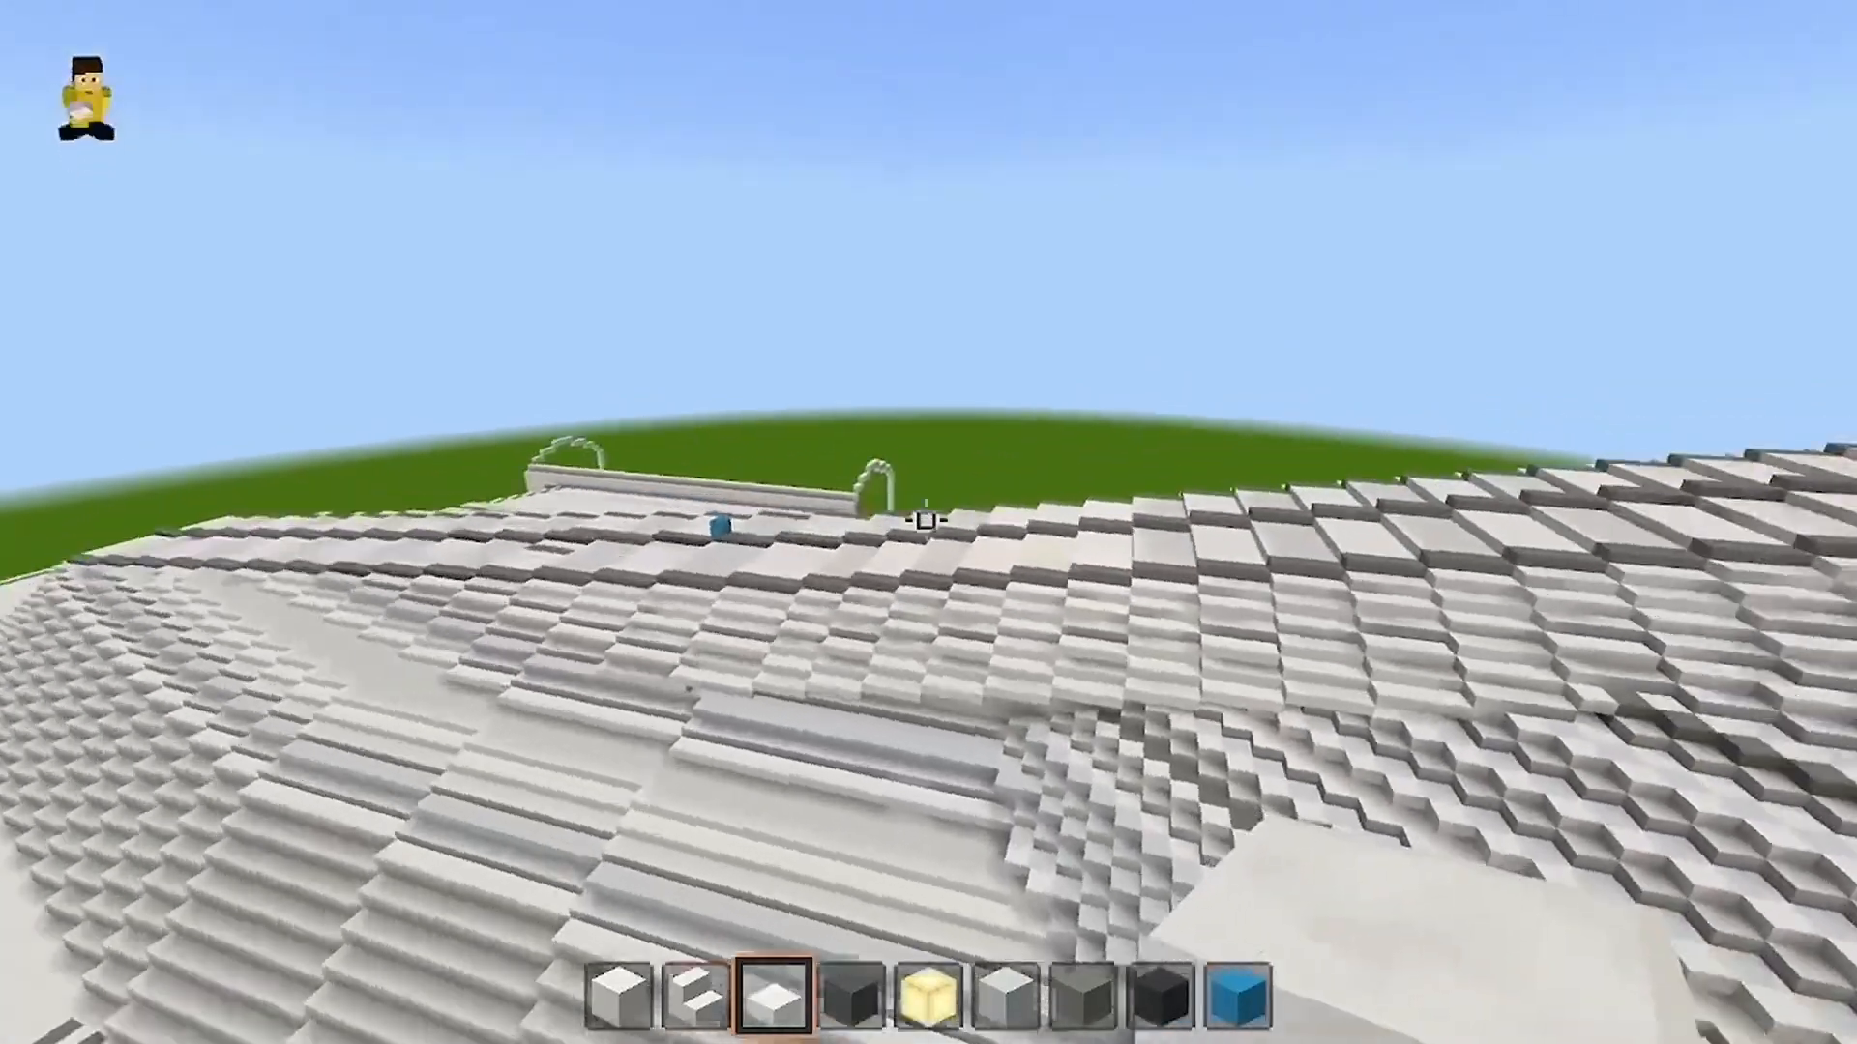
{"action": "mouse_move", "coordinate": [928, 520]}
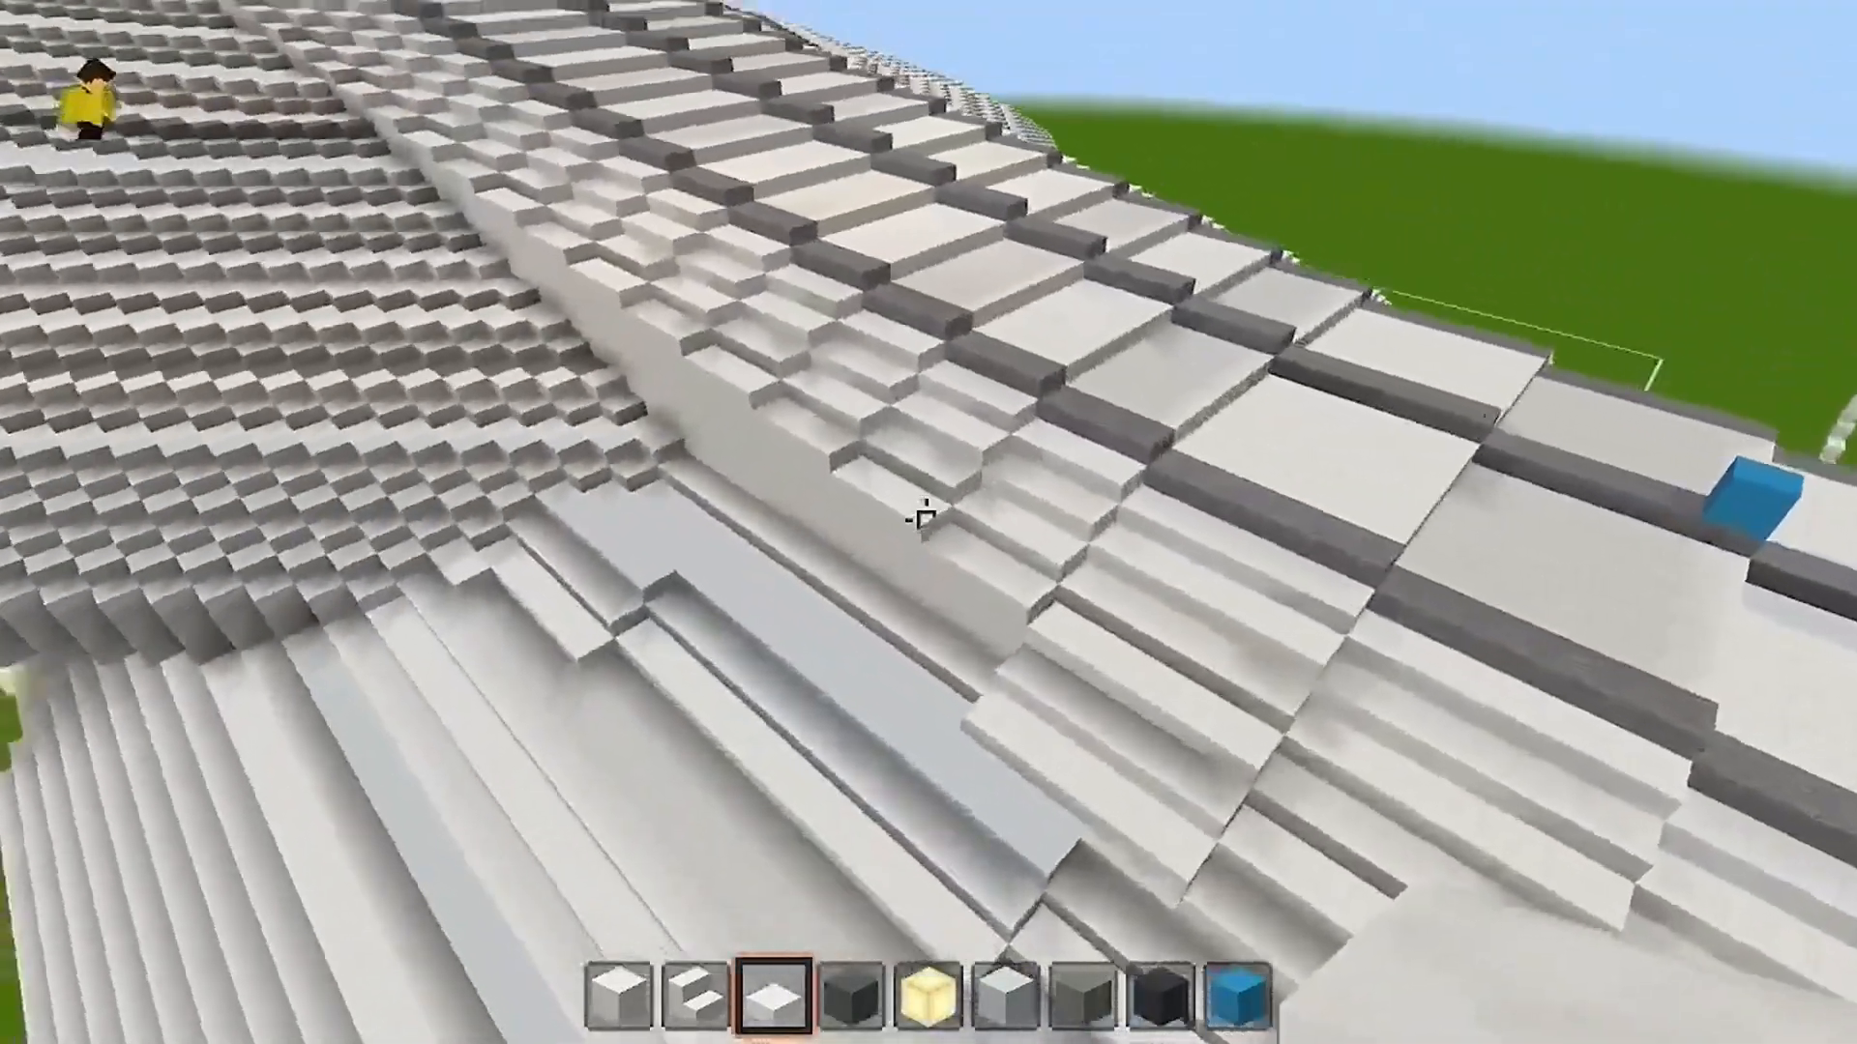
{"action": "mouse_move", "coordinate": [924, 522]}
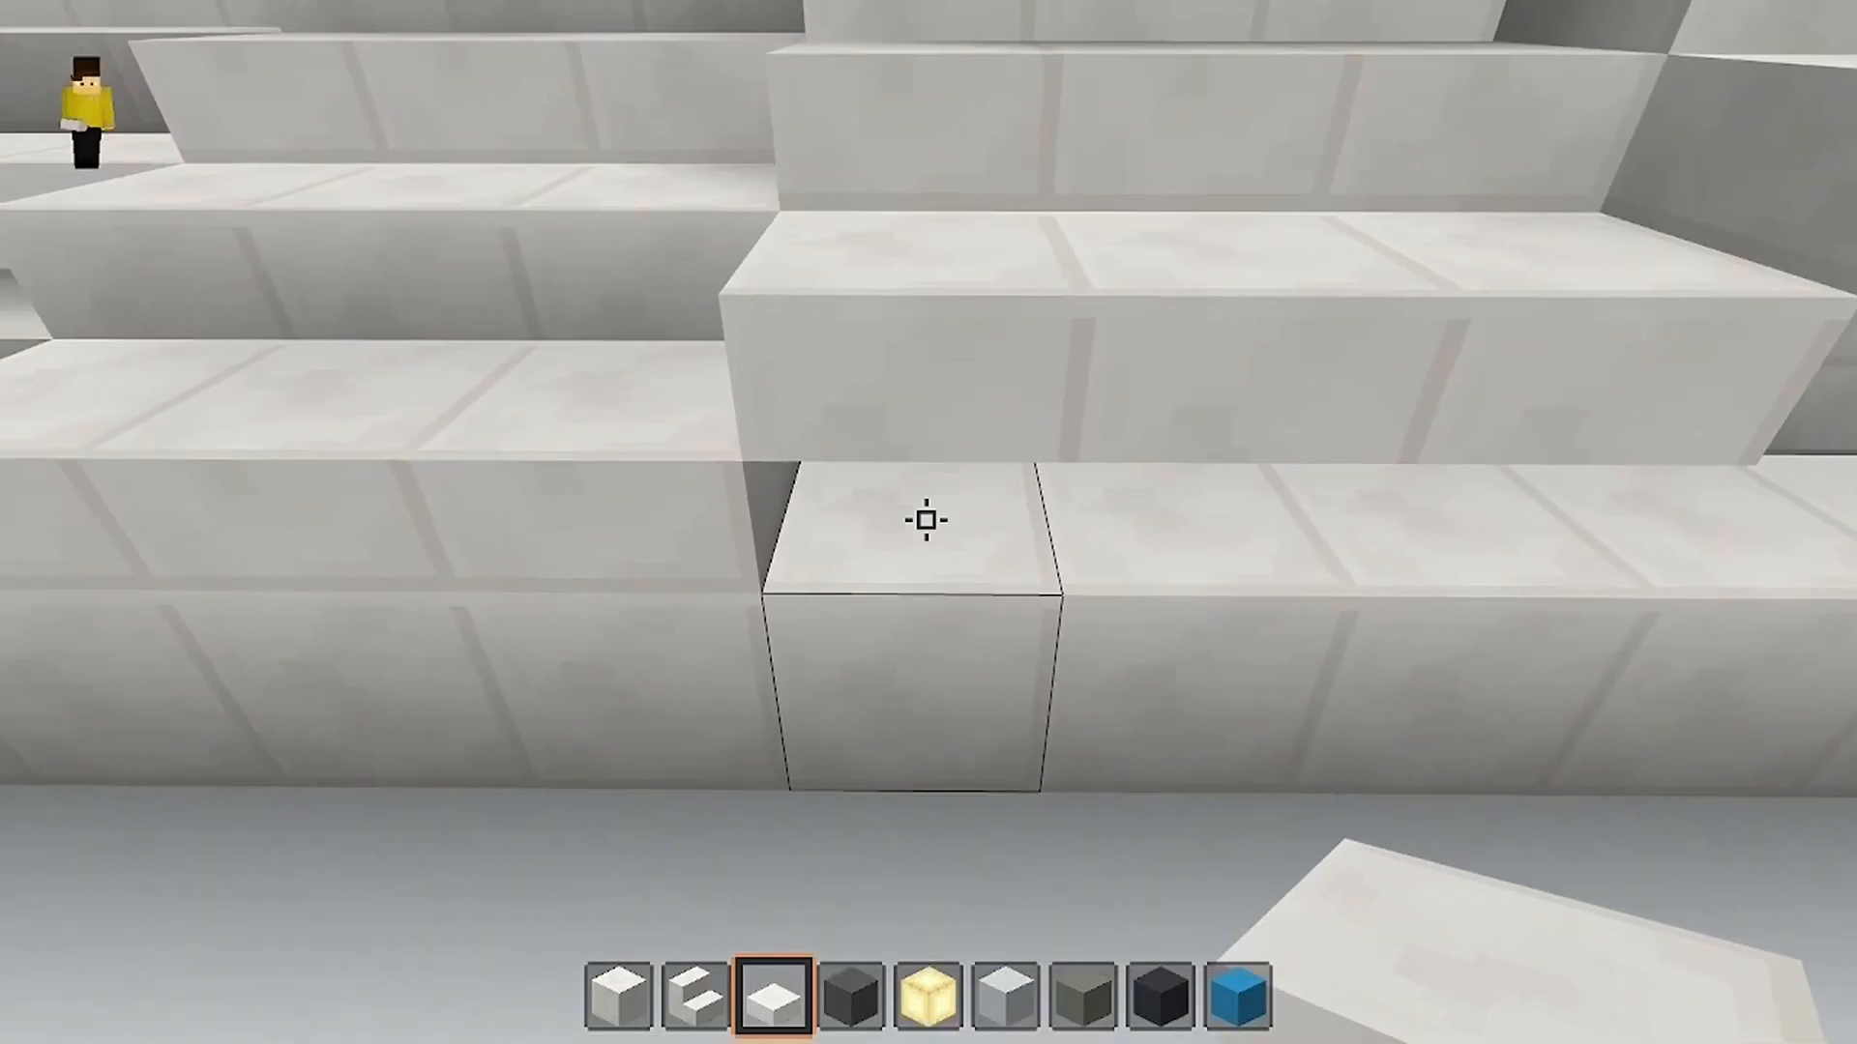
Switch to hotbar slot 2 to continue filling step gaps with slabs.
{"action": "key", "text": "2"}
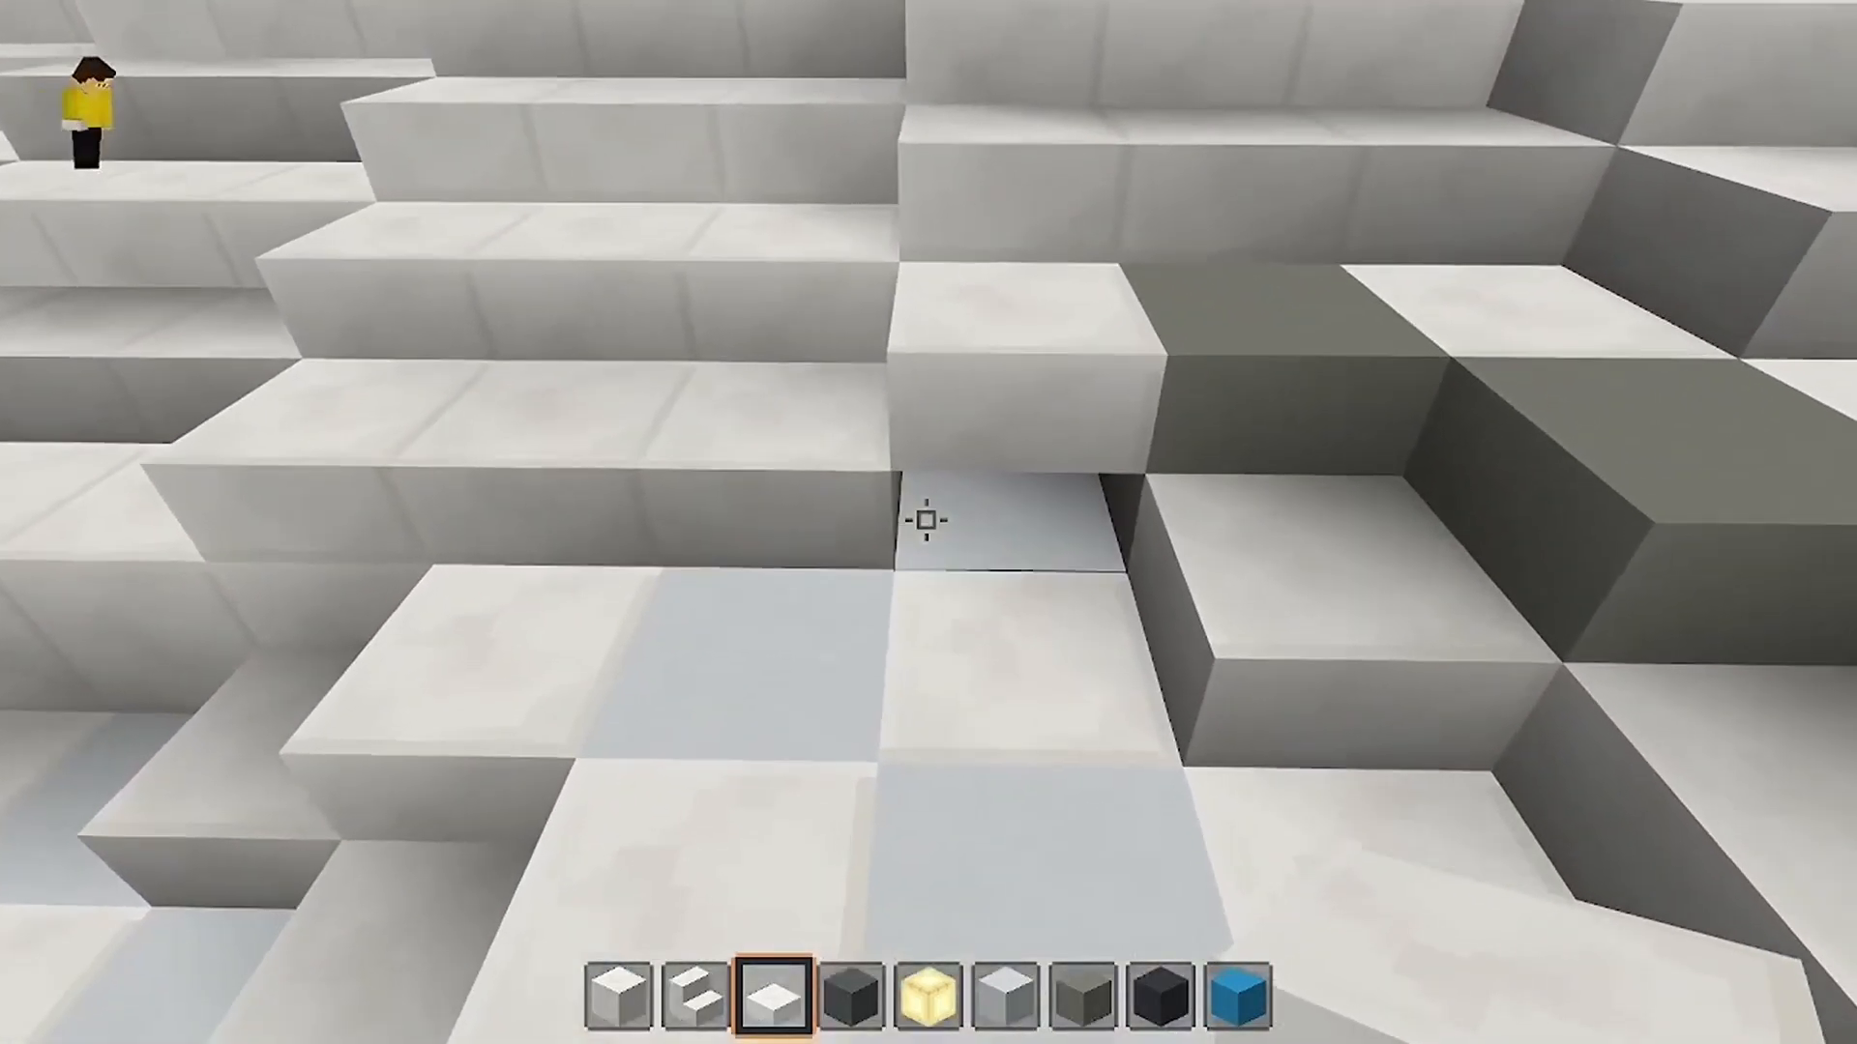
{"action": "mouse_move", "coordinate": [927, 528]}
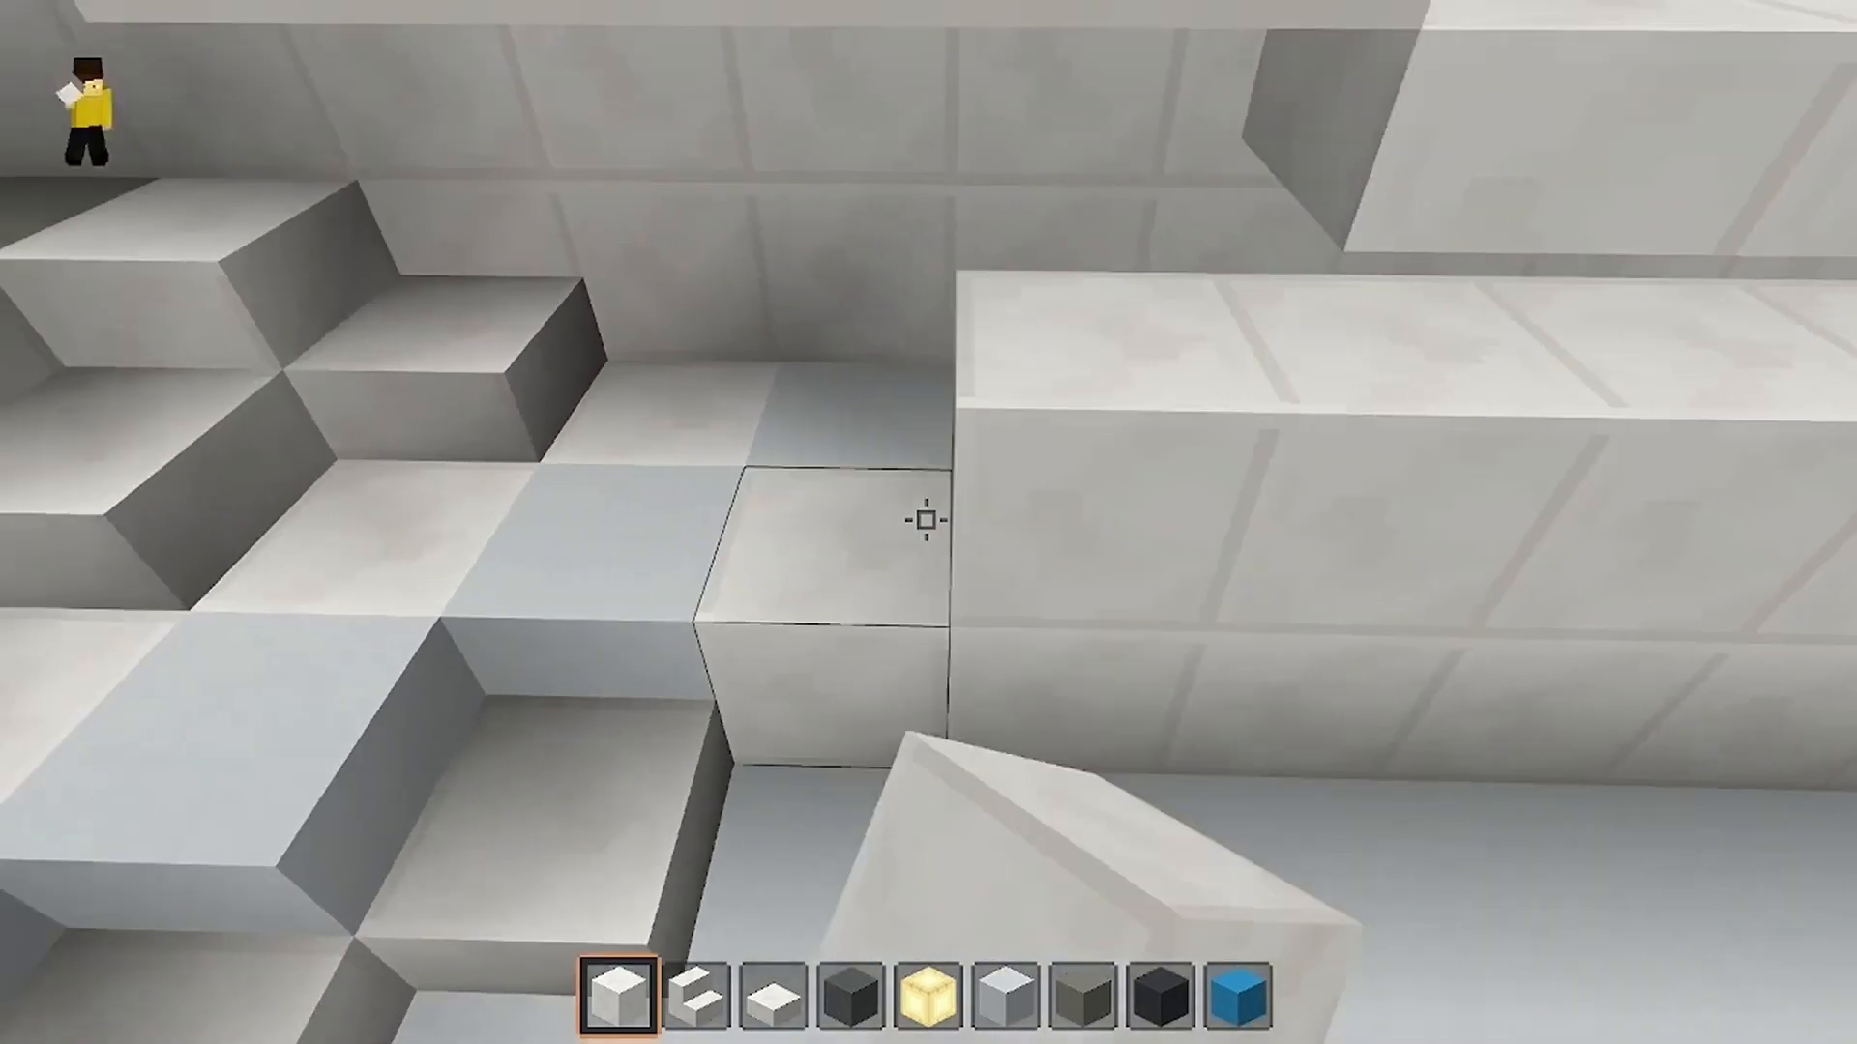
Break the misplaced neck block, set a full white block, and switch back to half slabs.
{"action": "left_click", "coordinate": [924, 522]}
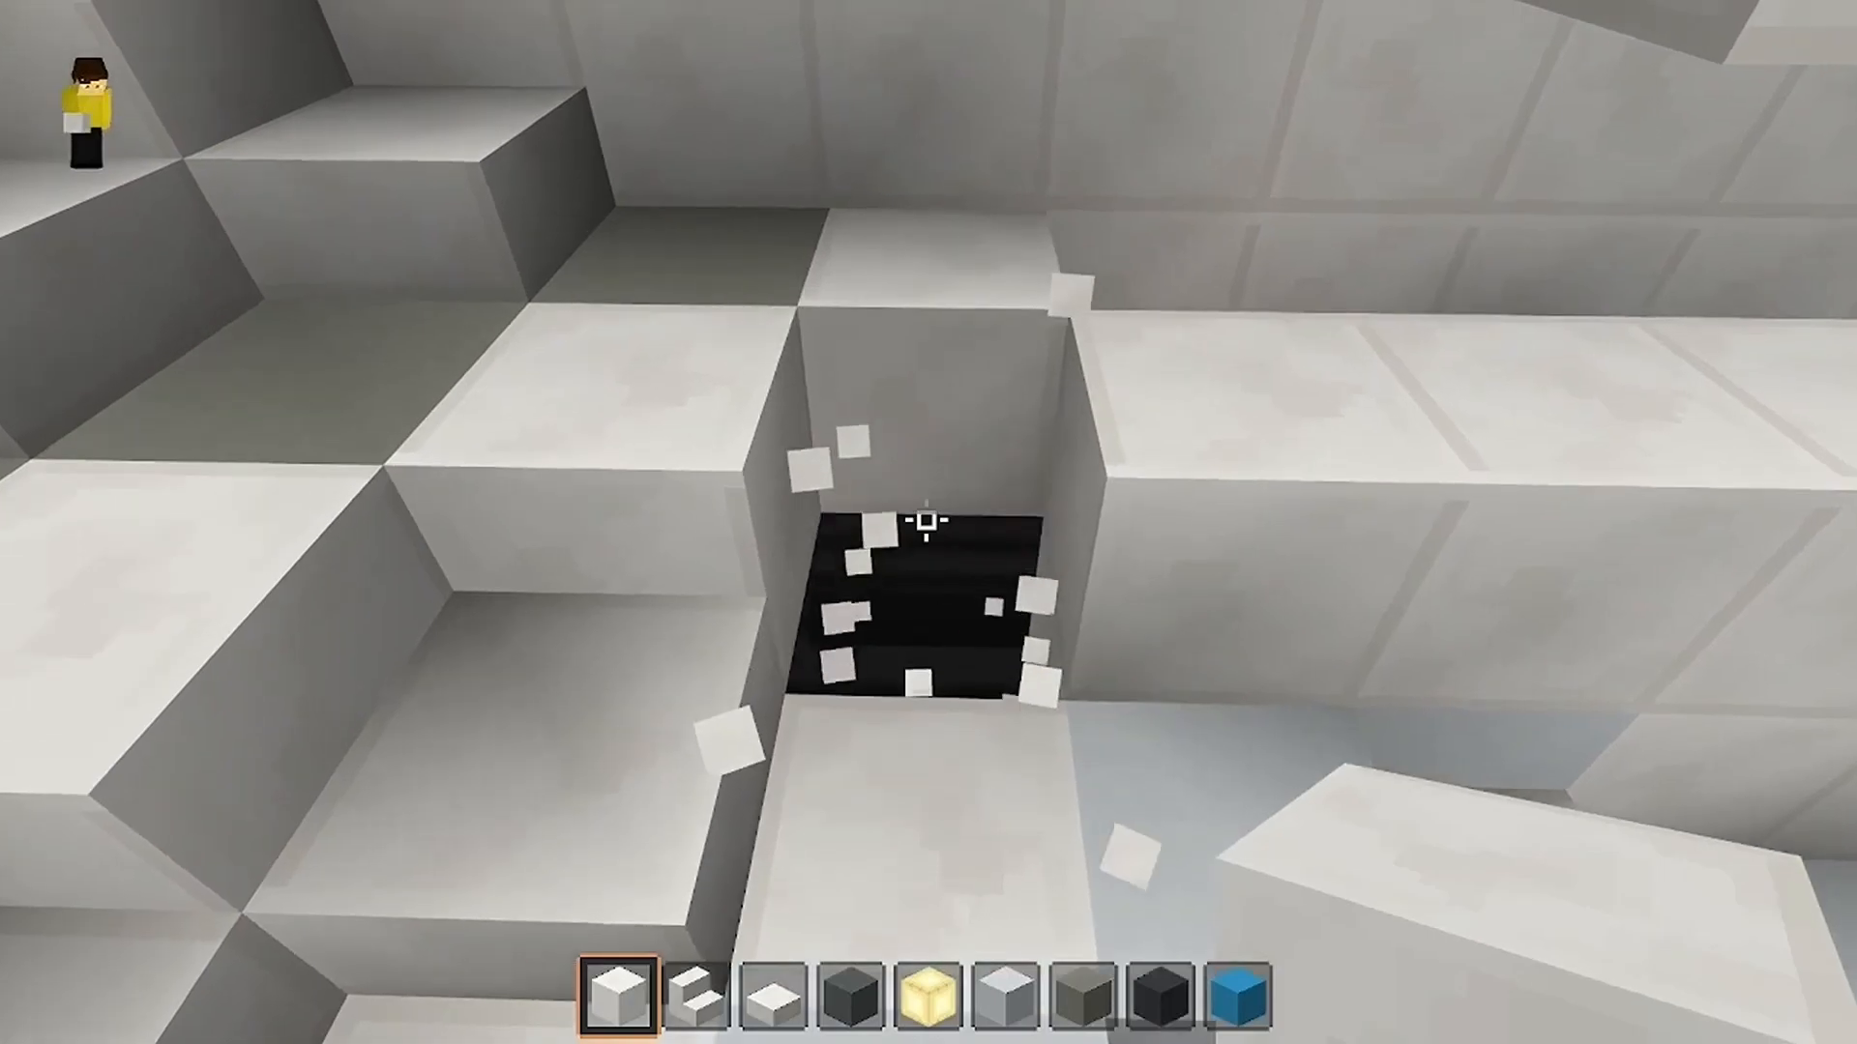
{"action": "left_click", "coordinate": [925, 522]}
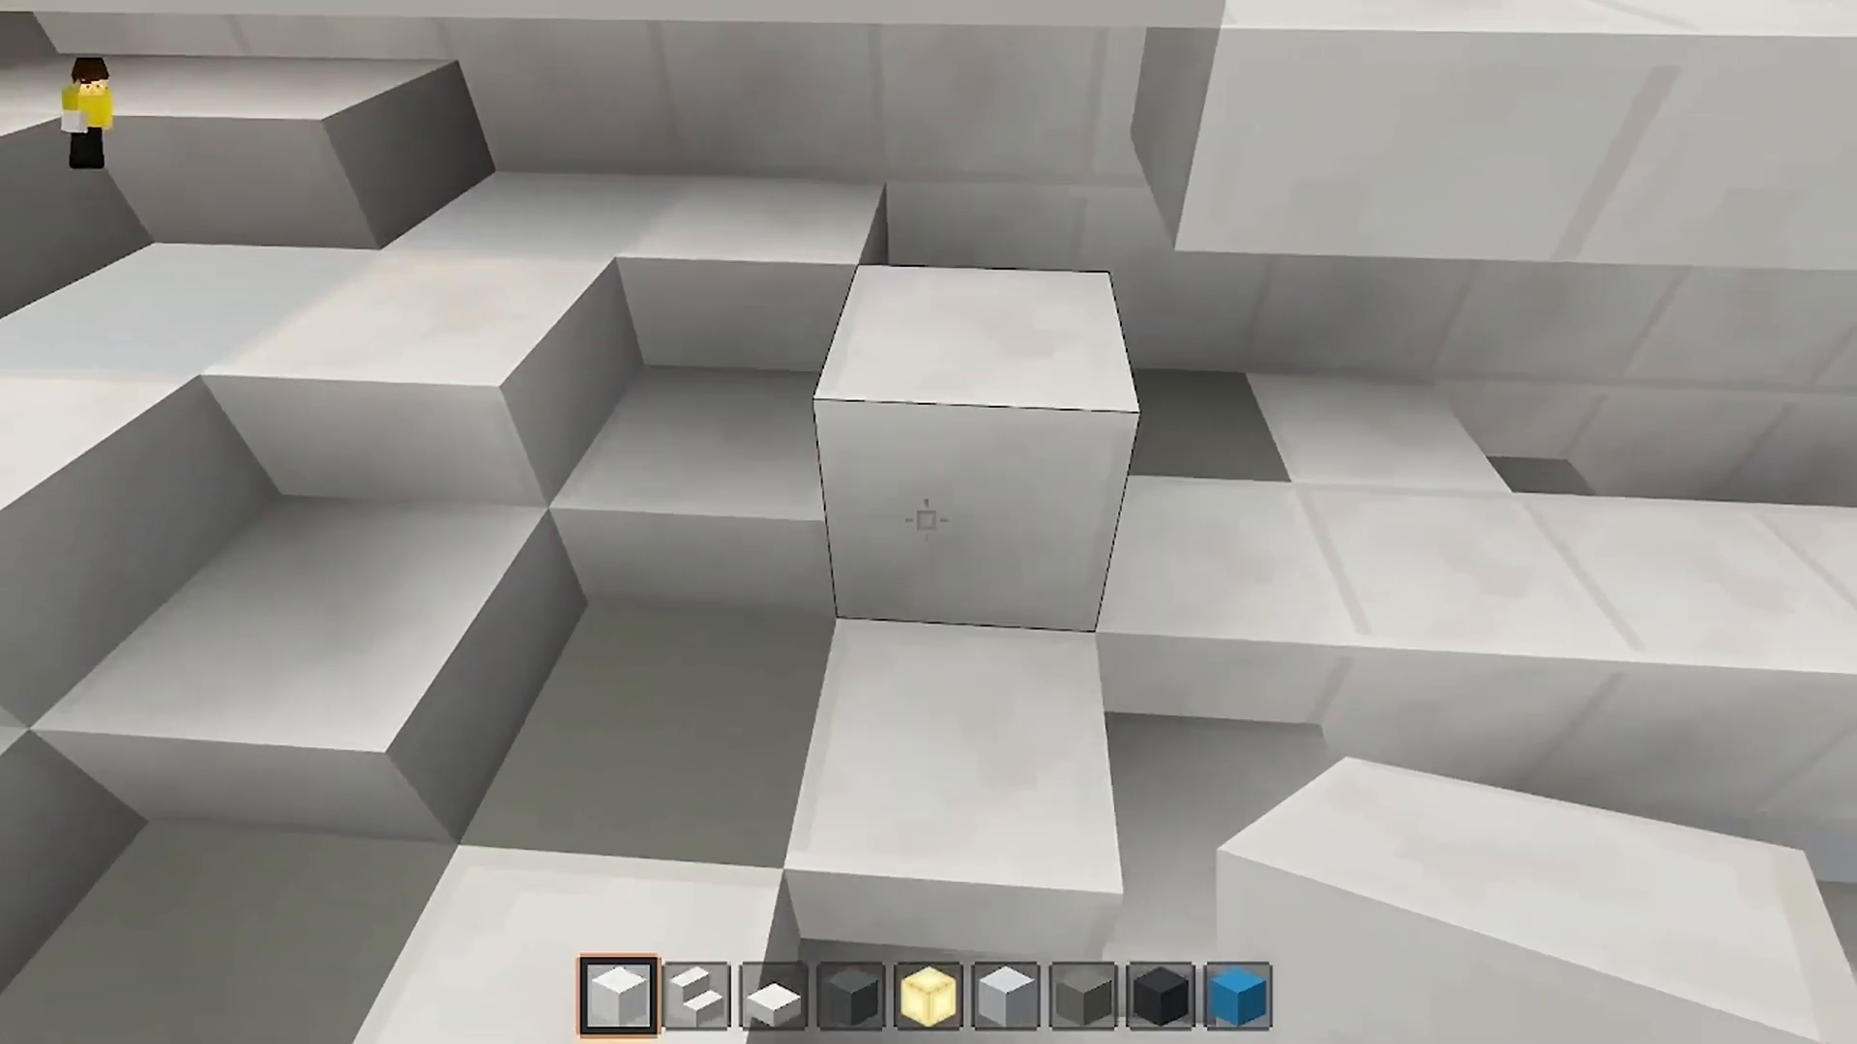
{"action": "key", "text": "2"}
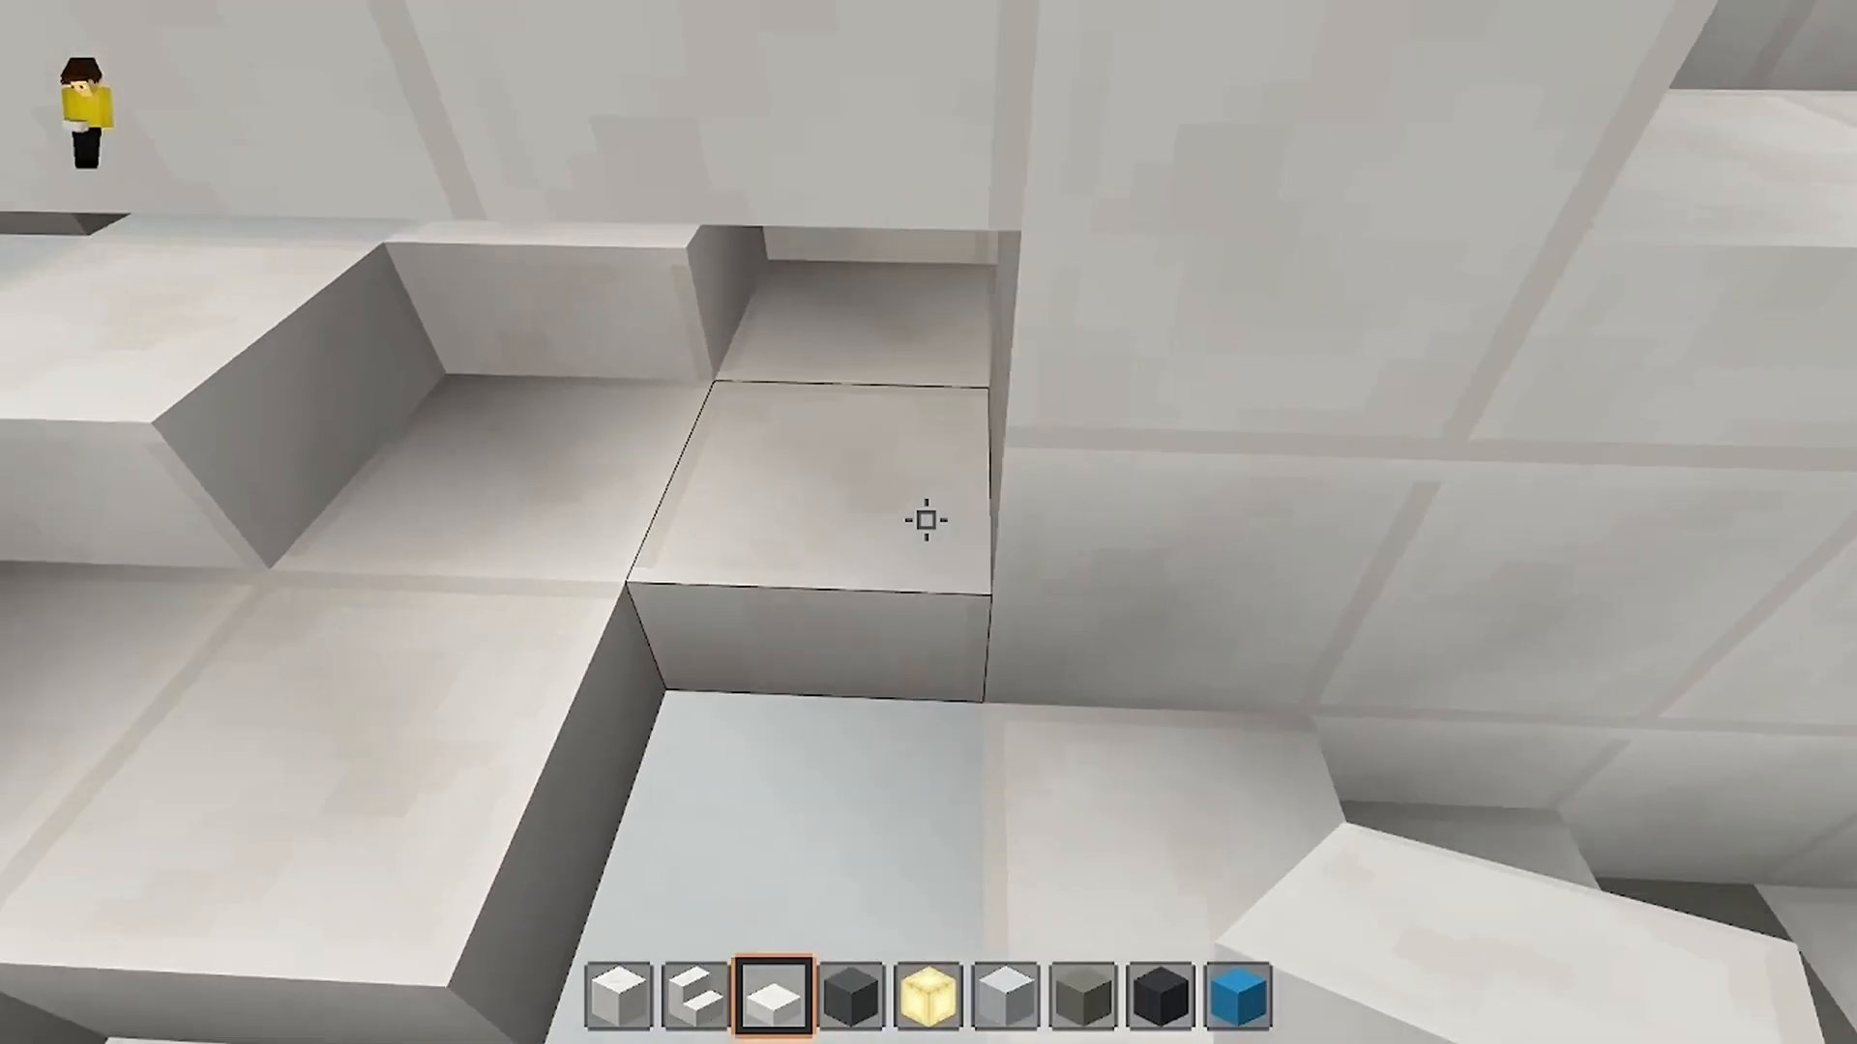
{"action": "mouse_move", "coordinate": [923, 526]}
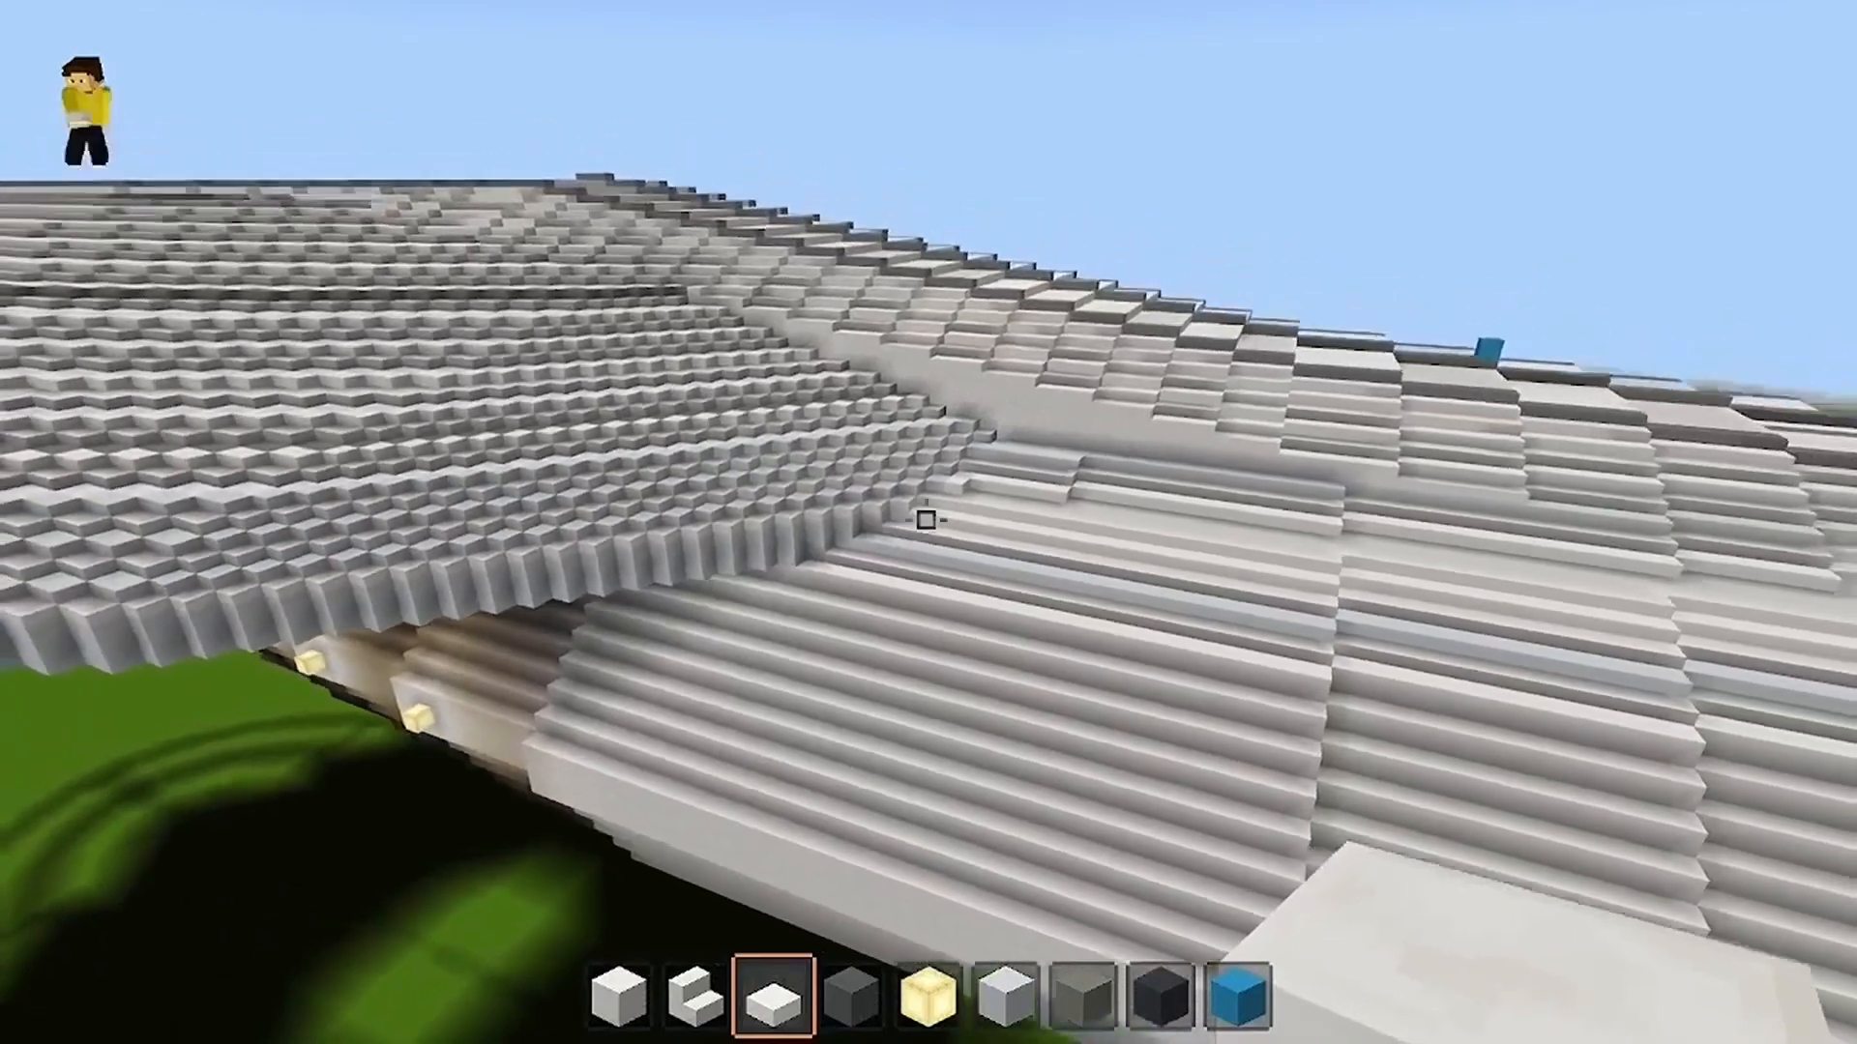
{"action": "mouse_move", "coordinate": [925, 522]}
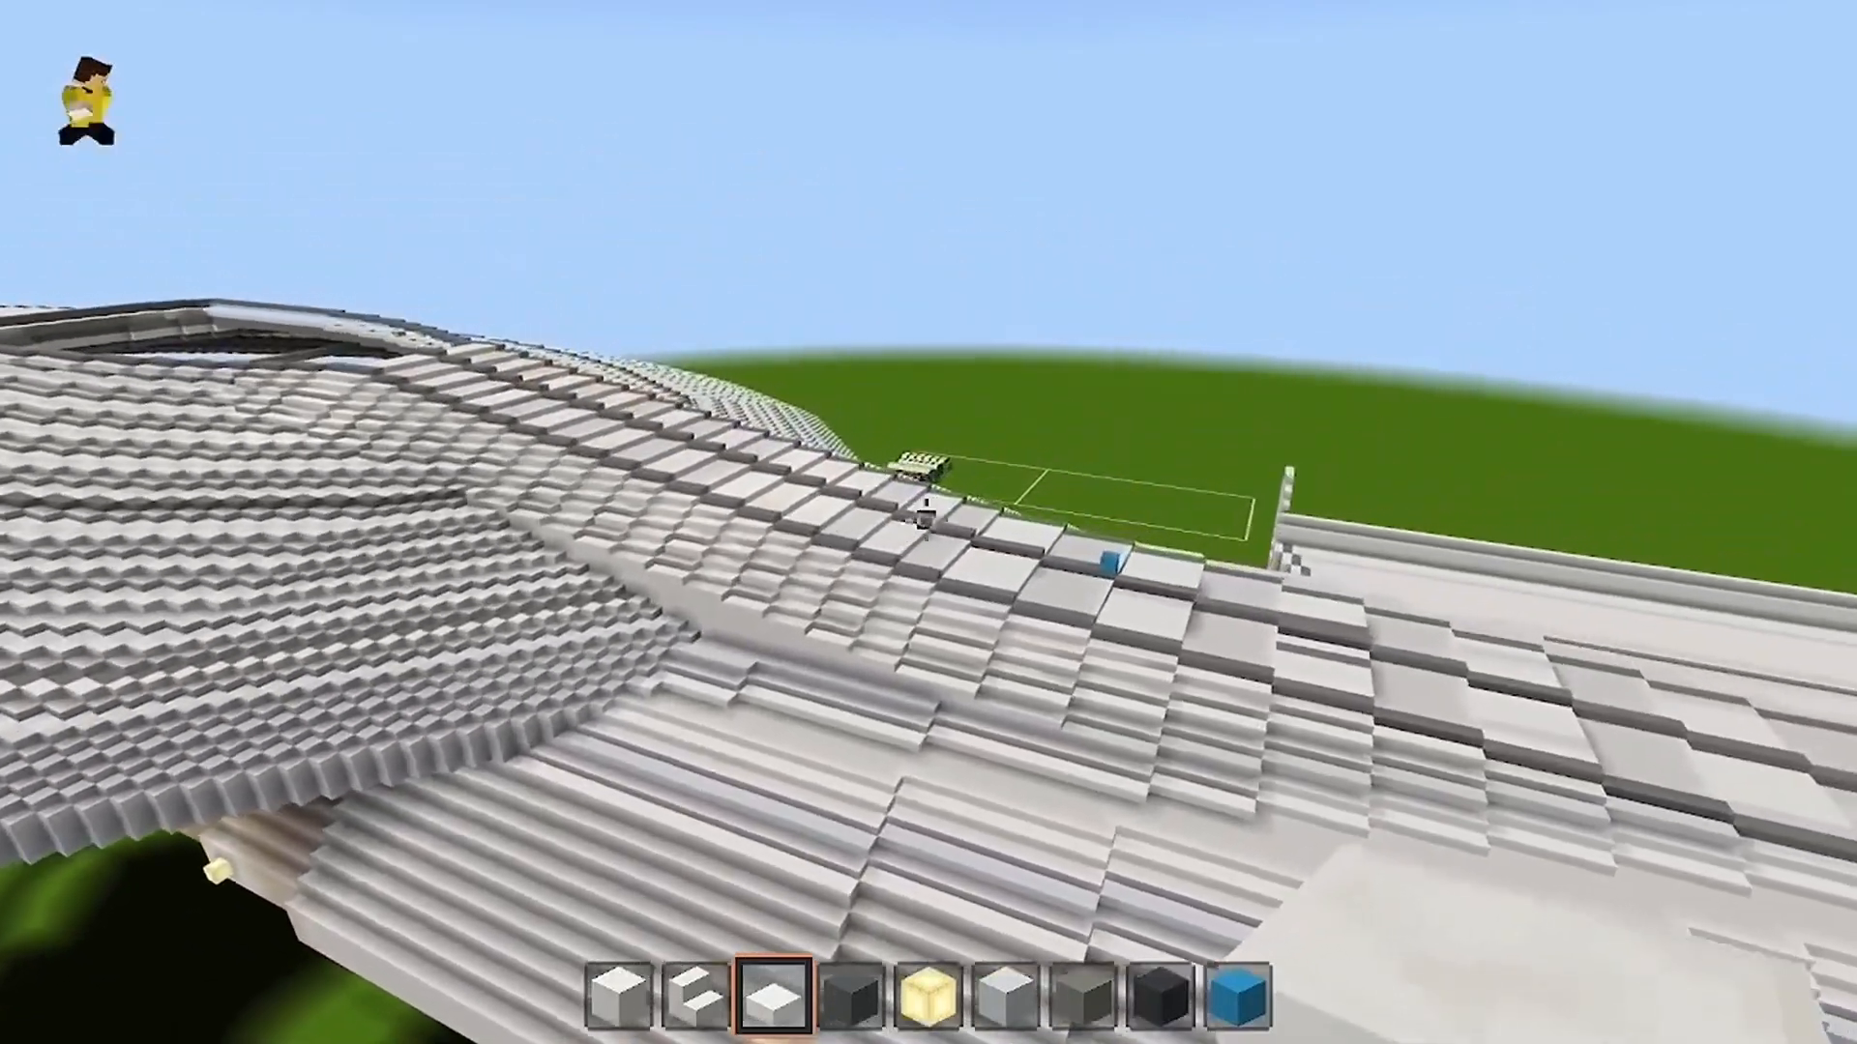
{"action": "mouse_move", "coordinate": [925, 526]}
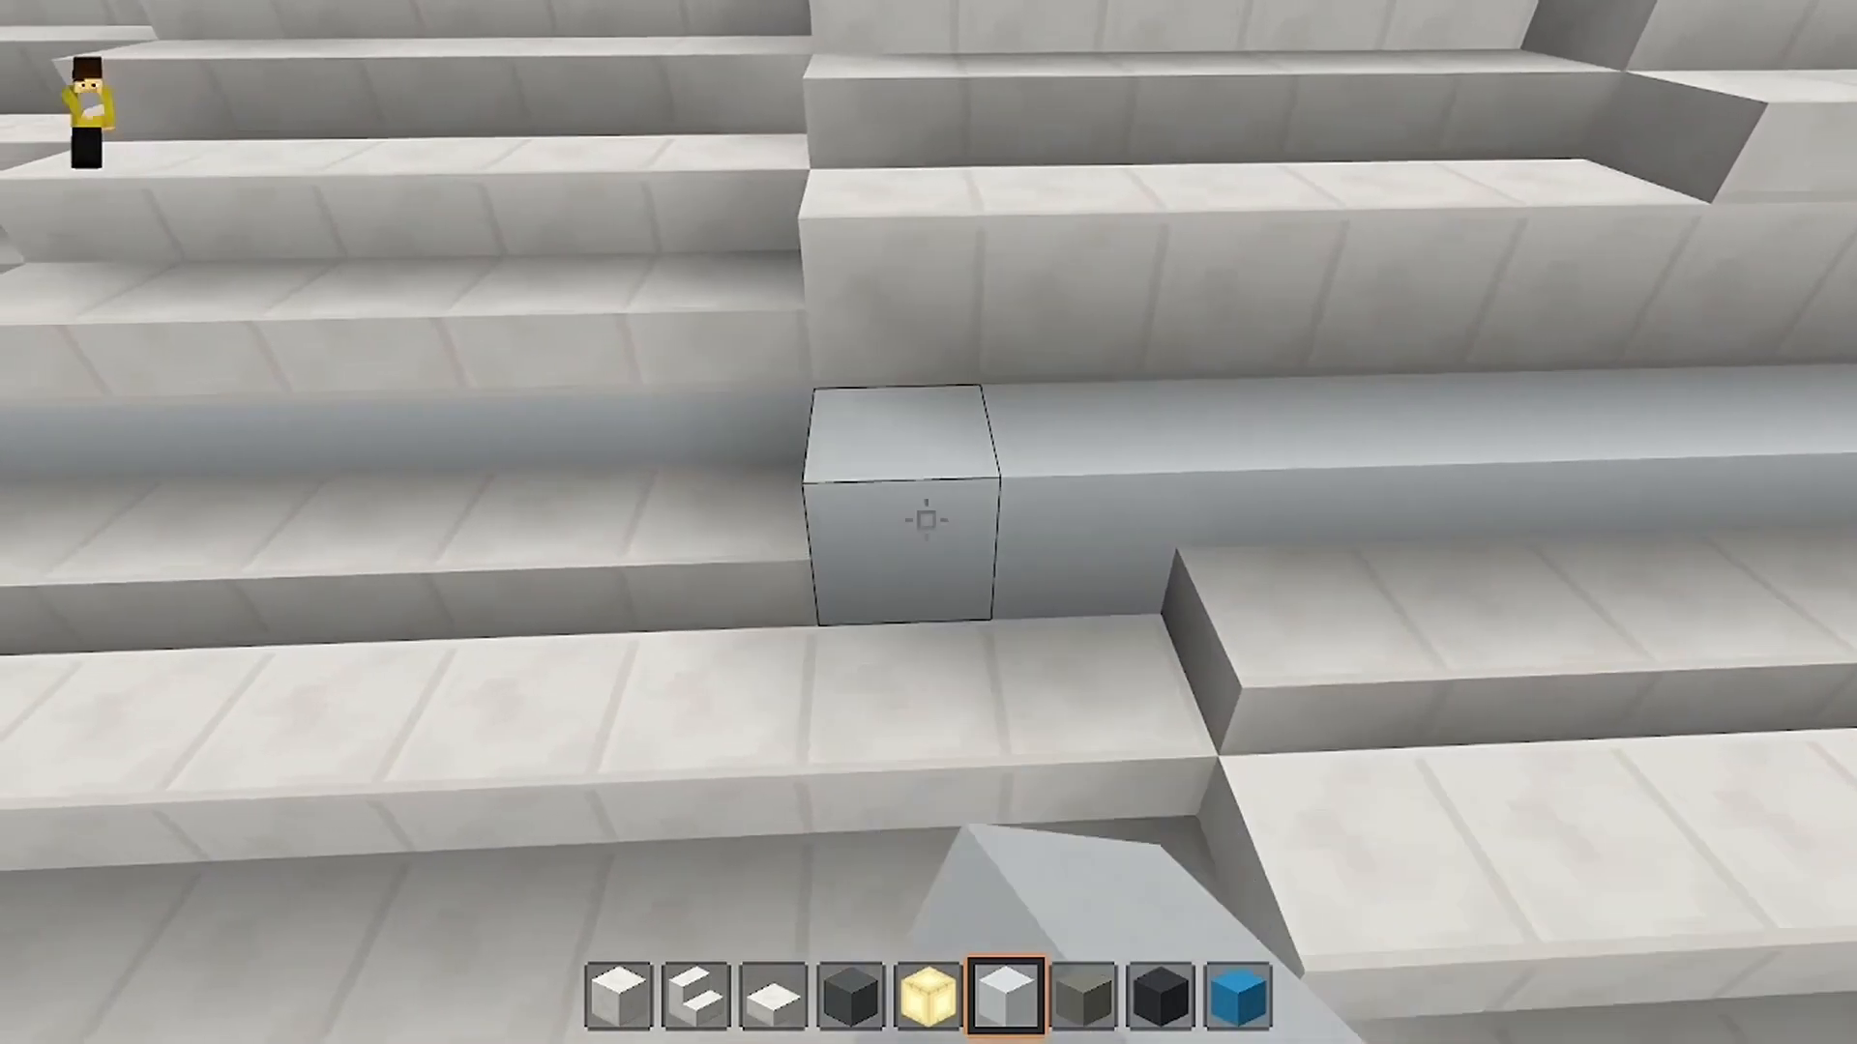
Switch to hotbar slot 3 and work on the stepped rows at the neck junction.
{"action": "key", "text": "3"}
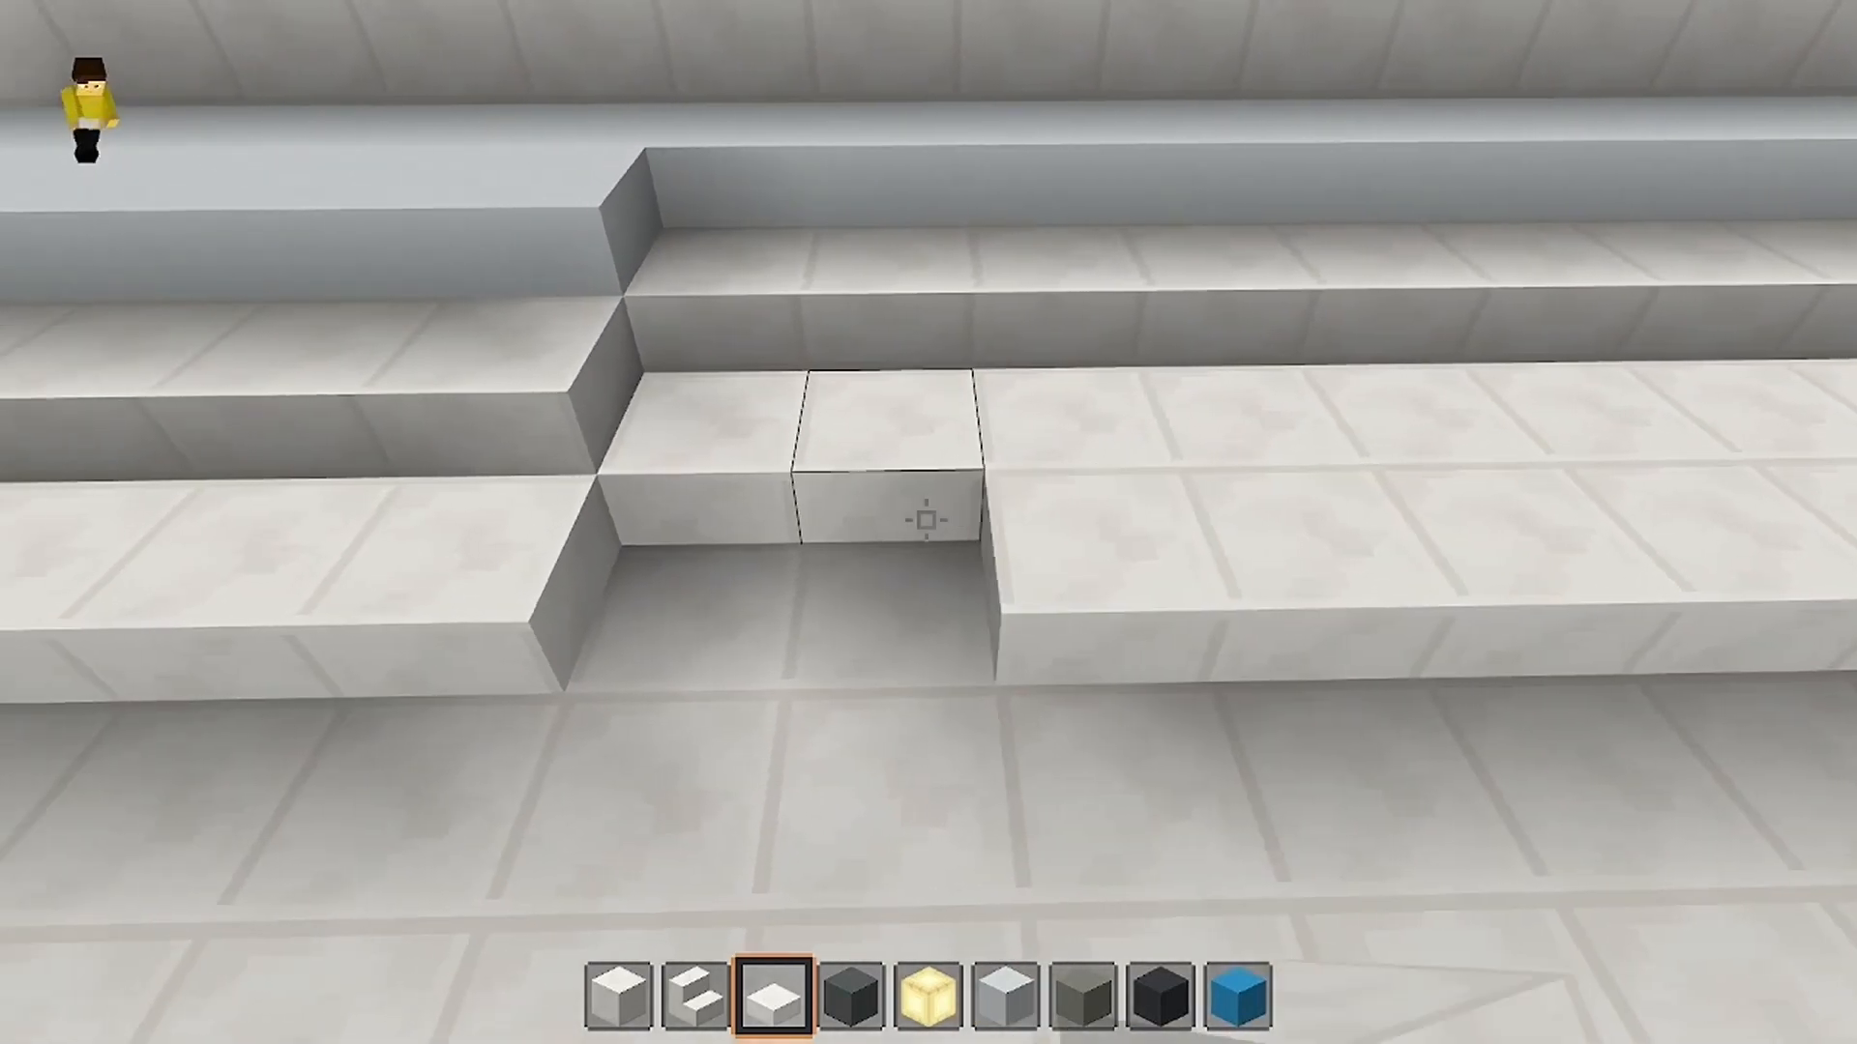
{"action": "left_click", "coordinate": [926, 522]}
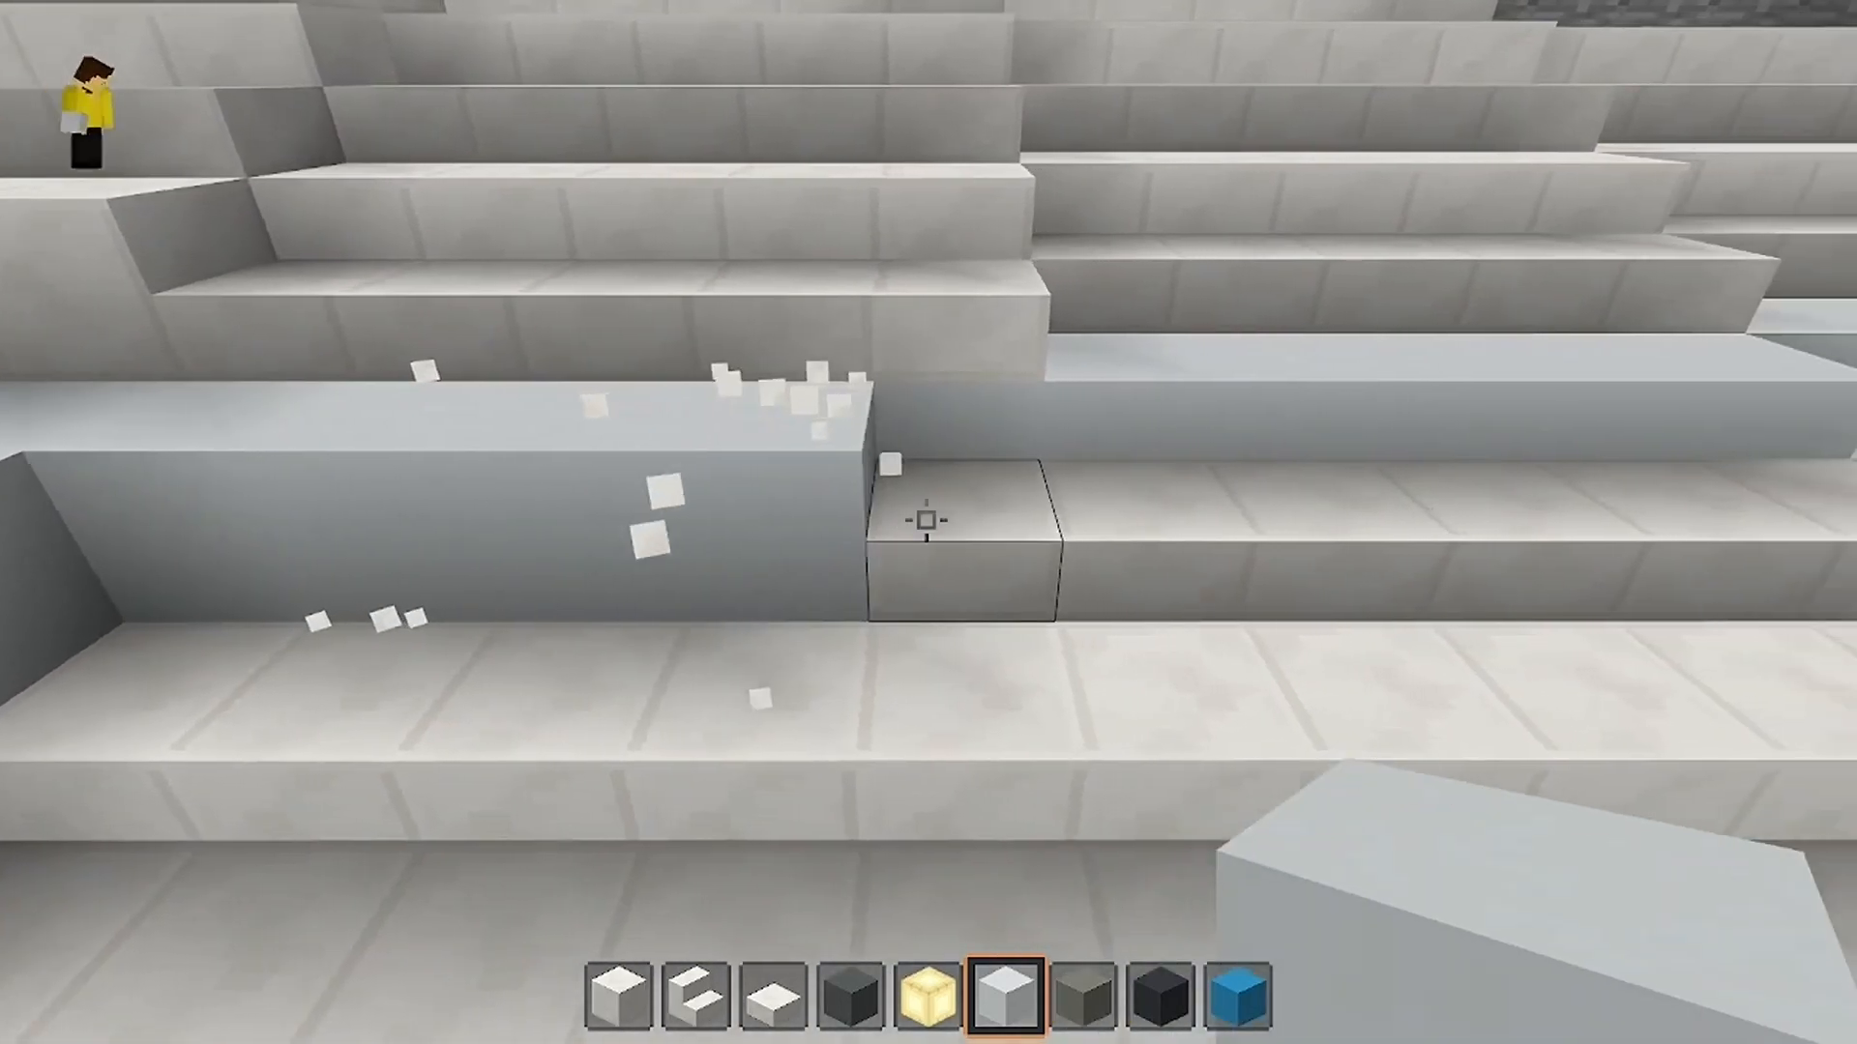
{"action": "key", "text": "3"}
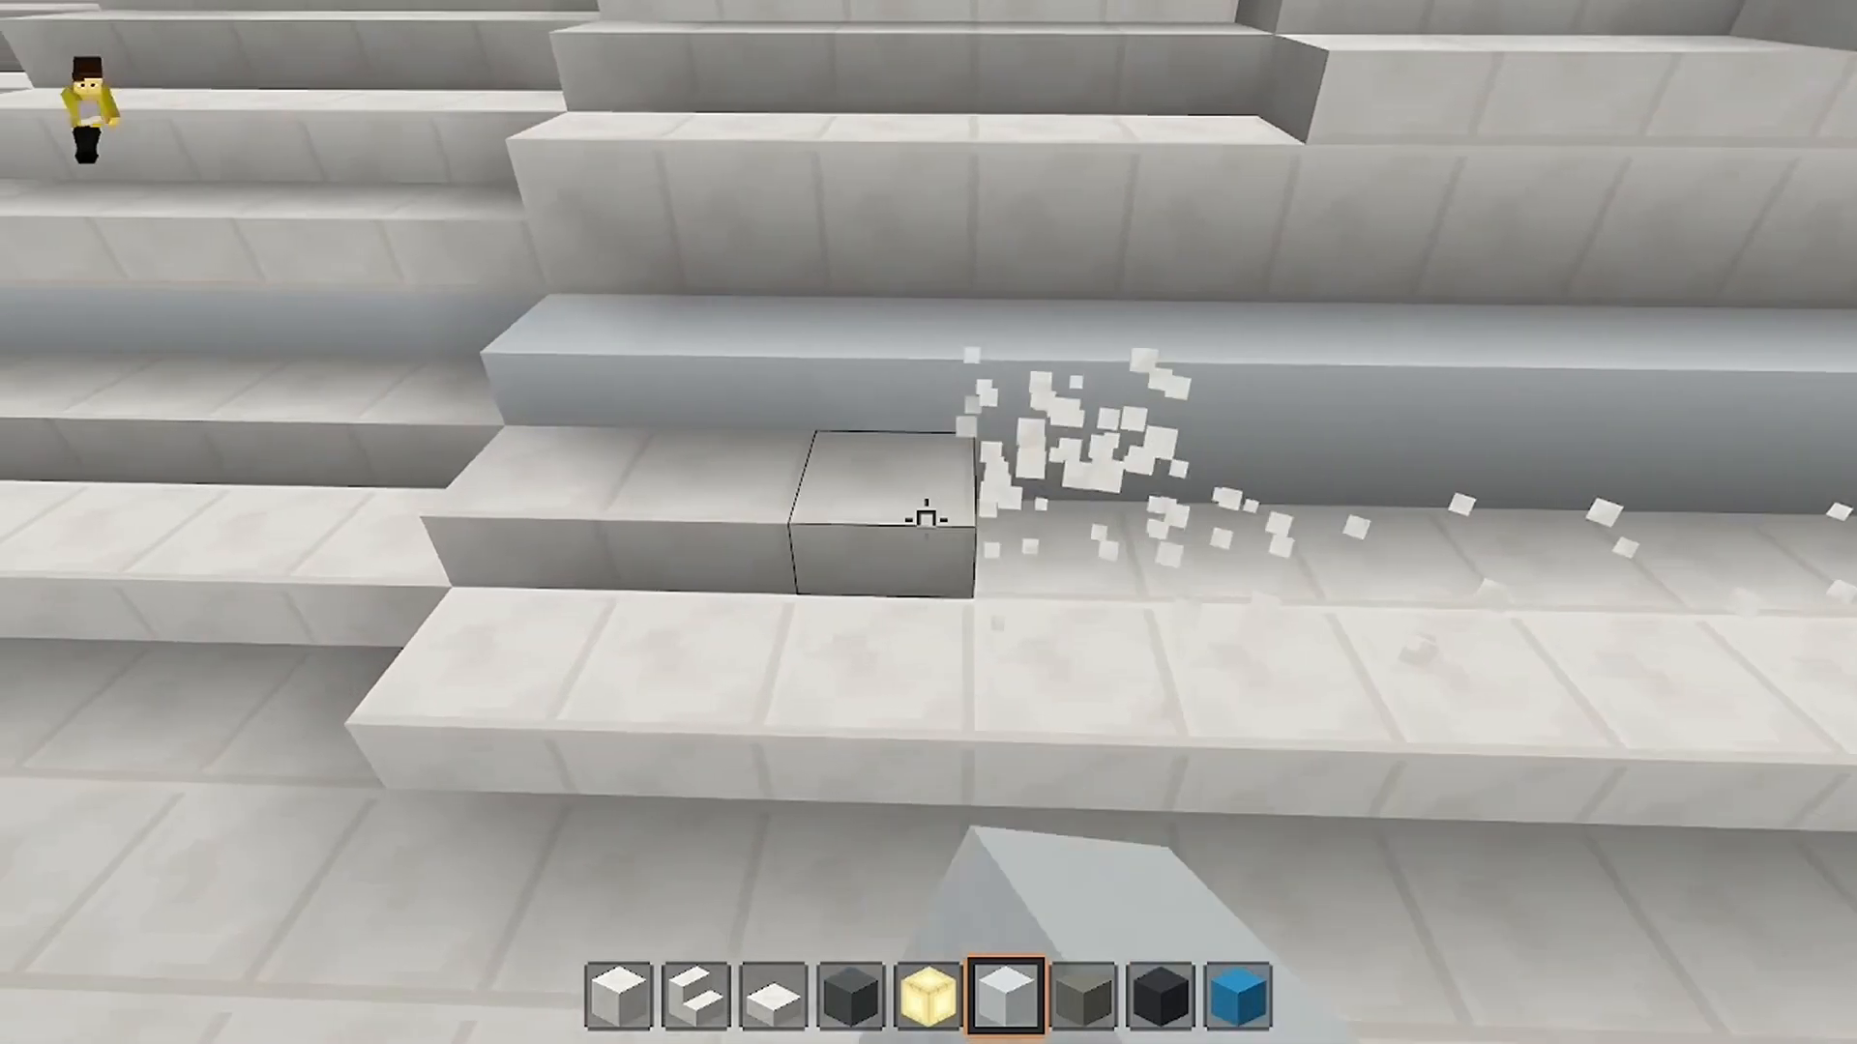
Clear three white blocks from the step row and set a white half-slab into the recess.
{"action": "left_click", "coordinate": [924, 518]}
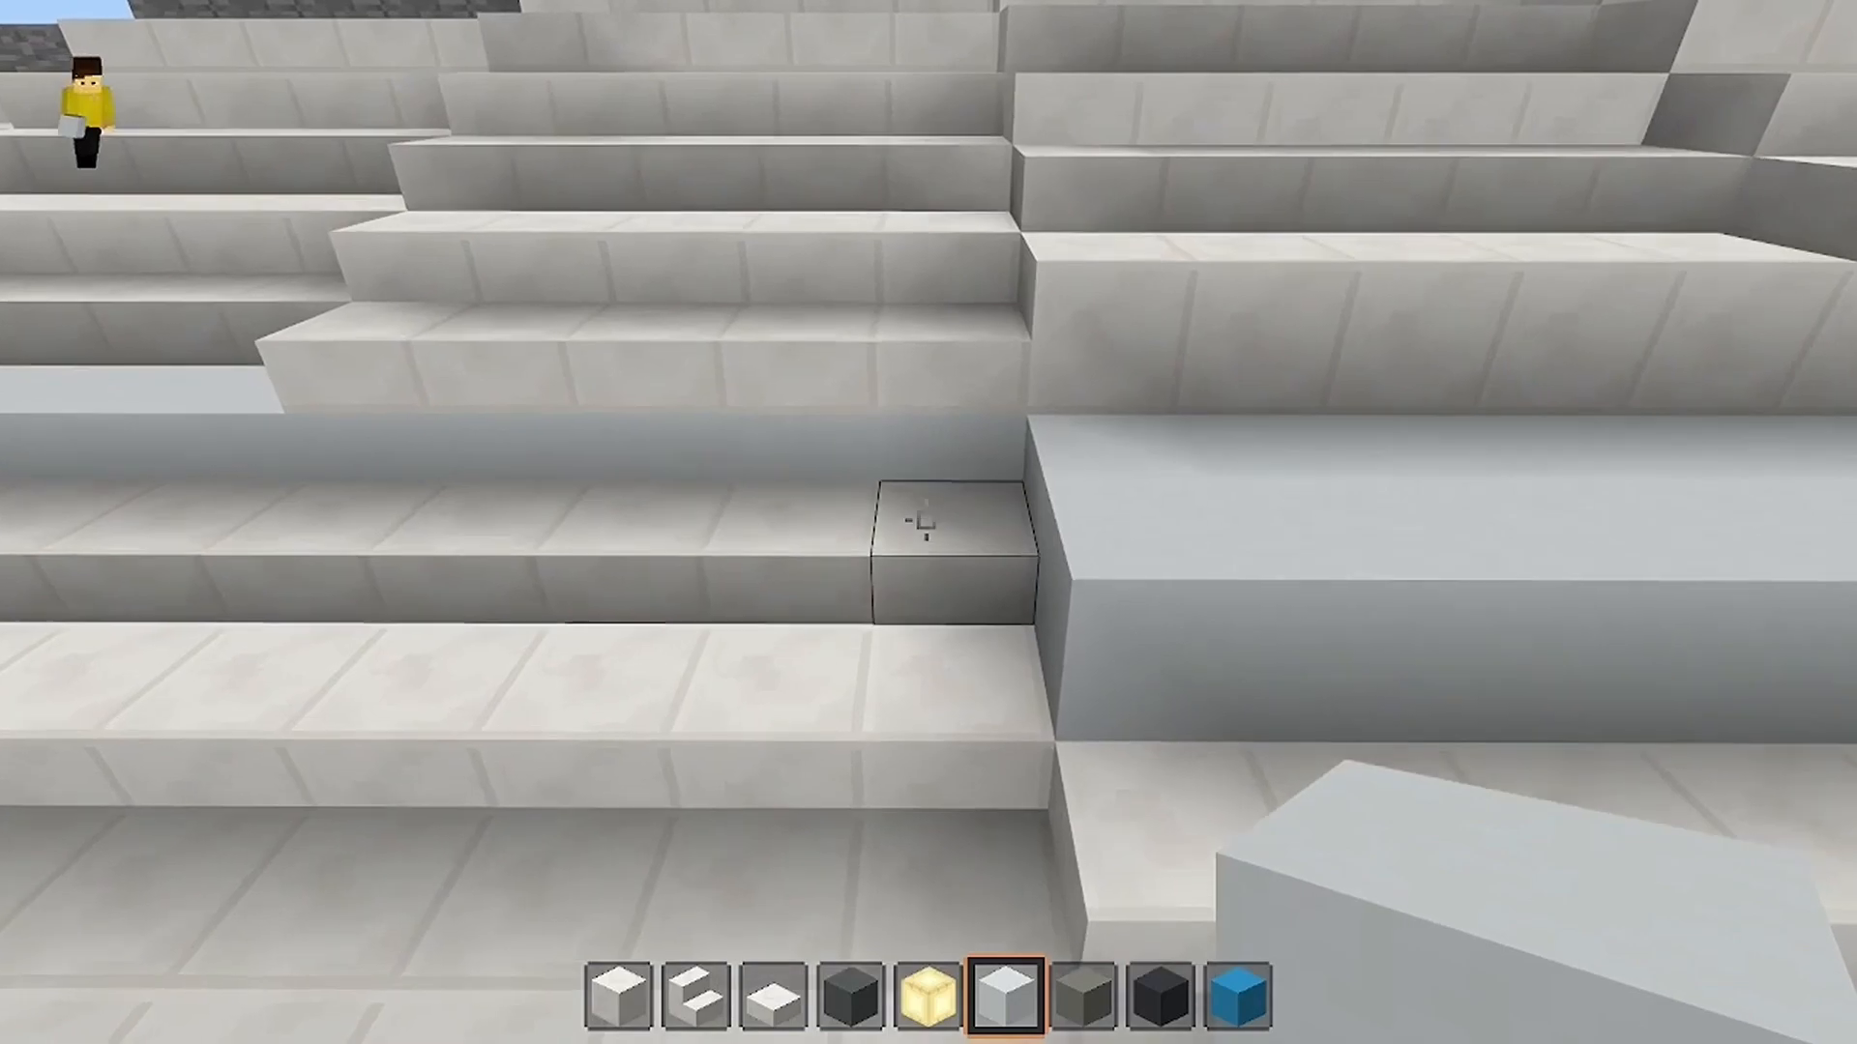
{"action": "left_click", "coordinate": [925, 526]}
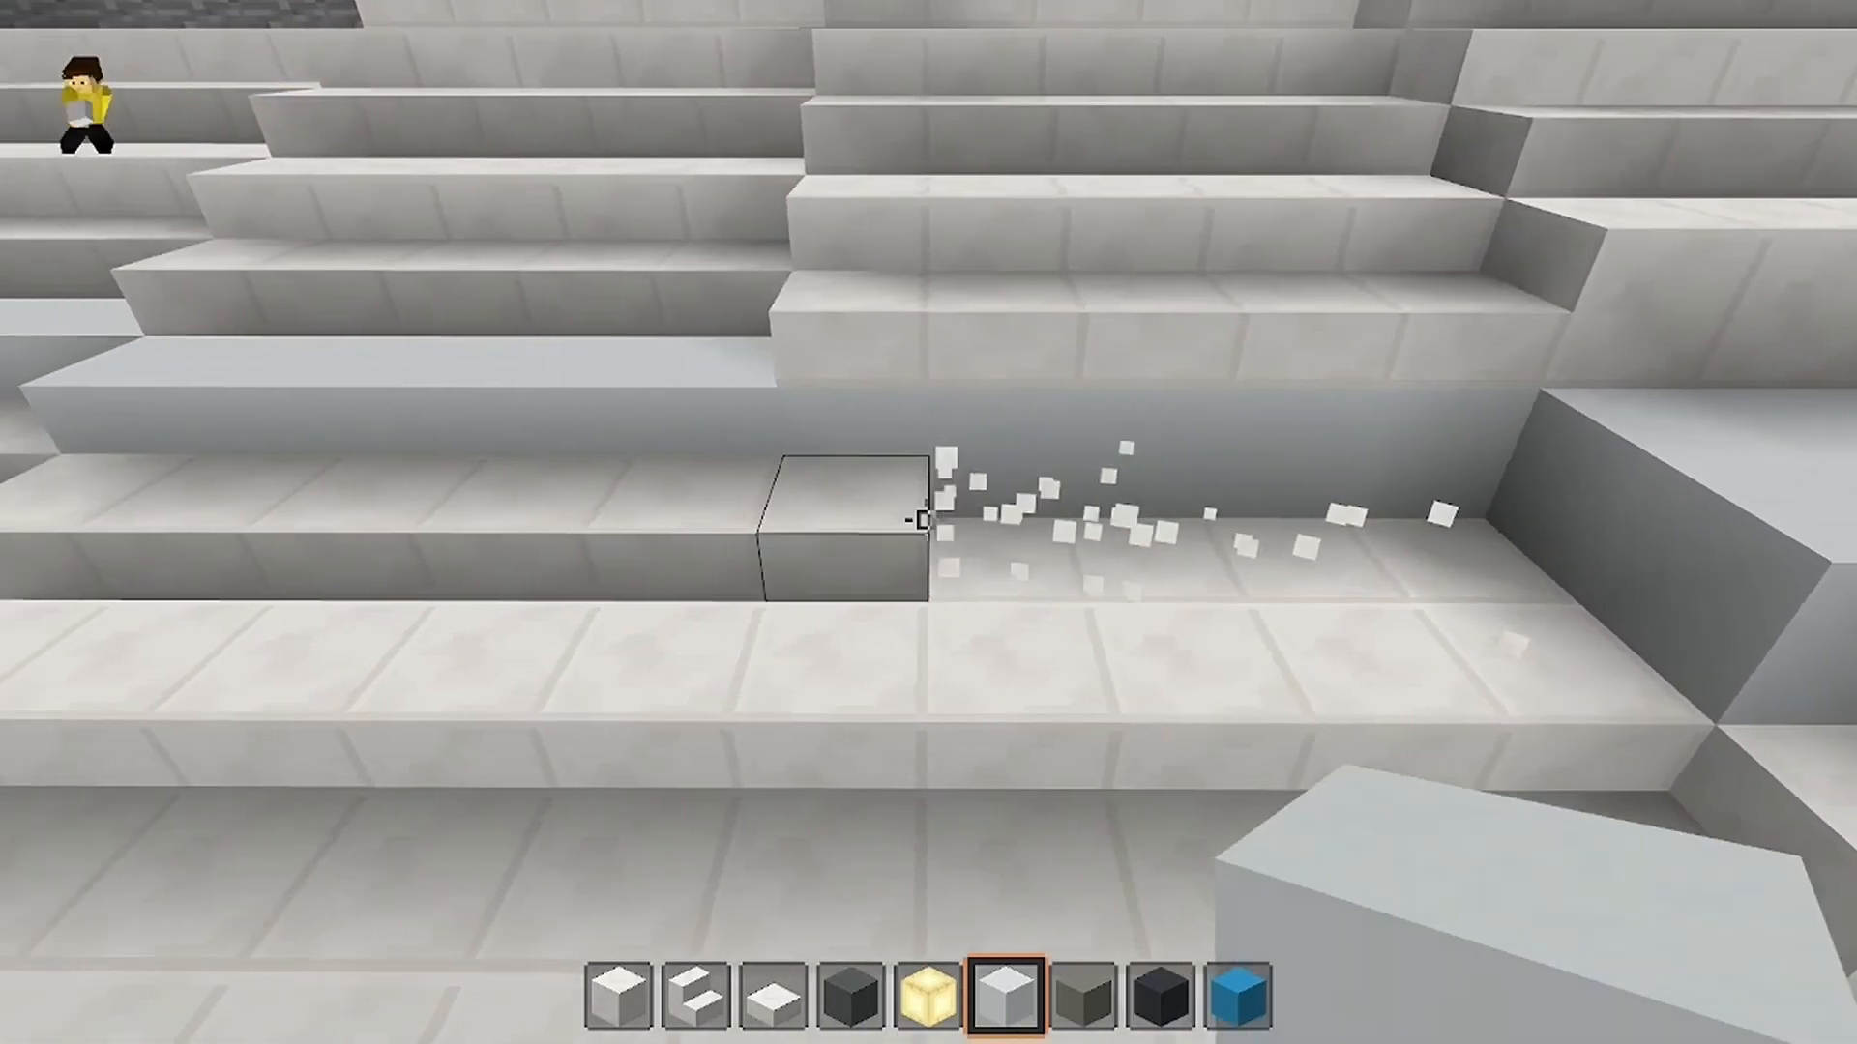
{"action": "left_click", "coordinate": [921, 522]}
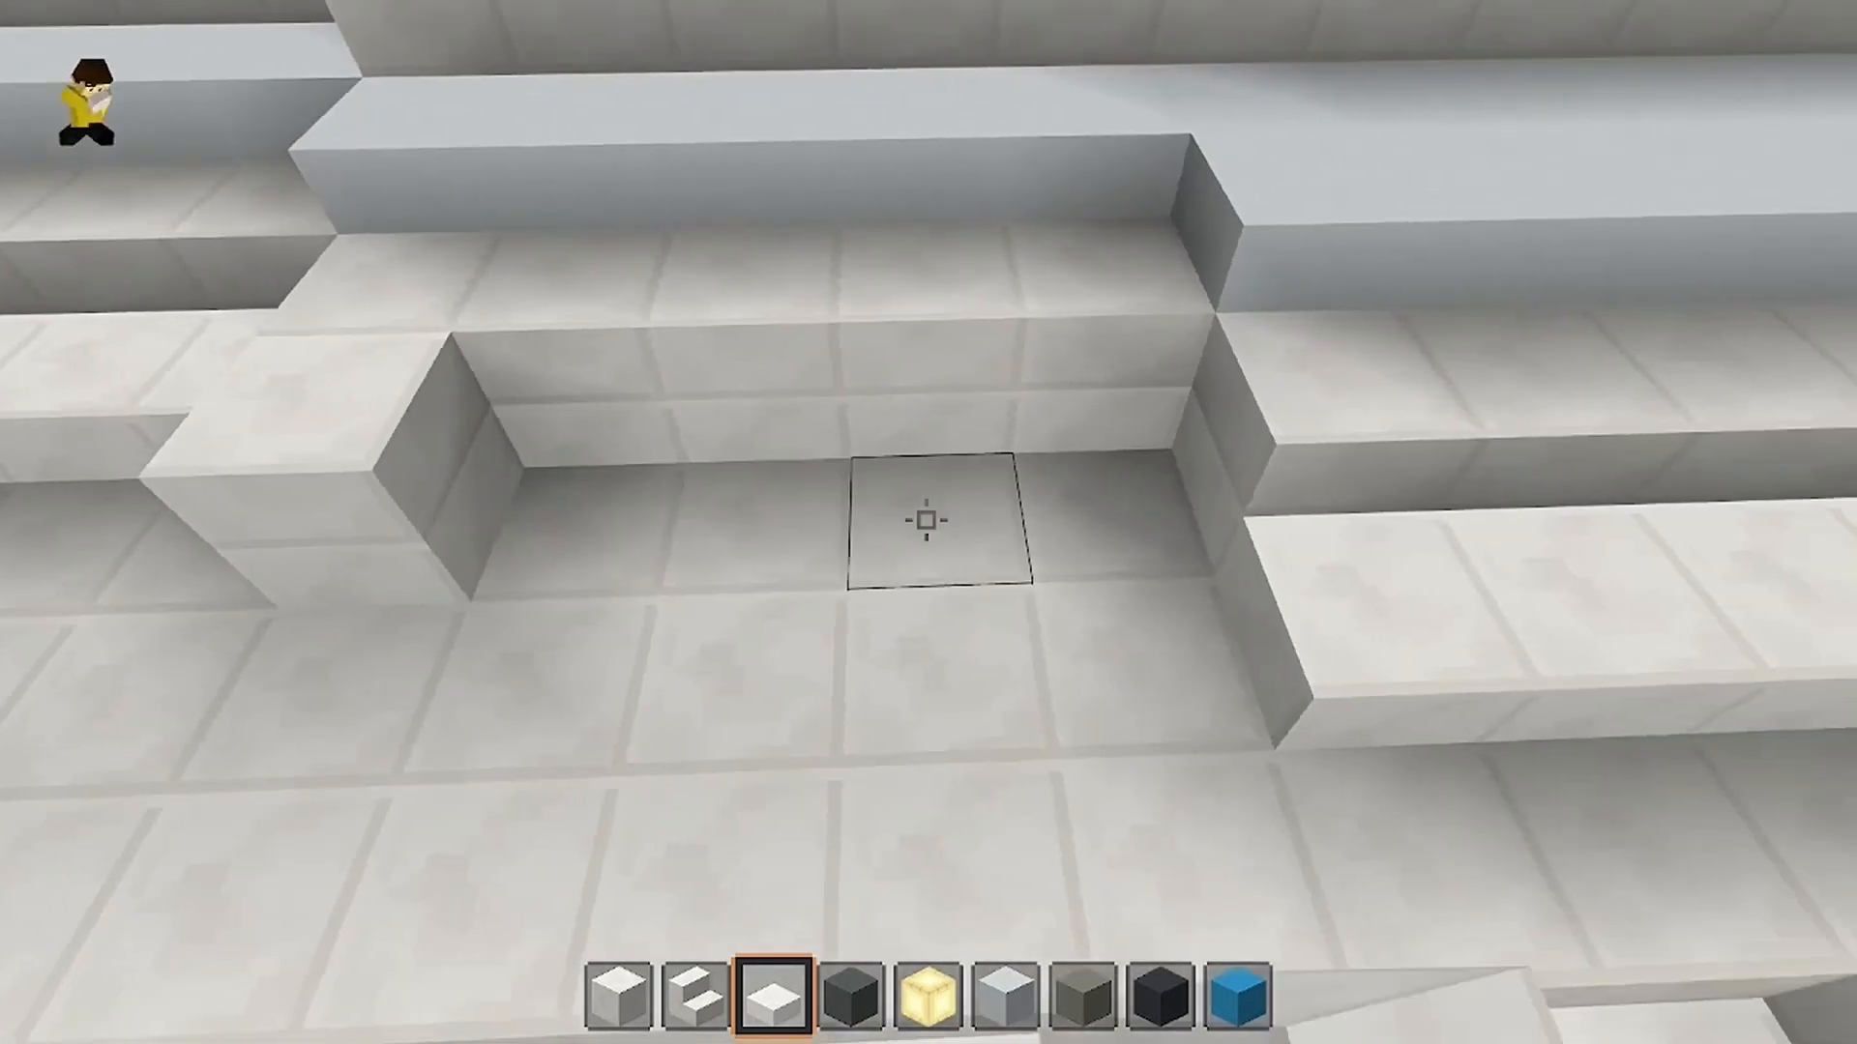
{"action": "left_click", "coordinate": [924, 526]}
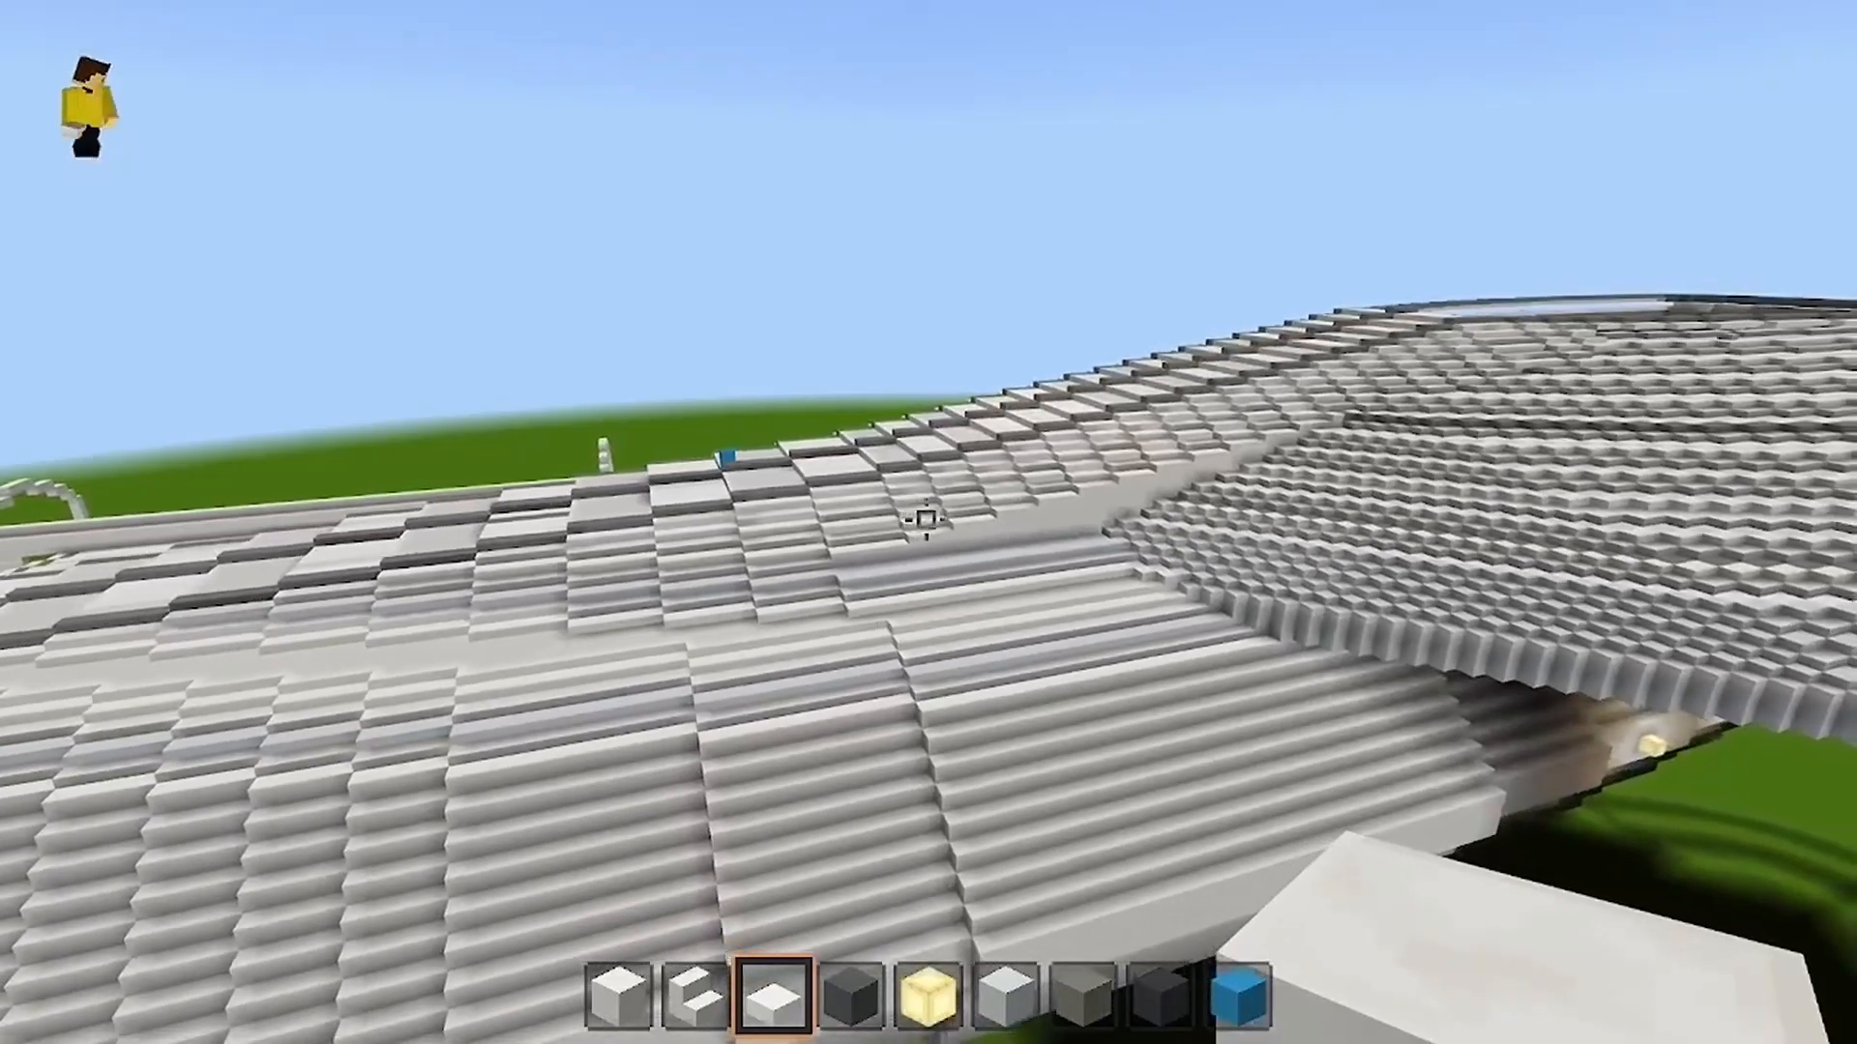
{"action": "mouse_move", "coordinate": [922, 524]}
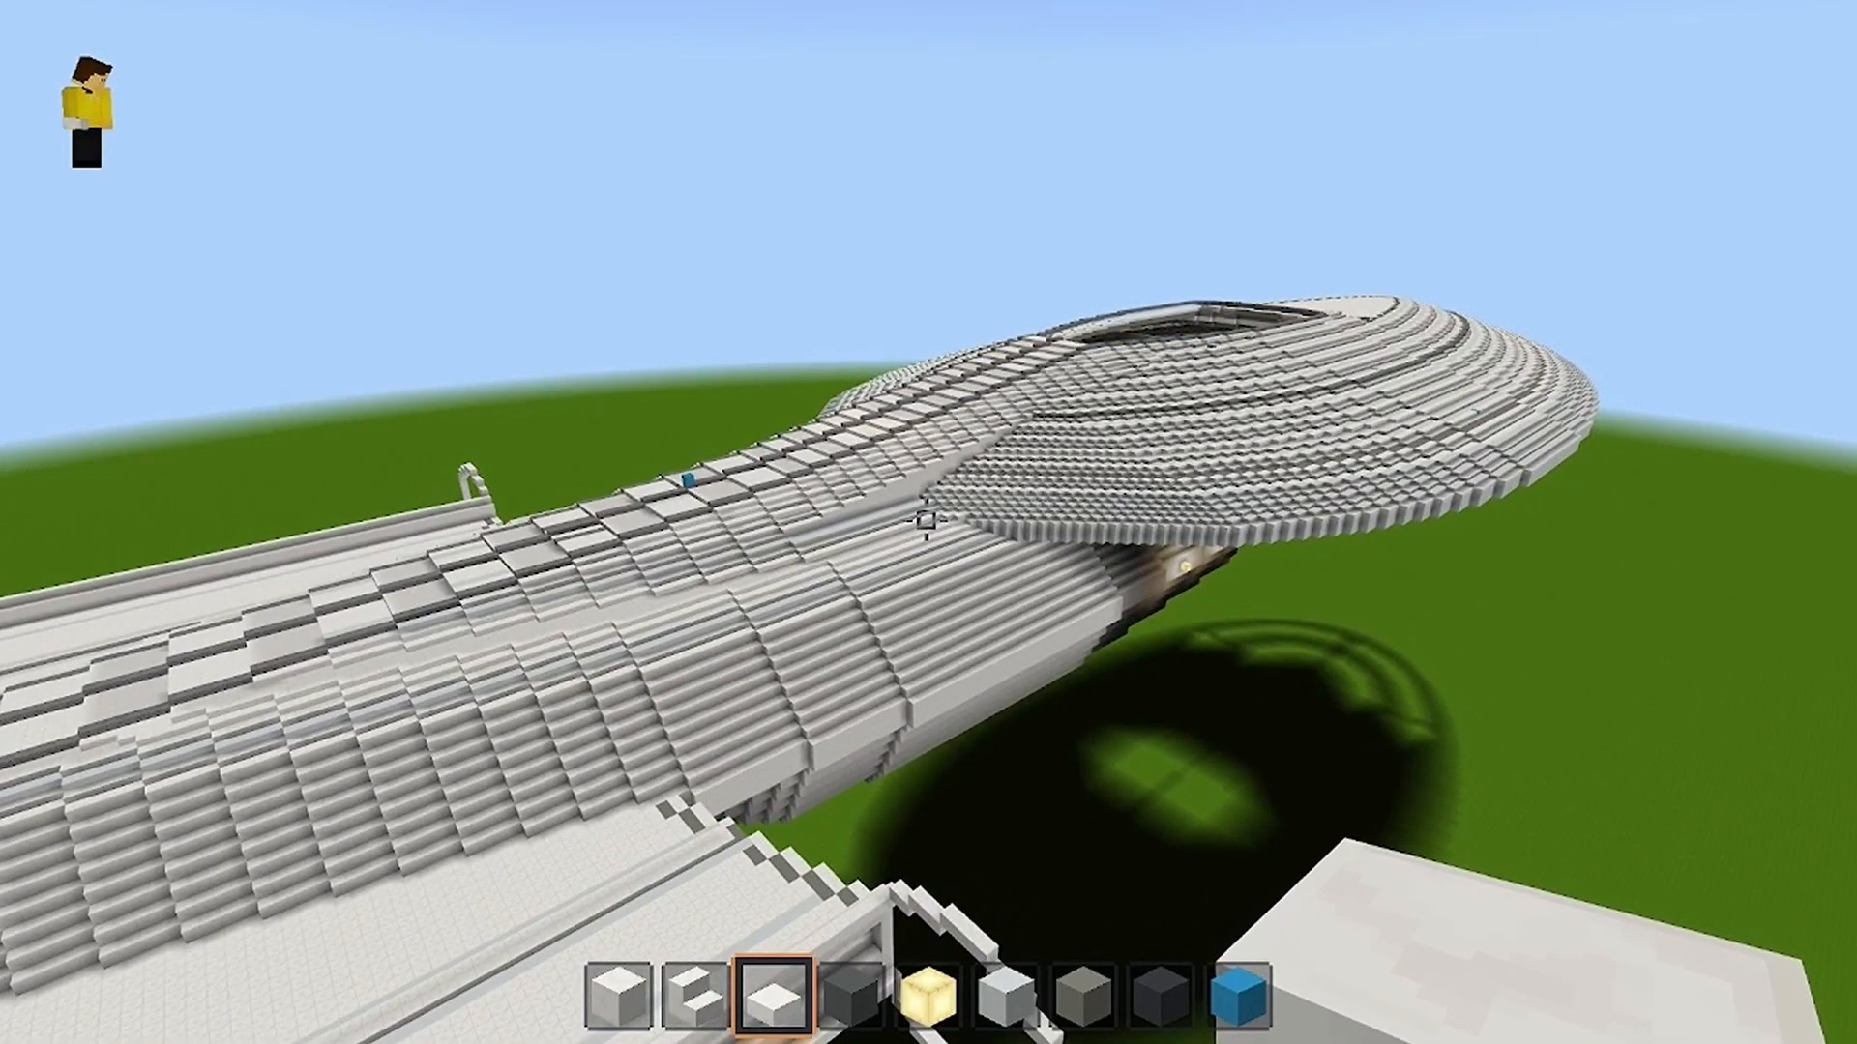
{"action": "mouse_move", "coordinate": [921, 526]}
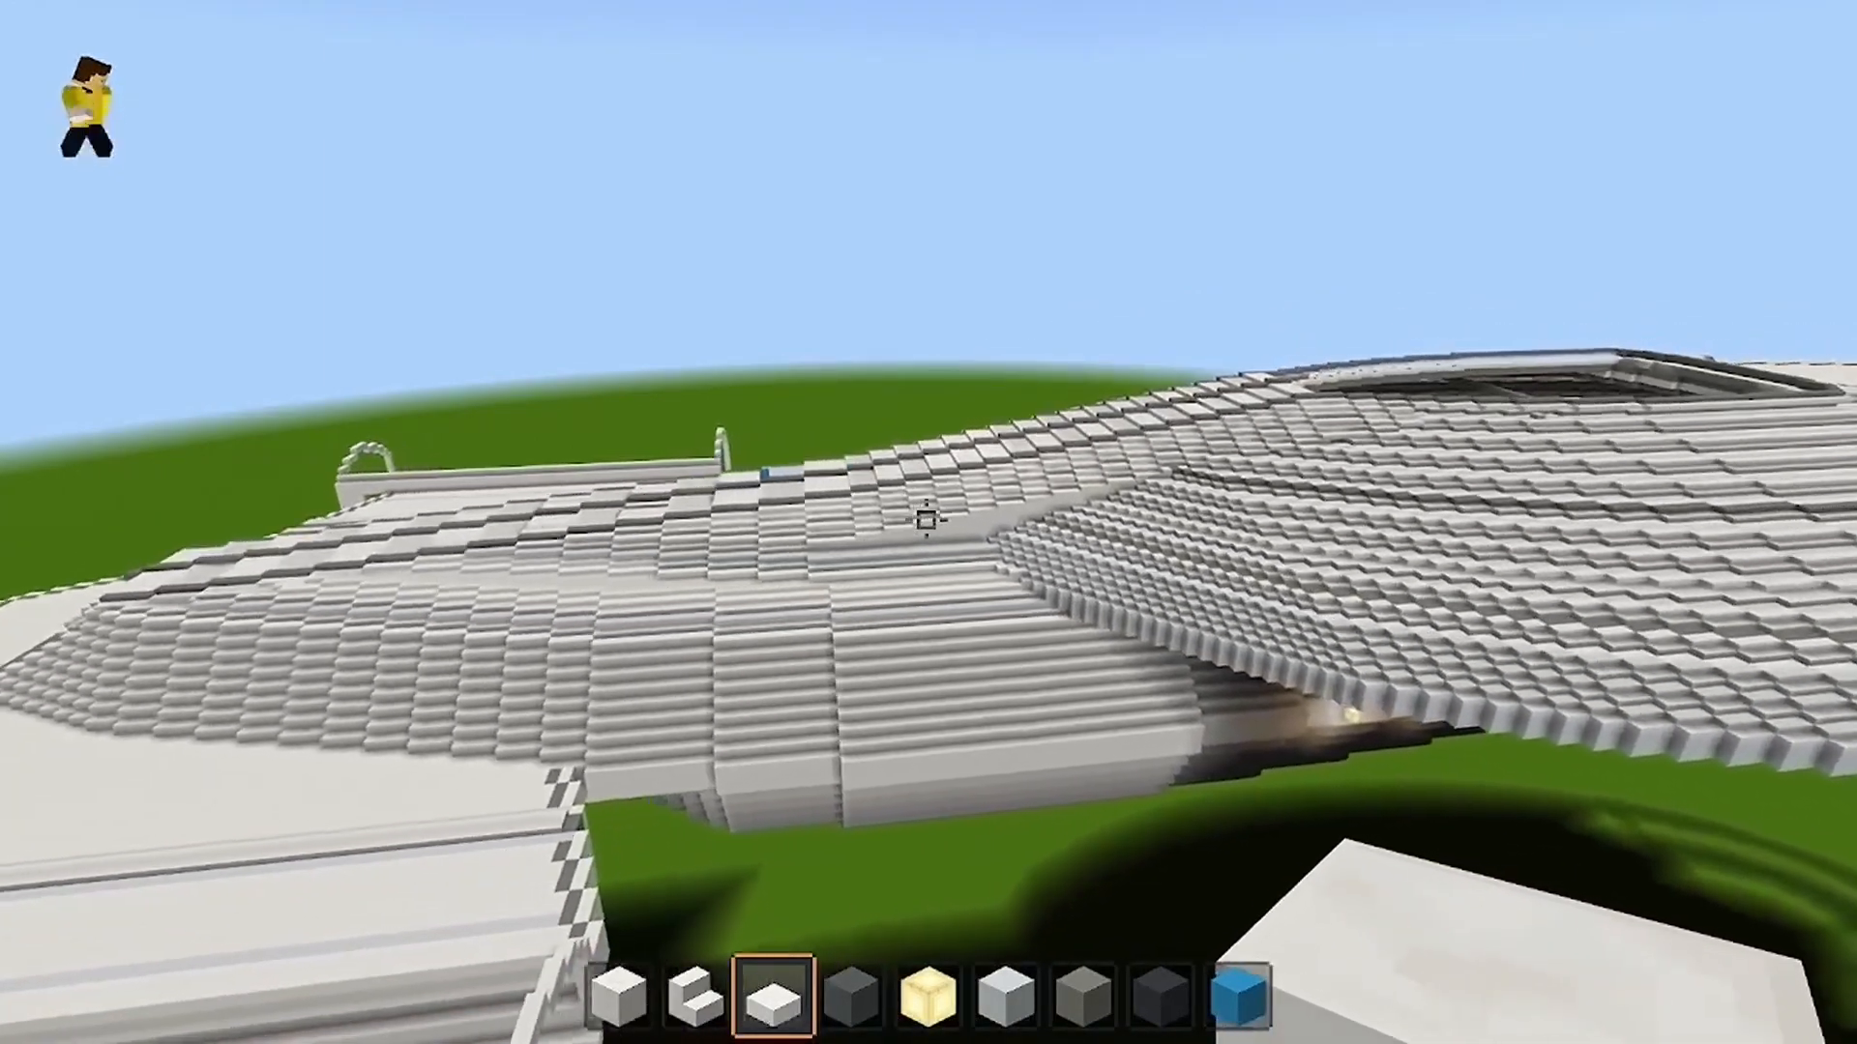
{"action": "mouse_move", "coordinate": [930, 524]}
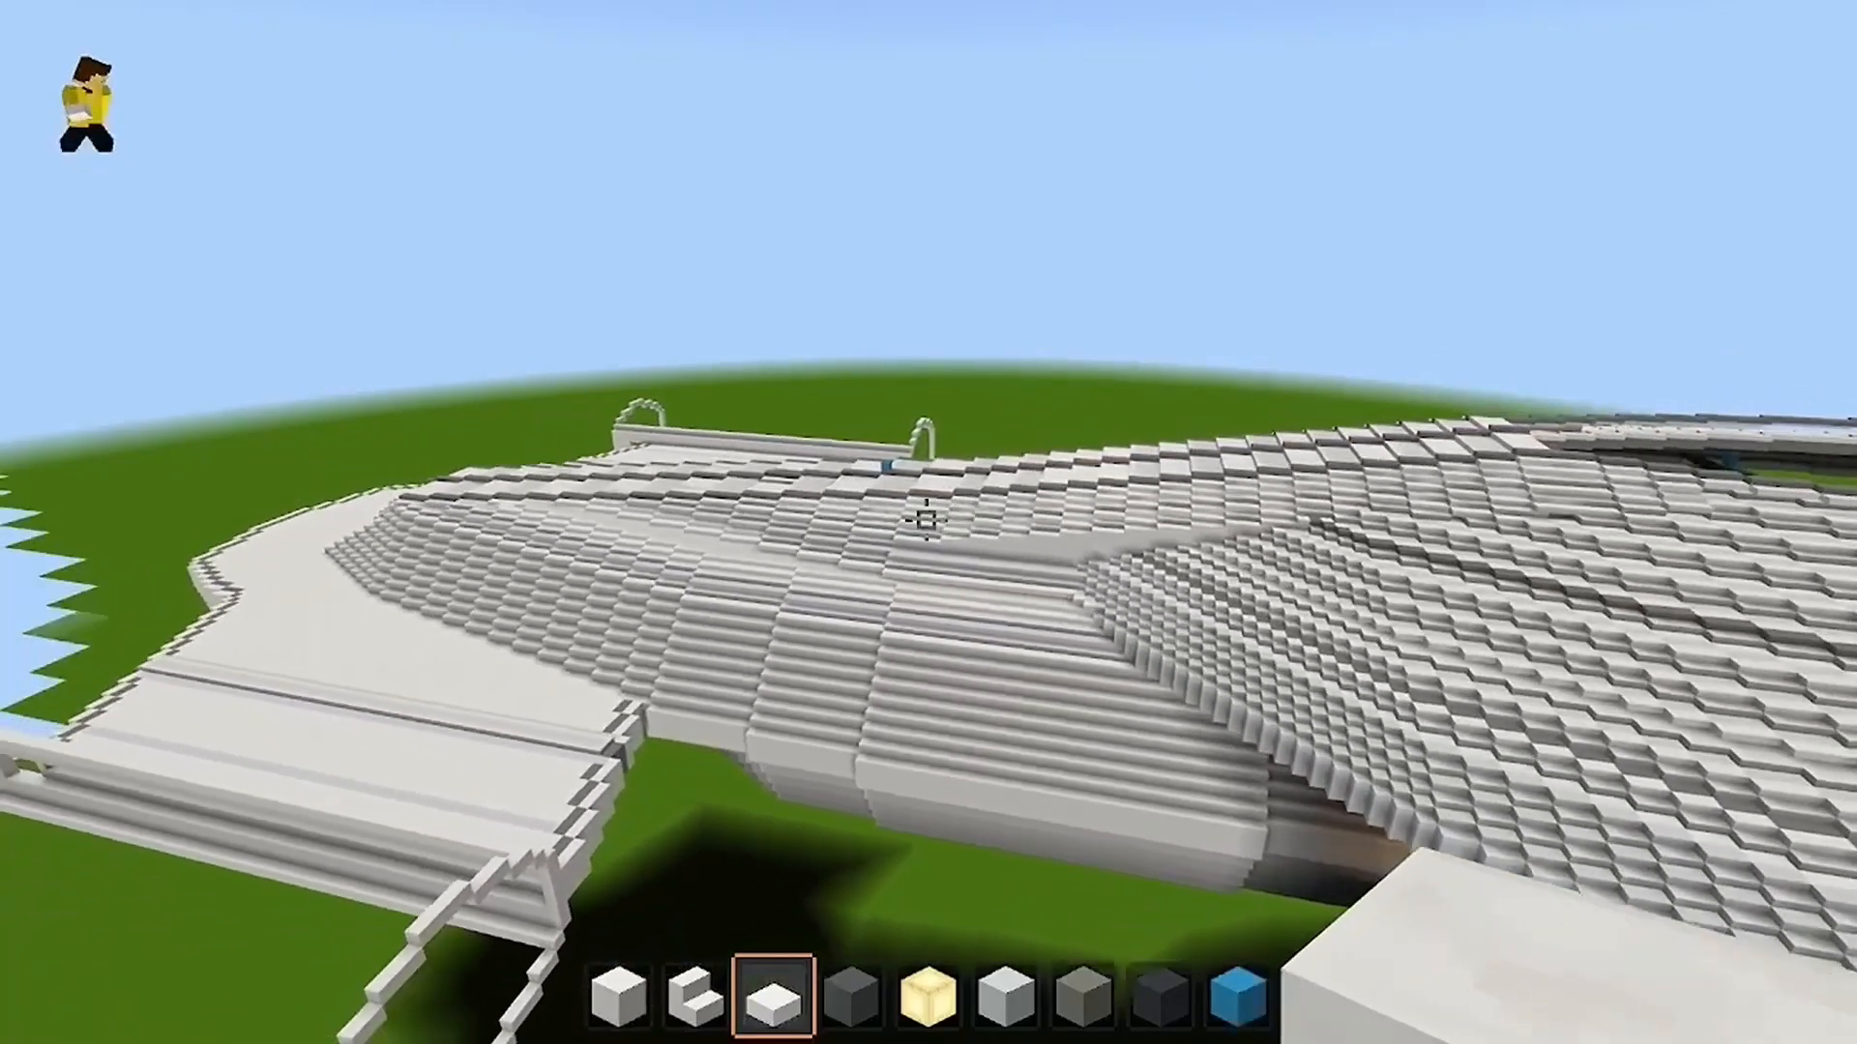
{"action": "mouse_move", "coordinate": [928, 523]}
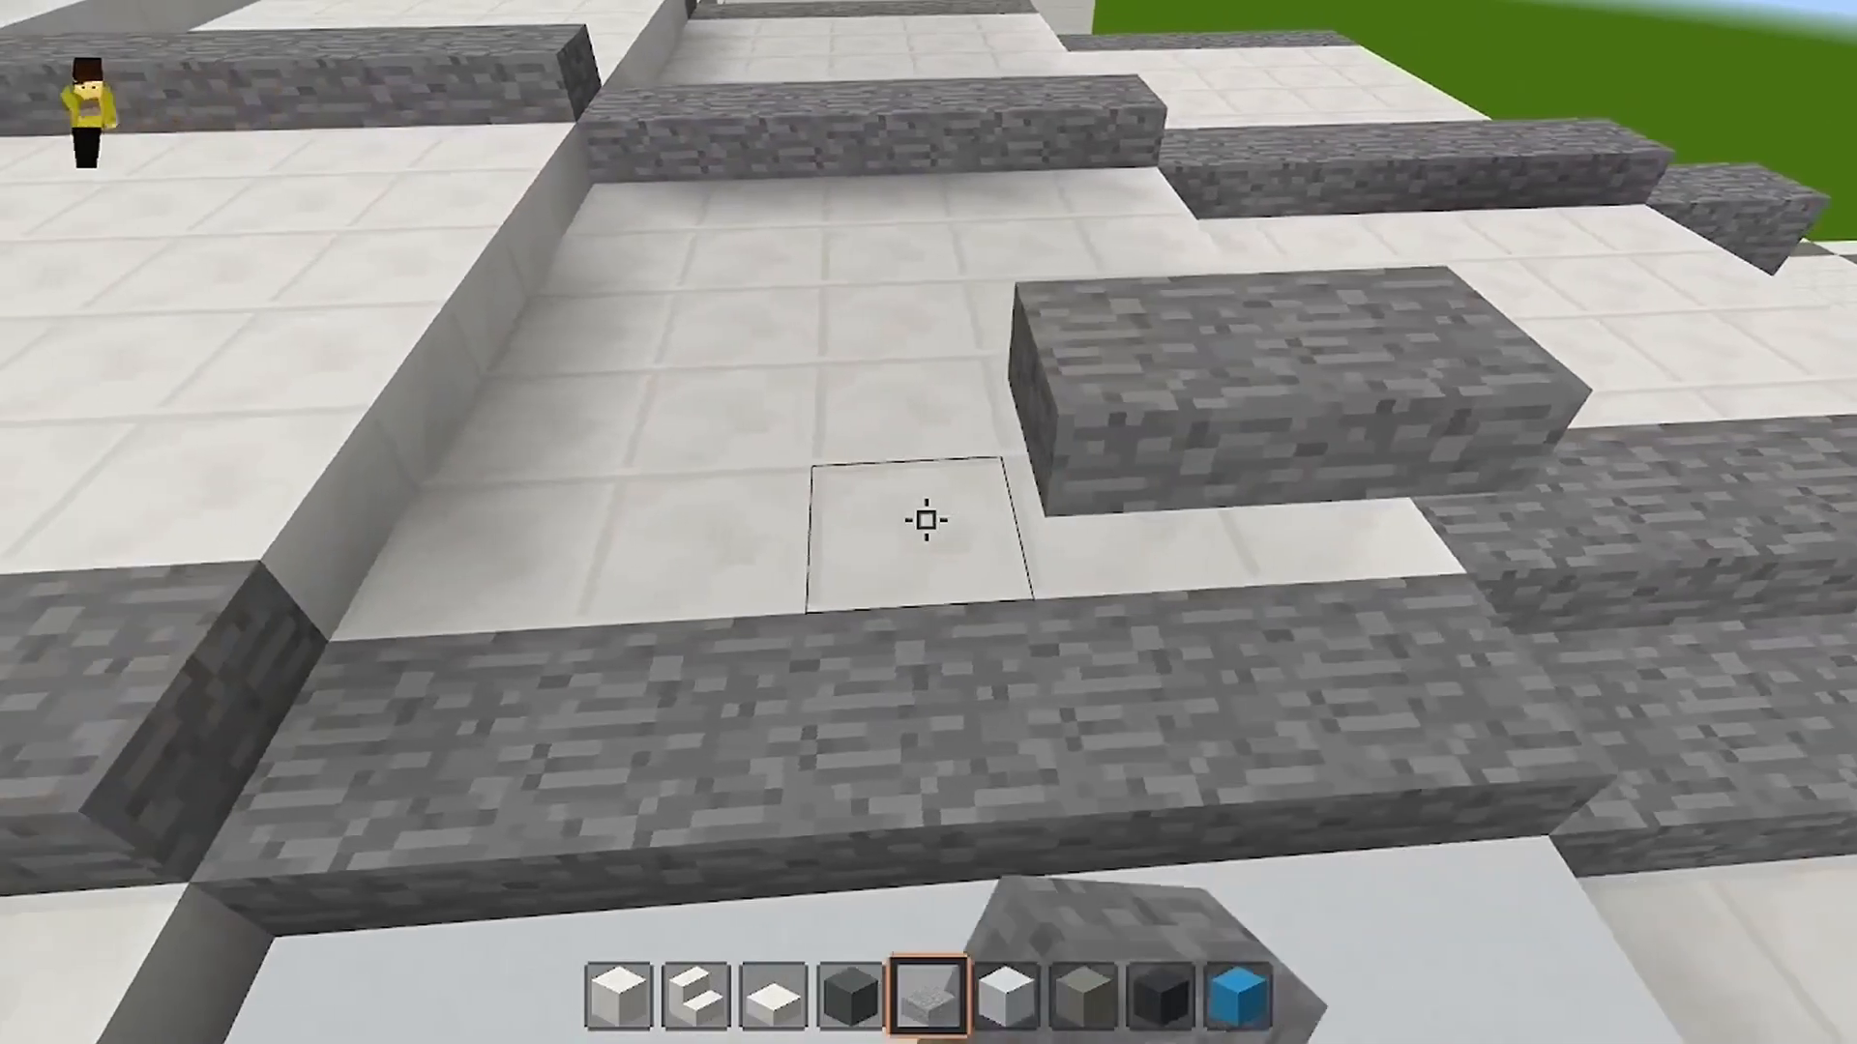
Fill the gap and extend the gray stone slab stripe along the hull top.
{"action": "left_click", "coordinate": [925, 550]}
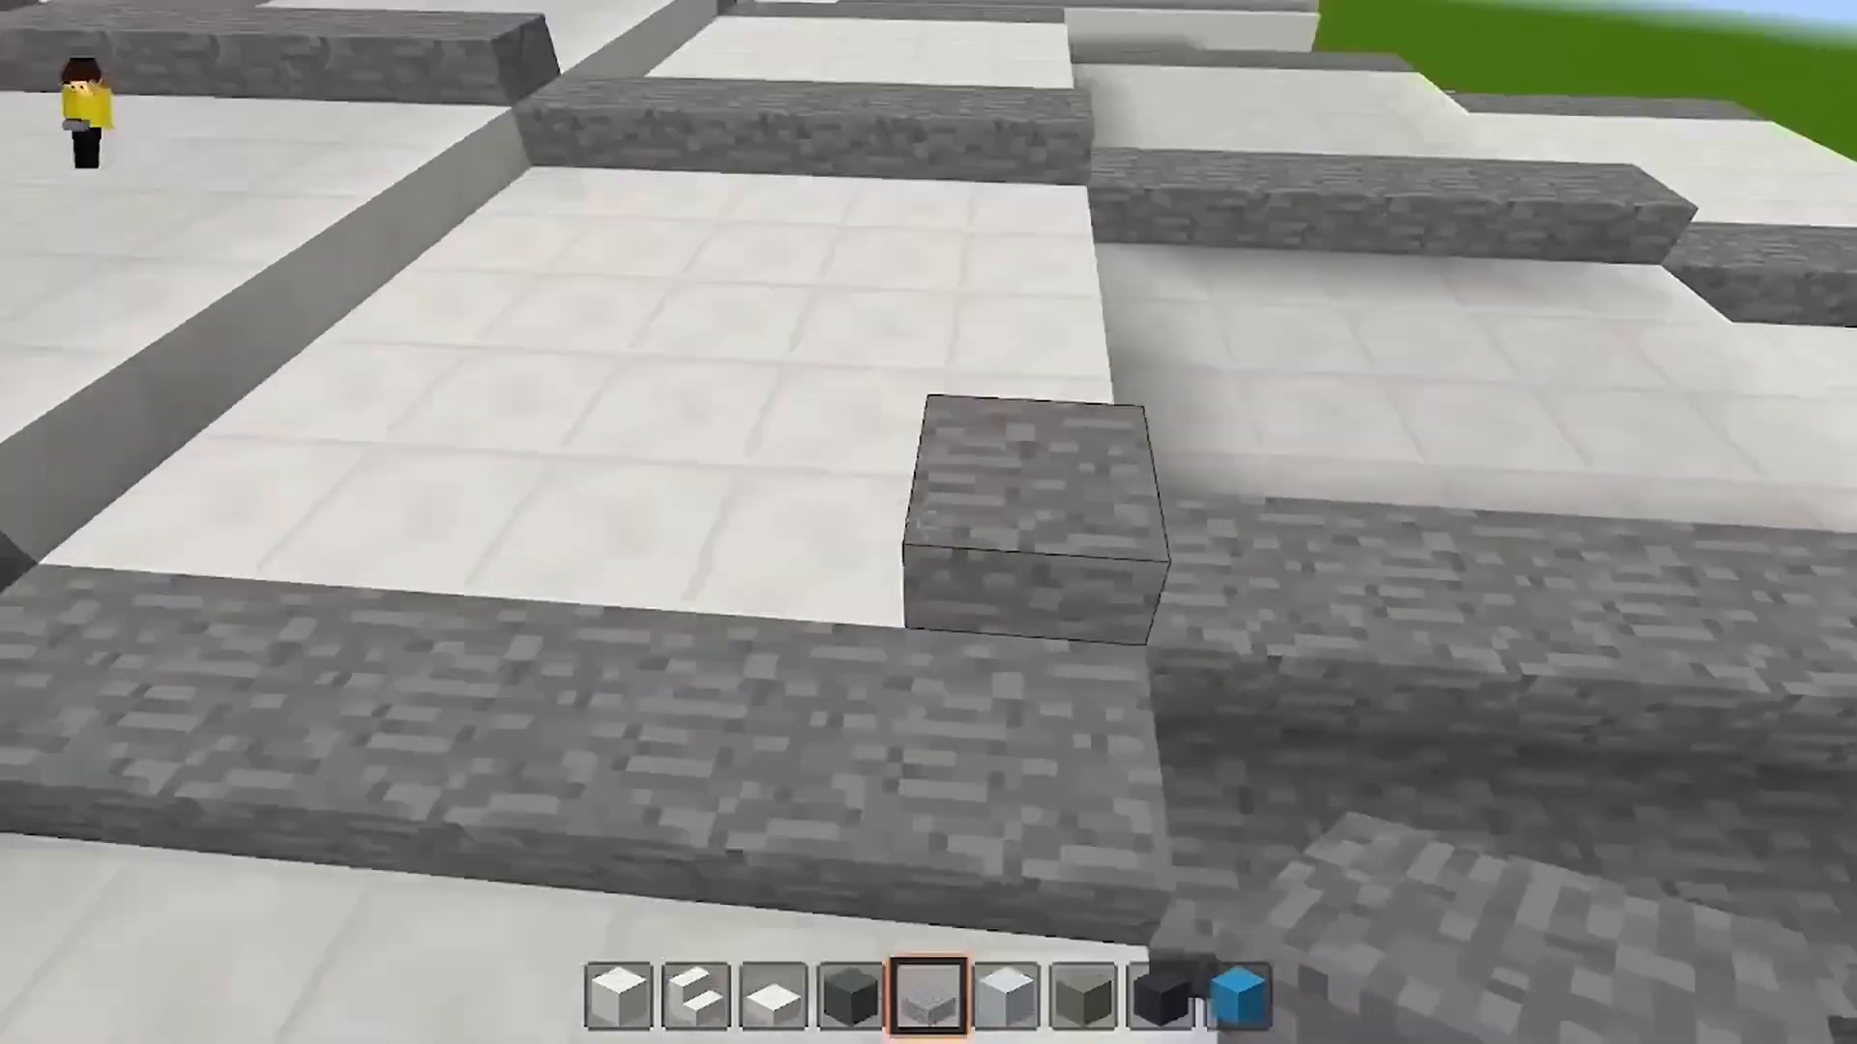
{"action": "left_click", "coordinate": [1029, 520]}
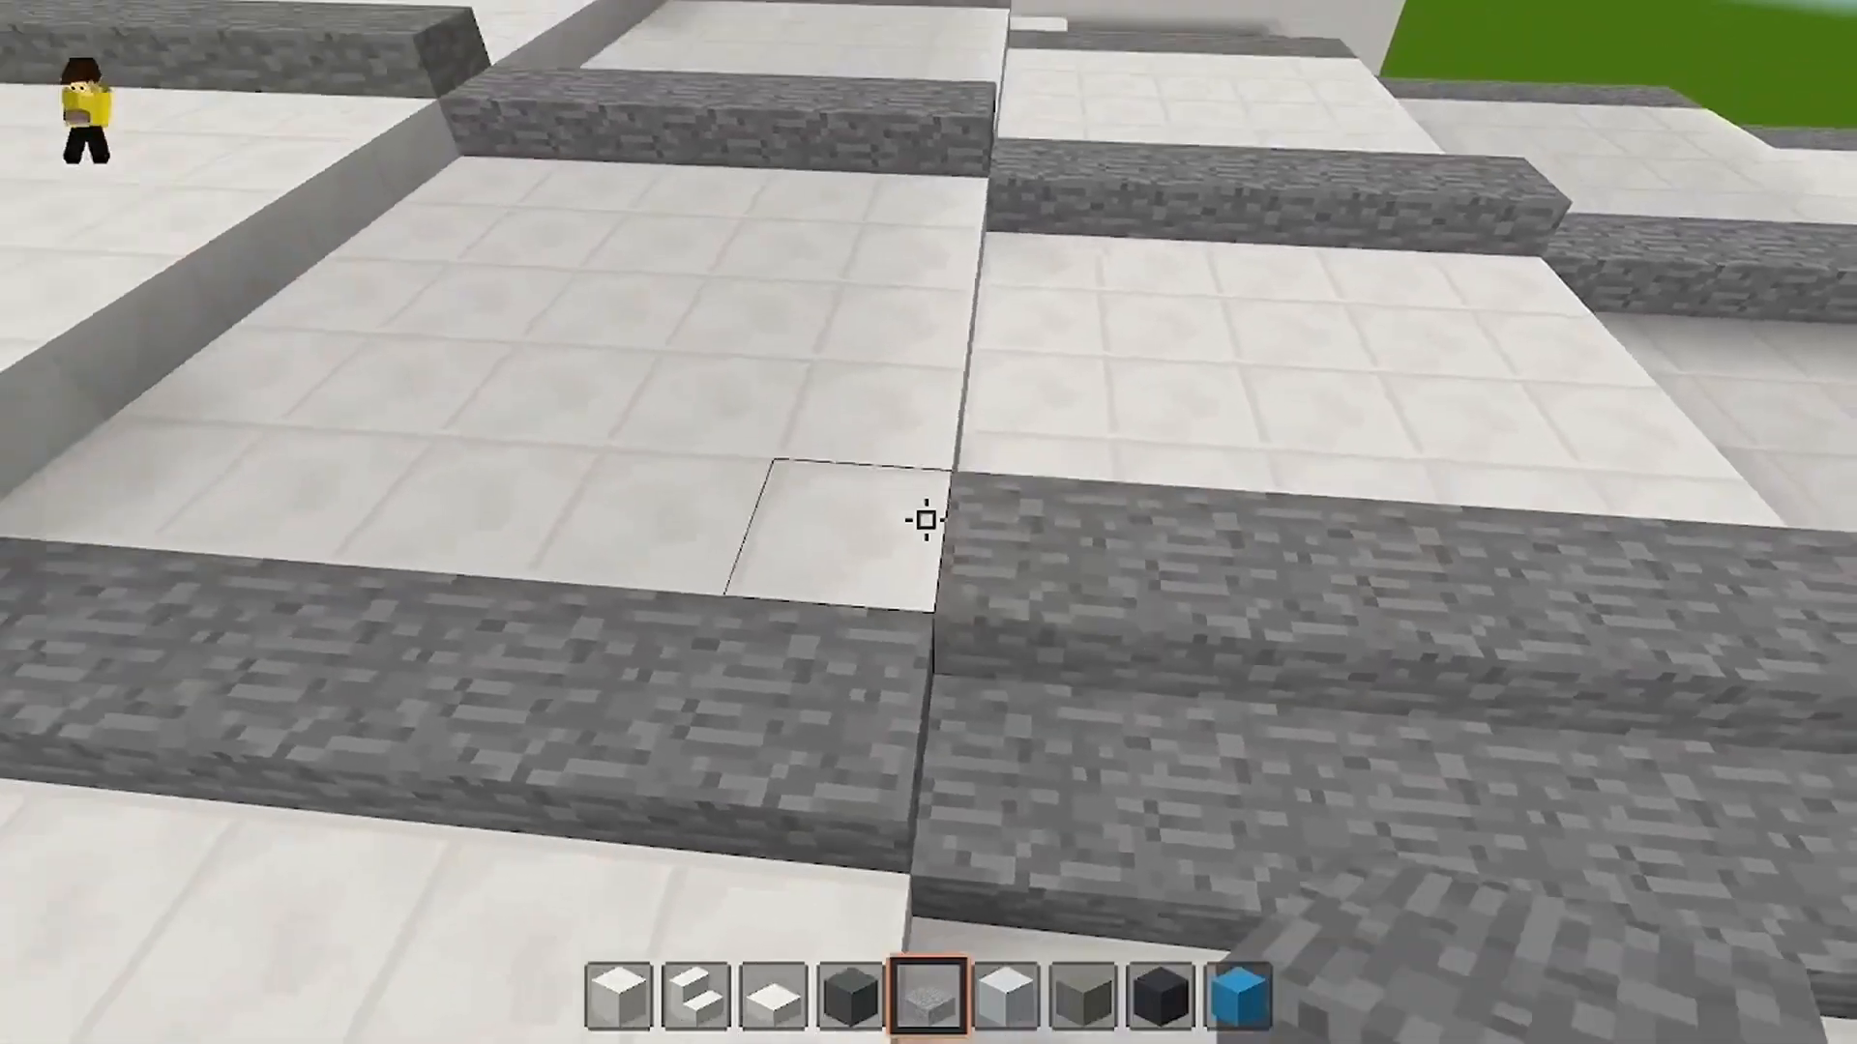
{"action": "left_click", "coordinate": [924, 534]}
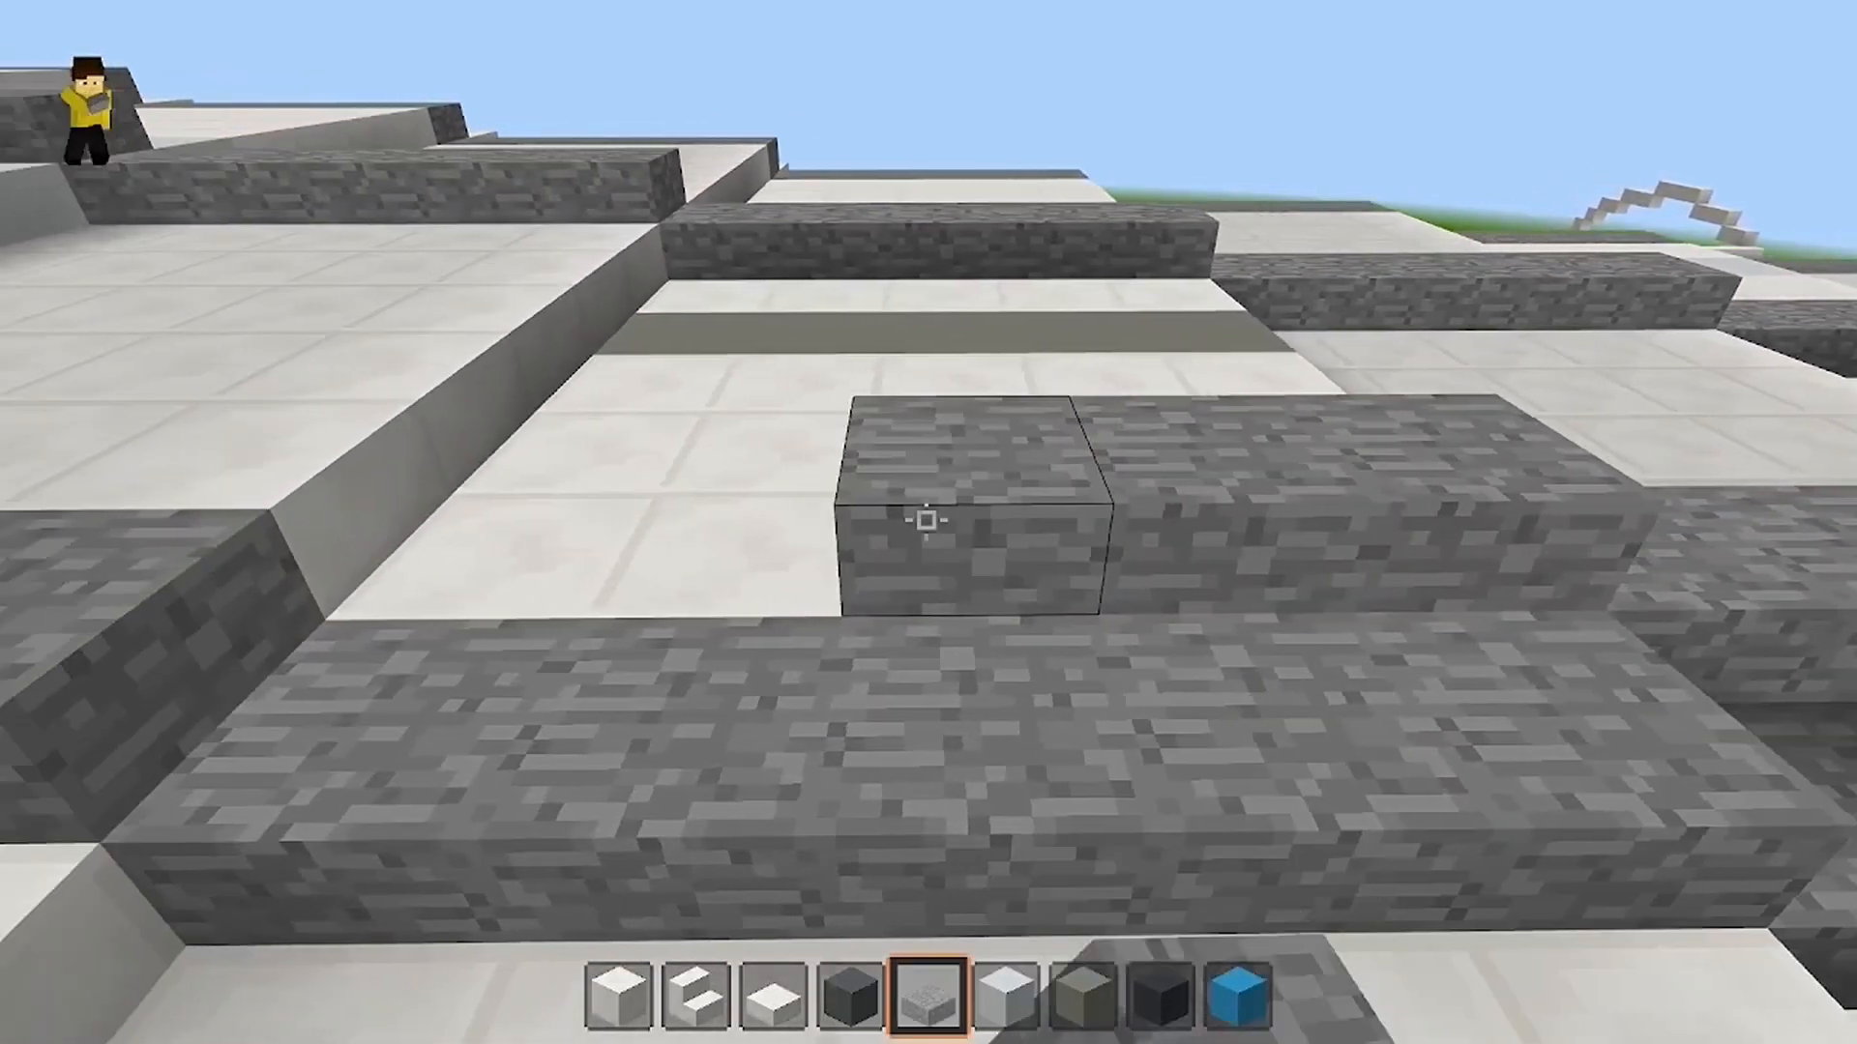
{"action": "left_click", "coordinate": [925, 522]}
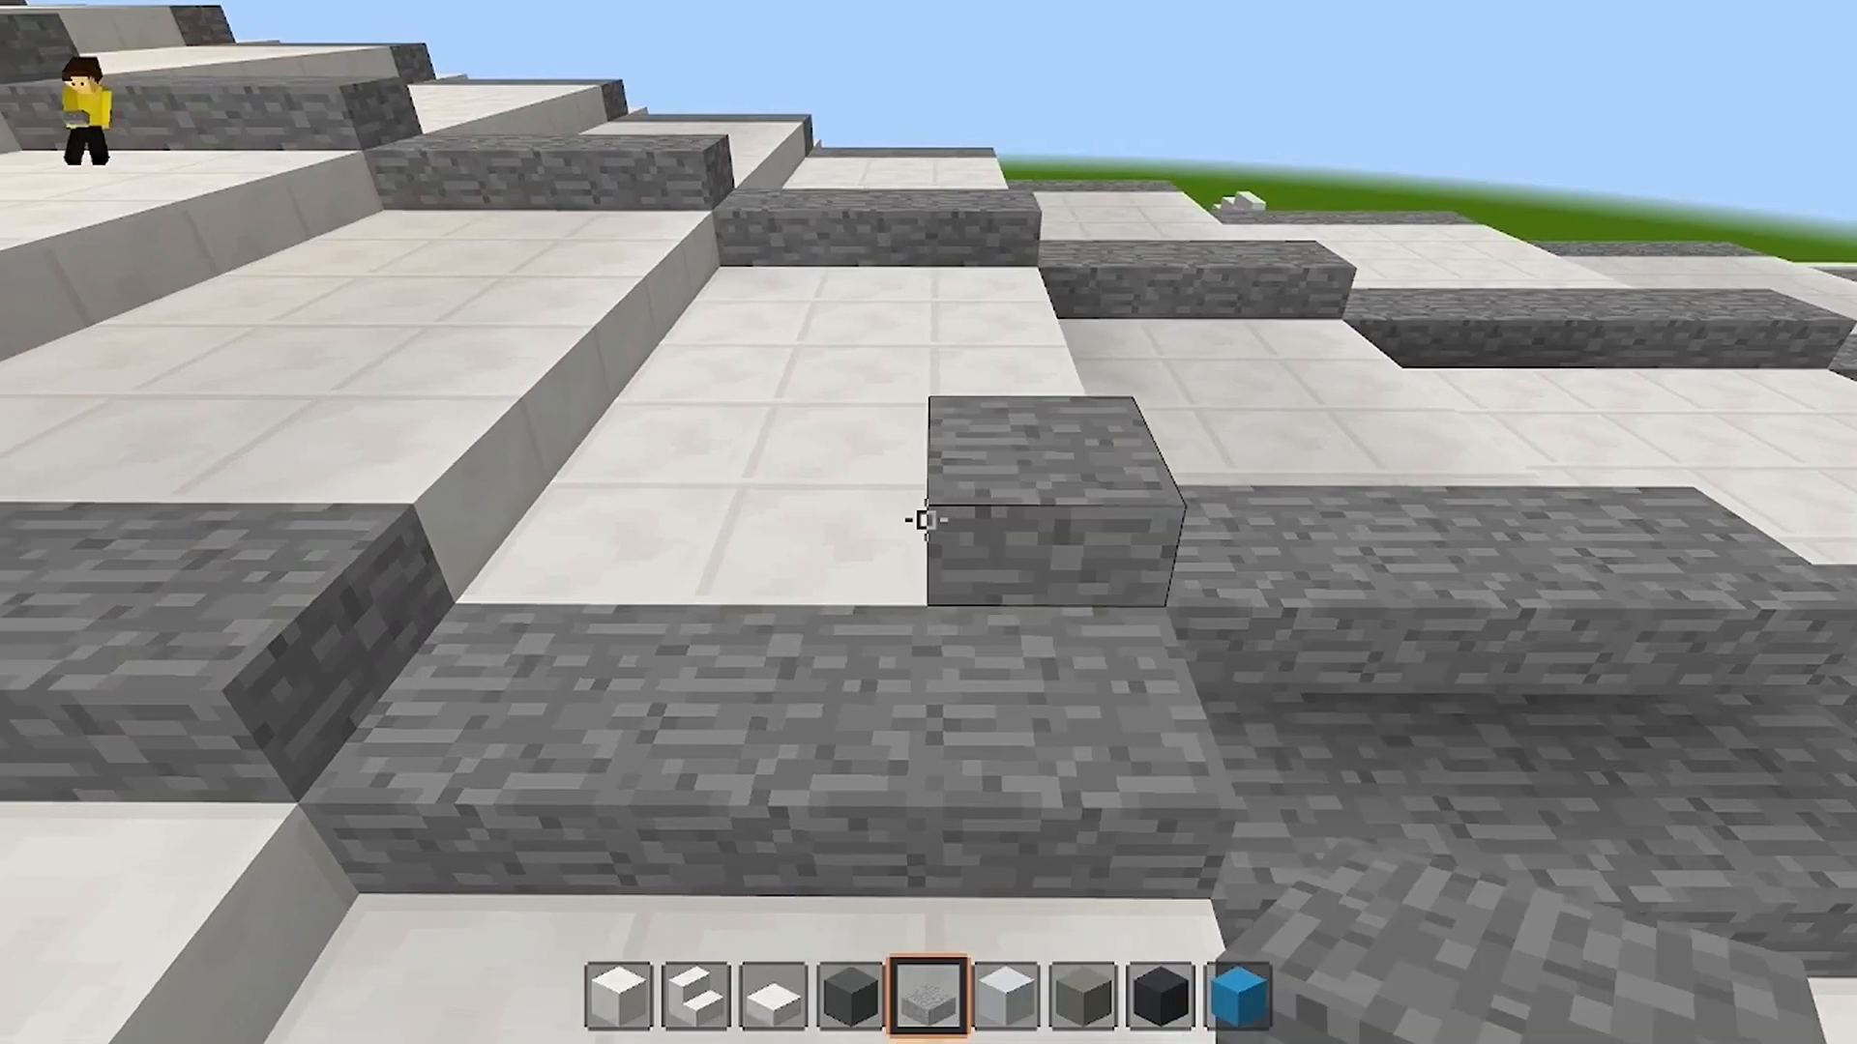
Replace two misplaced raised stone slabs so the stripe continues level.
{"action": "left_click", "coordinate": [928, 522]}
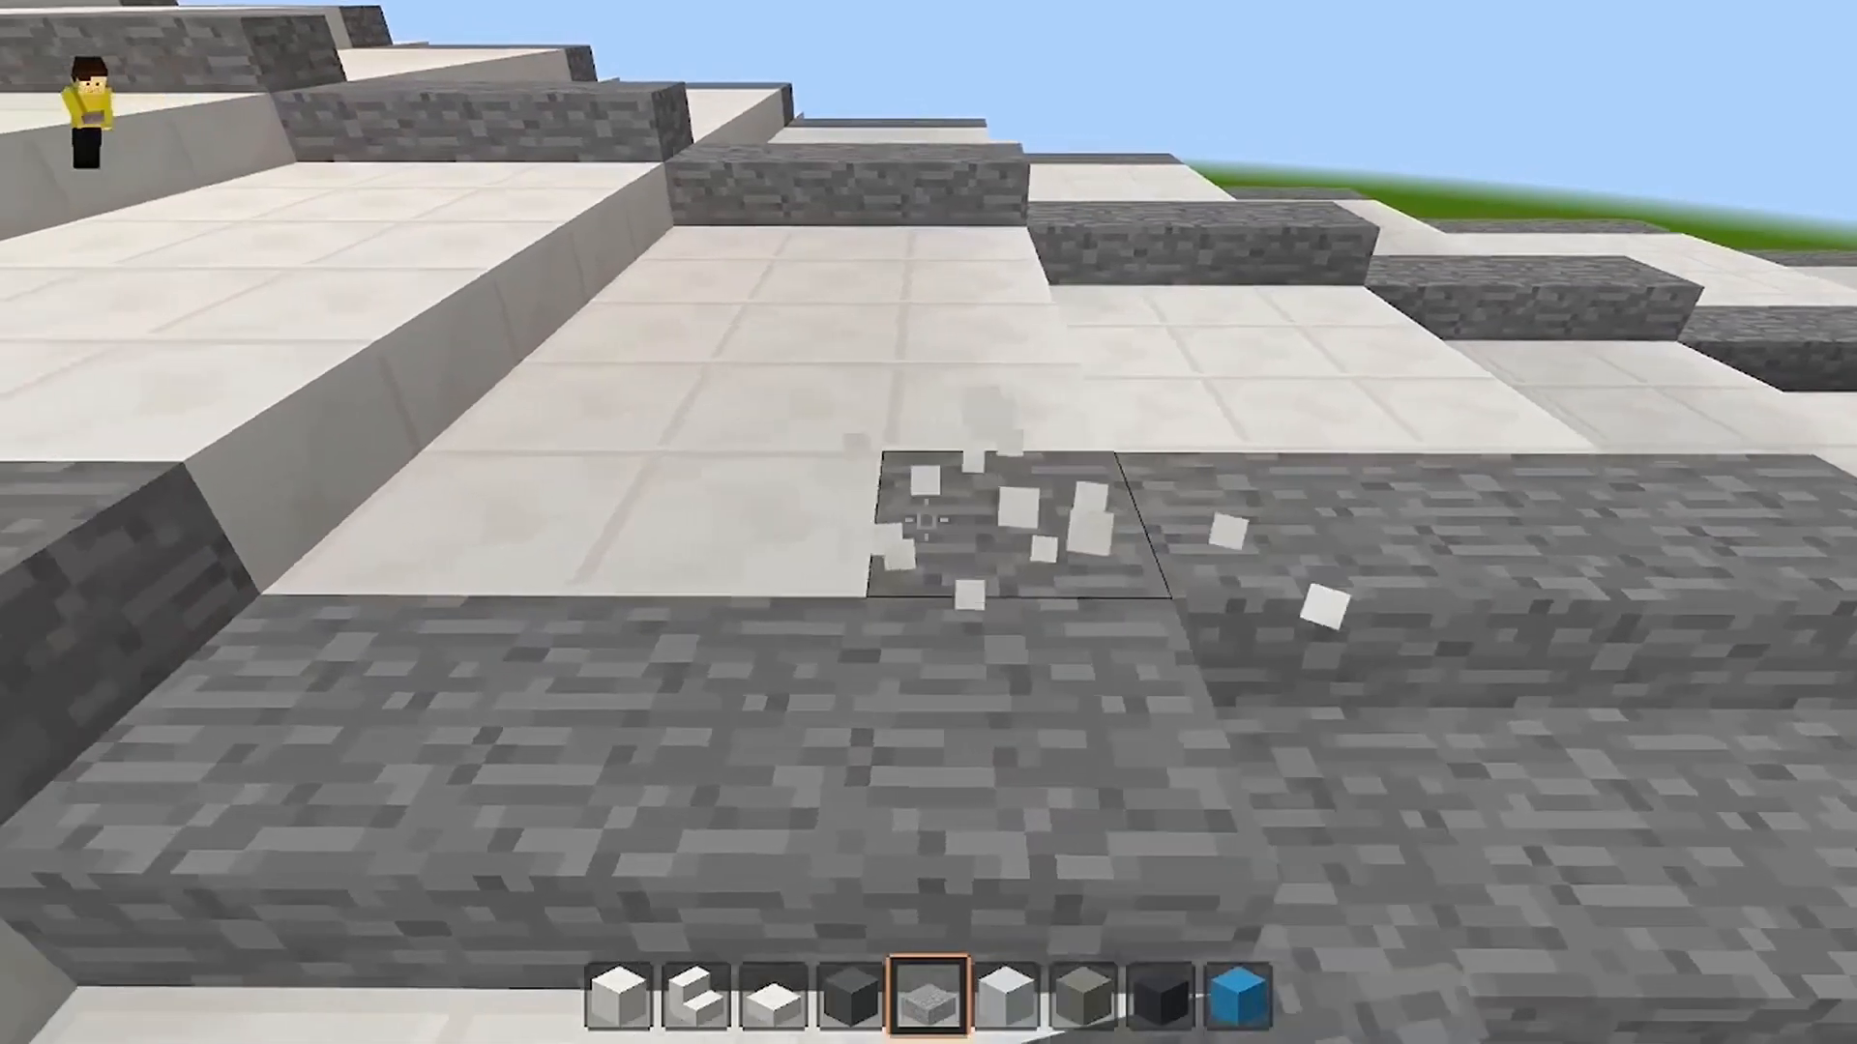
{"action": "left_click", "coordinate": [925, 530]}
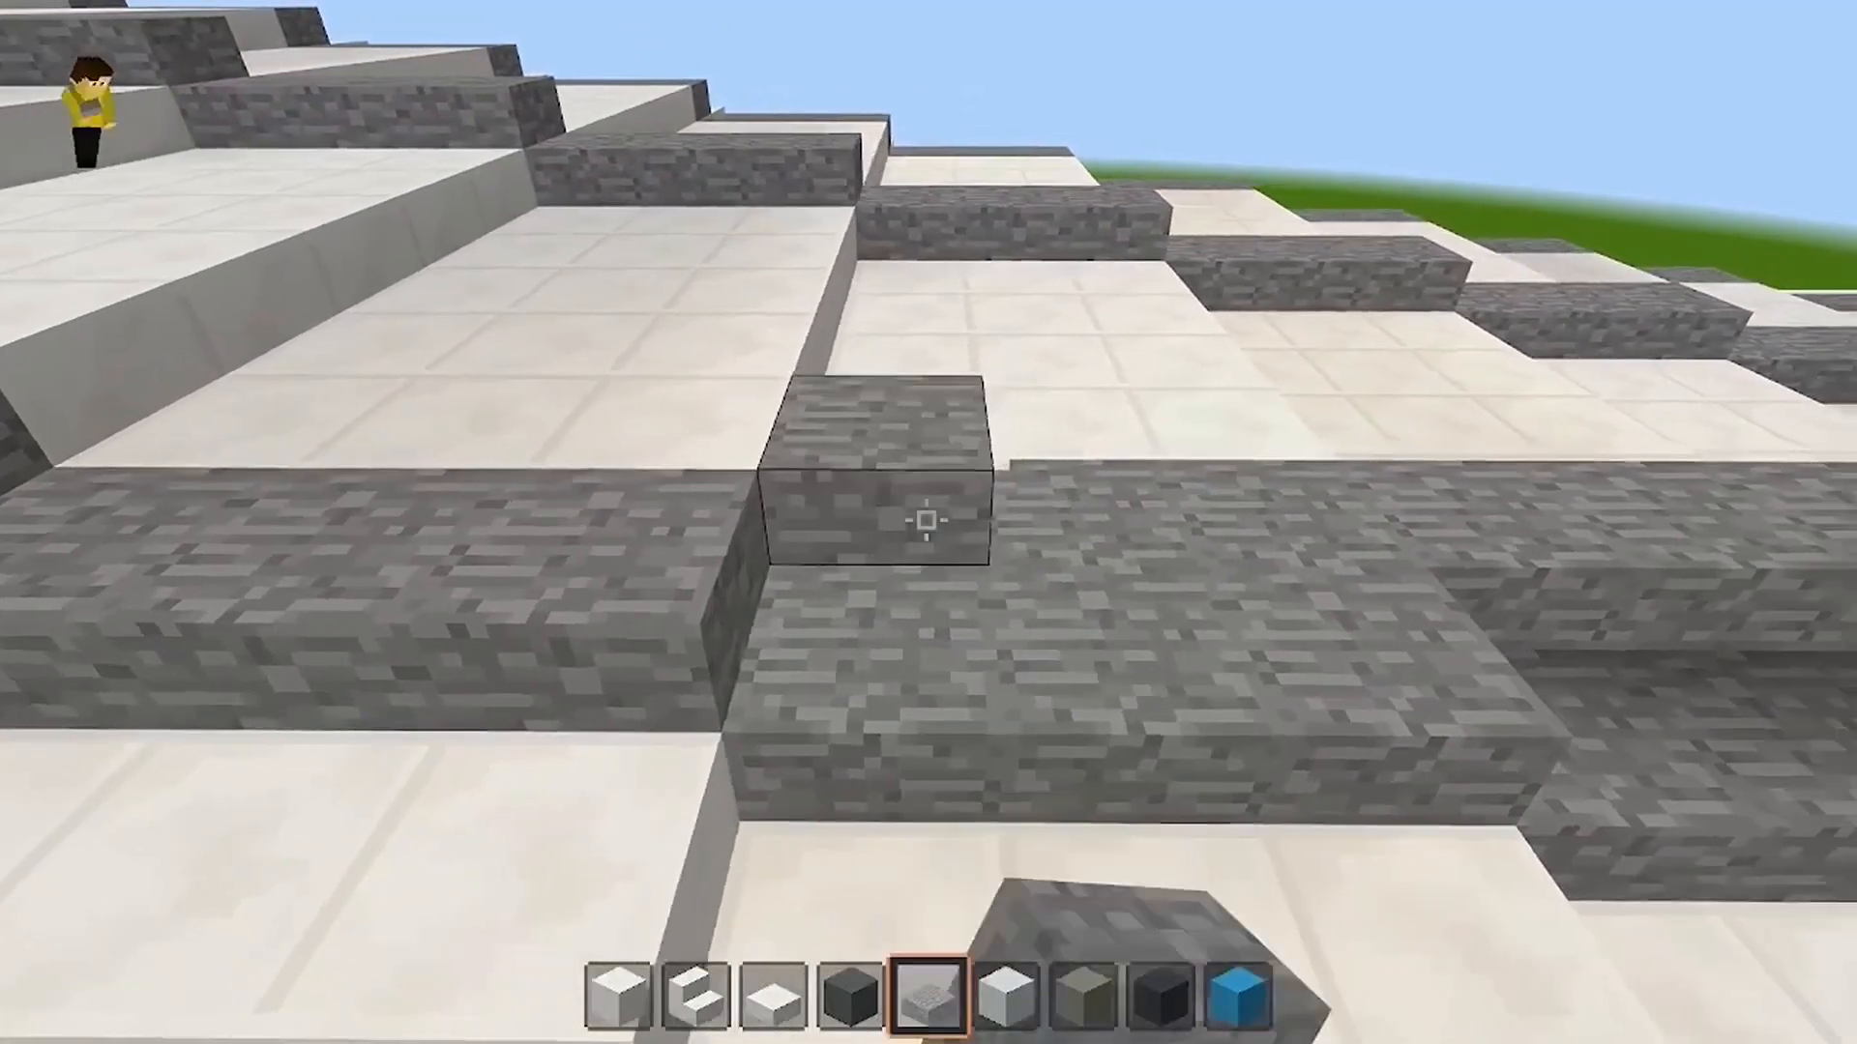
{"action": "left_click", "coordinate": [927, 522]}
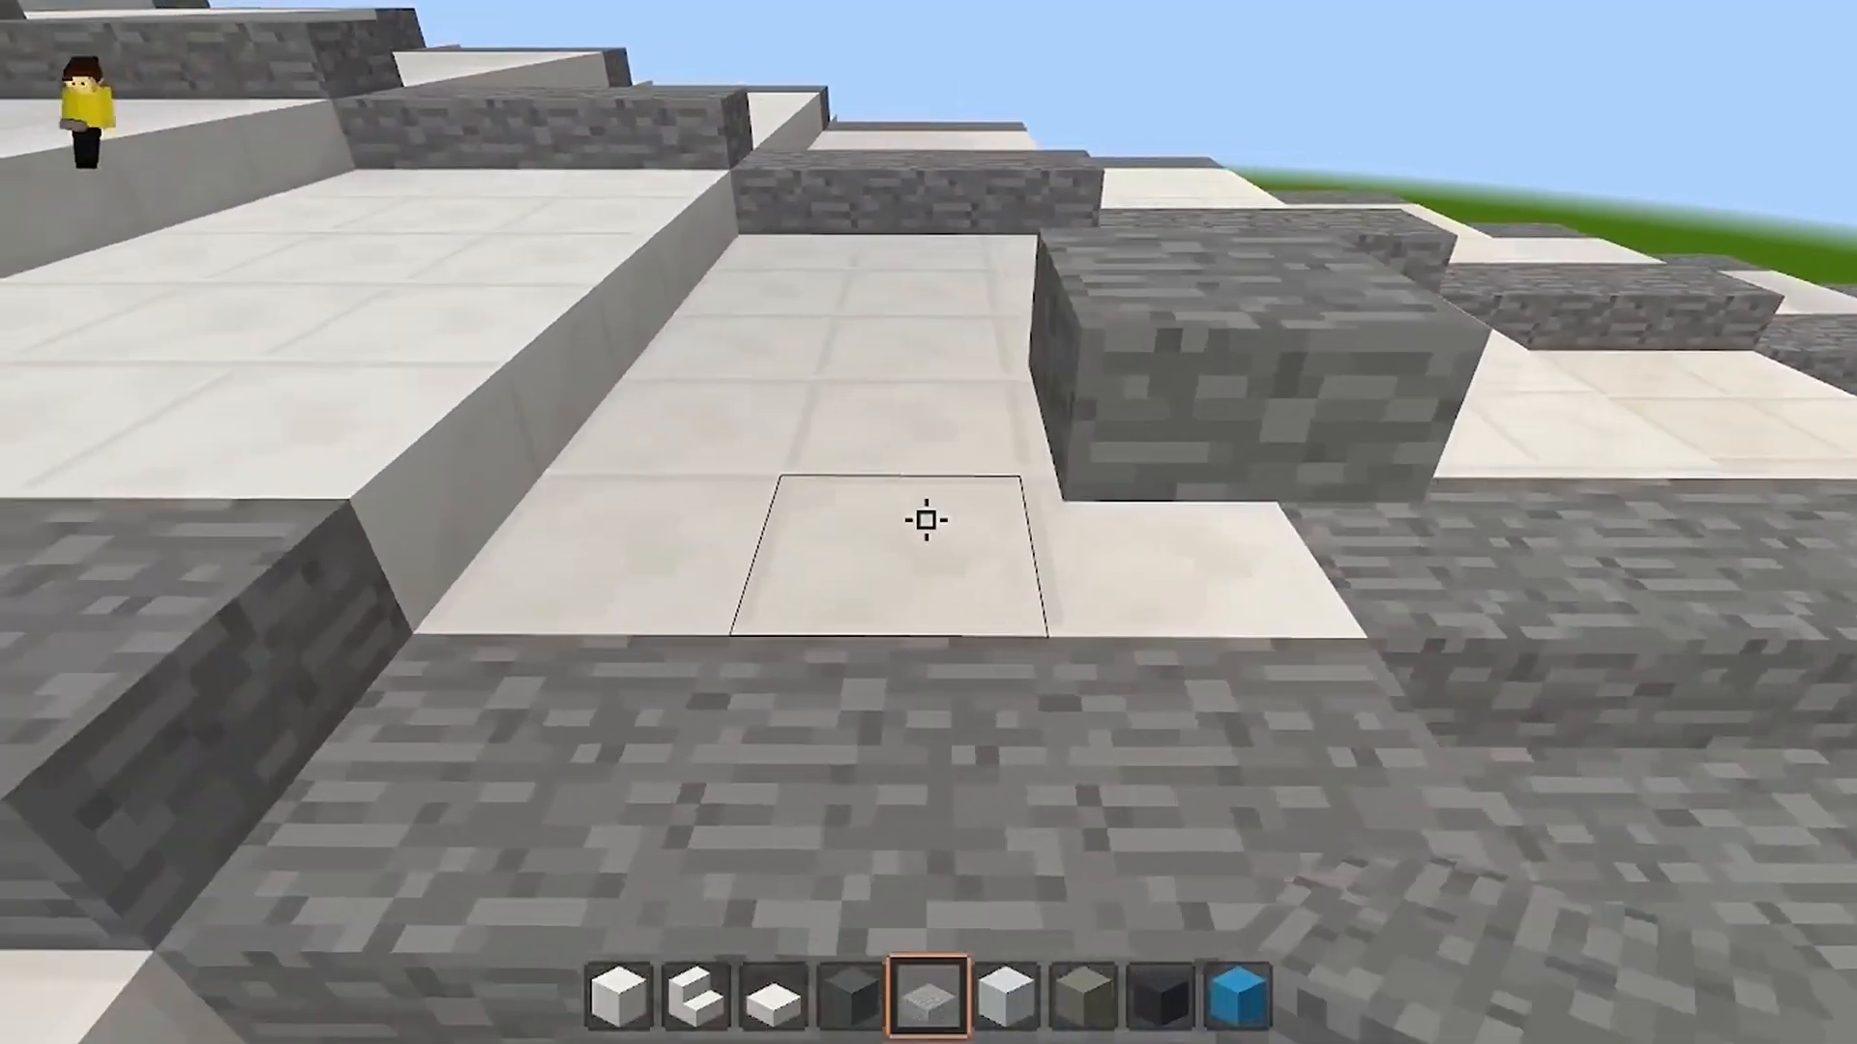
{"action": "left_click", "coordinate": [925, 526]}
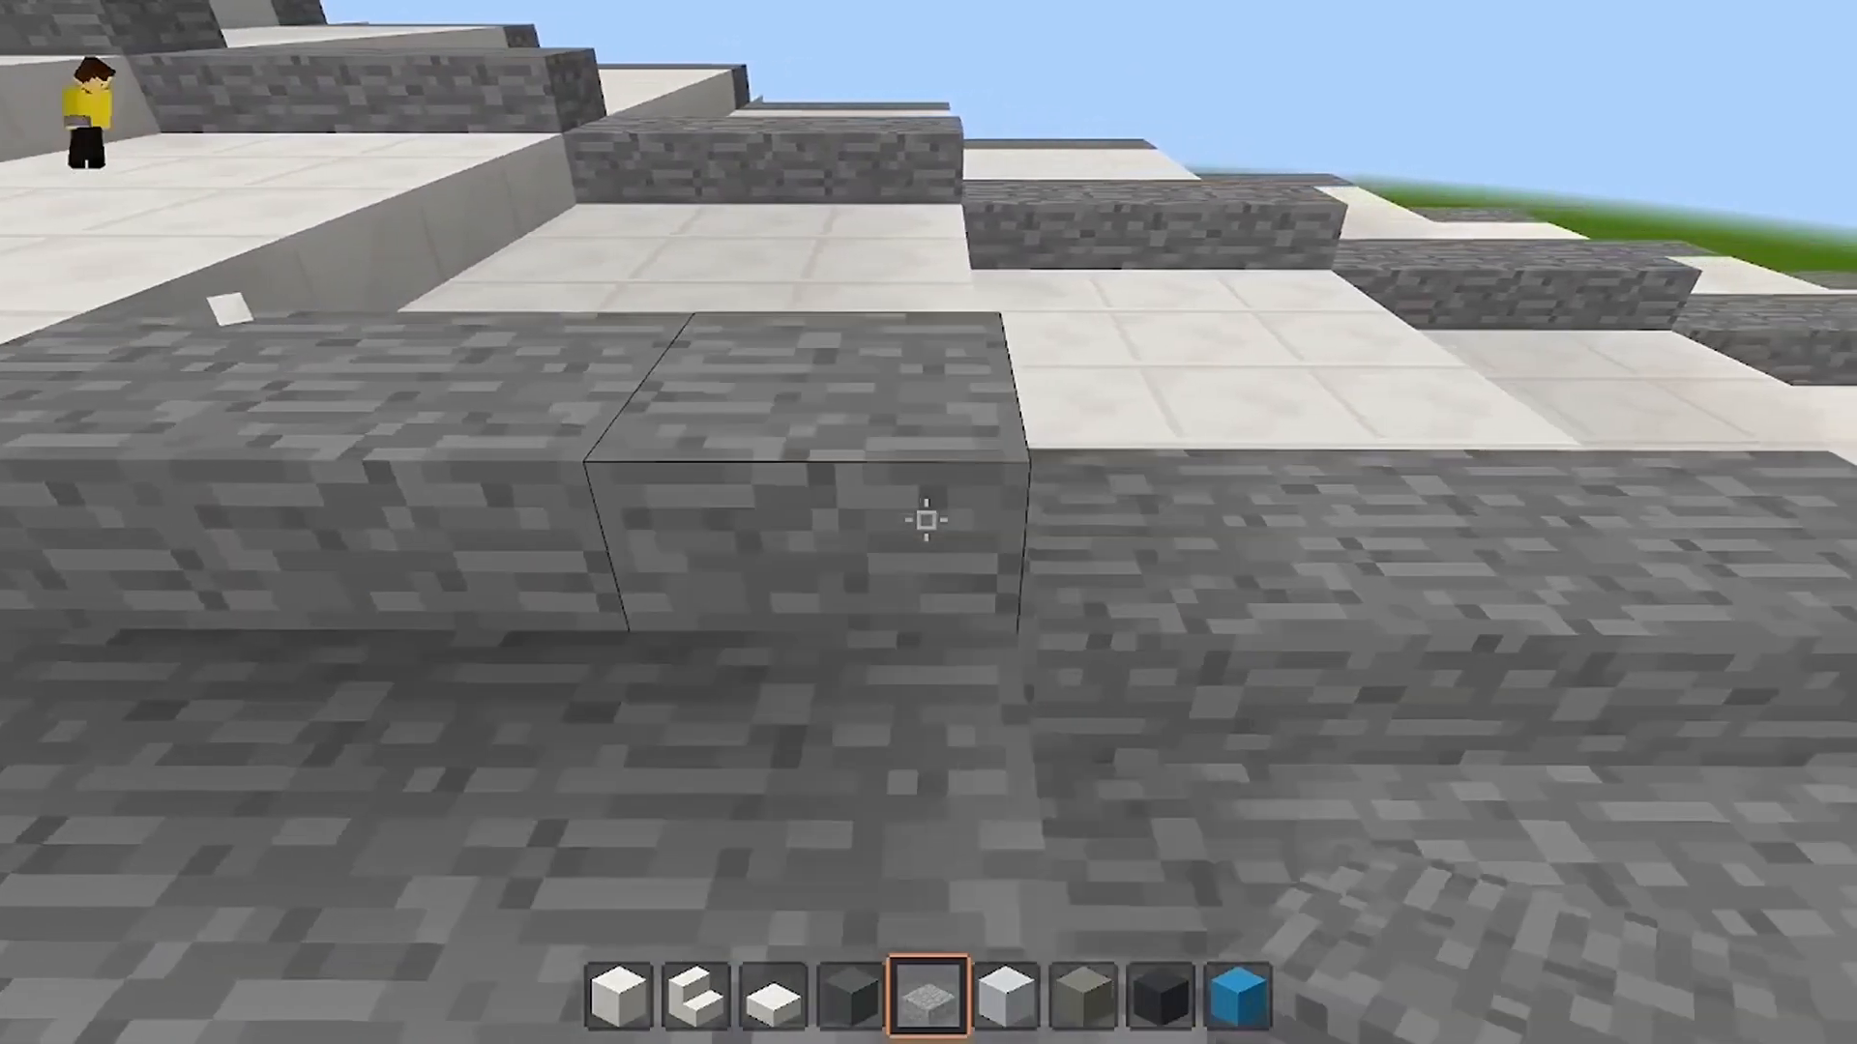
{"action": "mouse_move", "coordinate": [921, 523]}
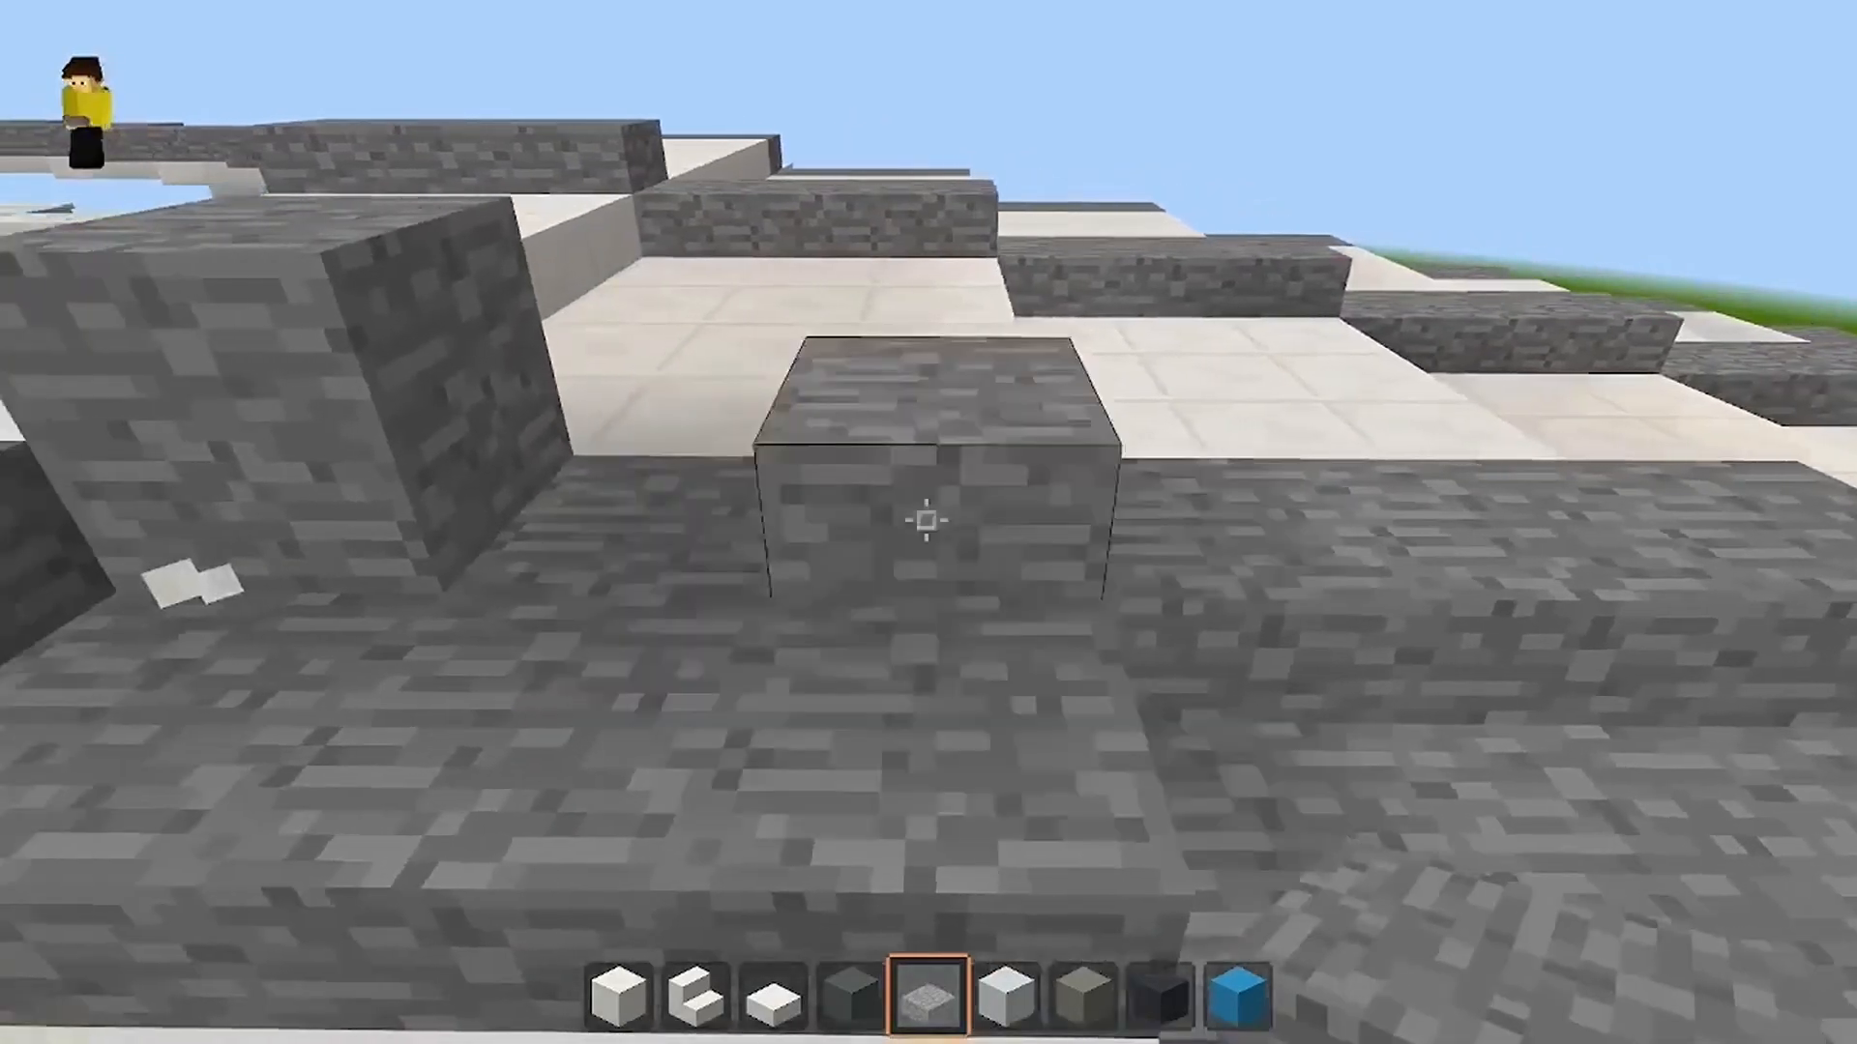
{"action": "mouse_move", "coordinate": [927, 524]}
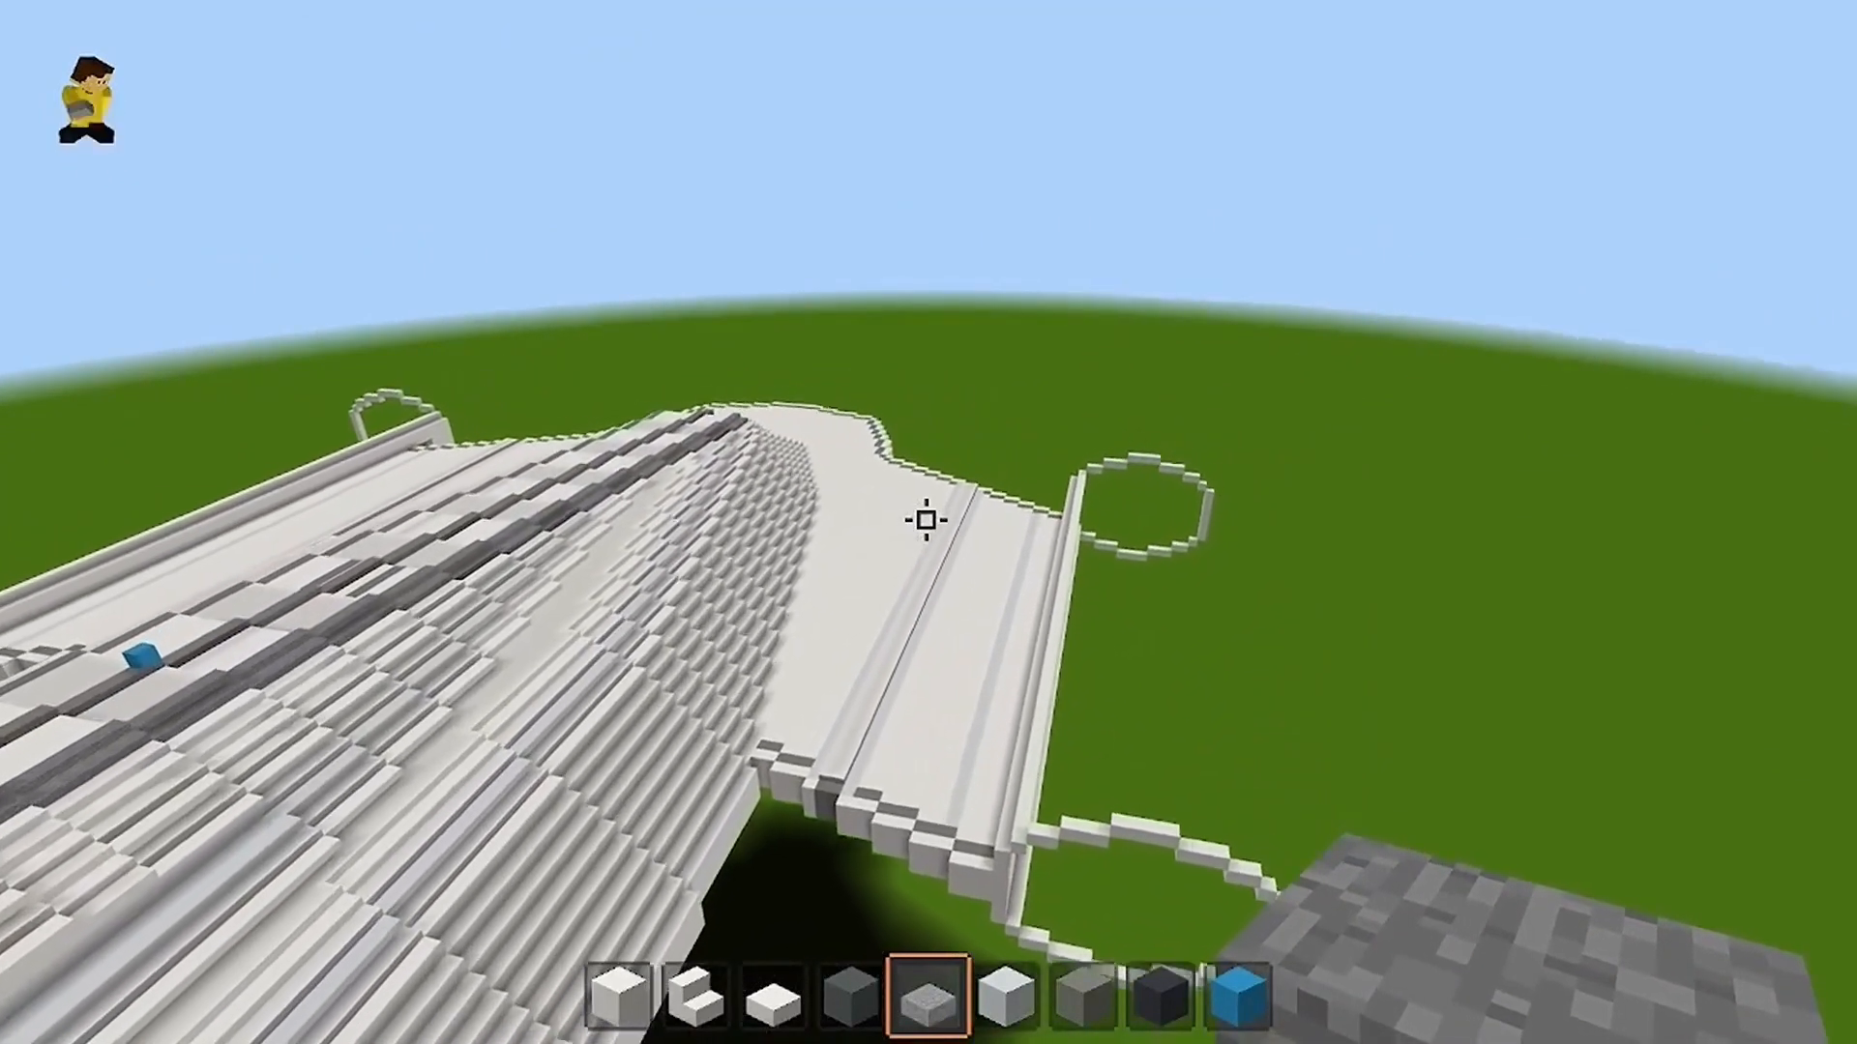
{"action": "mouse_move", "coordinate": [929, 522]}
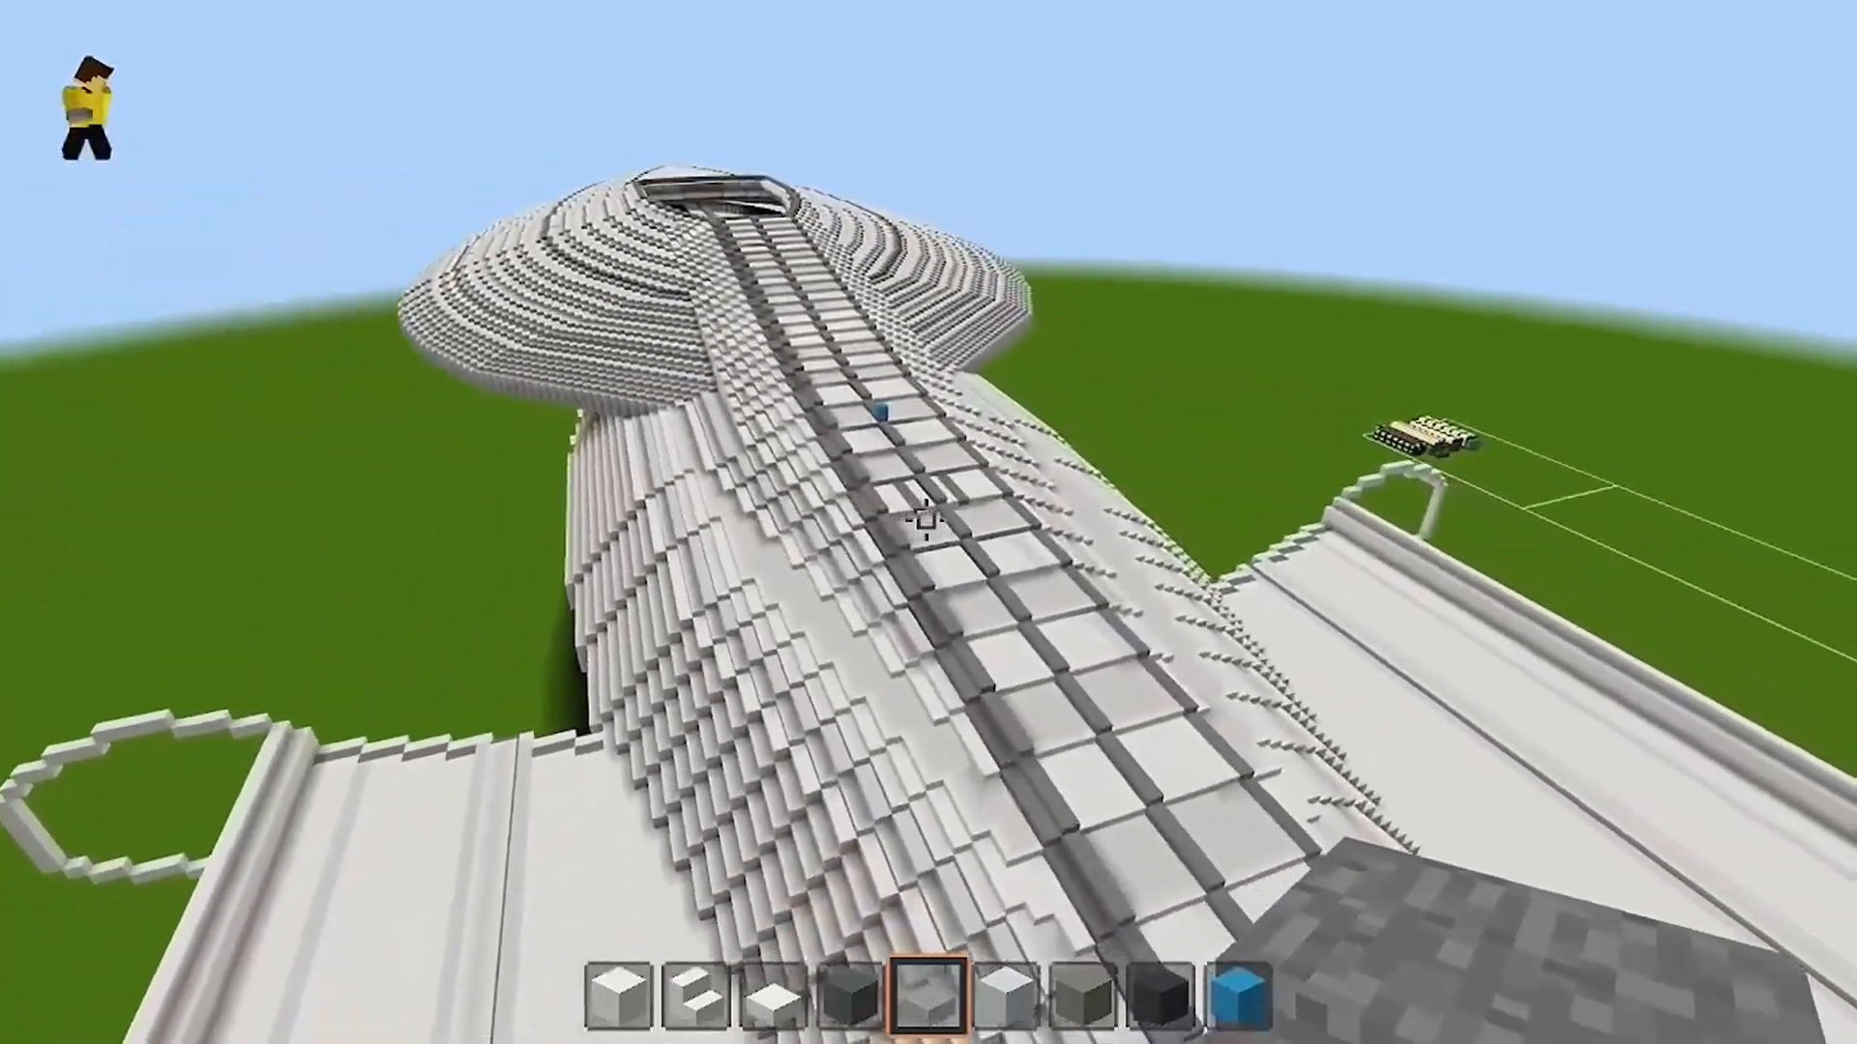
{"action": "mouse_move", "coordinate": [924, 528]}
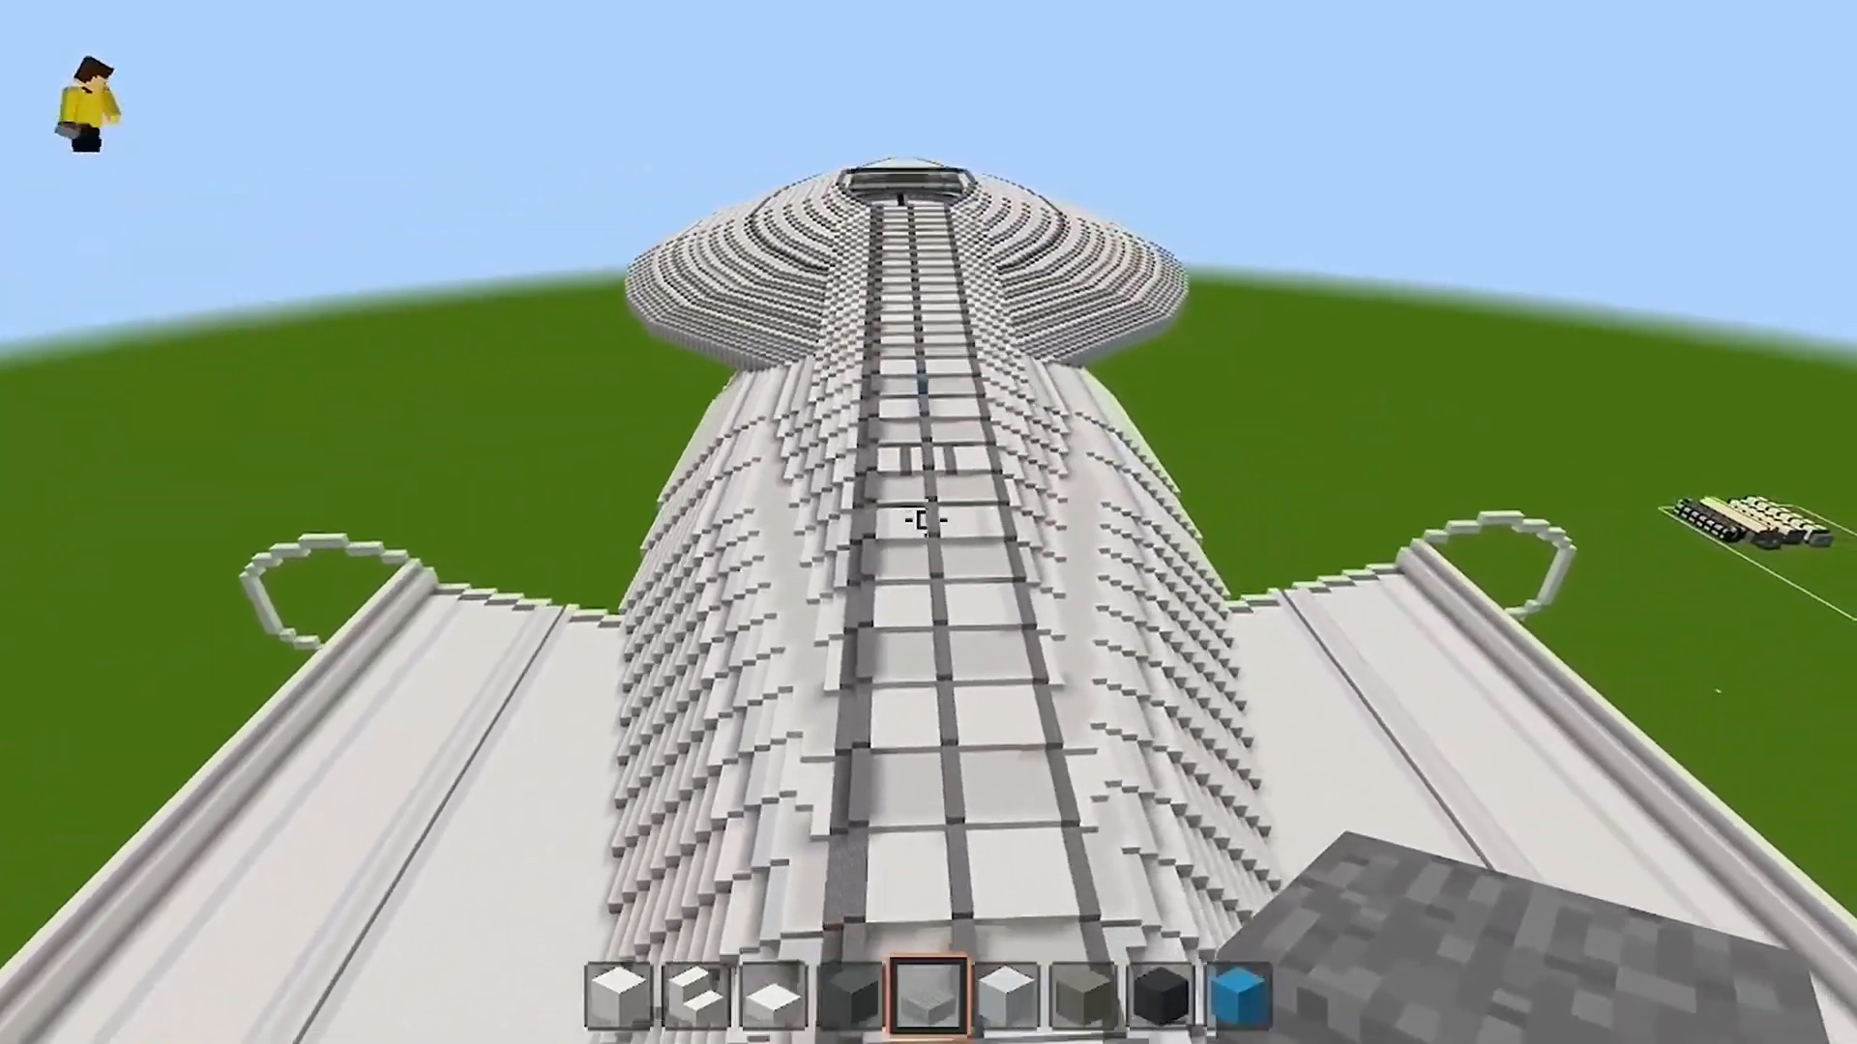
{"action": "mouse_move", "coordinate": [920, 522]}
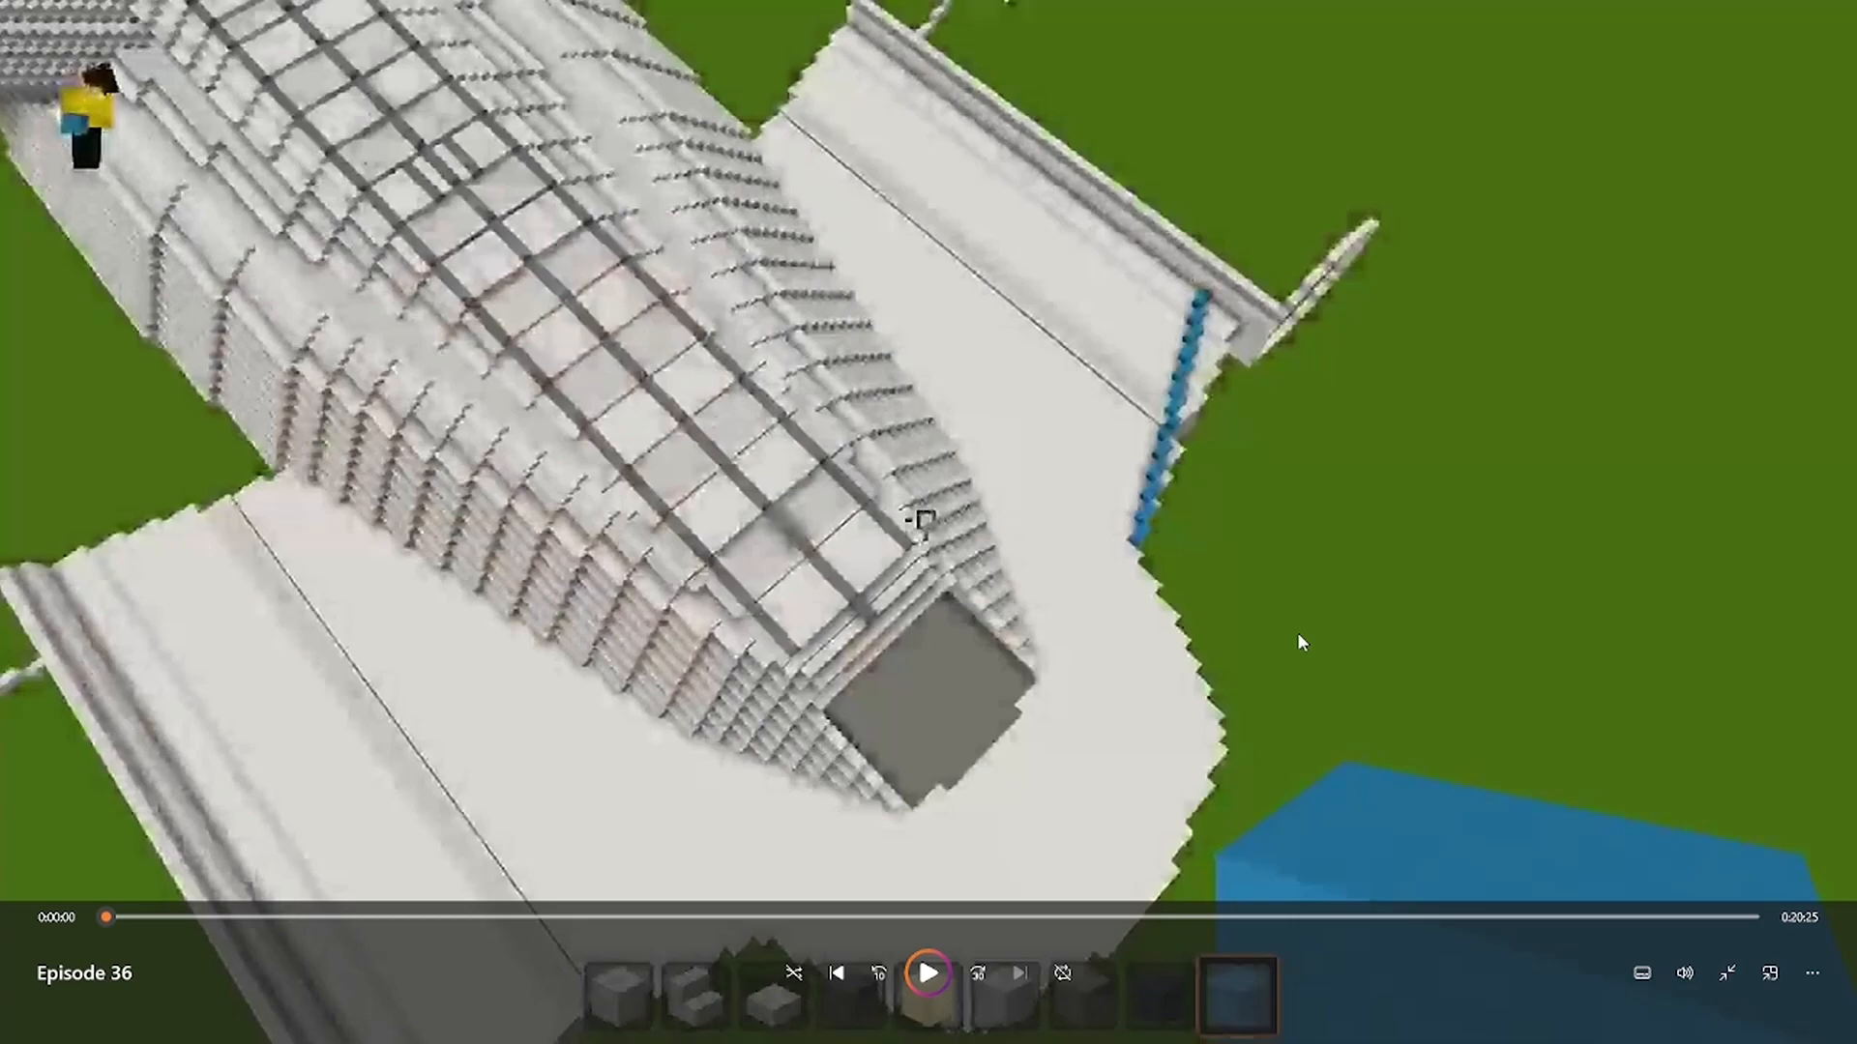
{"action": "mouse_move", "coordinate": [638, 797]}
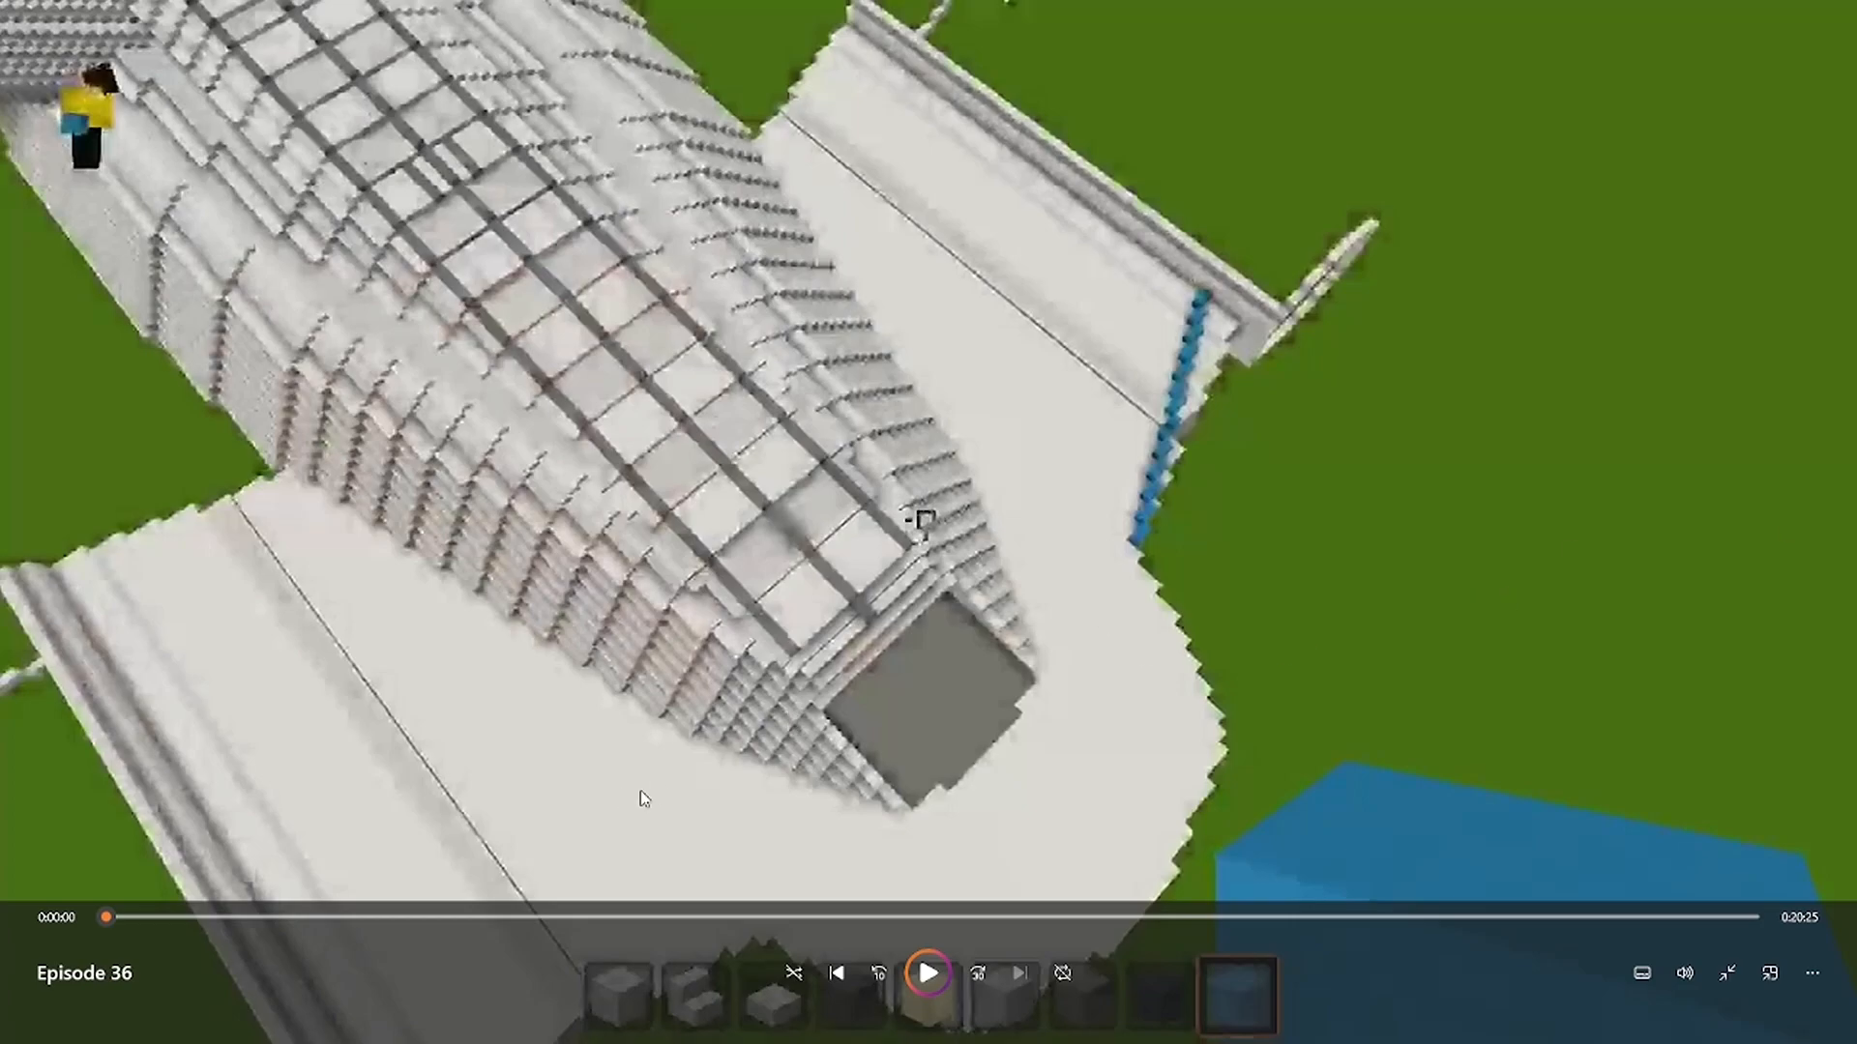